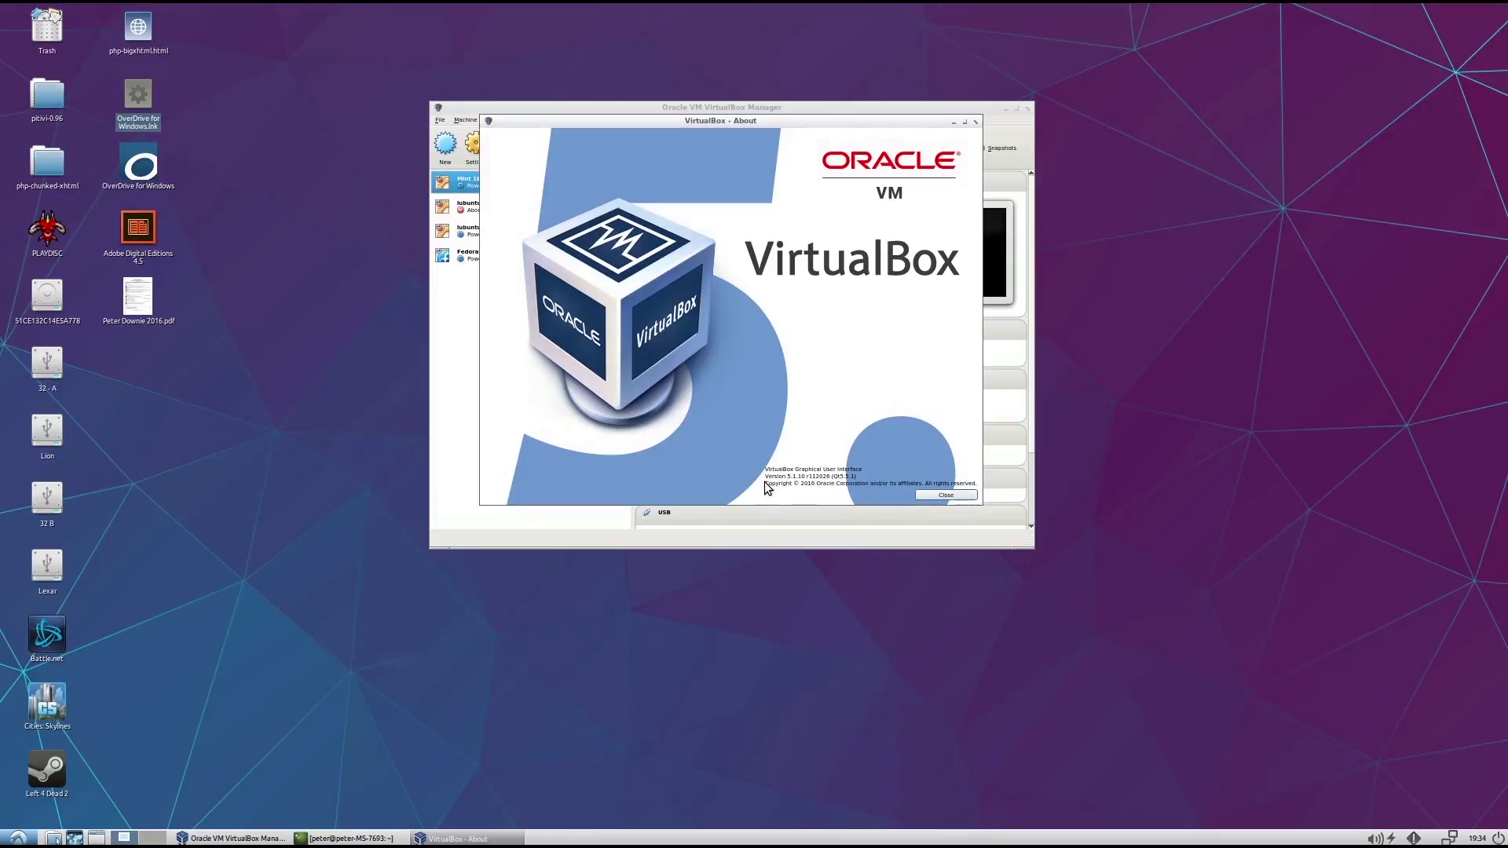
- Dismiss the VirtualBox About box to reach the virtual machine list
left_click(944, 494)
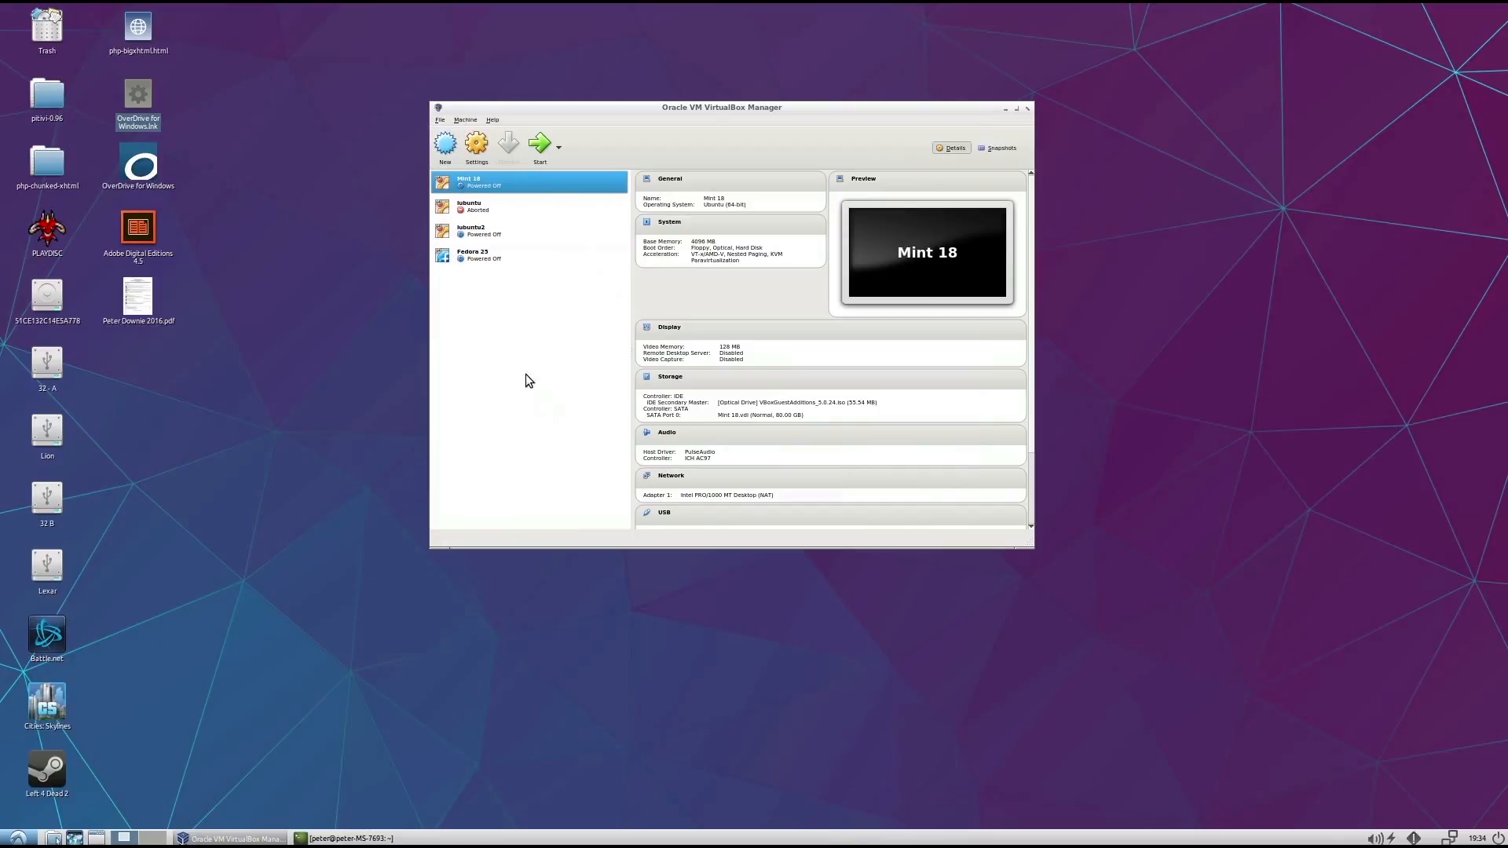
mouse_move(560, 414)
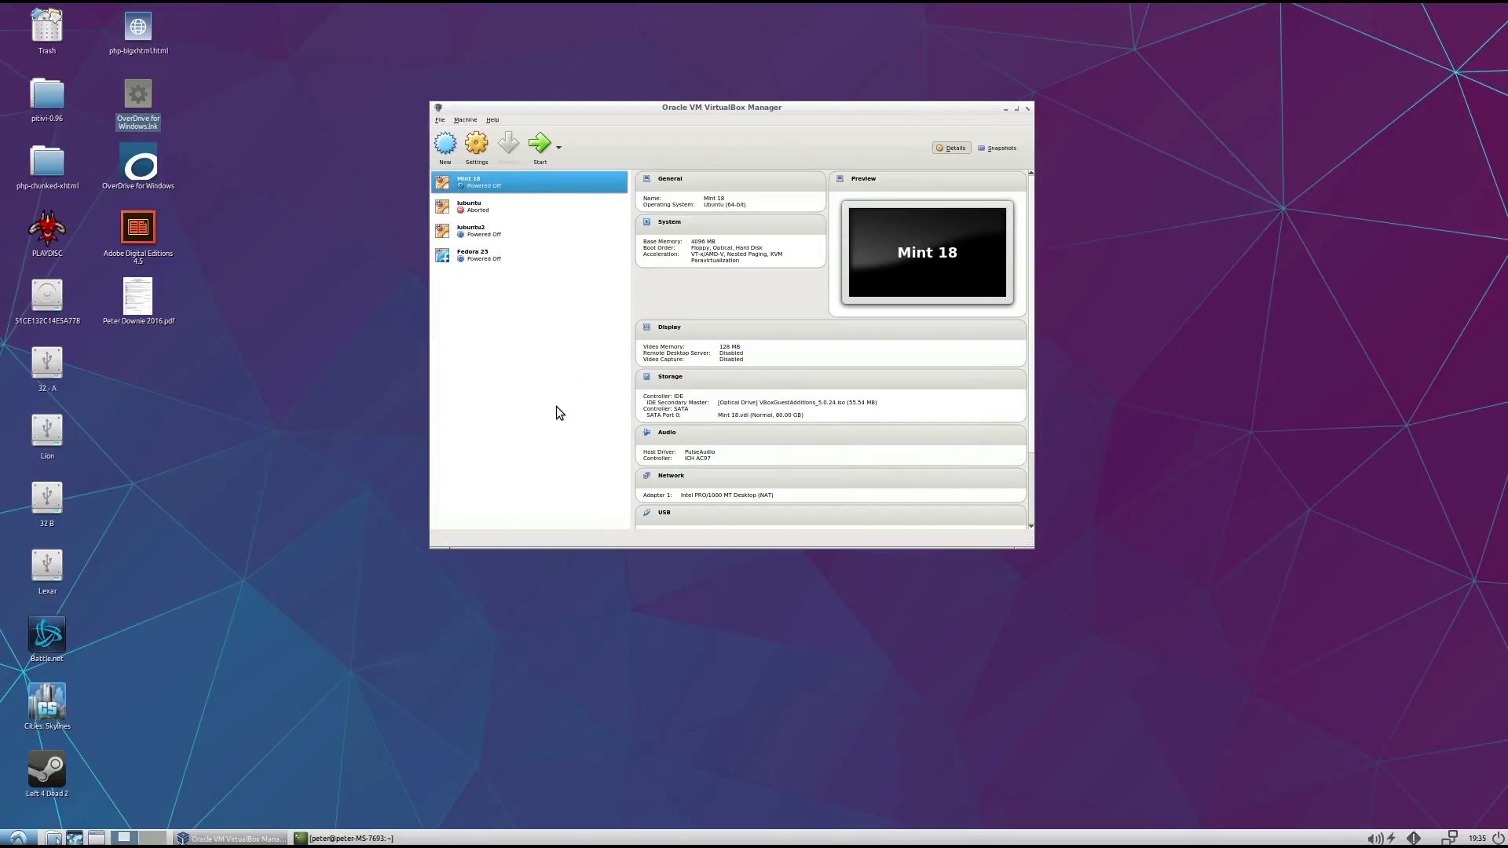
mouse_move(476, 145)
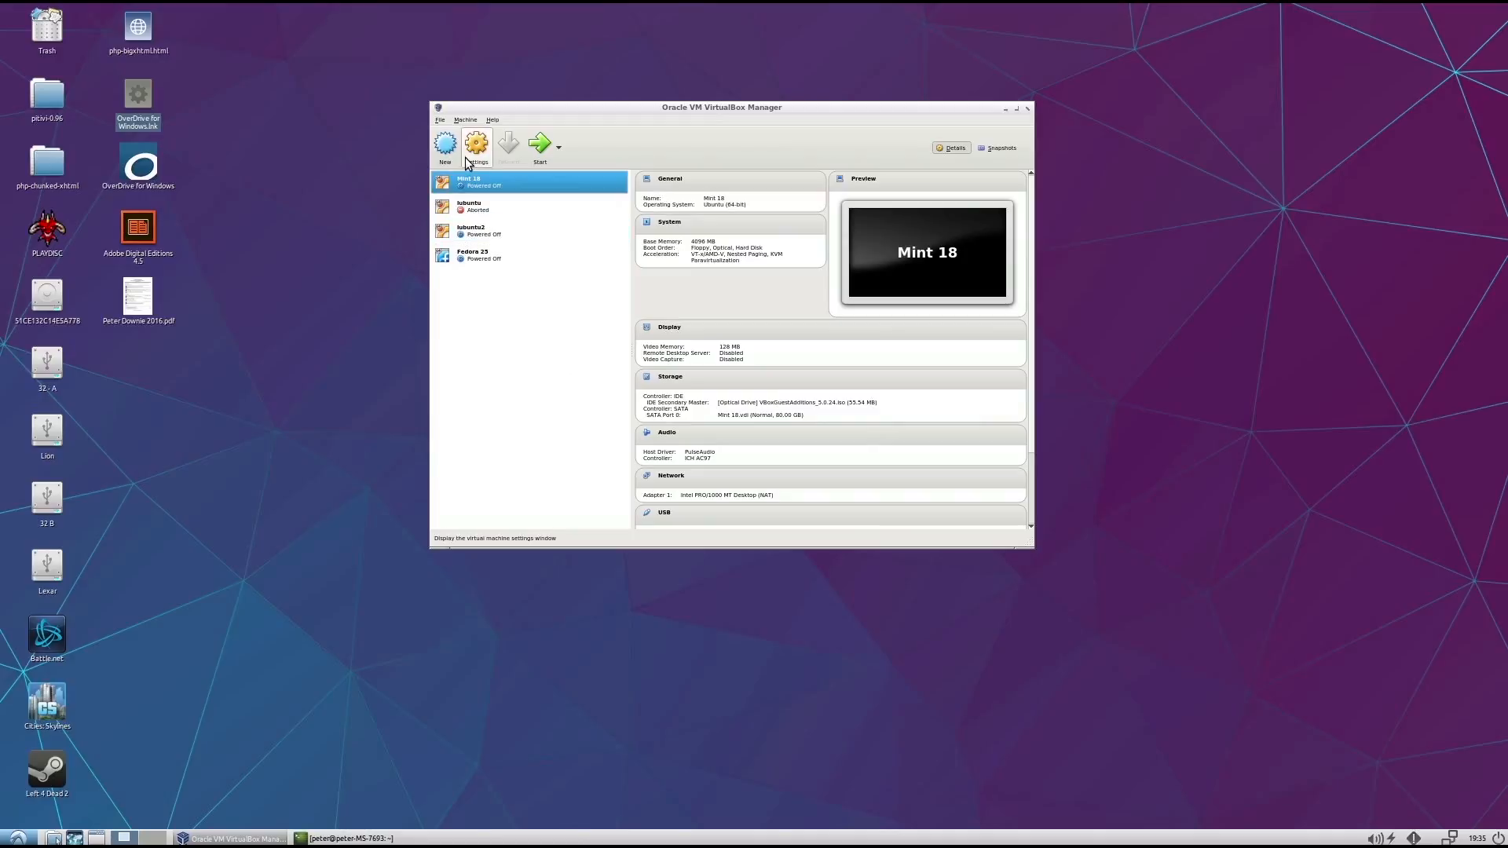
mouse_move(519, 205)
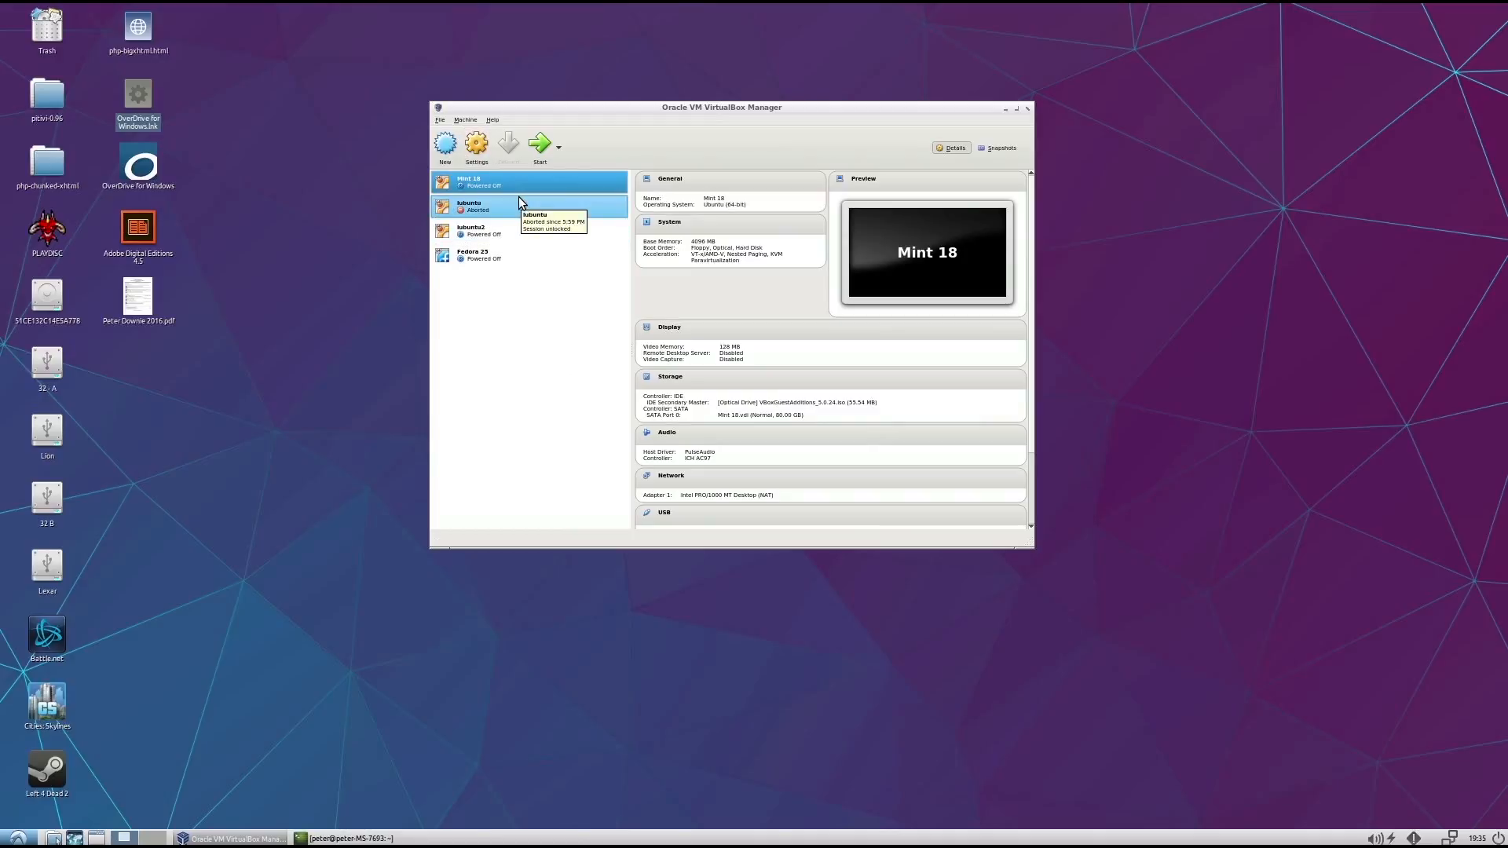
mouse_move(445, 144)
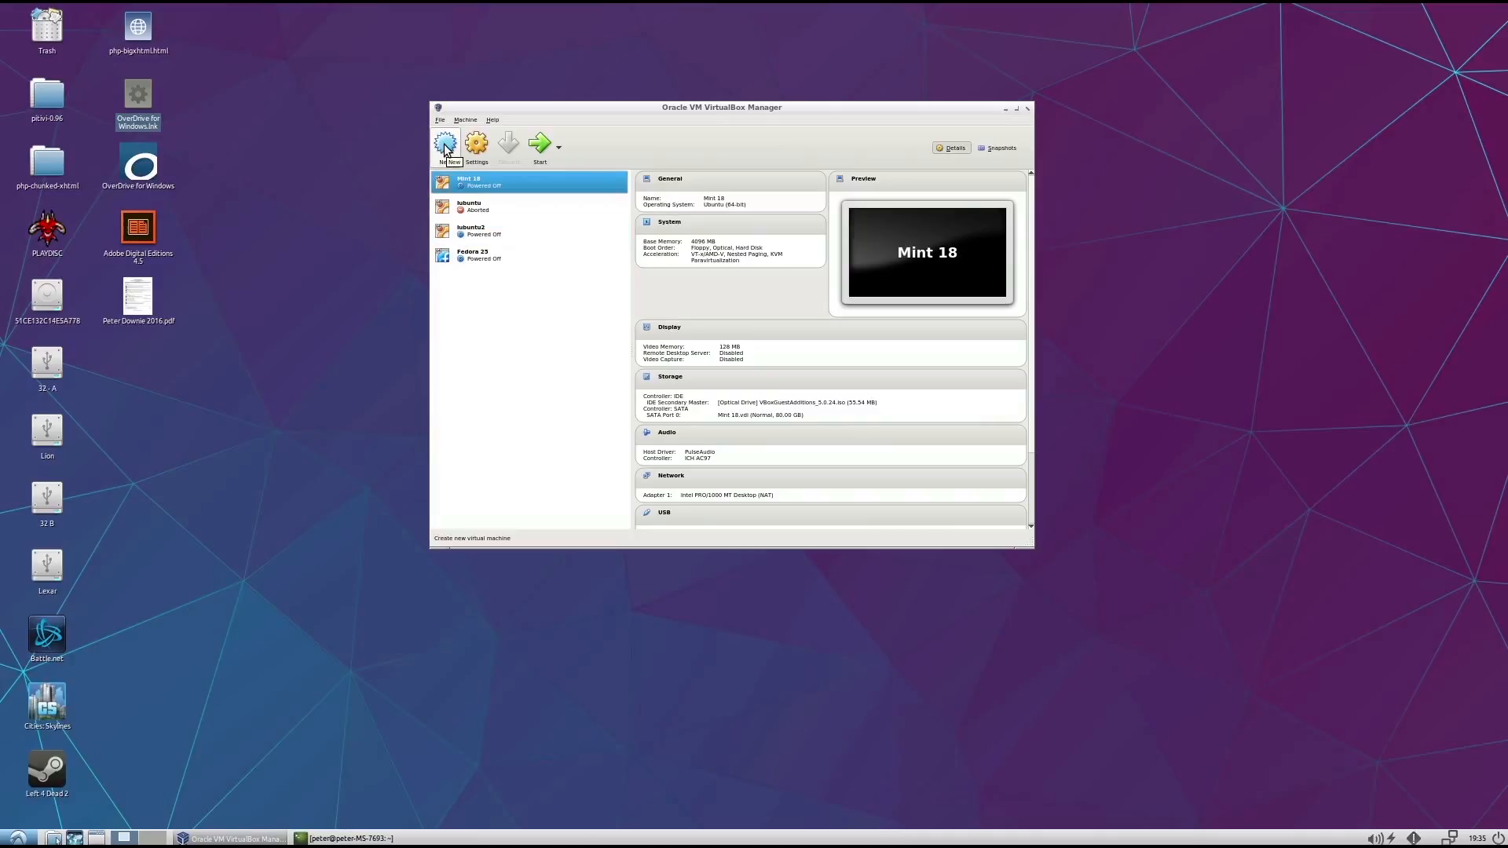
- Create the Fedora (64-bit) 'Fedora Tutorial' VM with 4096 MB RAM and a 10 GB VDI disk
left_click(445, 142)
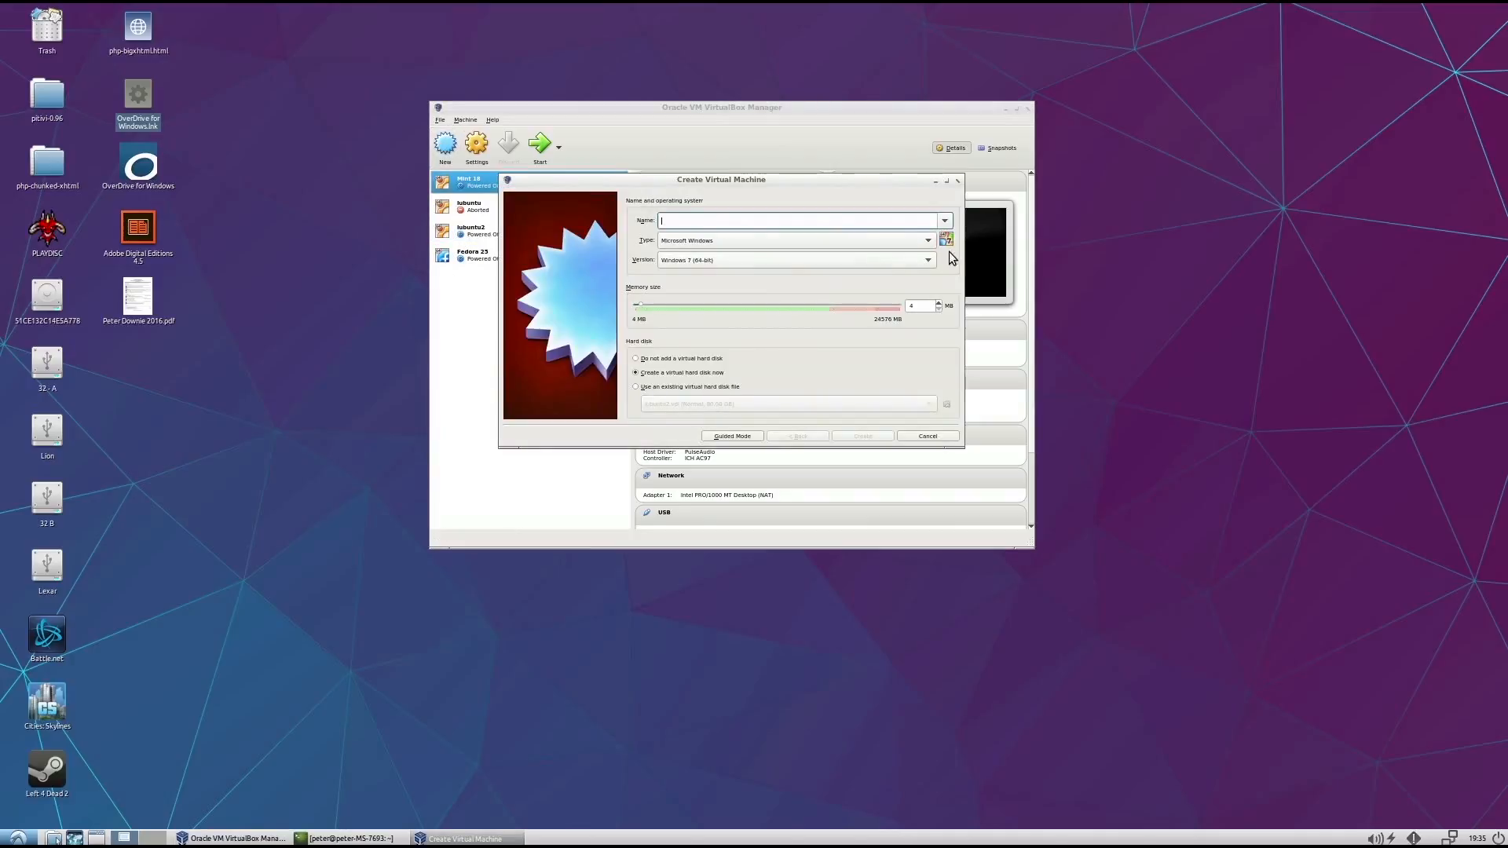
left_click(731, 436)
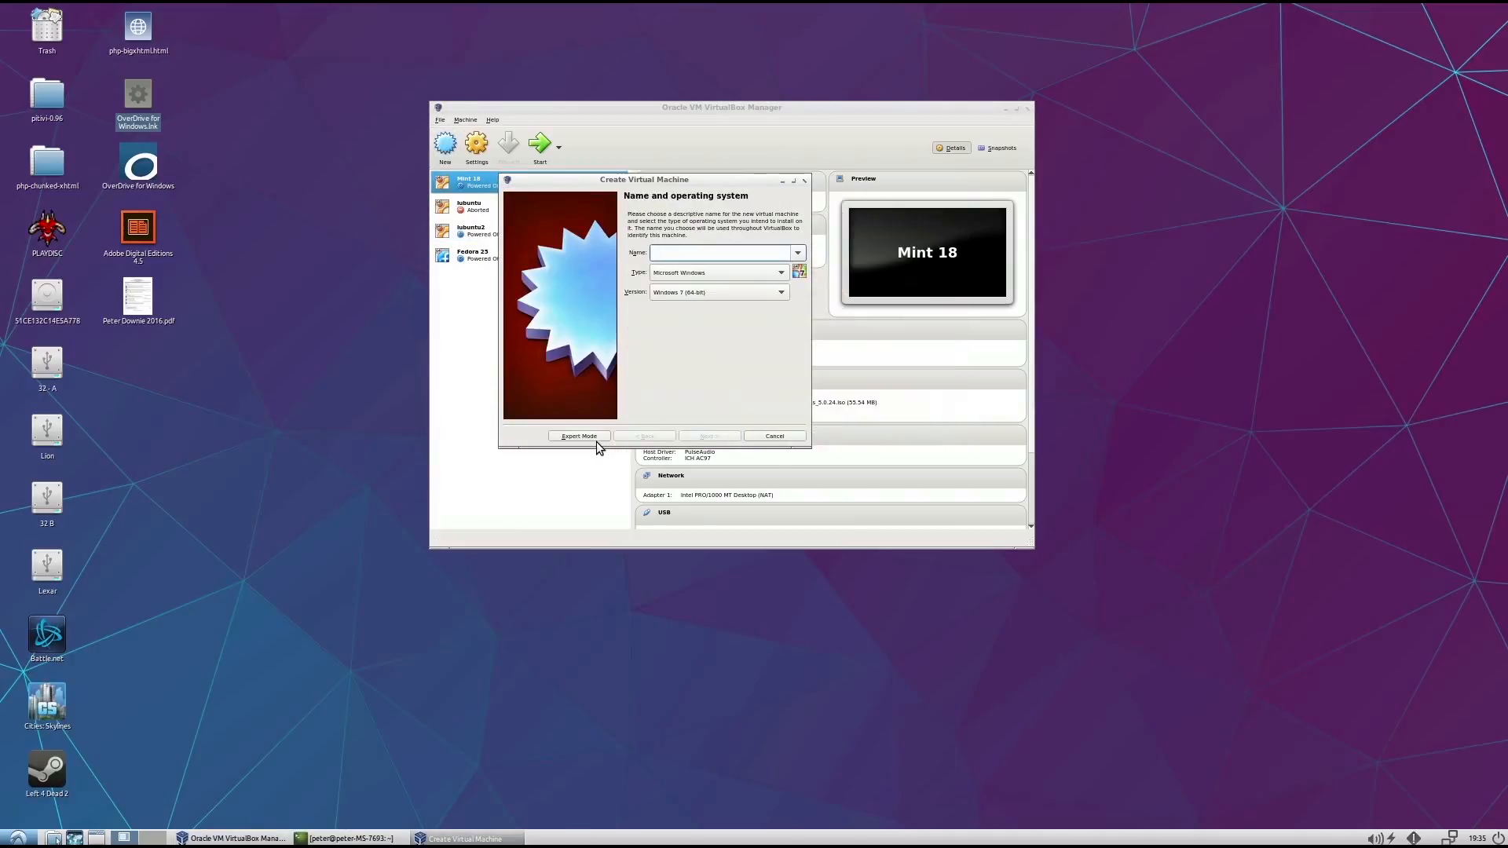
left_click(578, 436)
type("Fedora Tutorial")
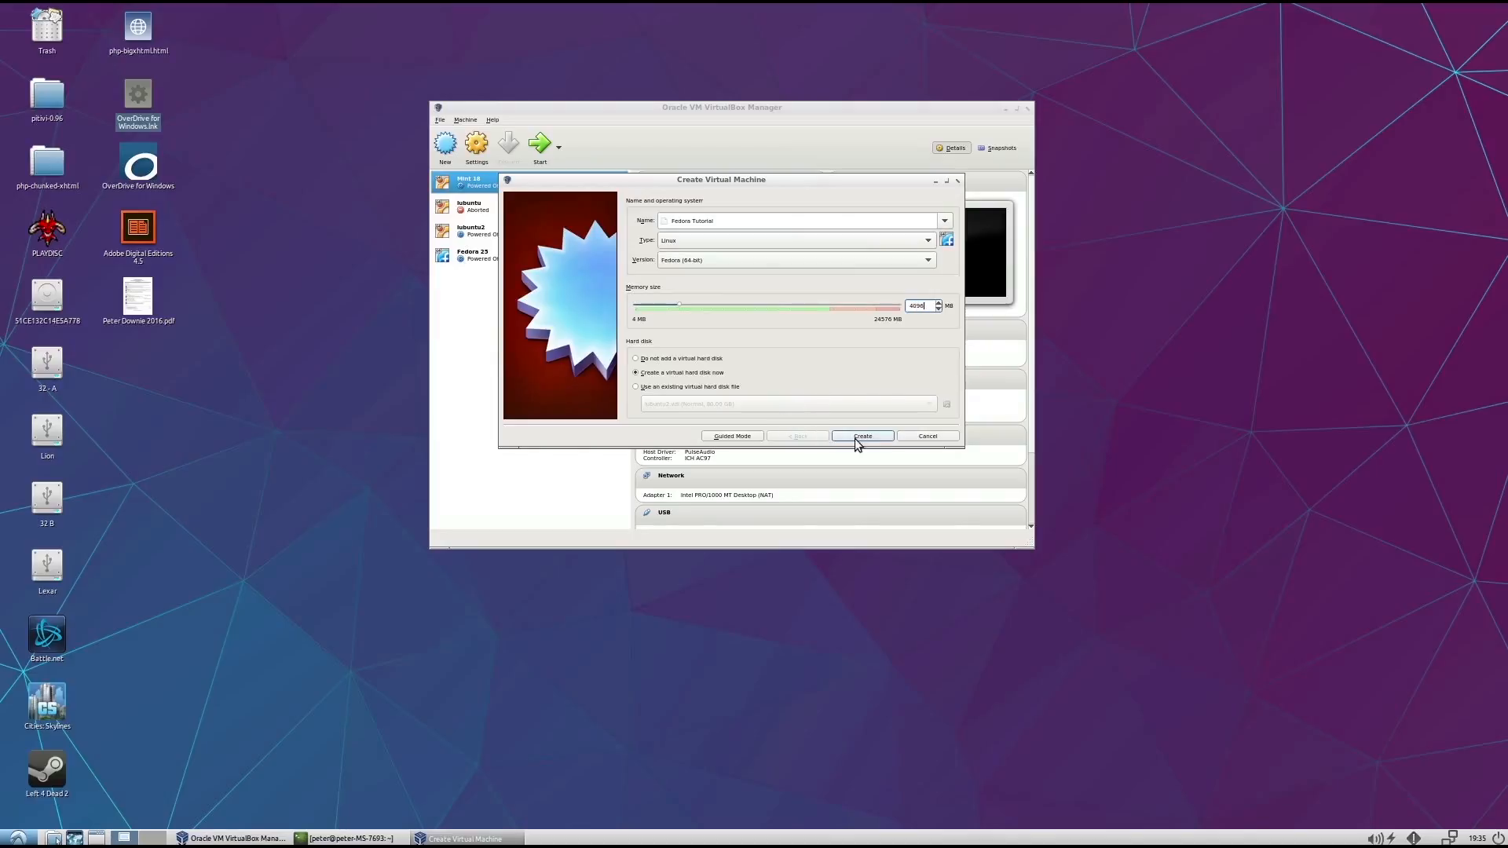
left_click(861, 436)
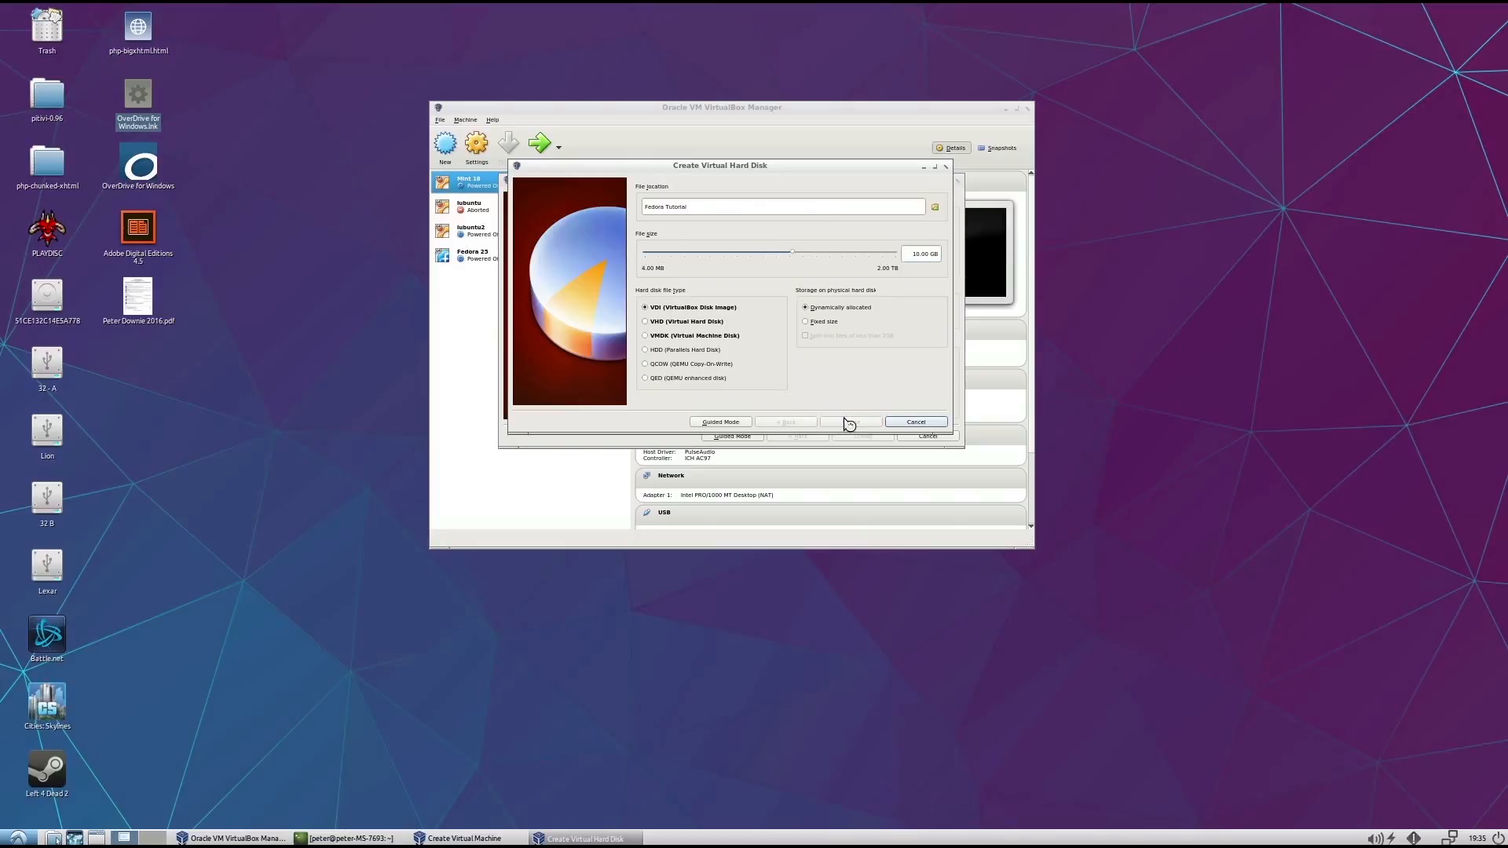
left_click(850, 421)
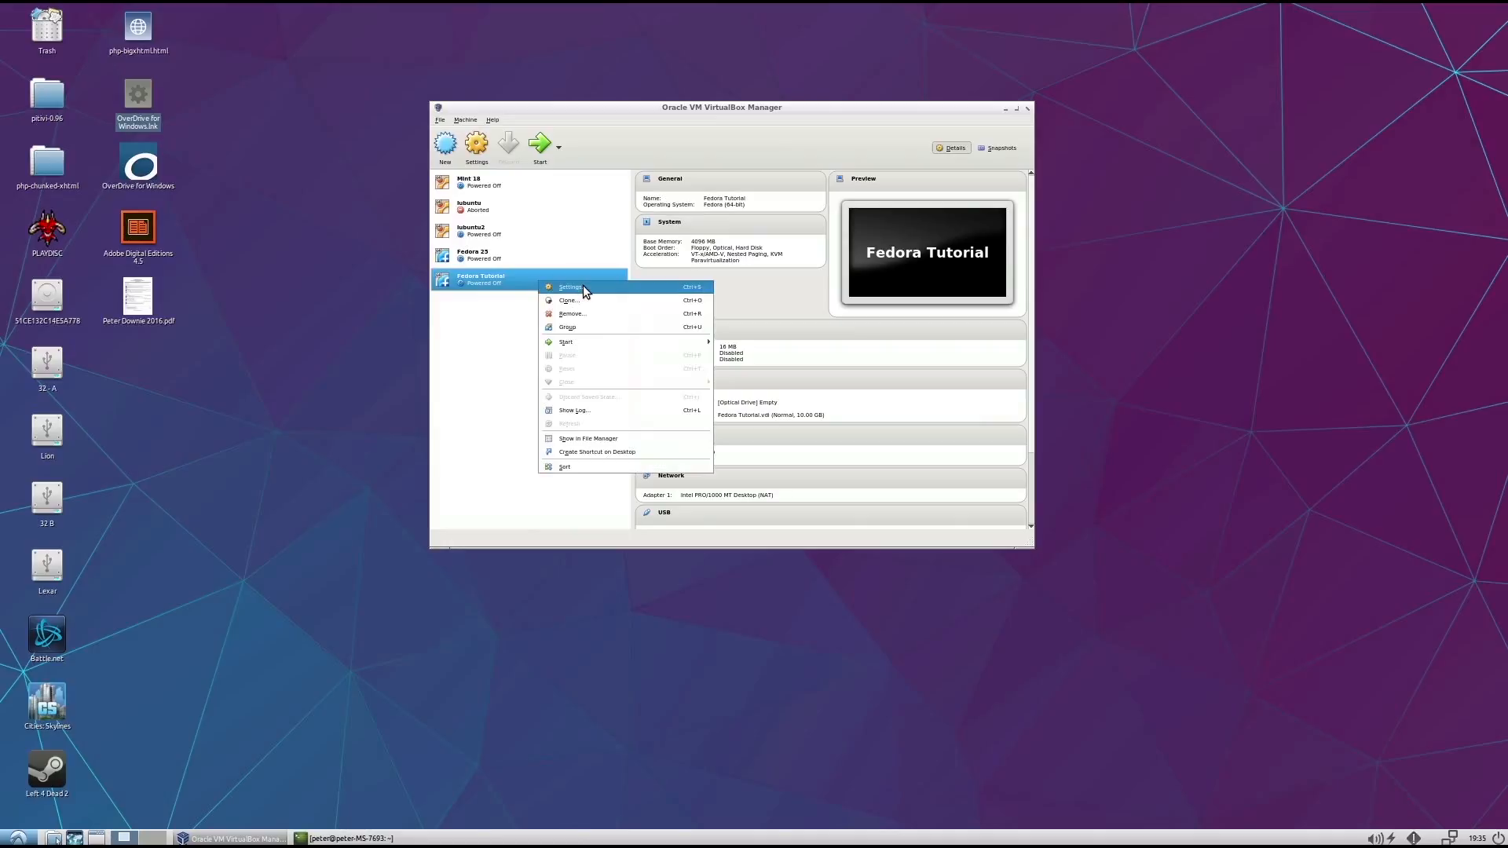
- Raise Fedora Tutorial's processor count to 4 in System settings
left_click(568, 286)
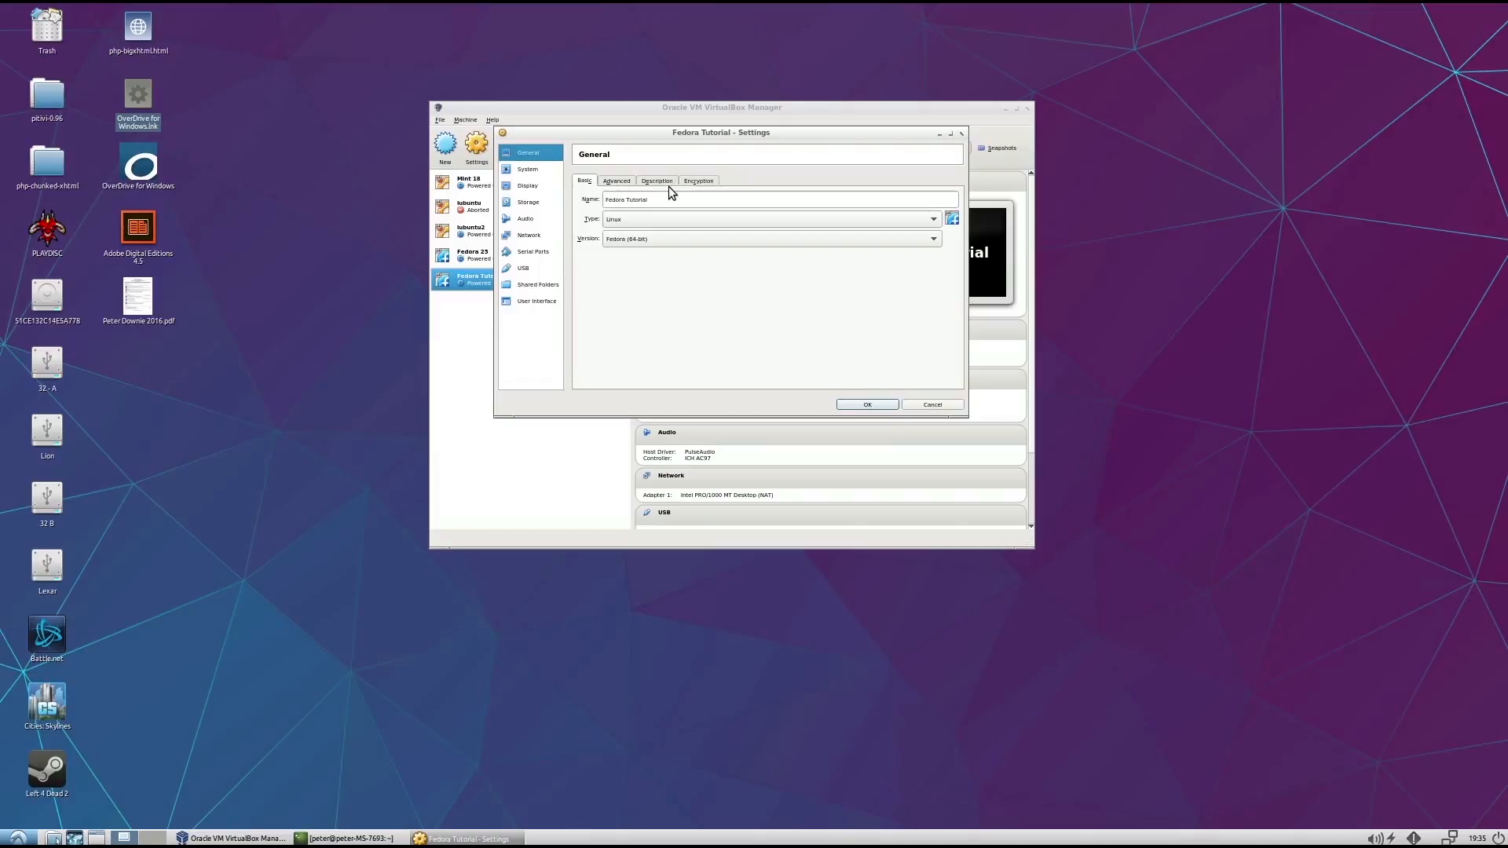
mouse_move(876, 288)
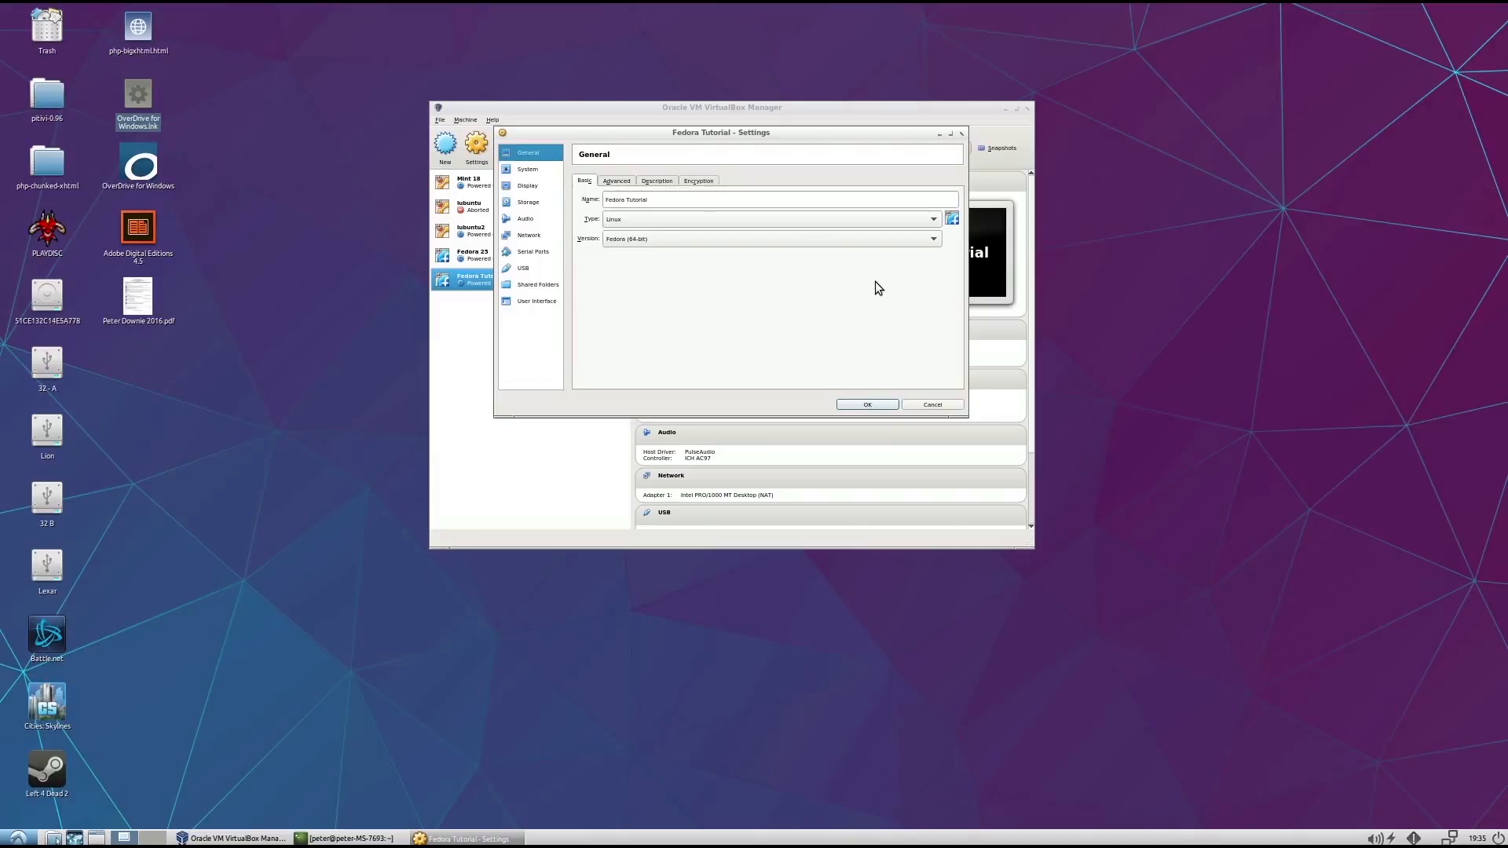
mouse_move(661, 170)
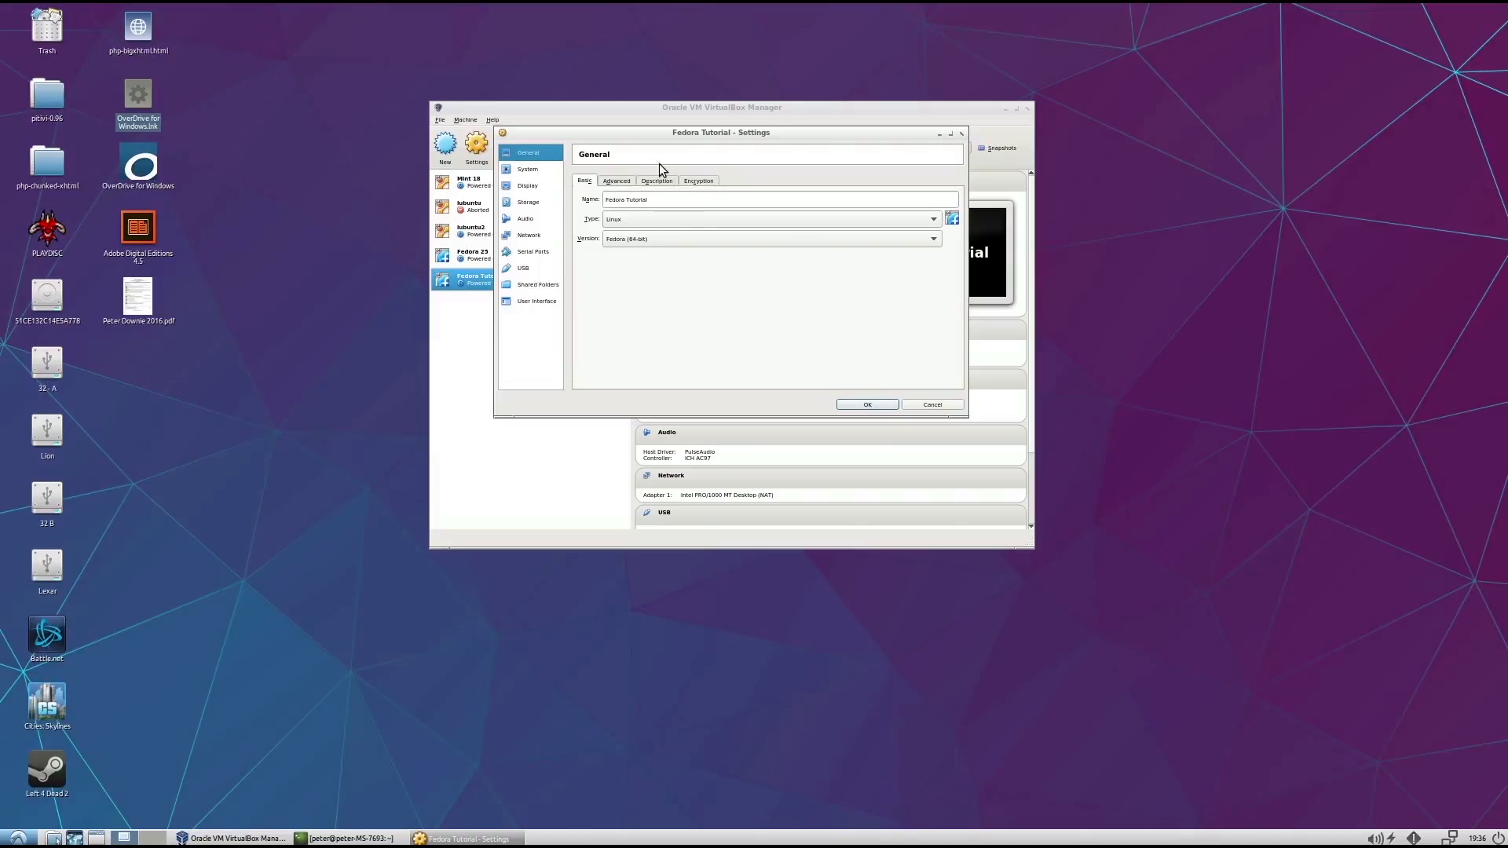
left_click(527, 168)
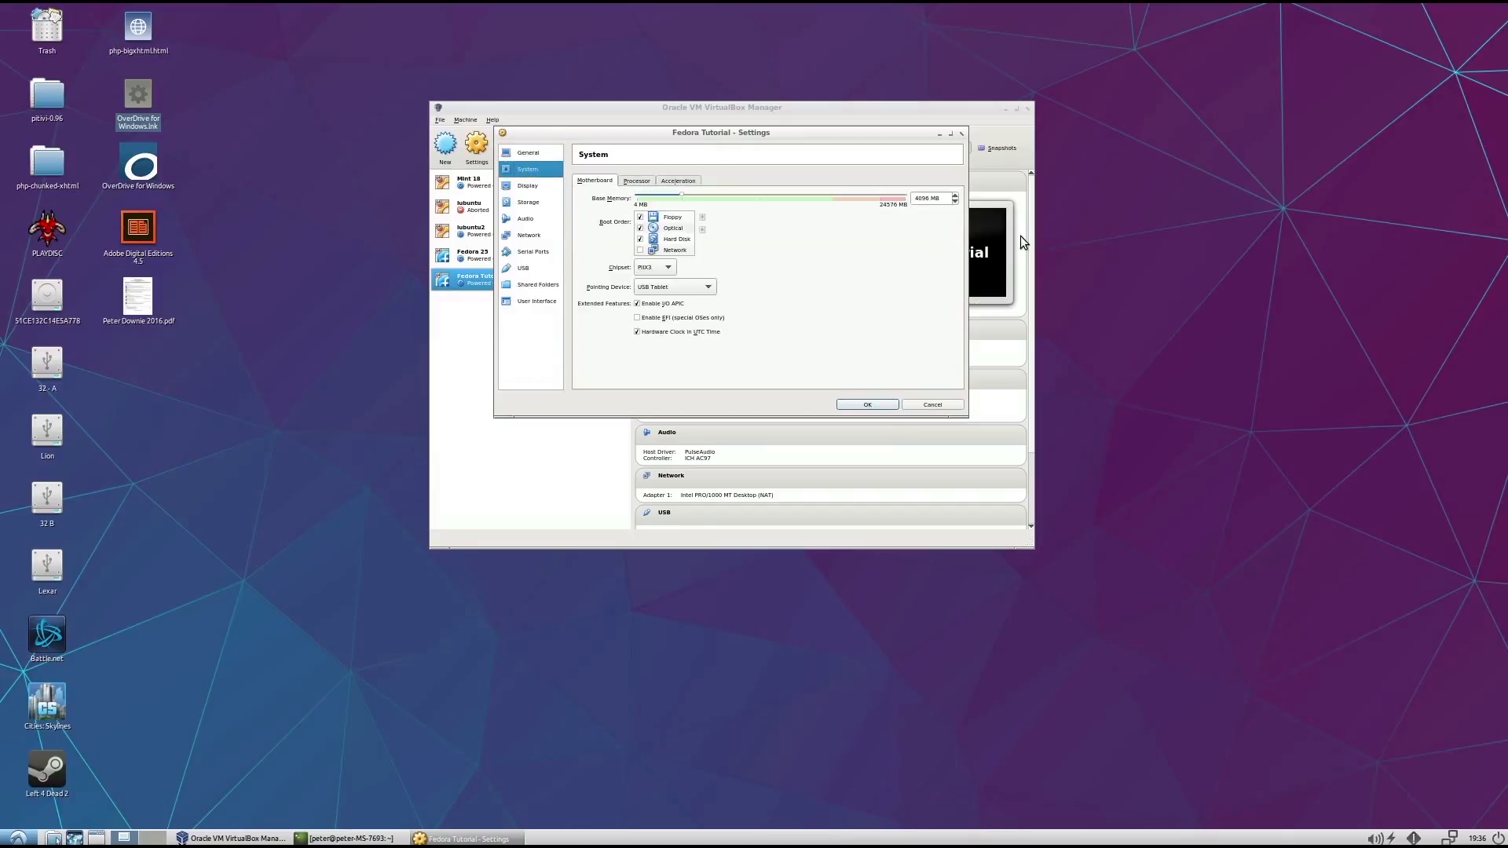
left_click(635, 181)
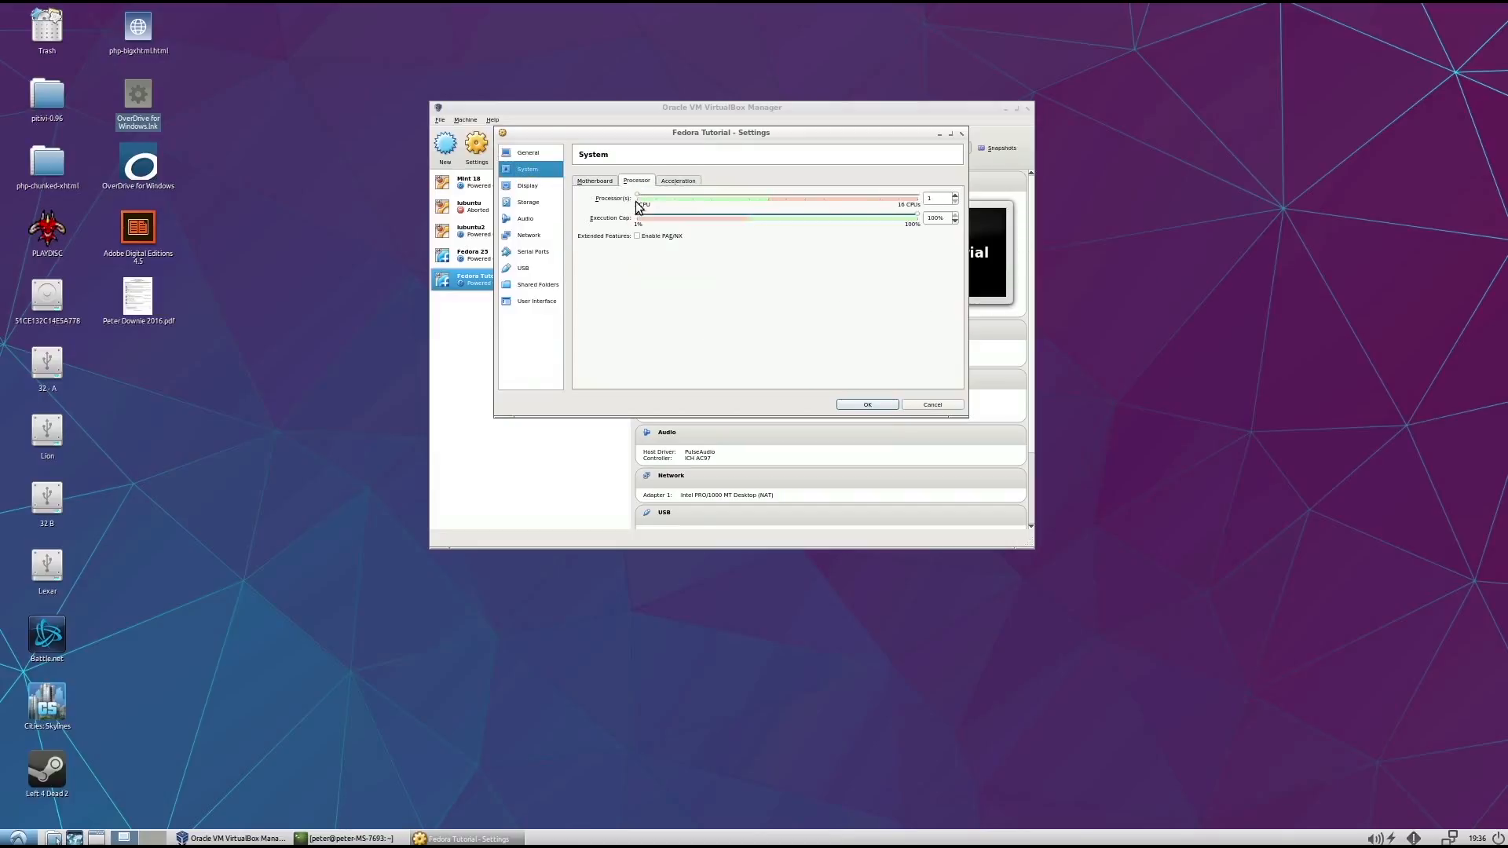
left_click_drag(637, 198, 694, 198)
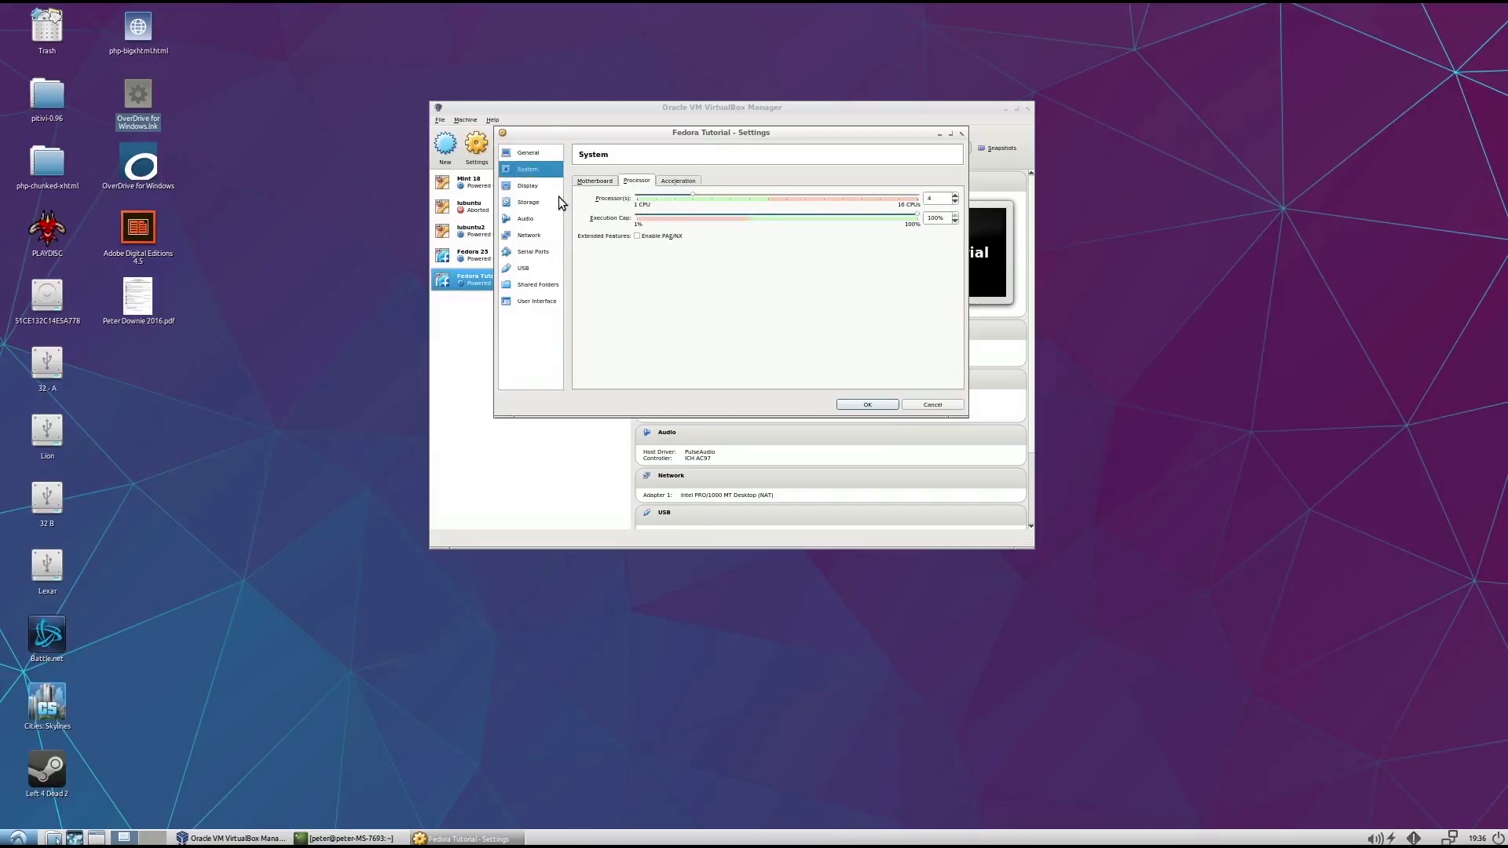
- Set video memory to 128 MB and load the Fedora live ISO into the optical drive
left_click(527, 186)
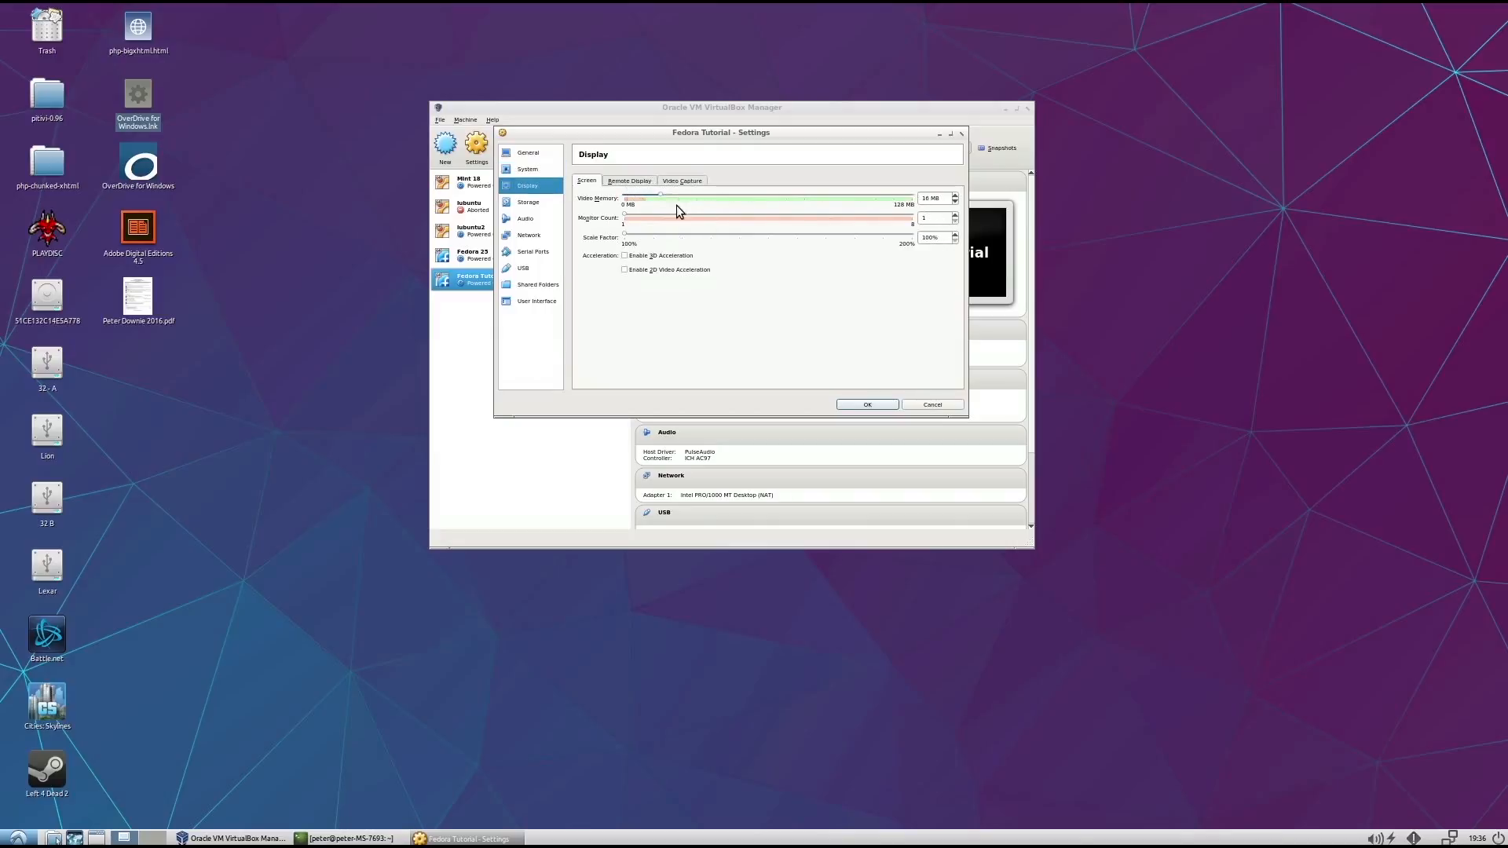
left_click_drag(660, 194, 912, 194)
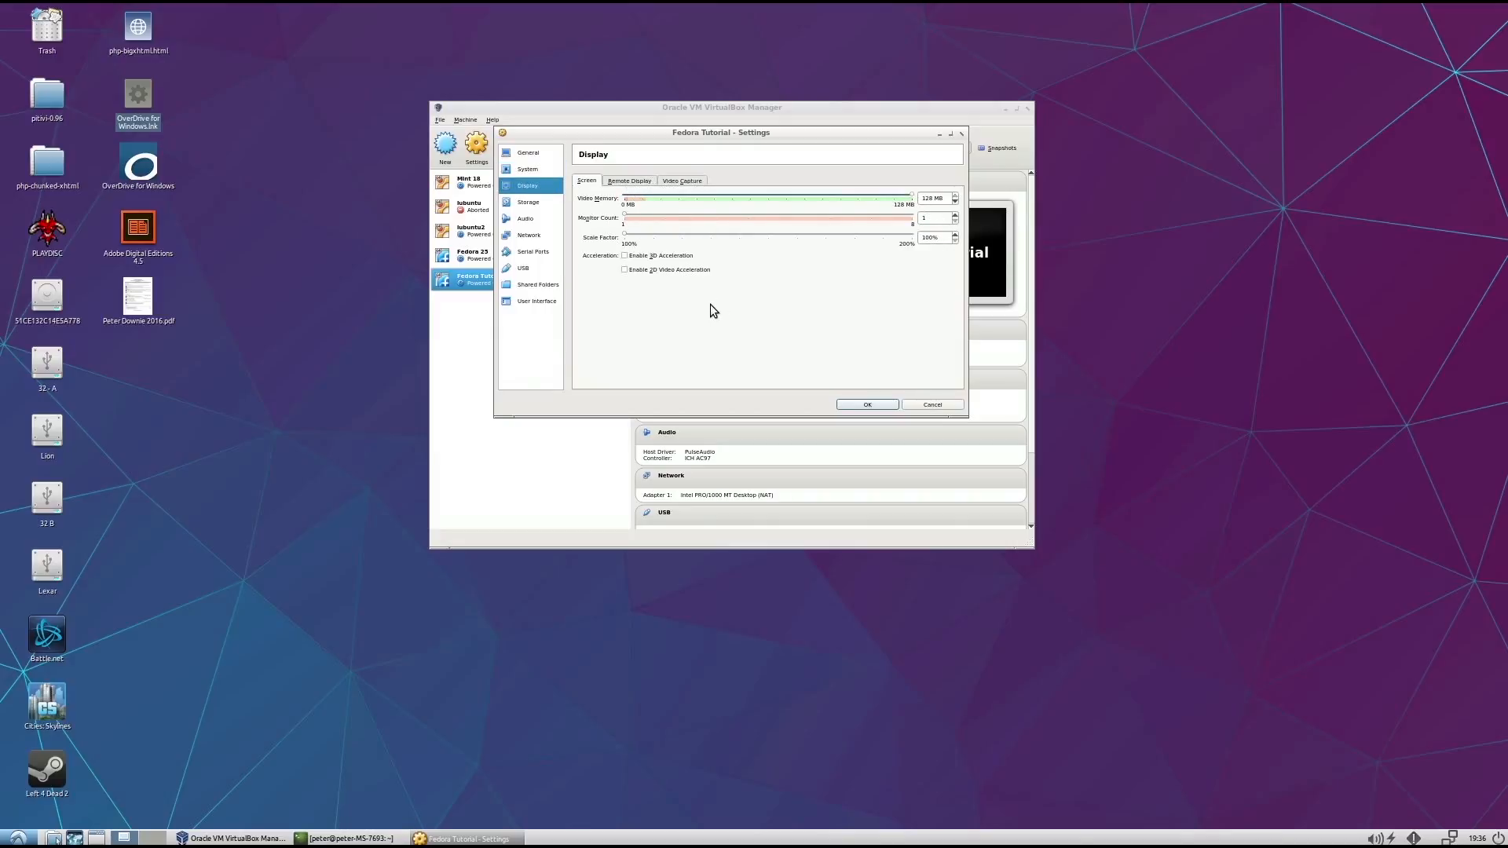
mouse_move(813, 346)
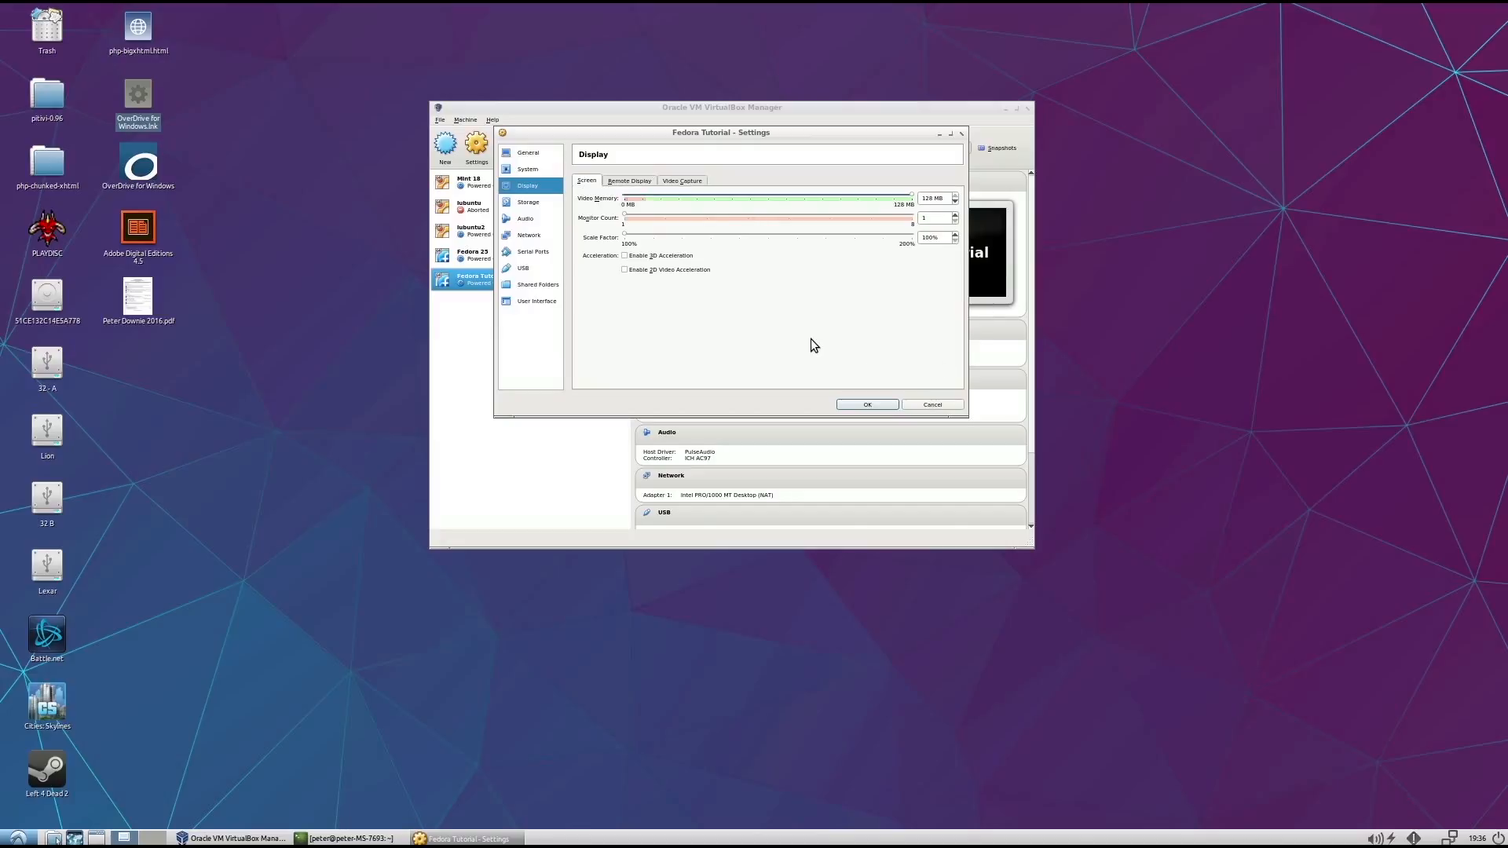
left_click(527, 202)
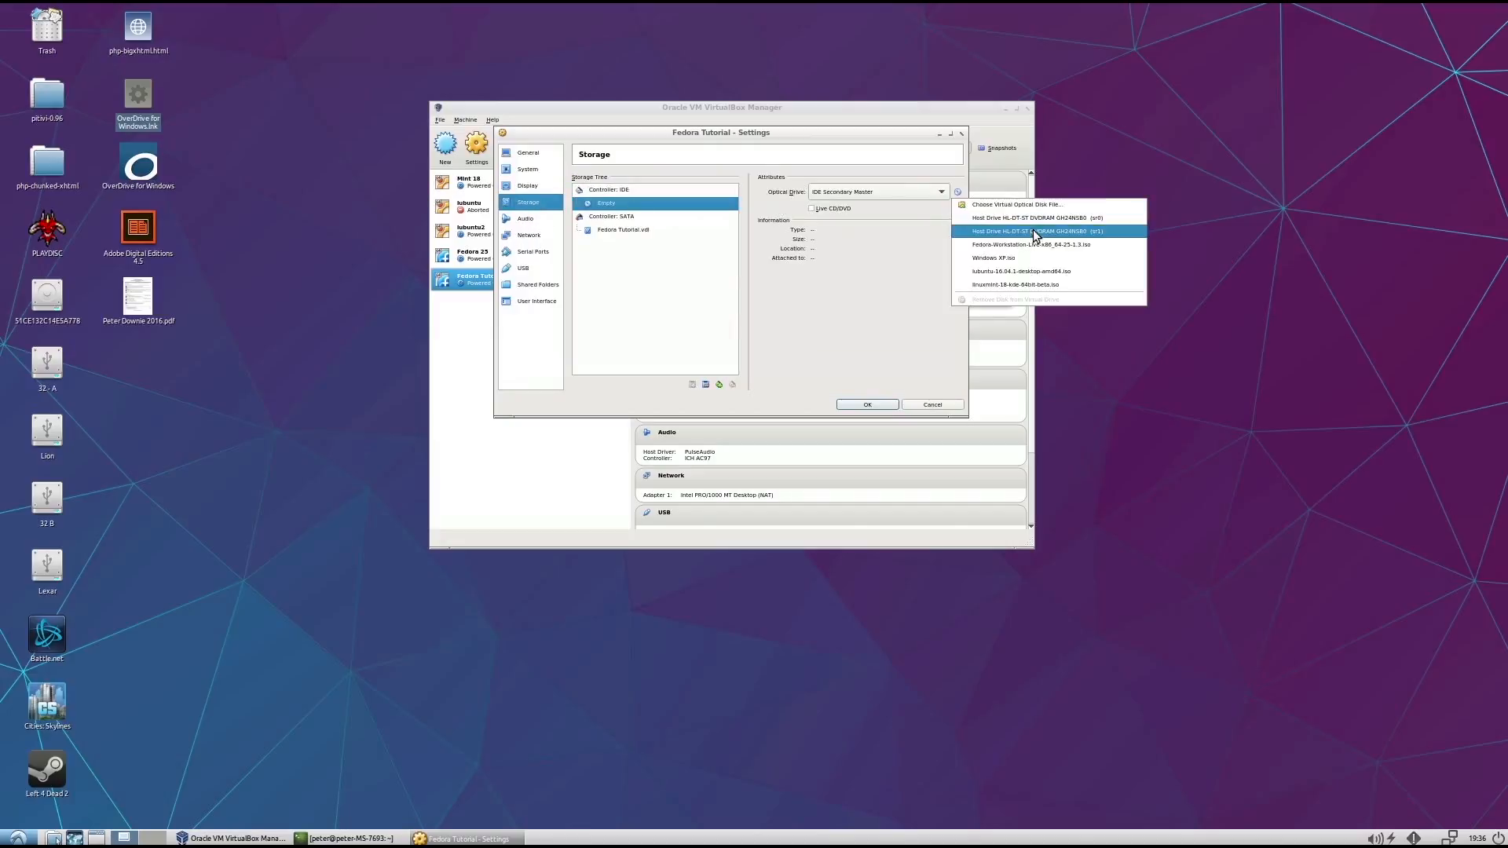
left_click(866, 404)
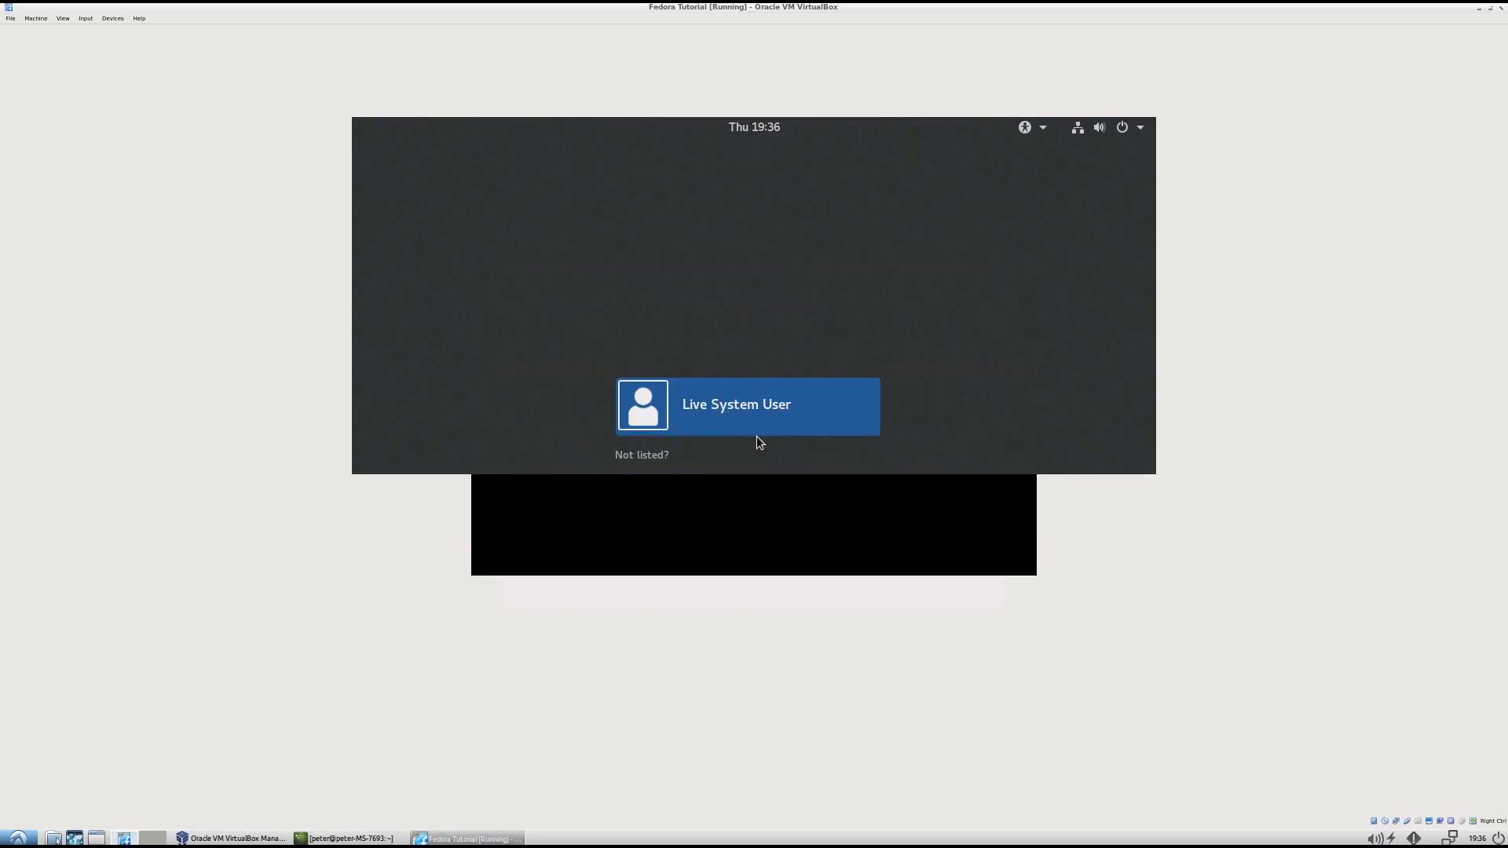
- Log into the live session, choose Try Fedora, and dismiss the welcome message
left_click(746, 406)
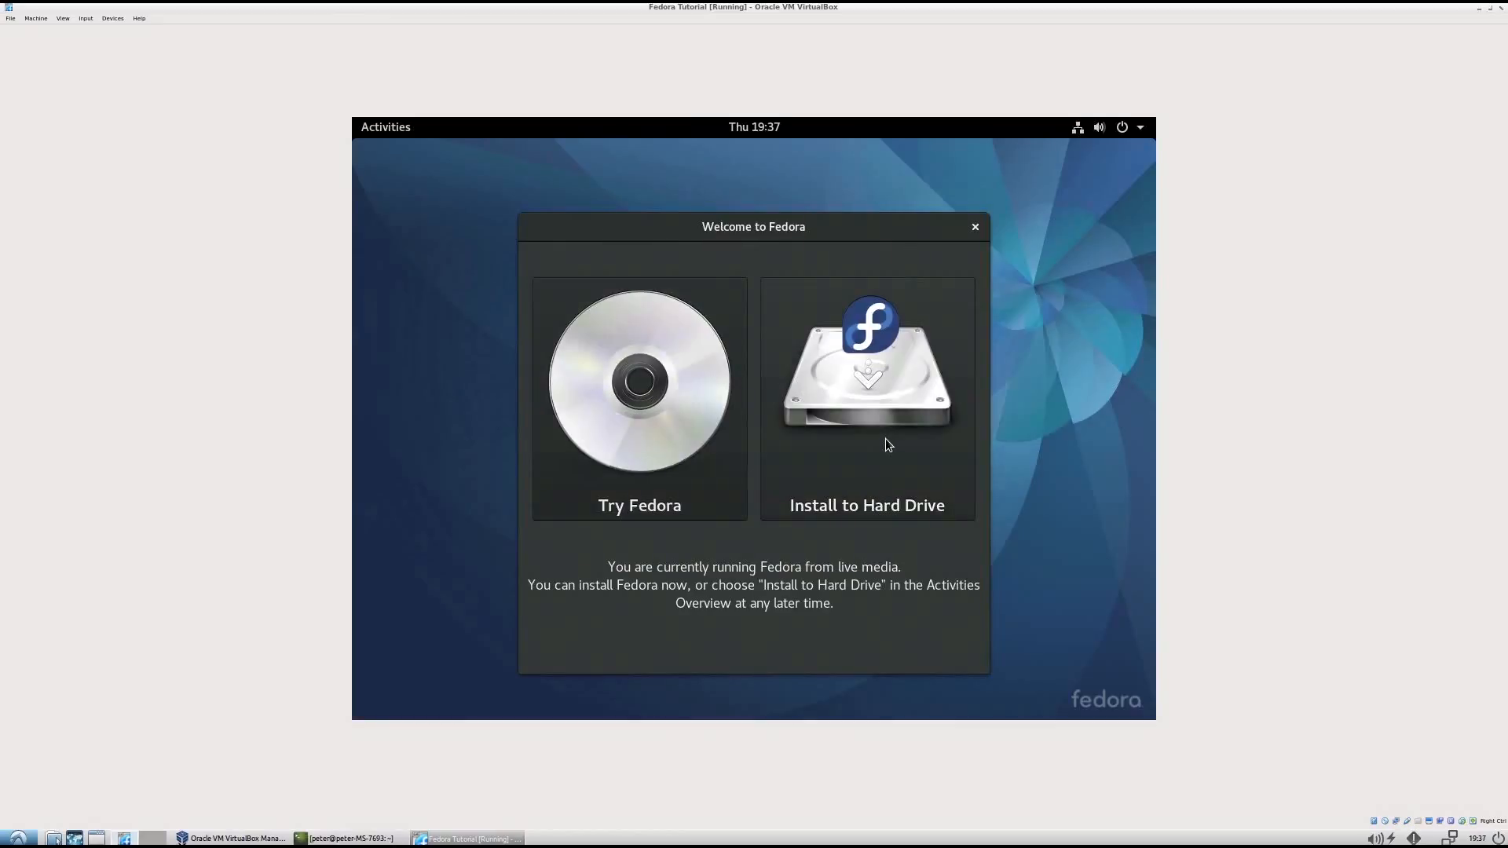
left_click(865, 399)
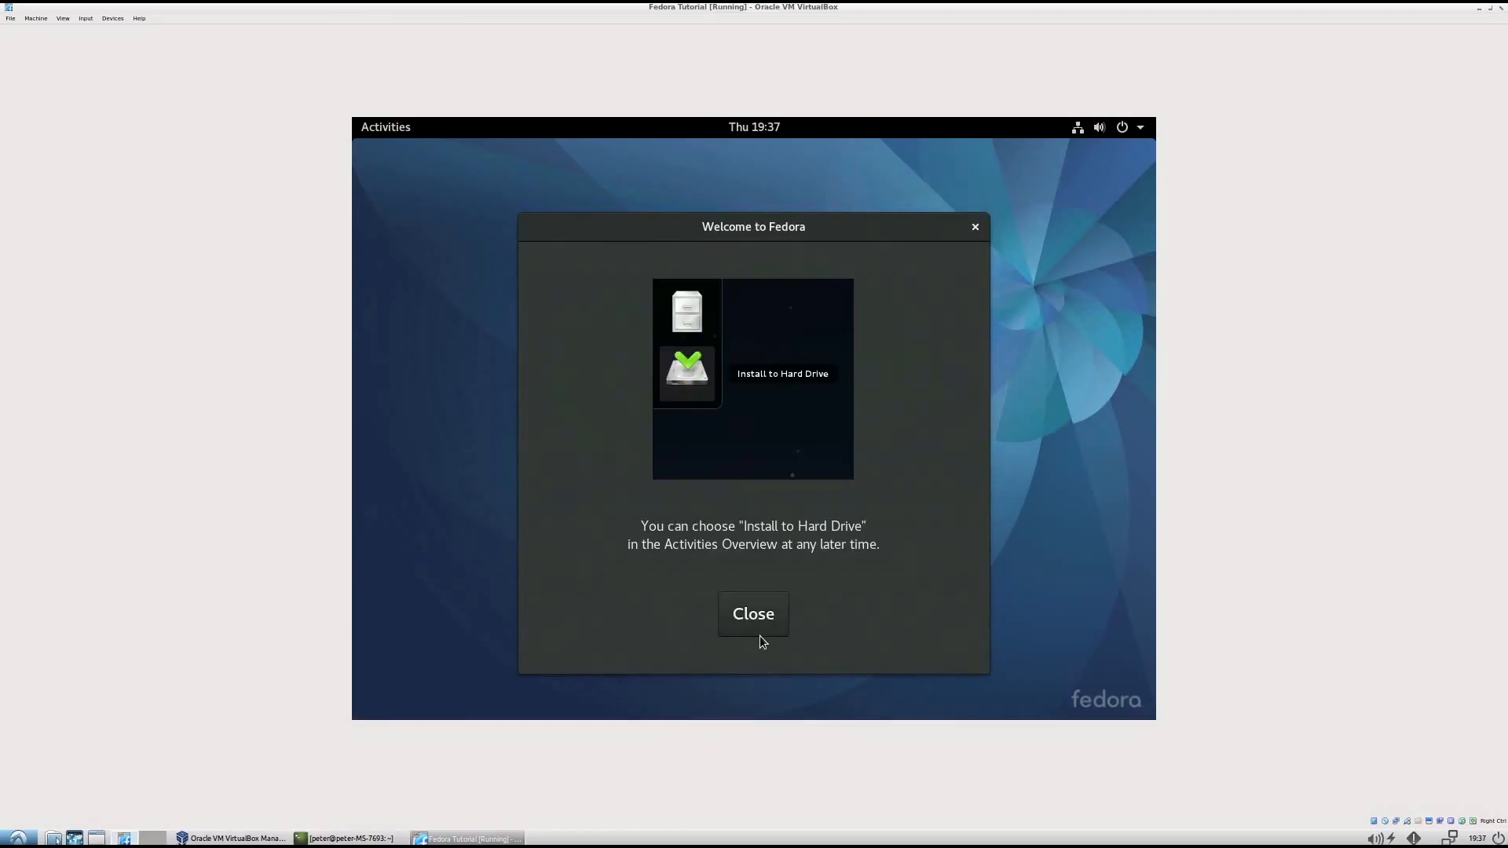
left_click(752, 613)
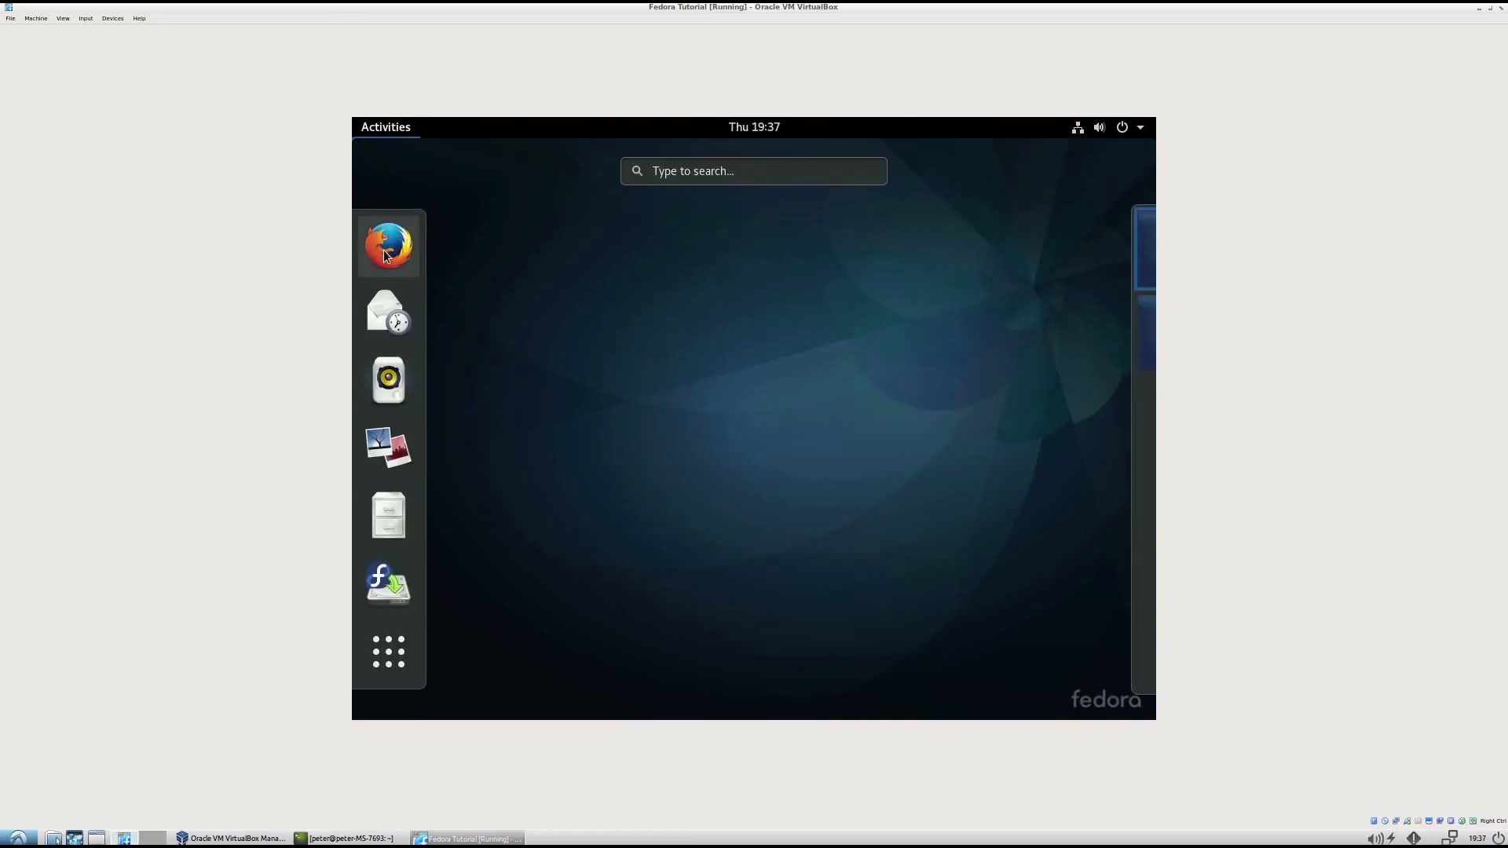
- Launch Firefox and close its extra Fedora Project start tab
left_click(387, 244)
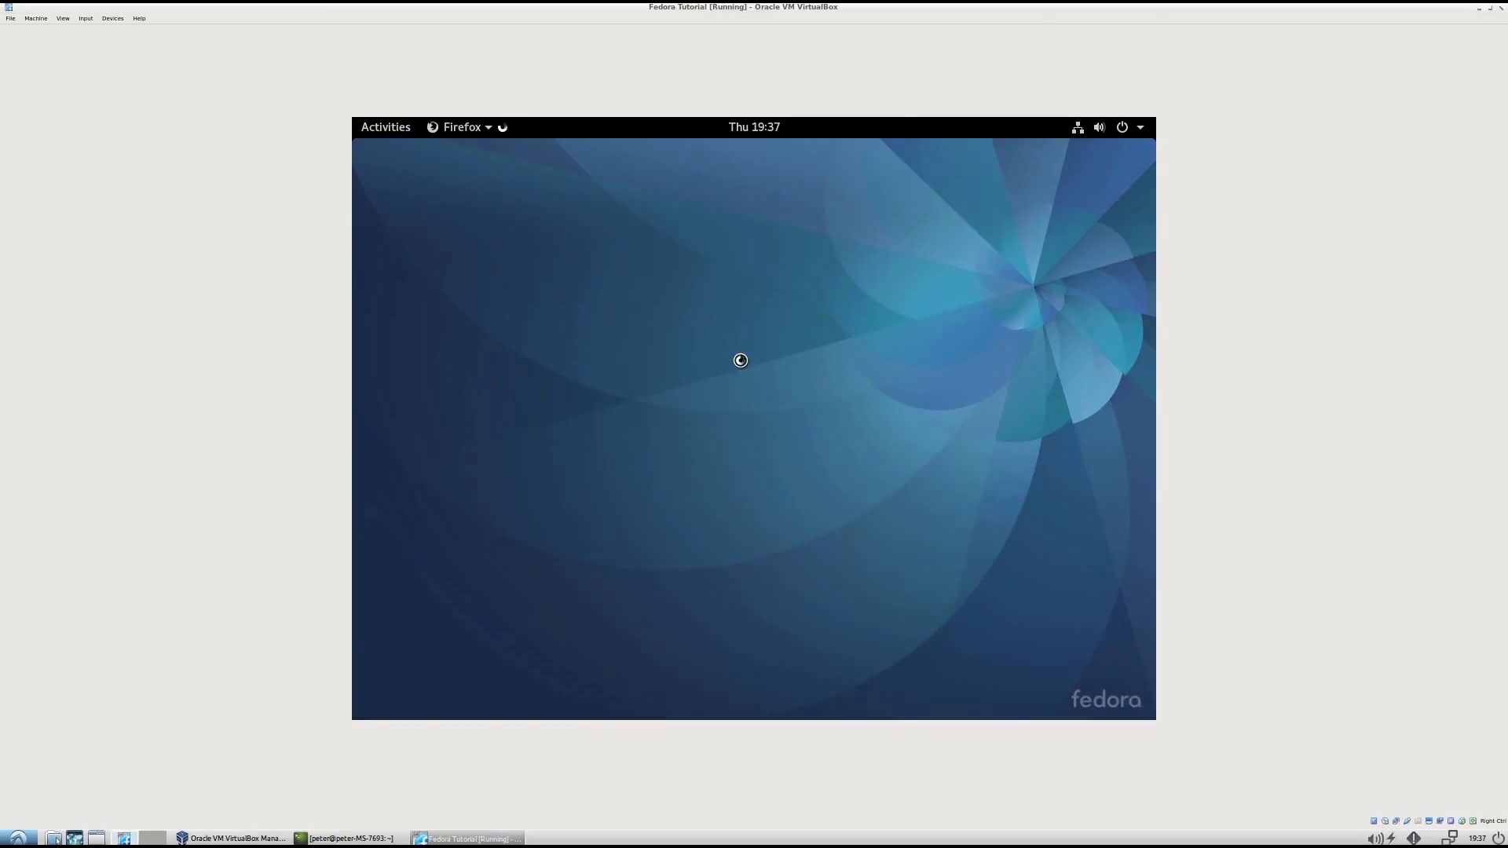
mouse_move(788, 218)
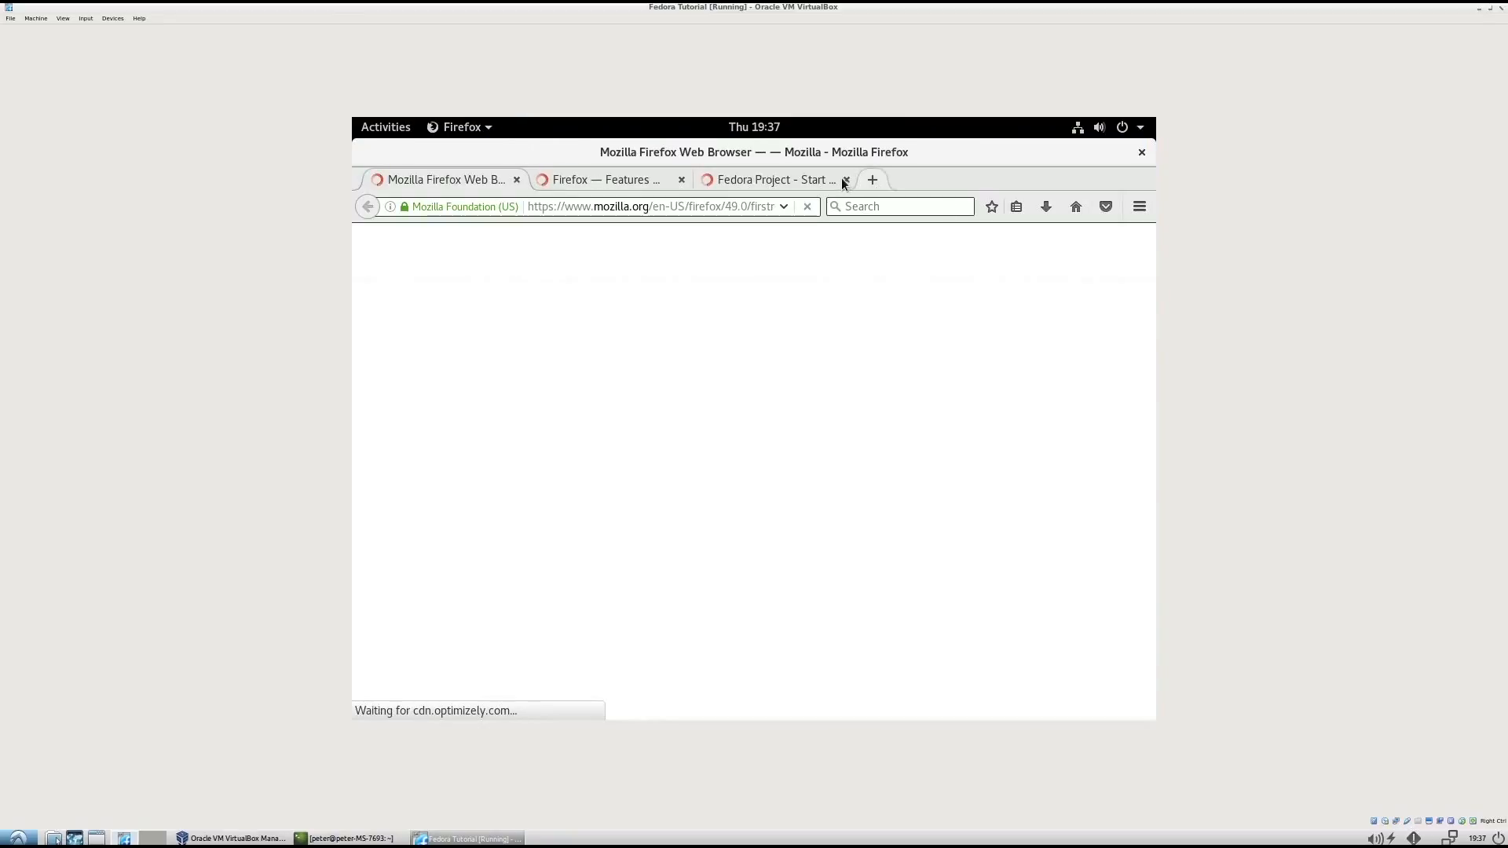
left_click(844, 179)
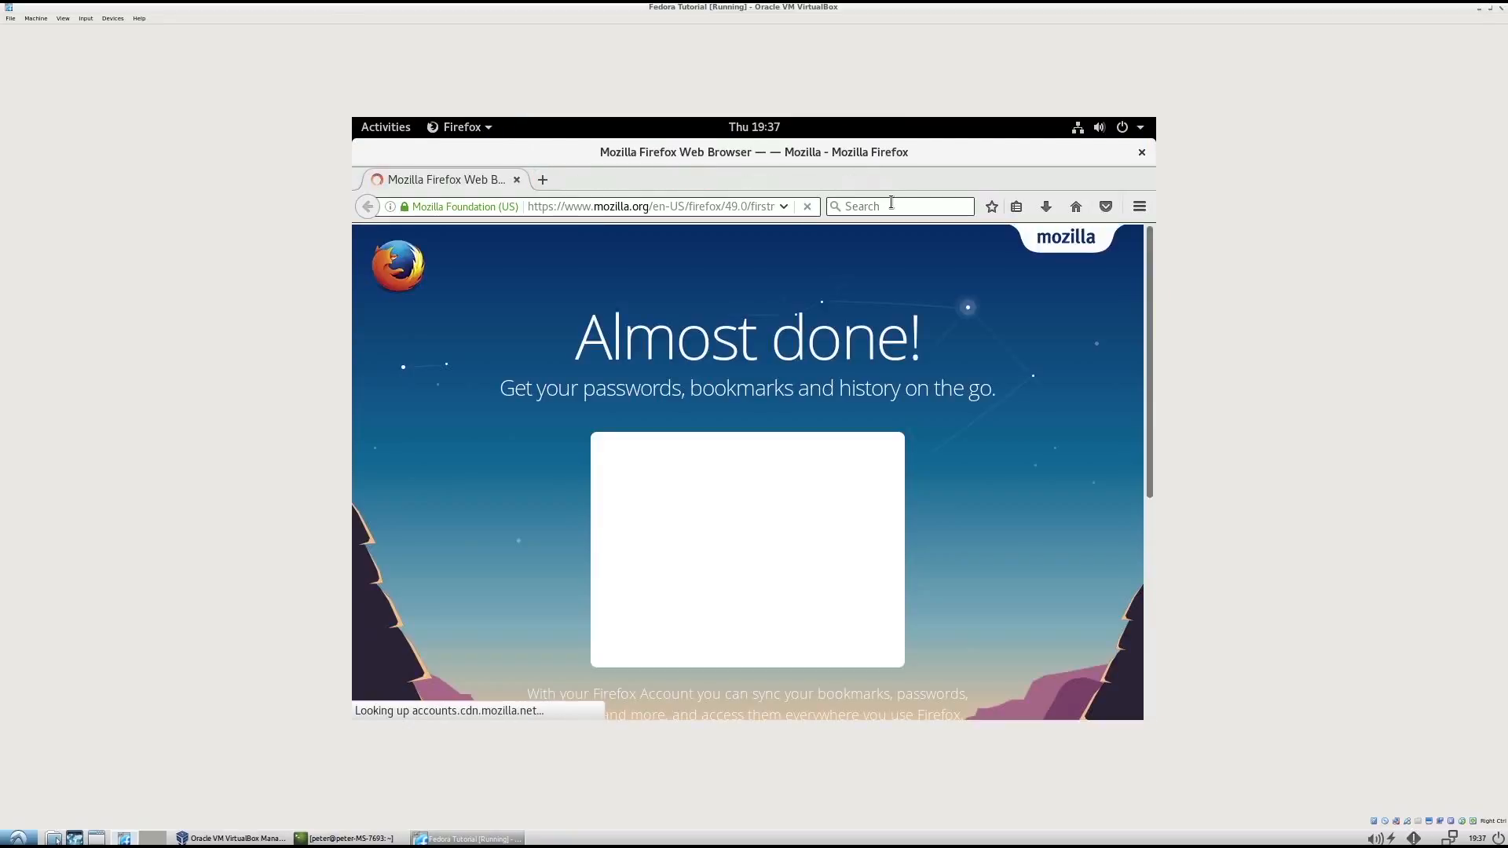
type("adsae")
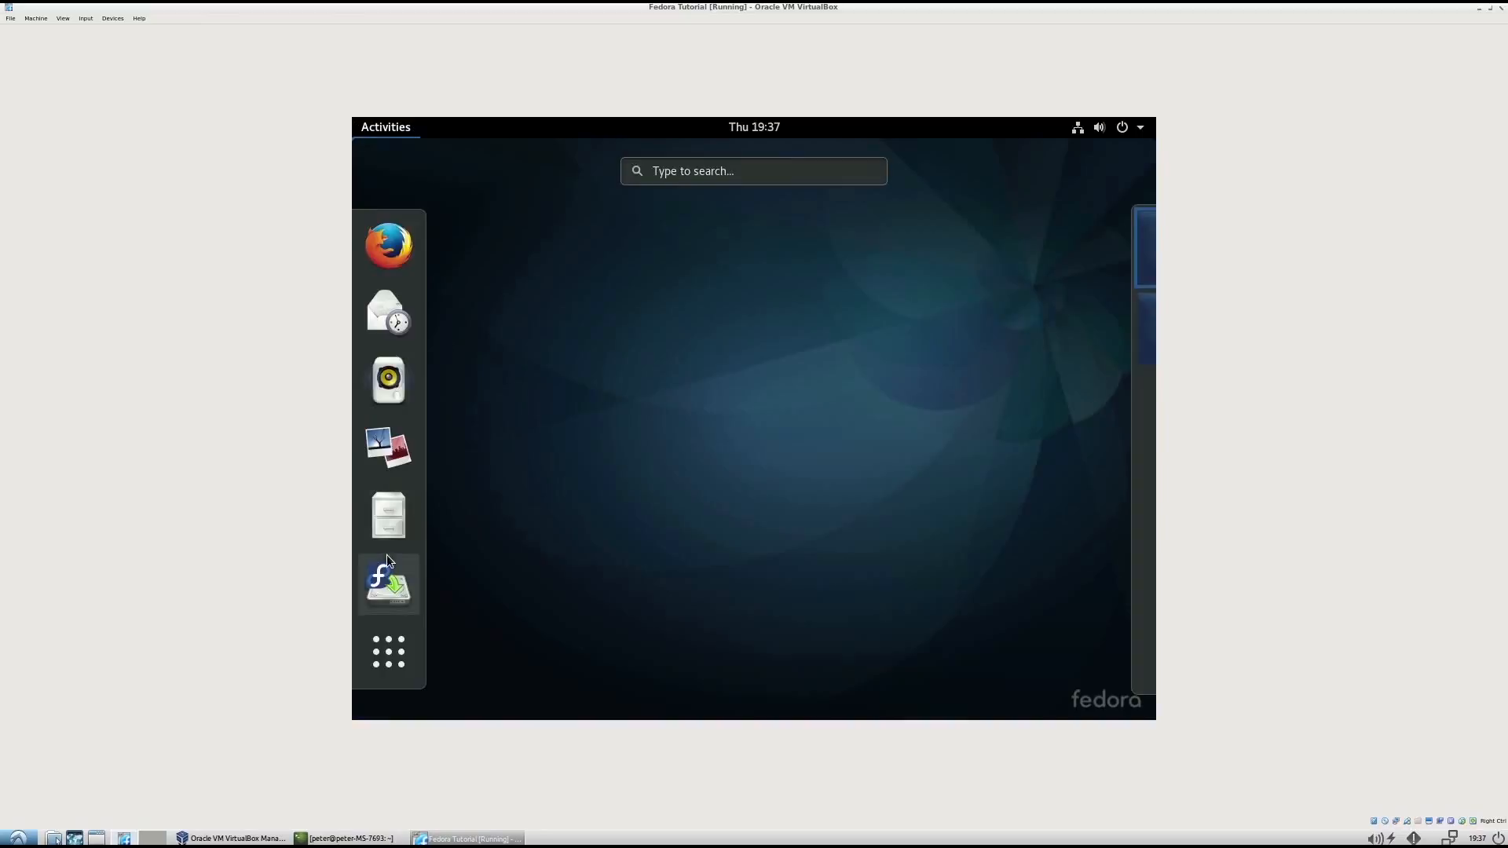
- Launch Install to Hard Drive with English (Canada) and automatic partitioning
left_click(387, 582)
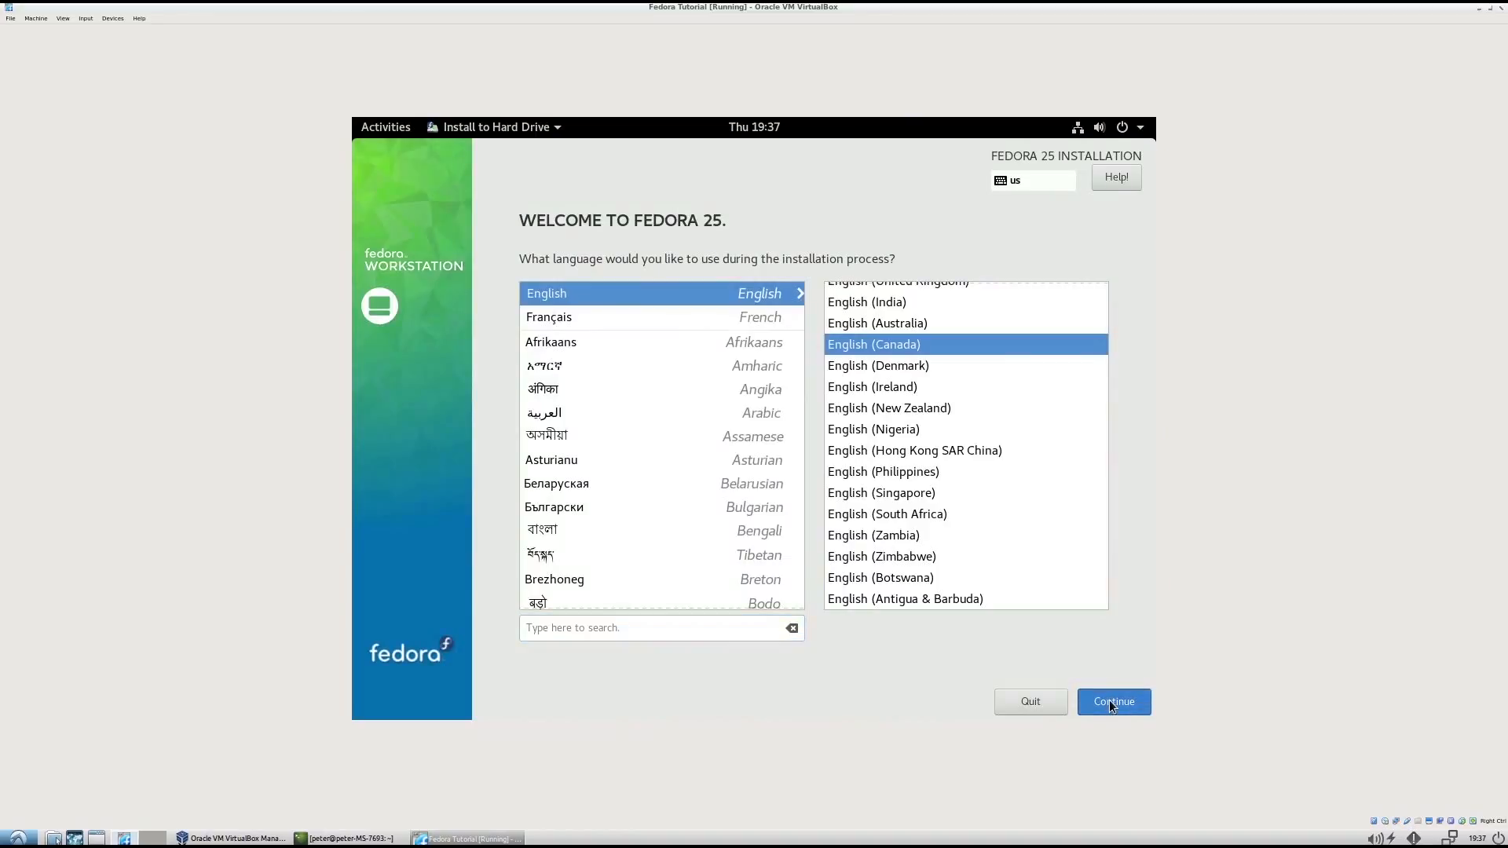
left_click(1112, 701)
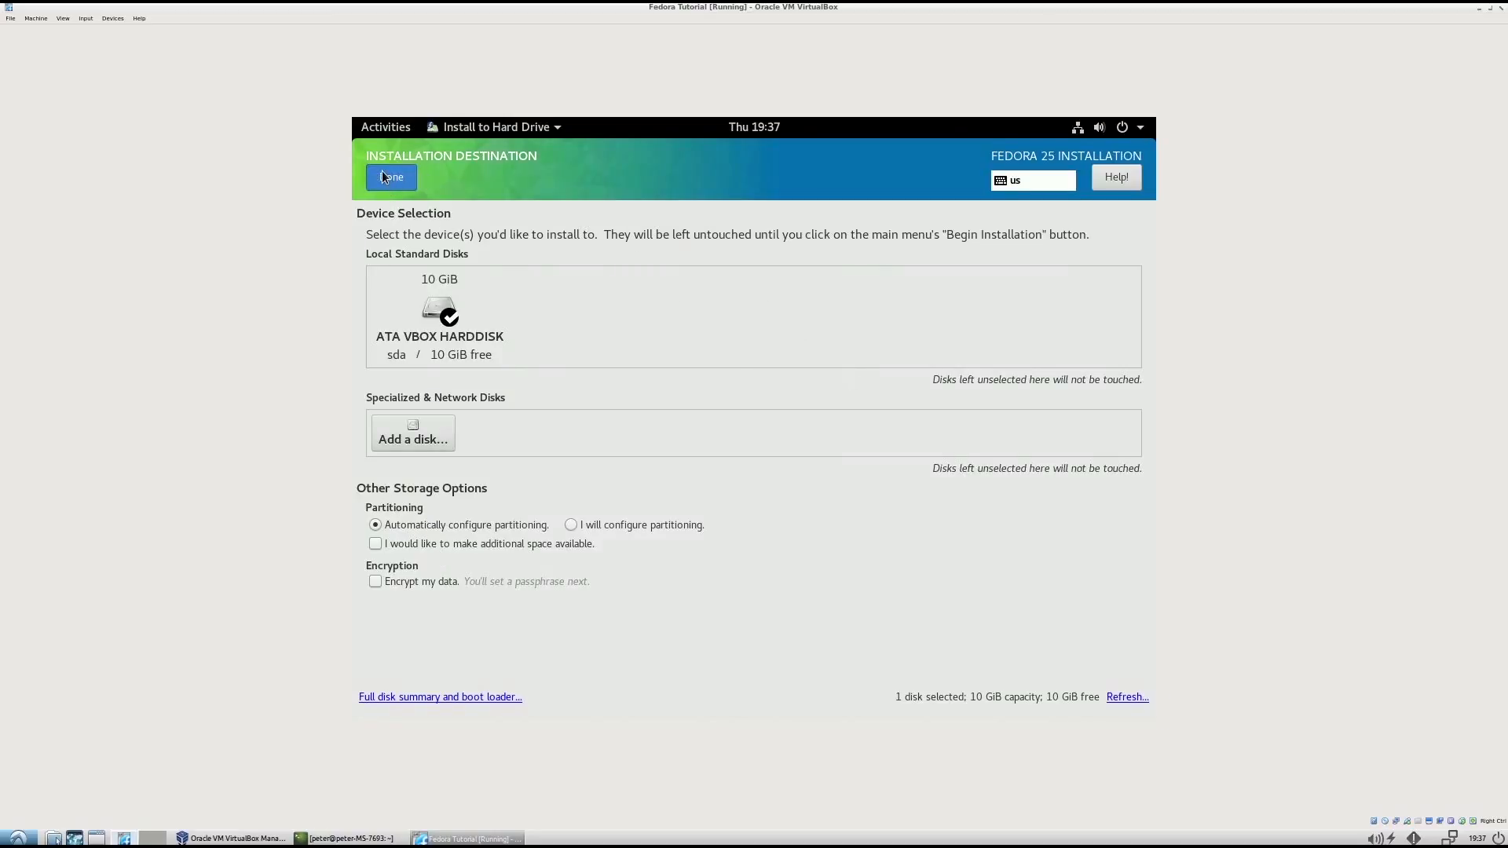
left_click(390, 176)
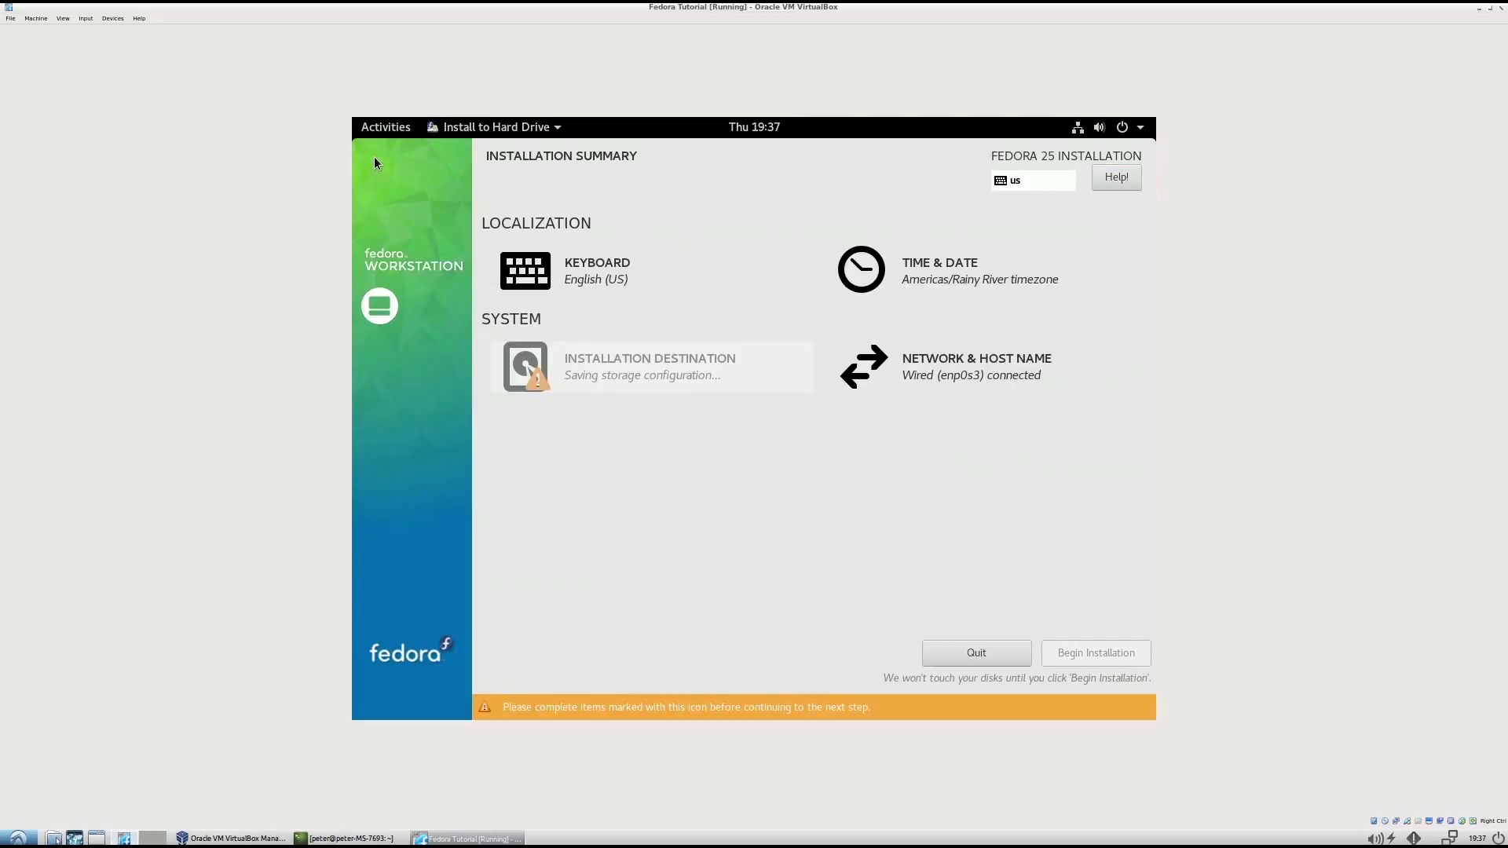
mouse_move(987, 282)
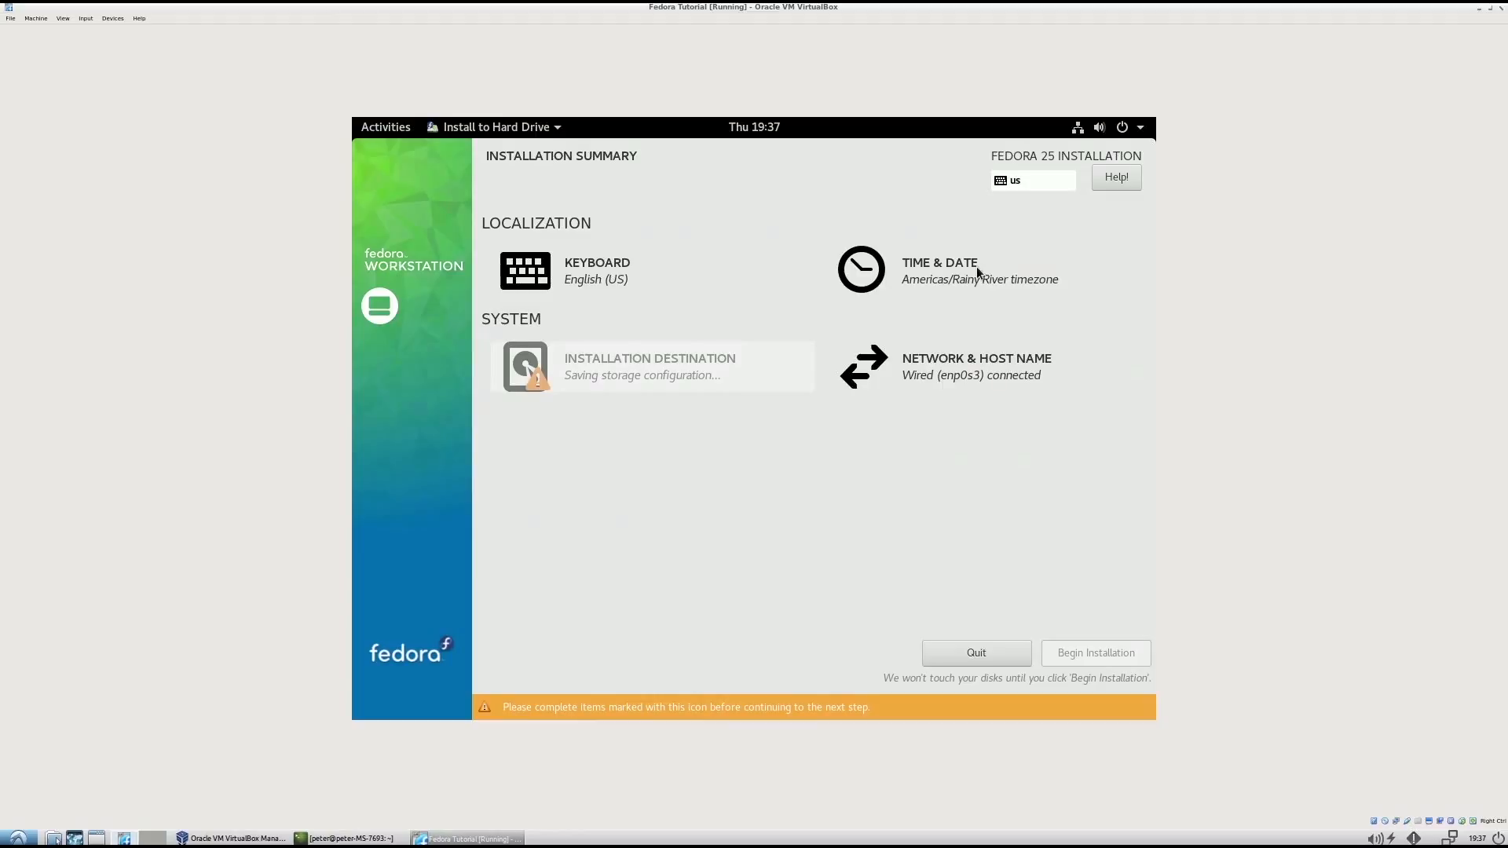
- Set the timezone to Toronto and begin the installation
left_click(939, 270)
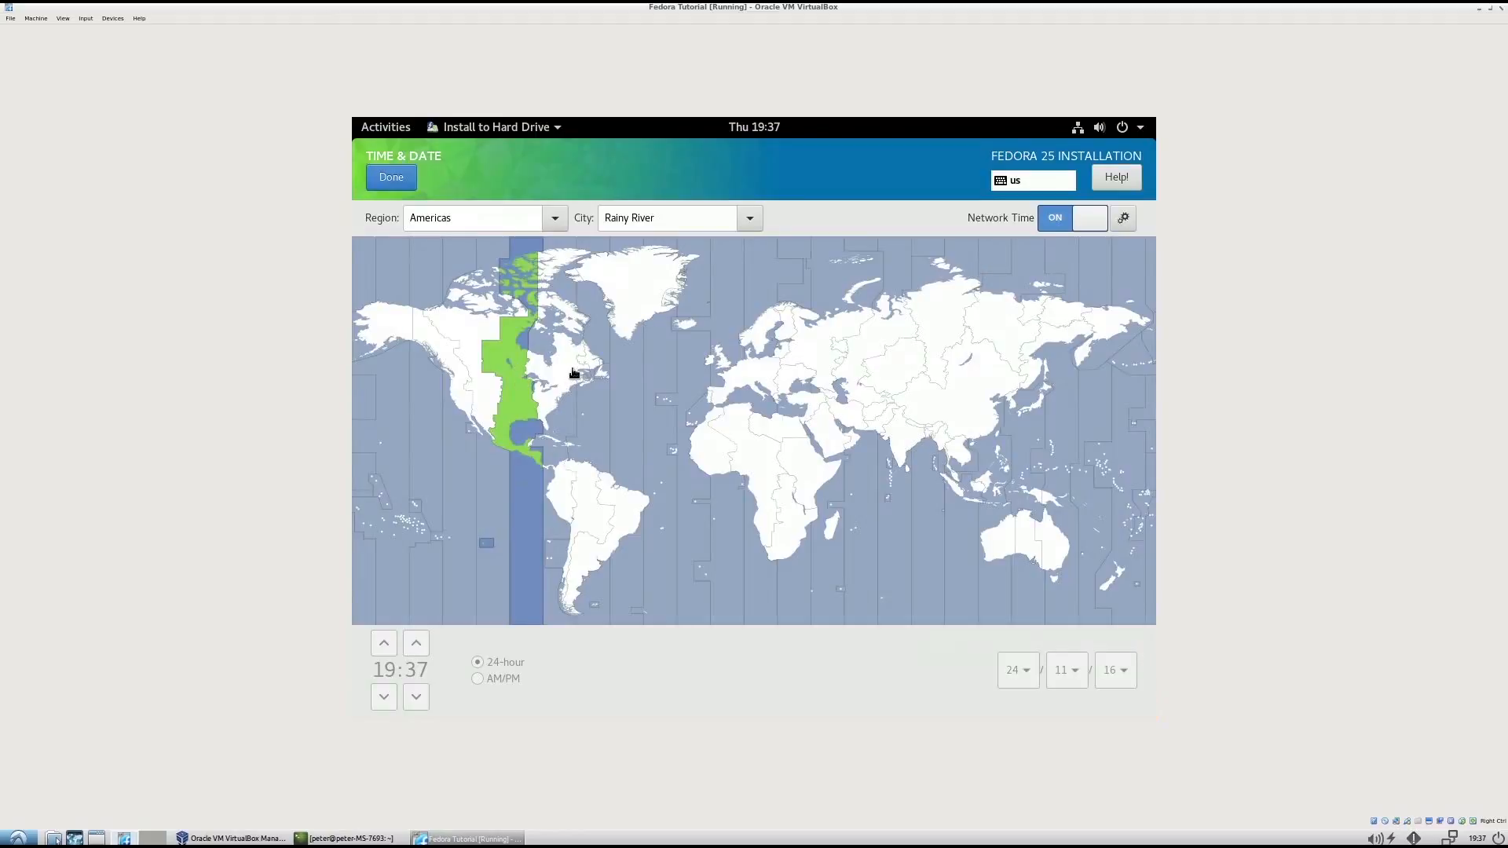
left_click(575, 365)
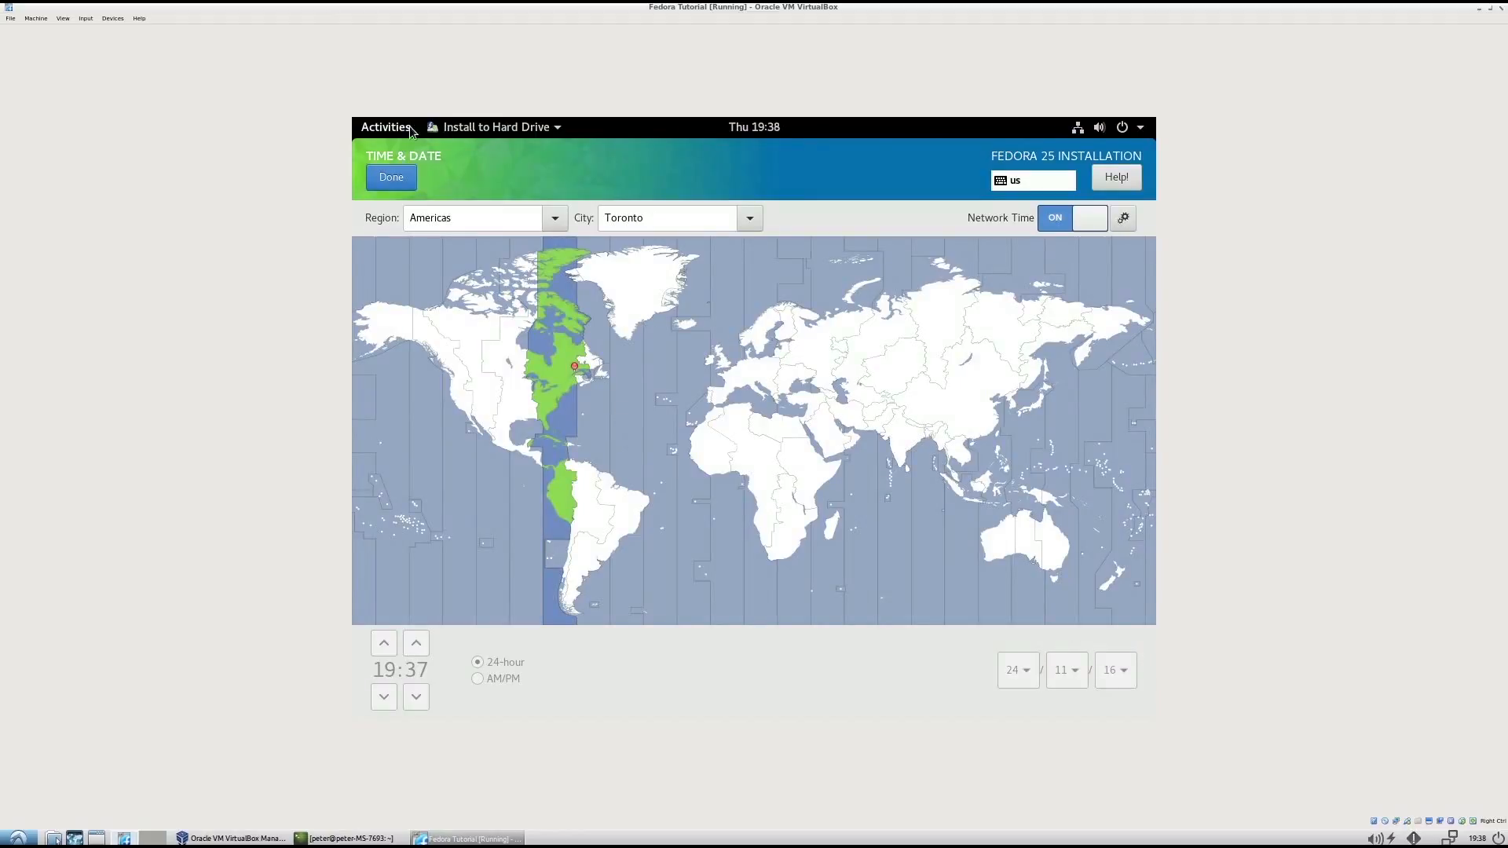
left_click(390, 177)
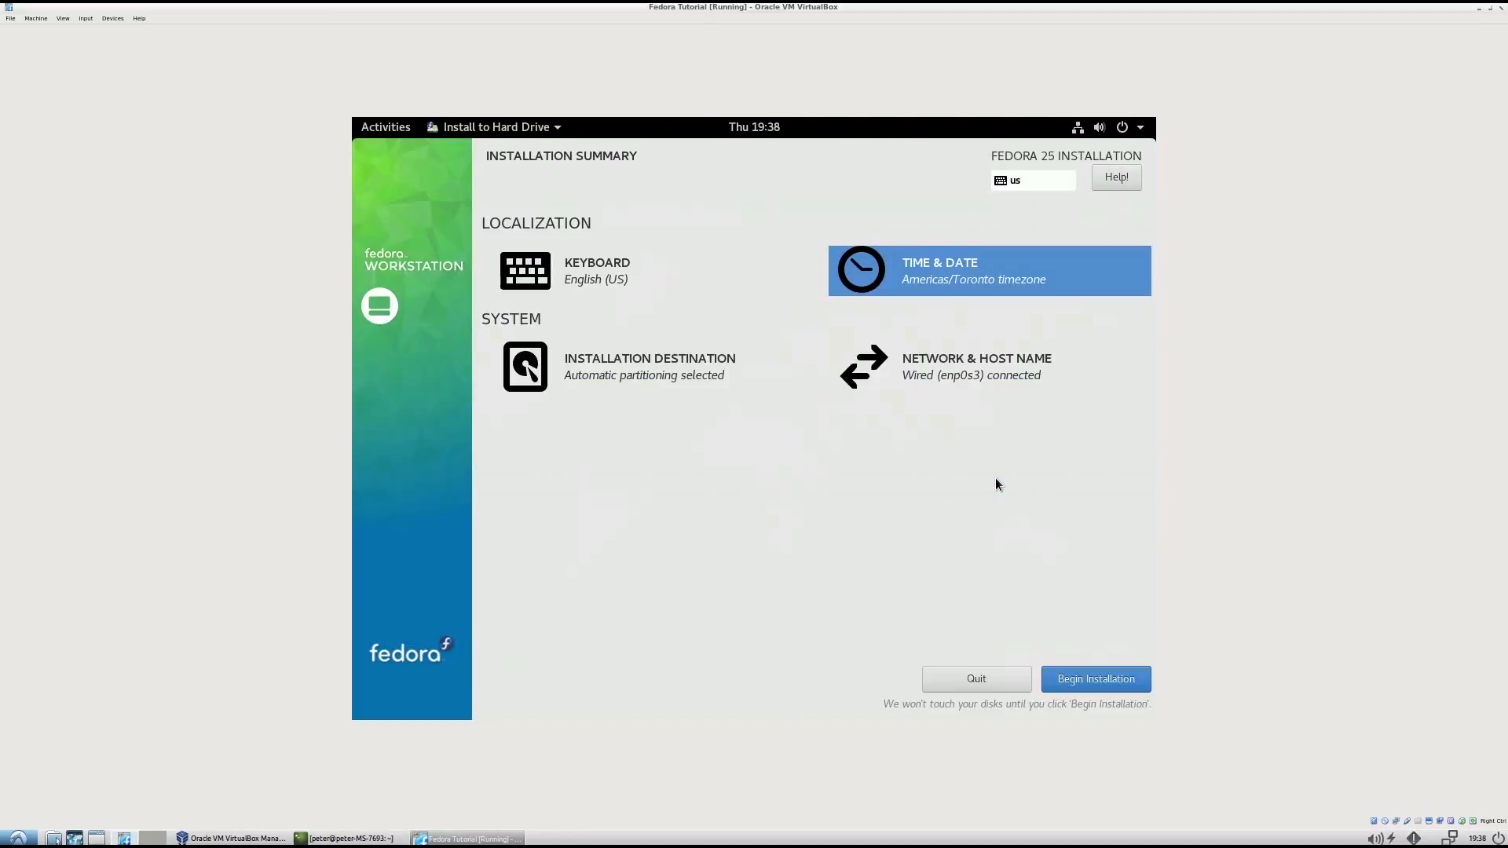
left_click(1094, 678)
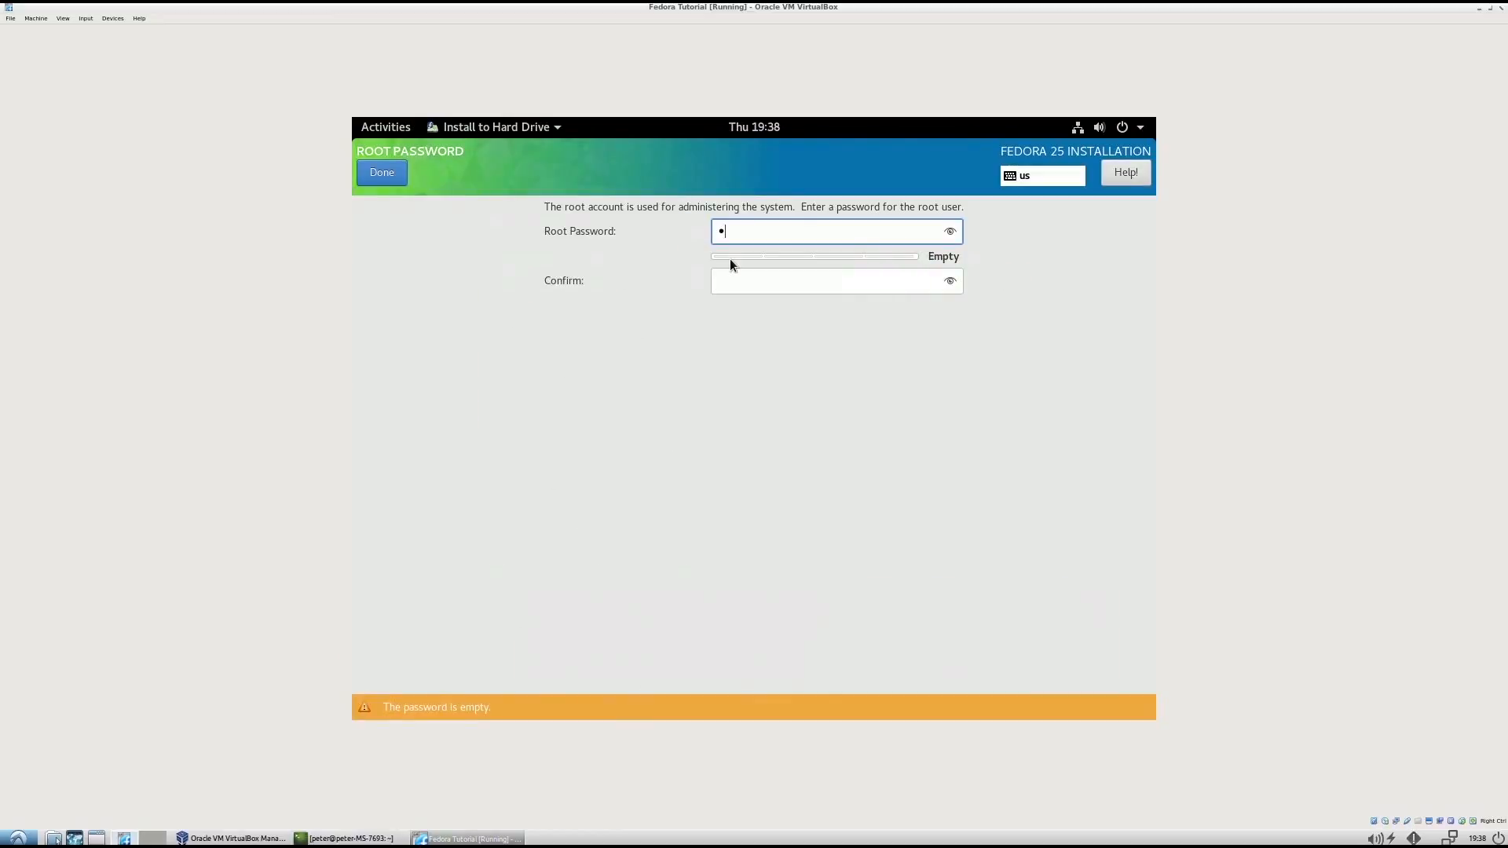
- Set a root password and create user peter with a password, accepting weak-password warnings
type("assword")
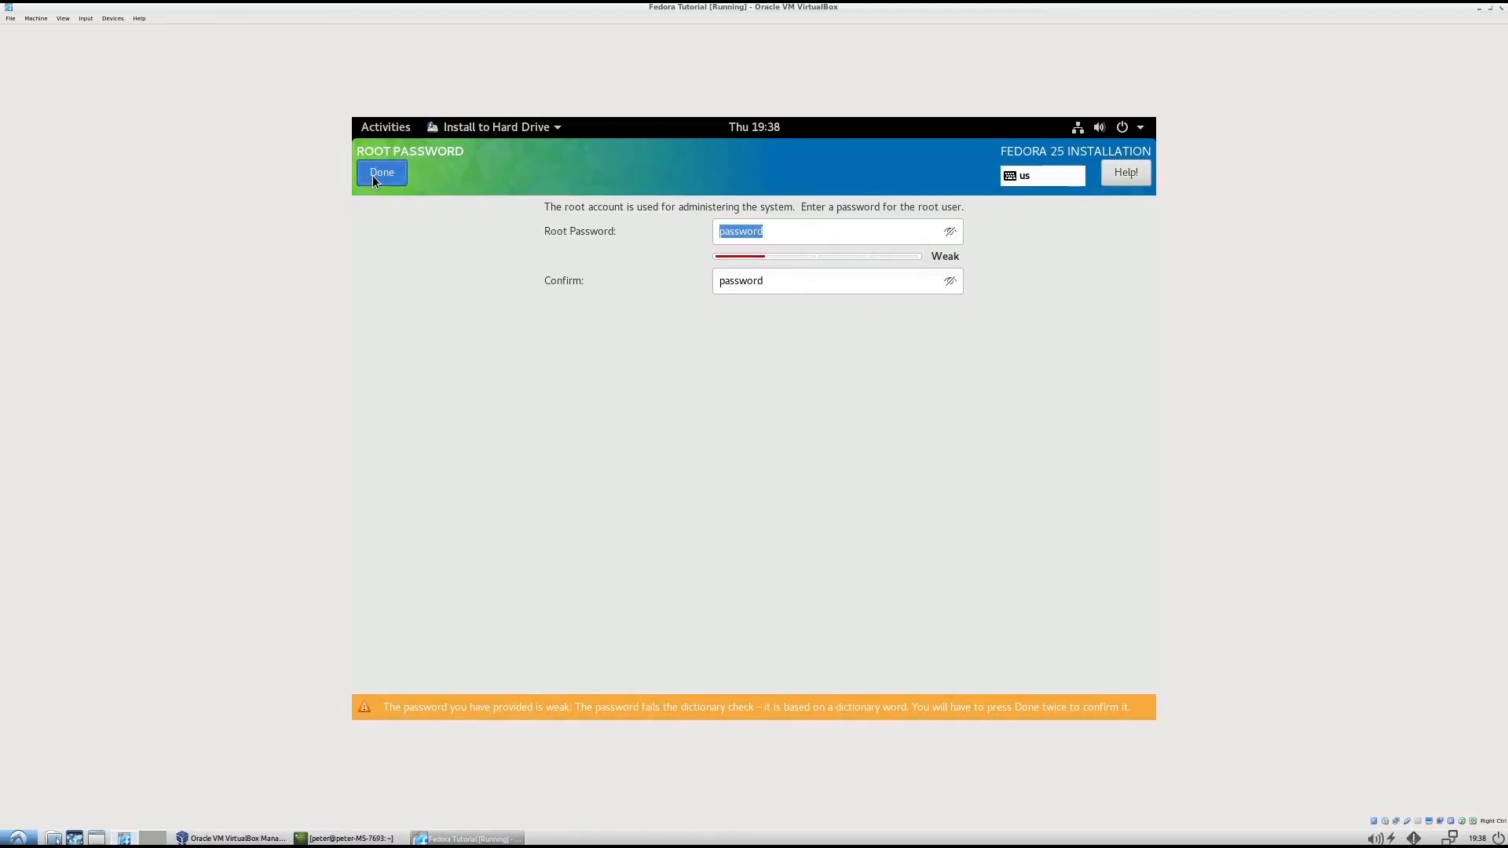
left_click(381, 172)
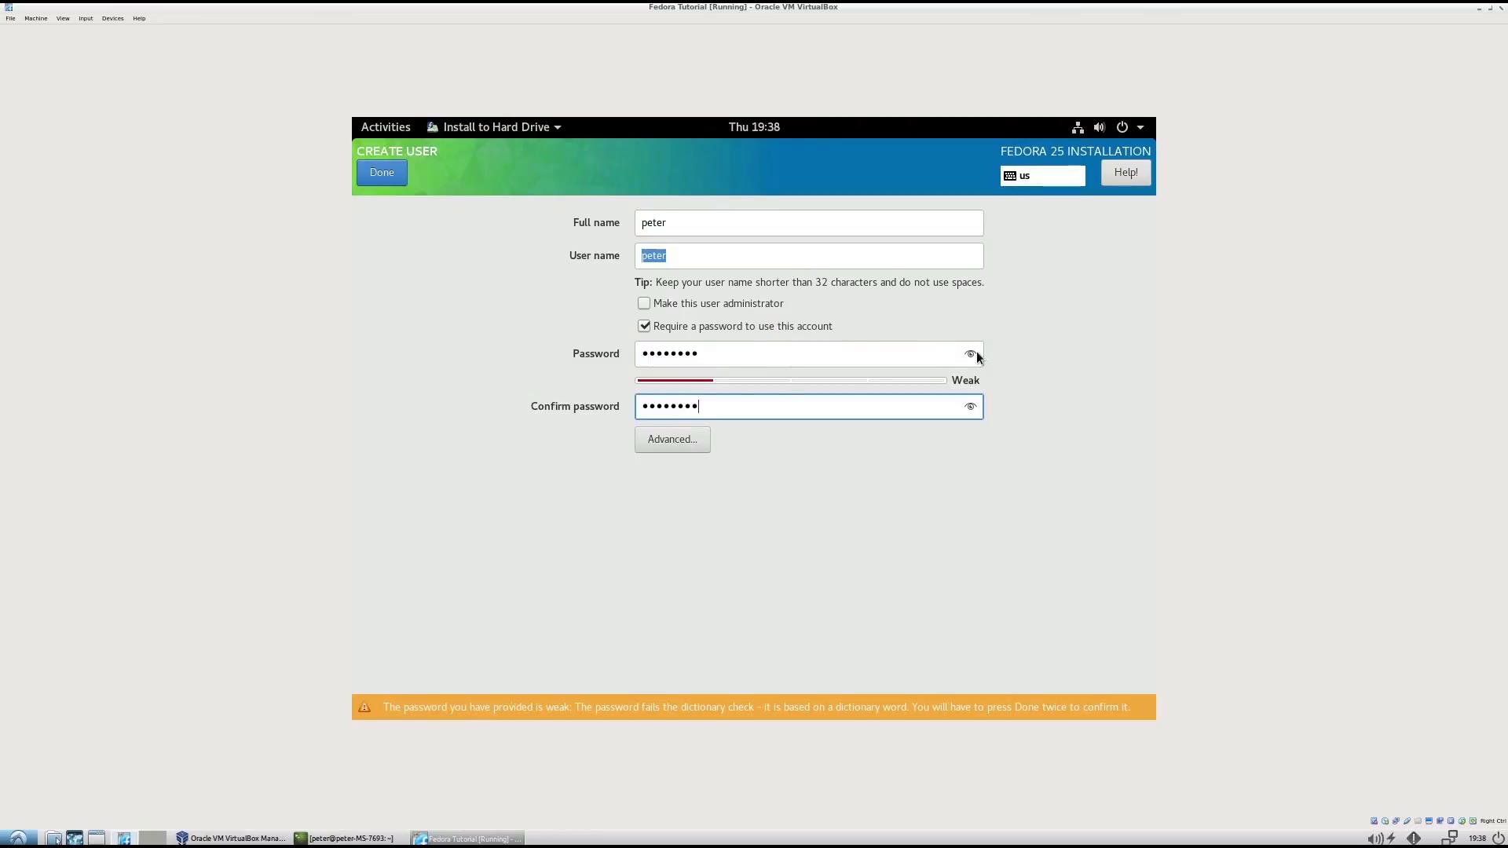
left_click(970, 406)
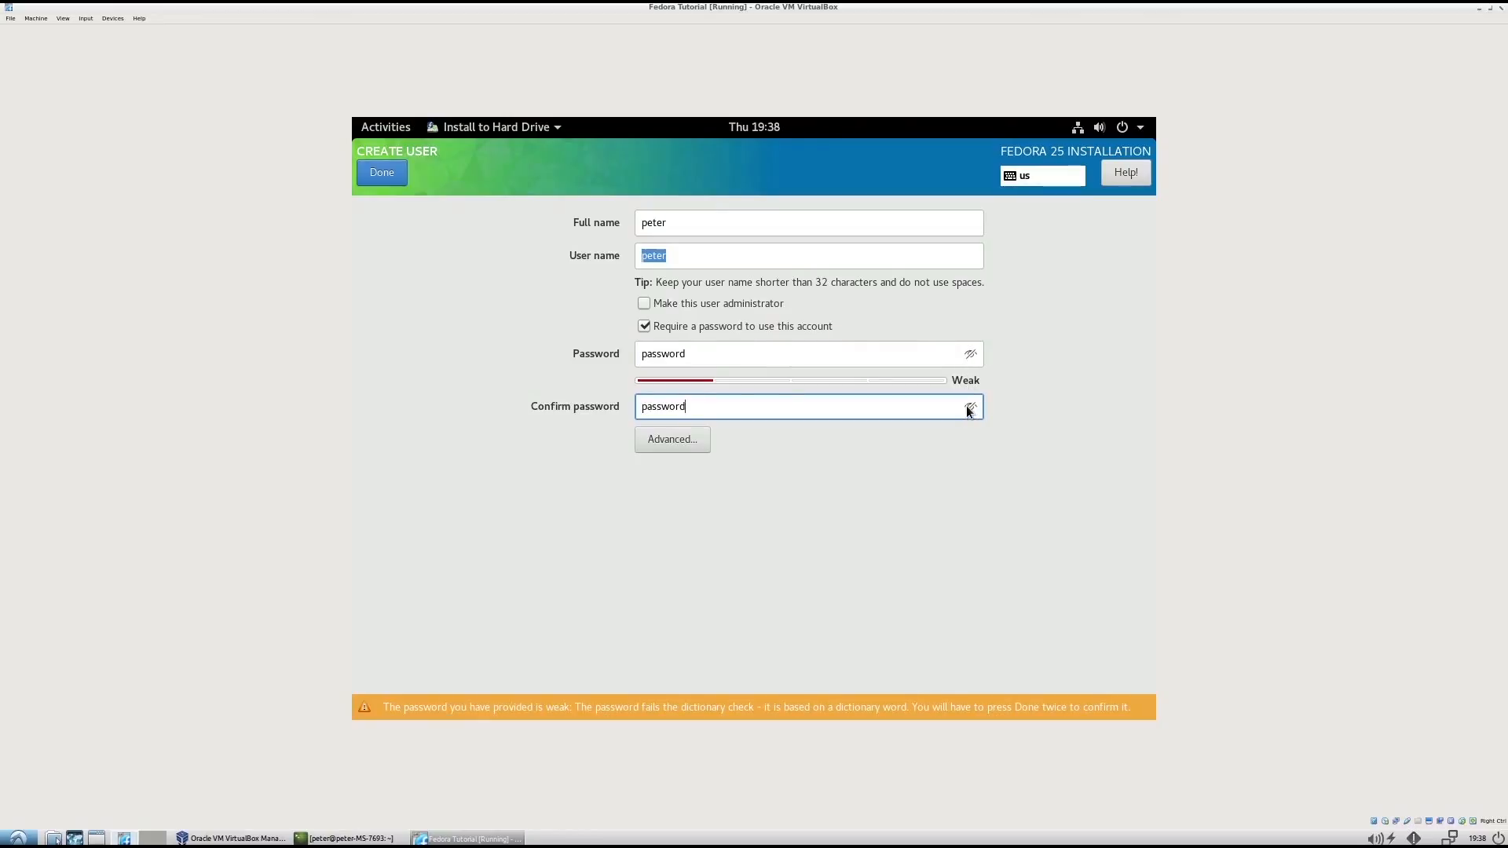
left_click(381, 172)
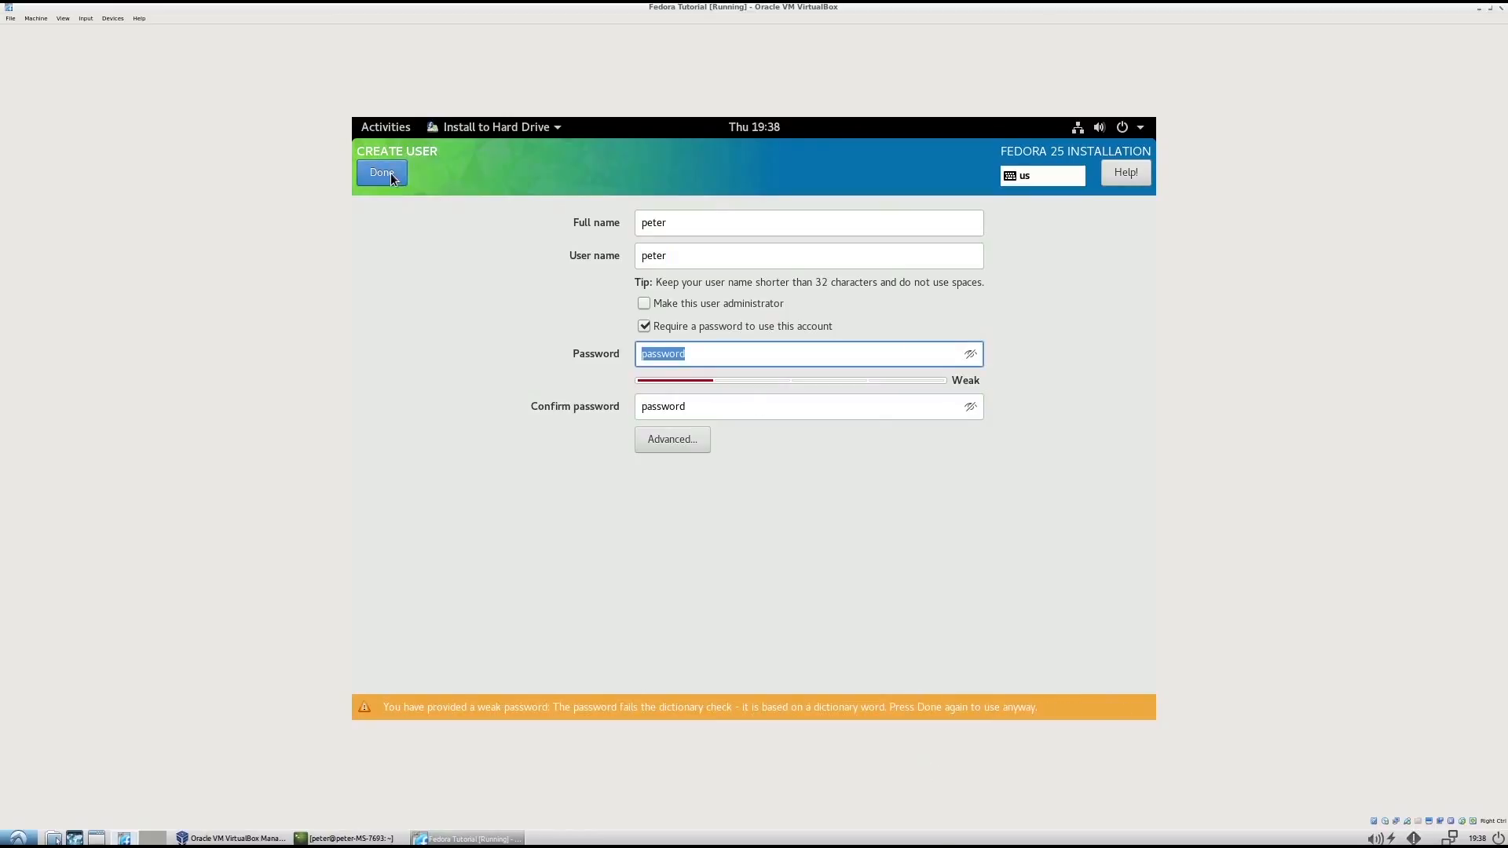
left_click(381, 172)
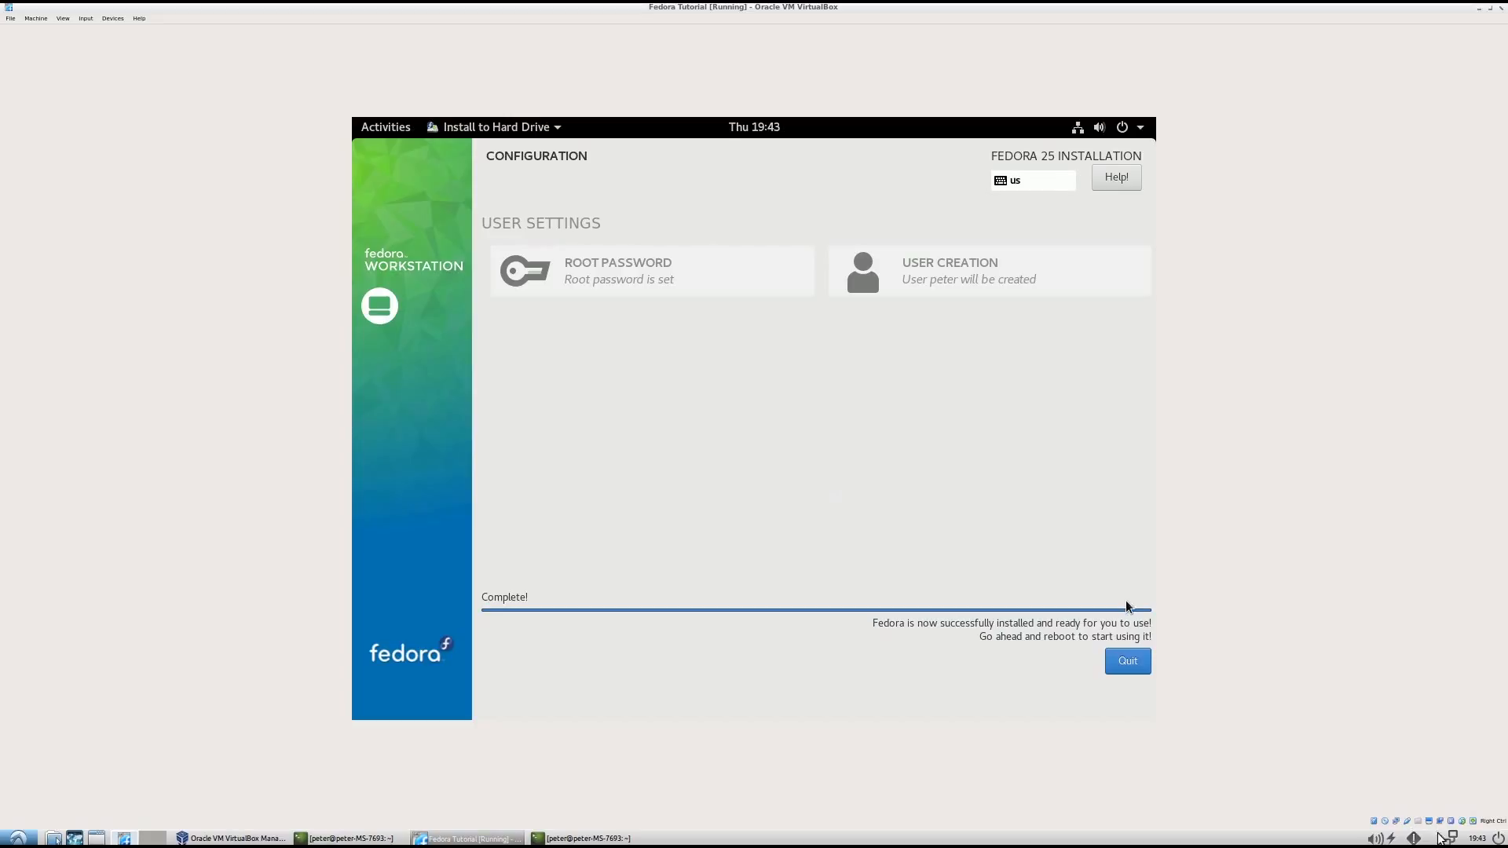
- Remove the Fedora disc image from the VM's virtual optical drive
left_click(1426, 838)
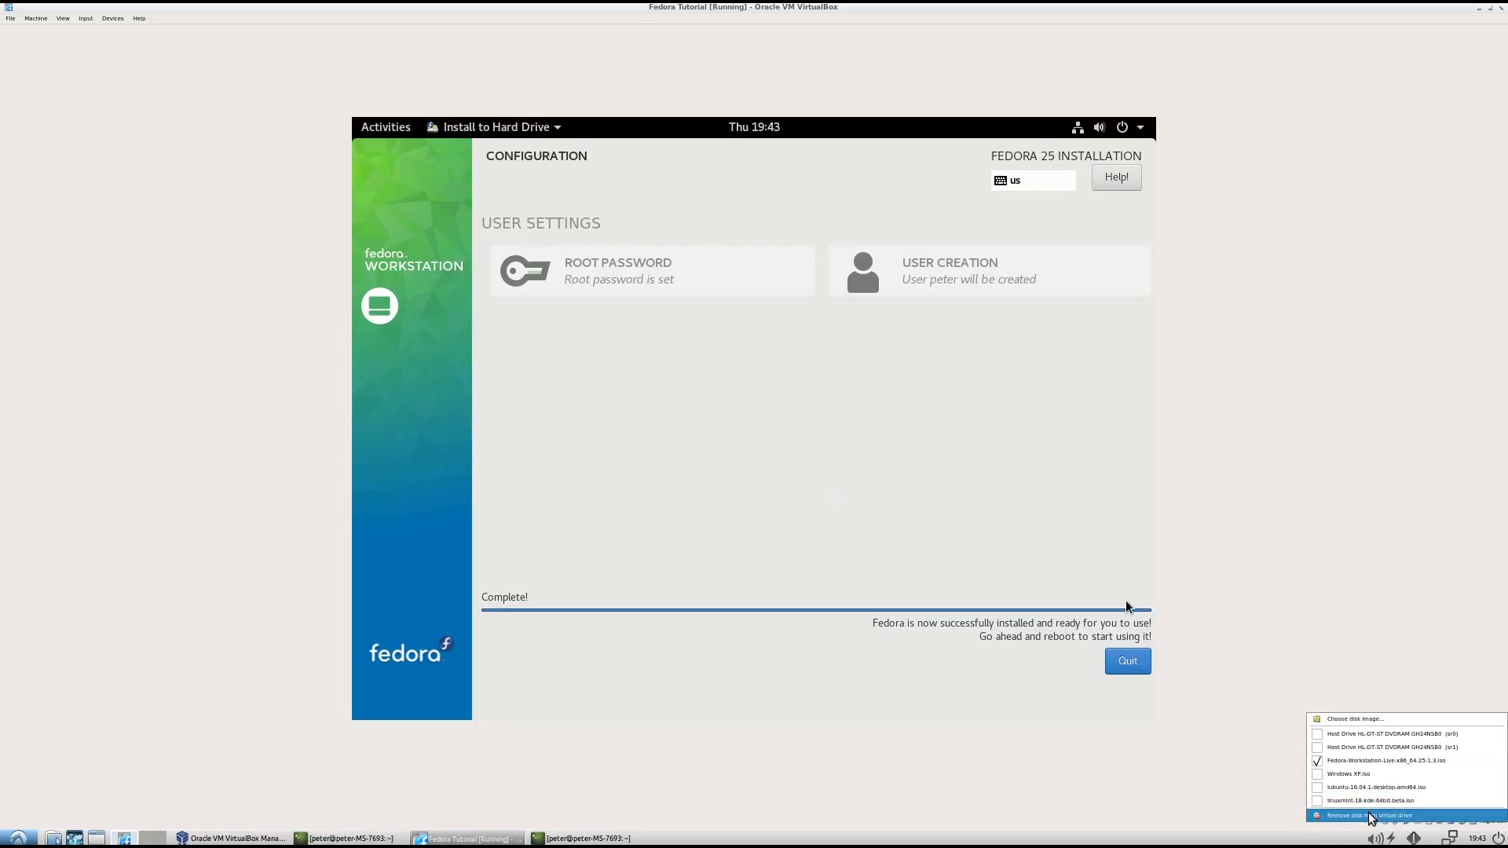
left_click(1366, 815)
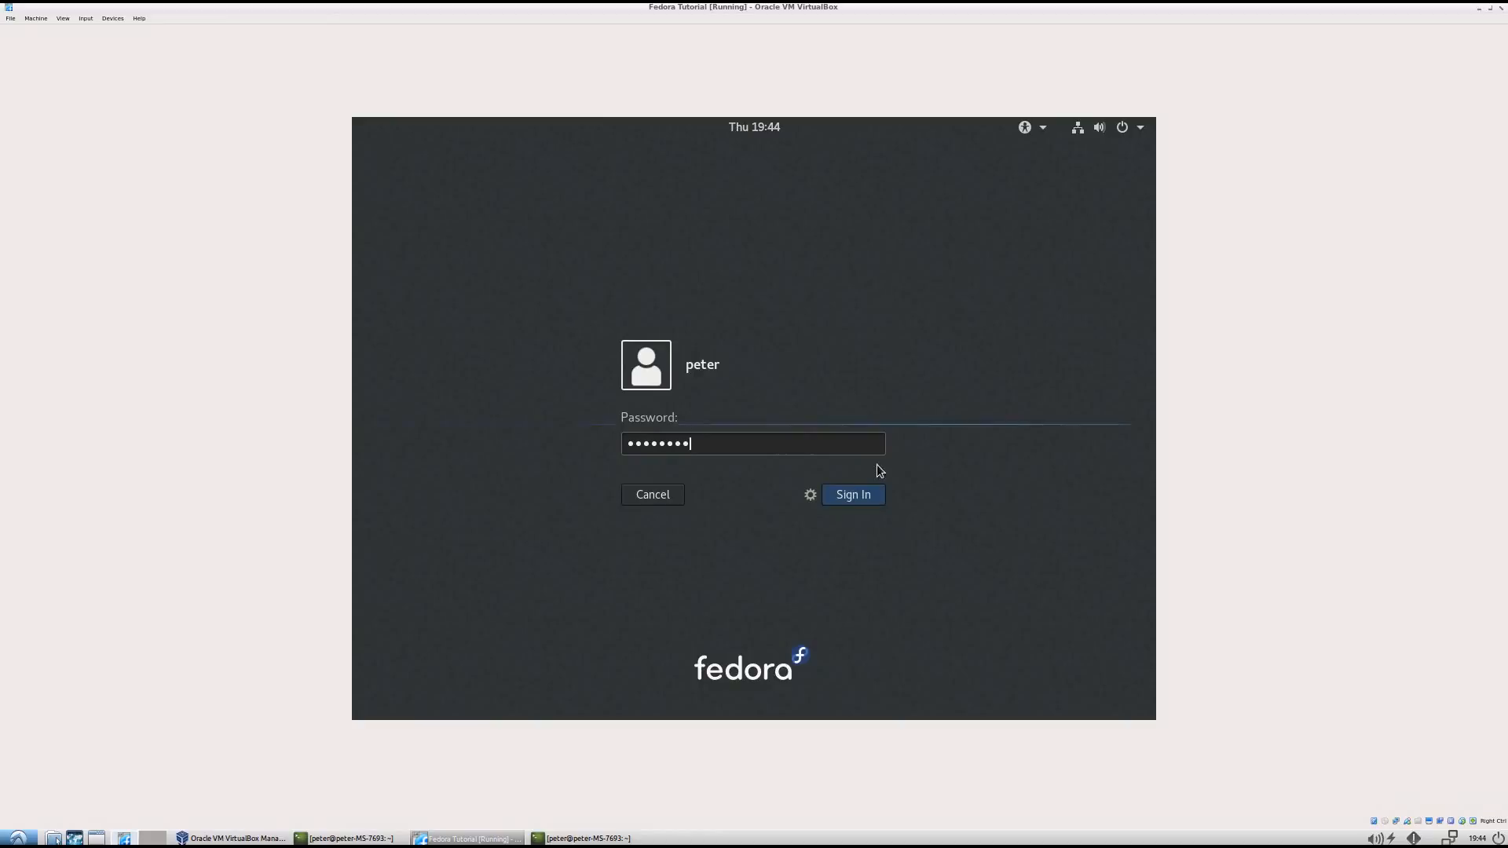
- Sign in as peter, keeping English (Canada), English (US) keyboard and privacy options off
left_click(851, 494)
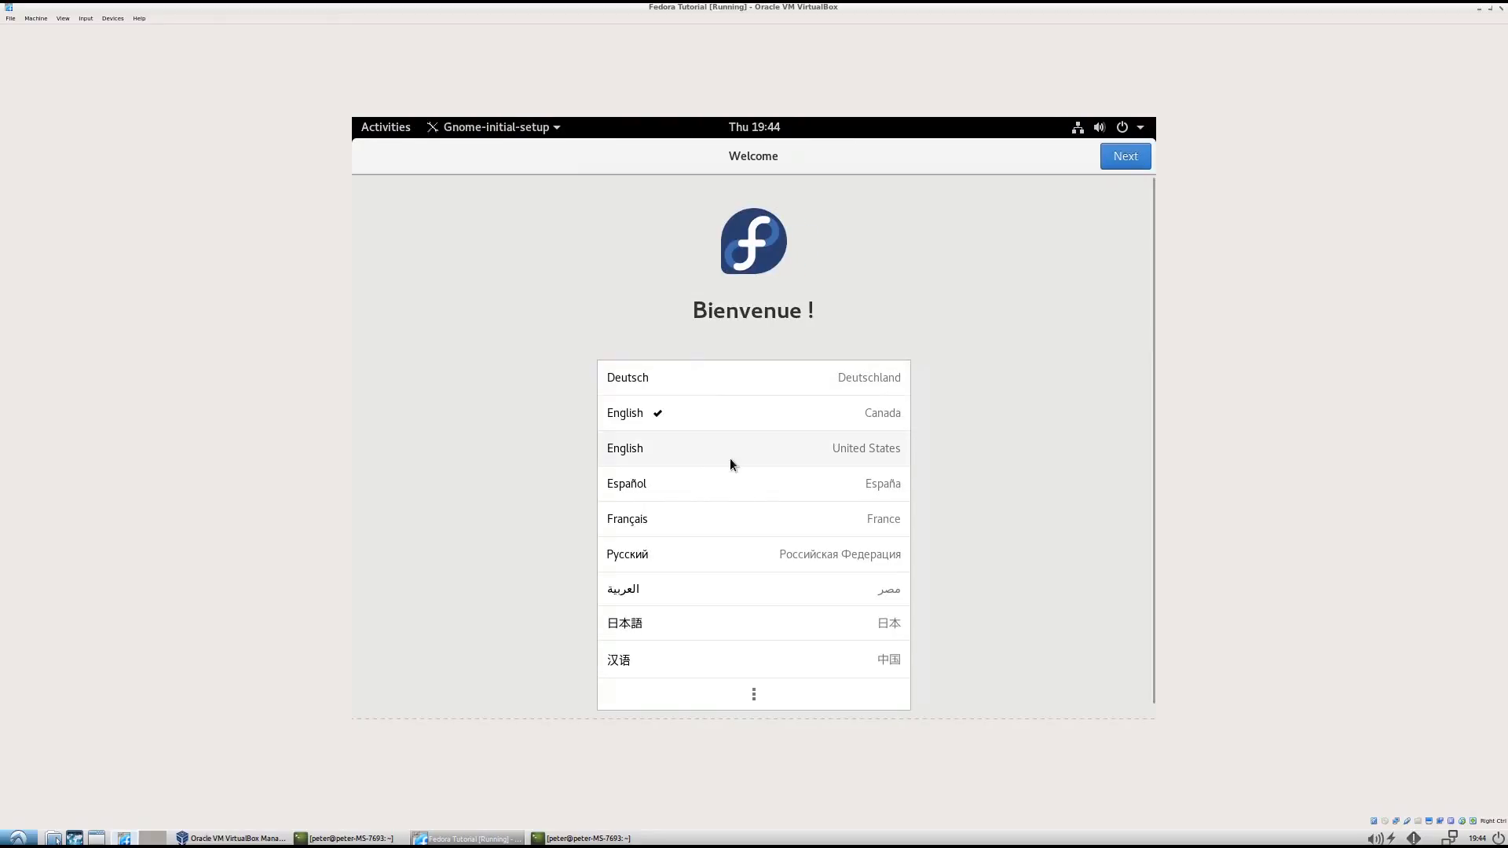
left_click(1124, 155)
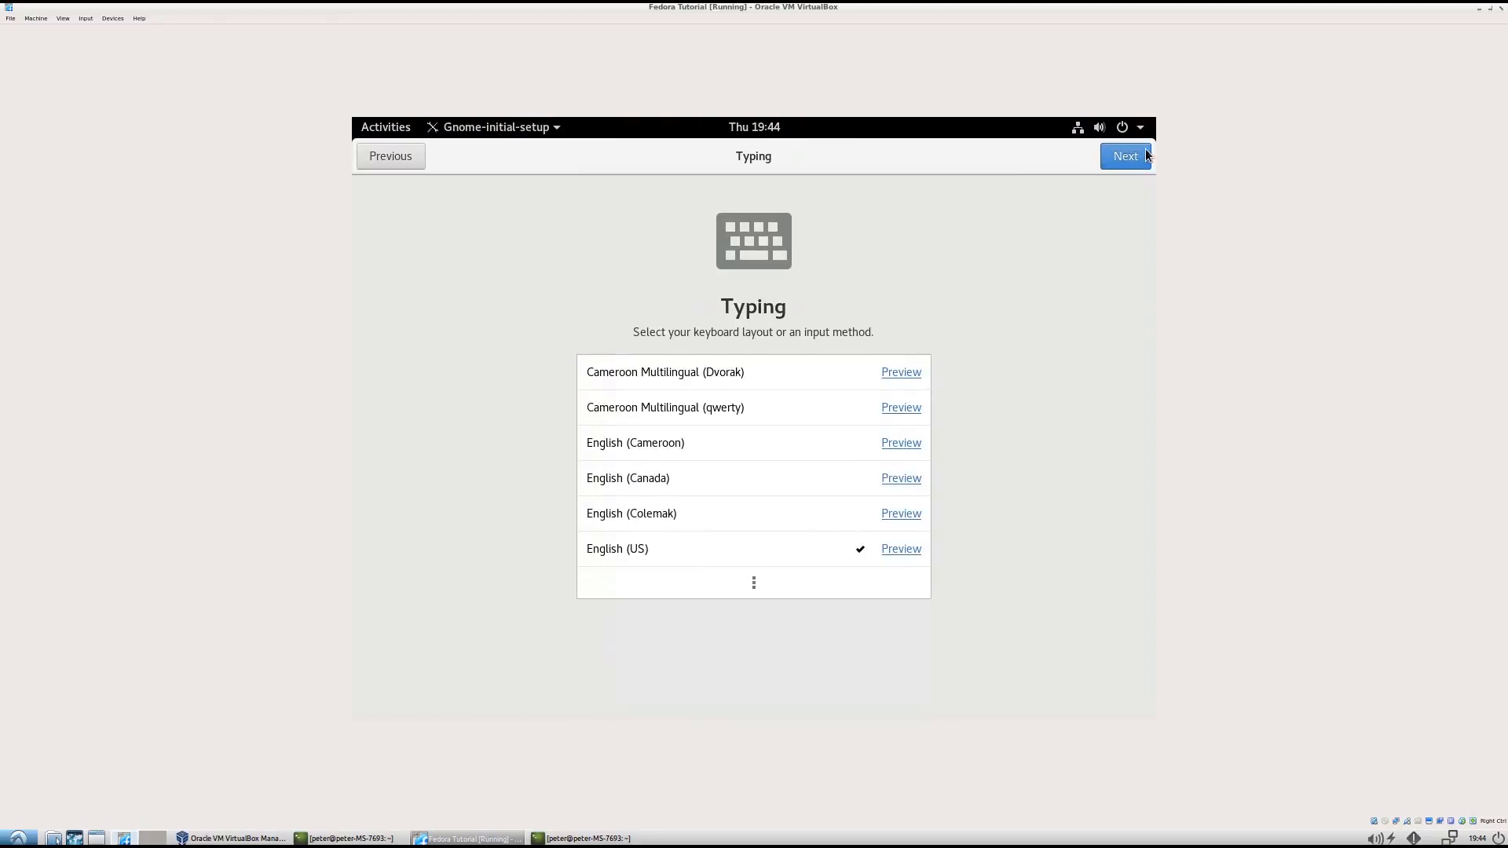
mouse_move(1054, 210)
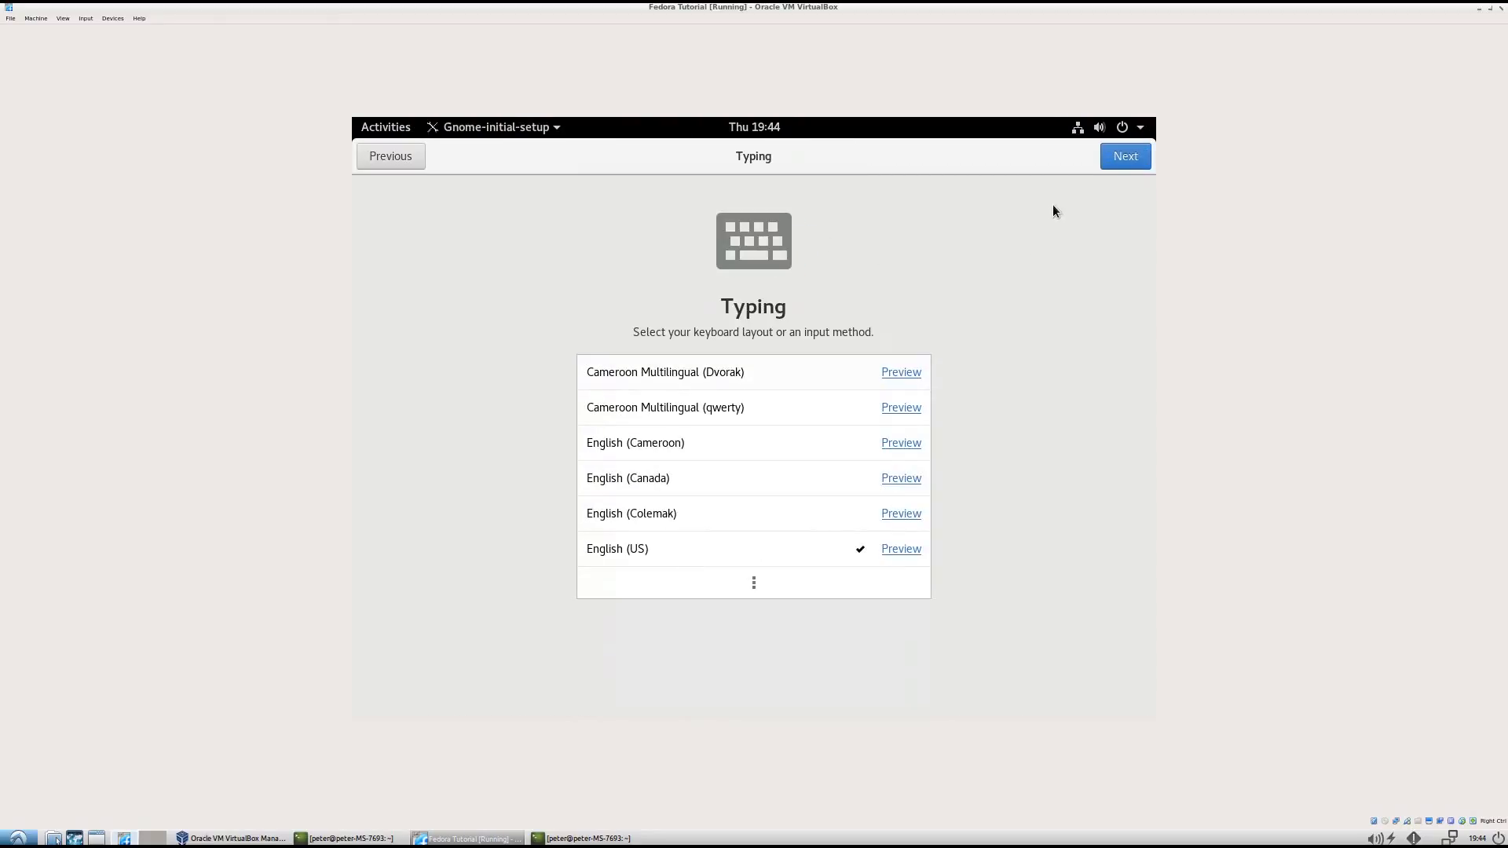
left_click(1123, 155)
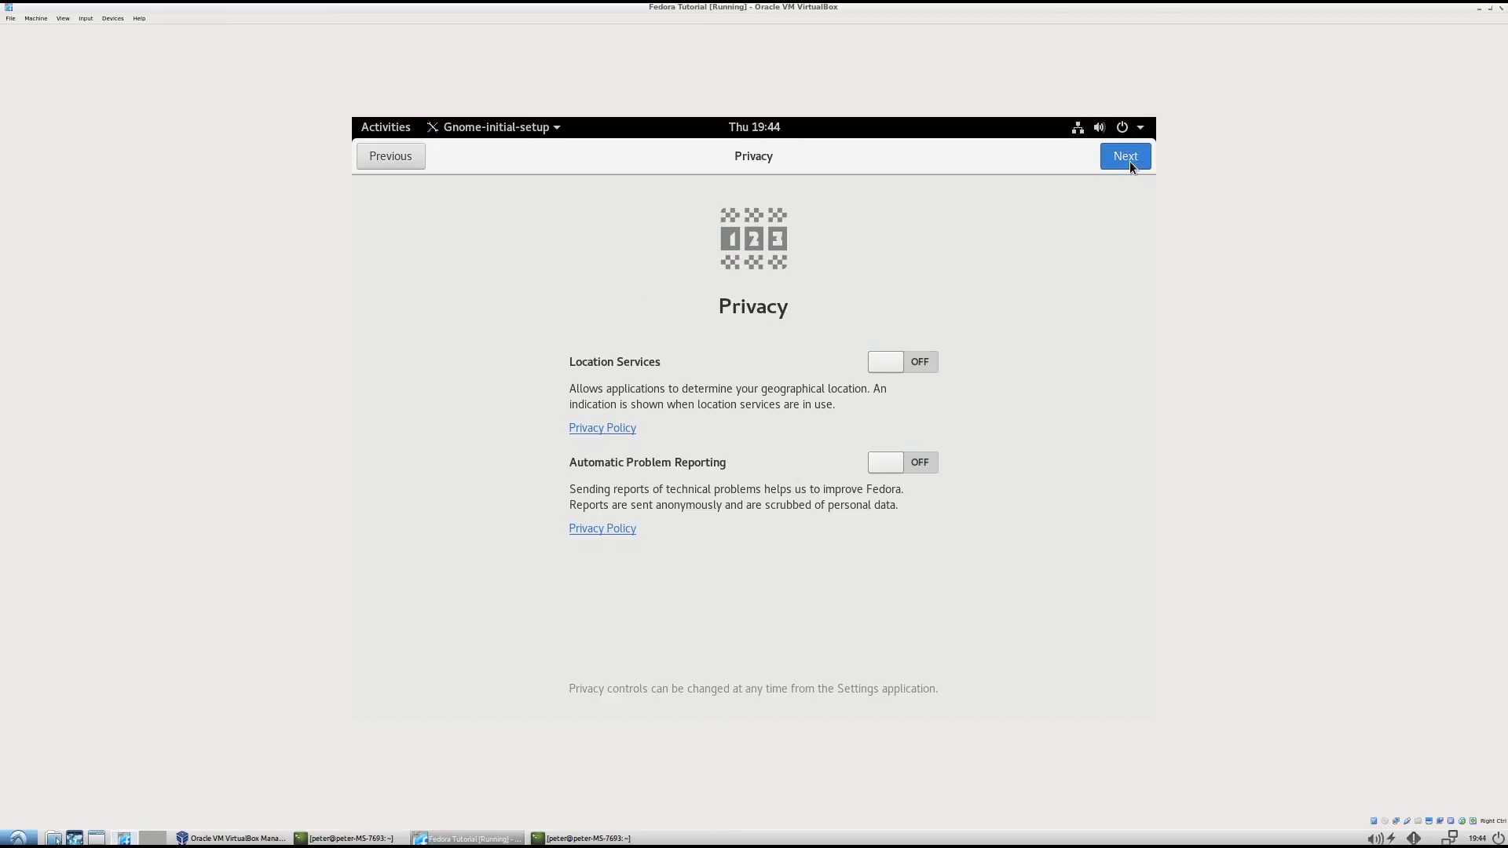
left_click(1123, 155)
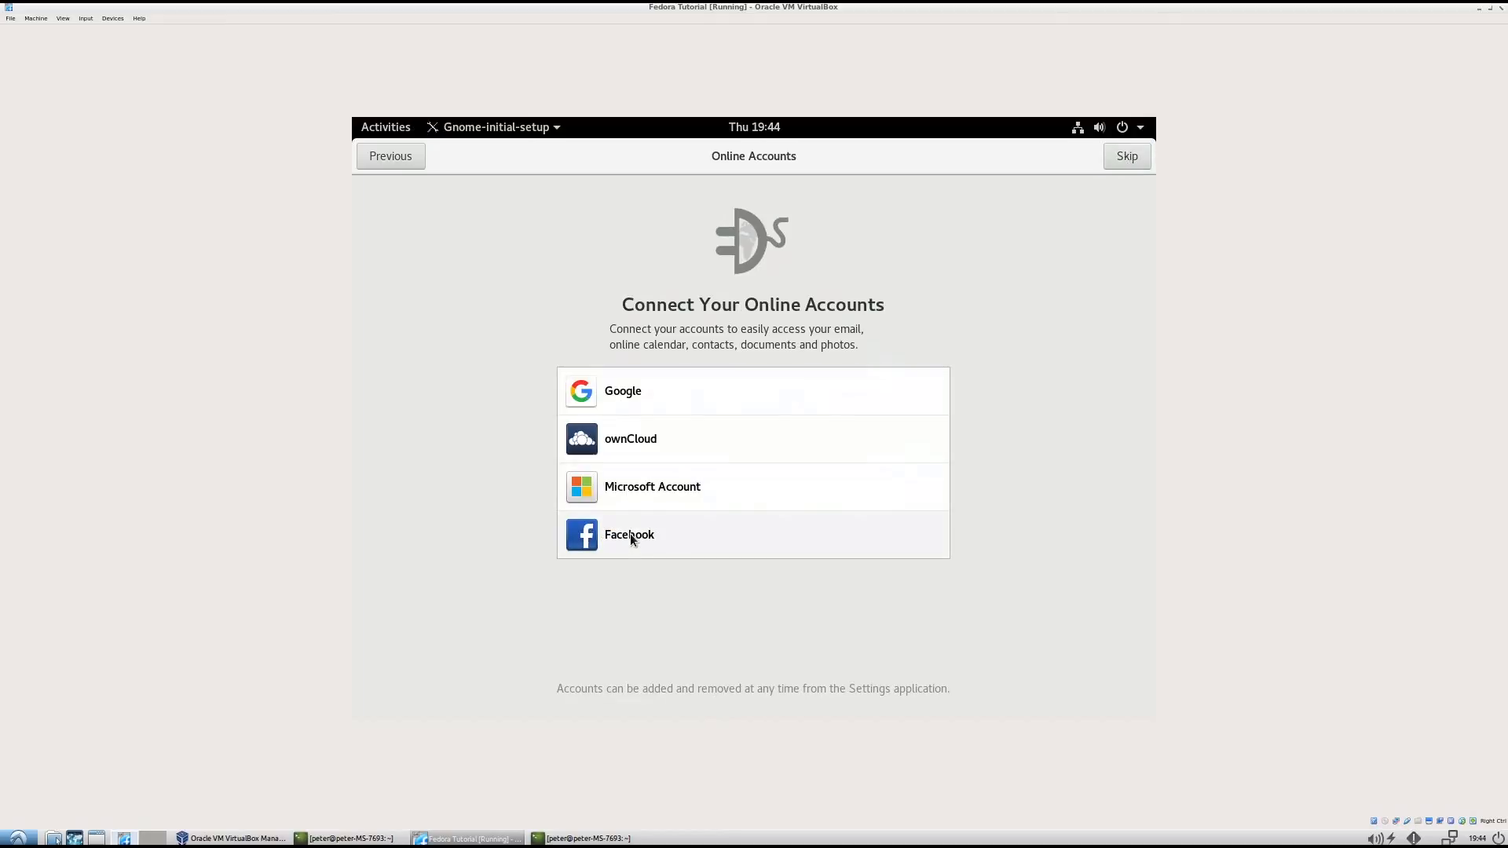
mouse_move(625, 541)
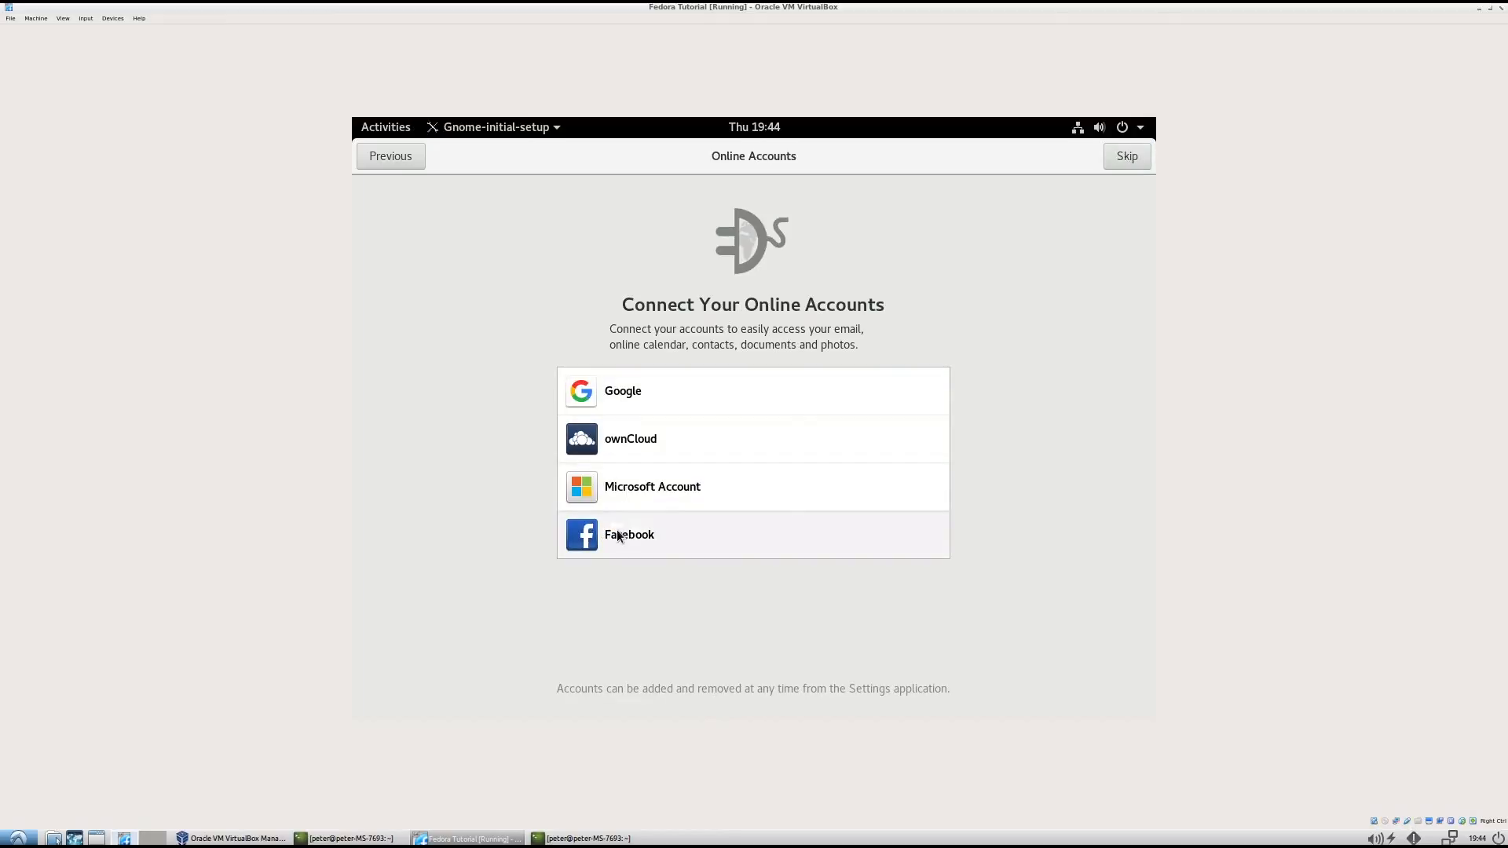
- Skip the Facebook account, start using Fedora, and close the Getting Started help
left_click(629, 534)
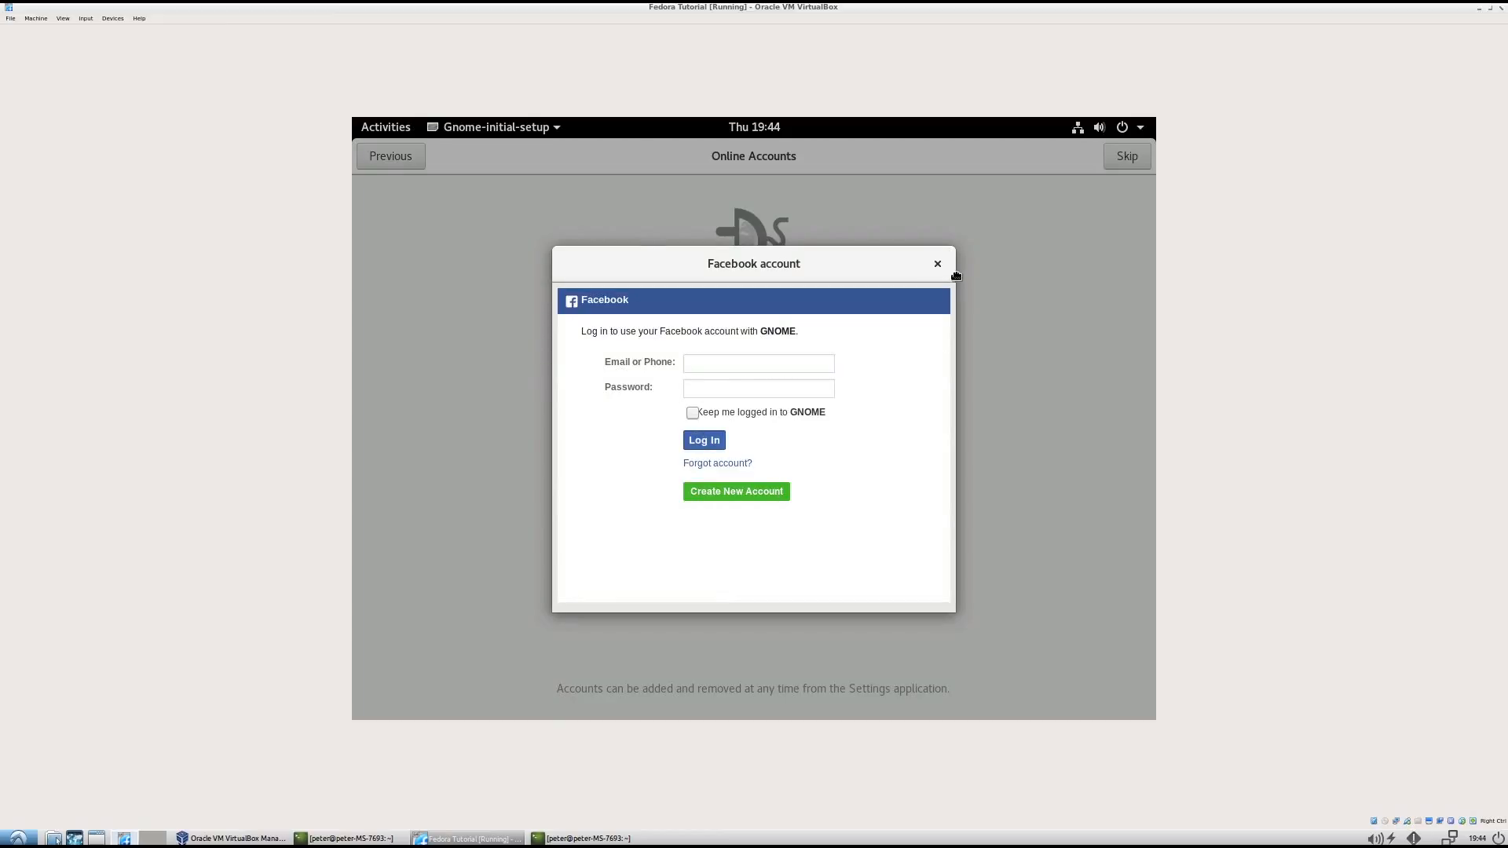
left_click(937, 264)
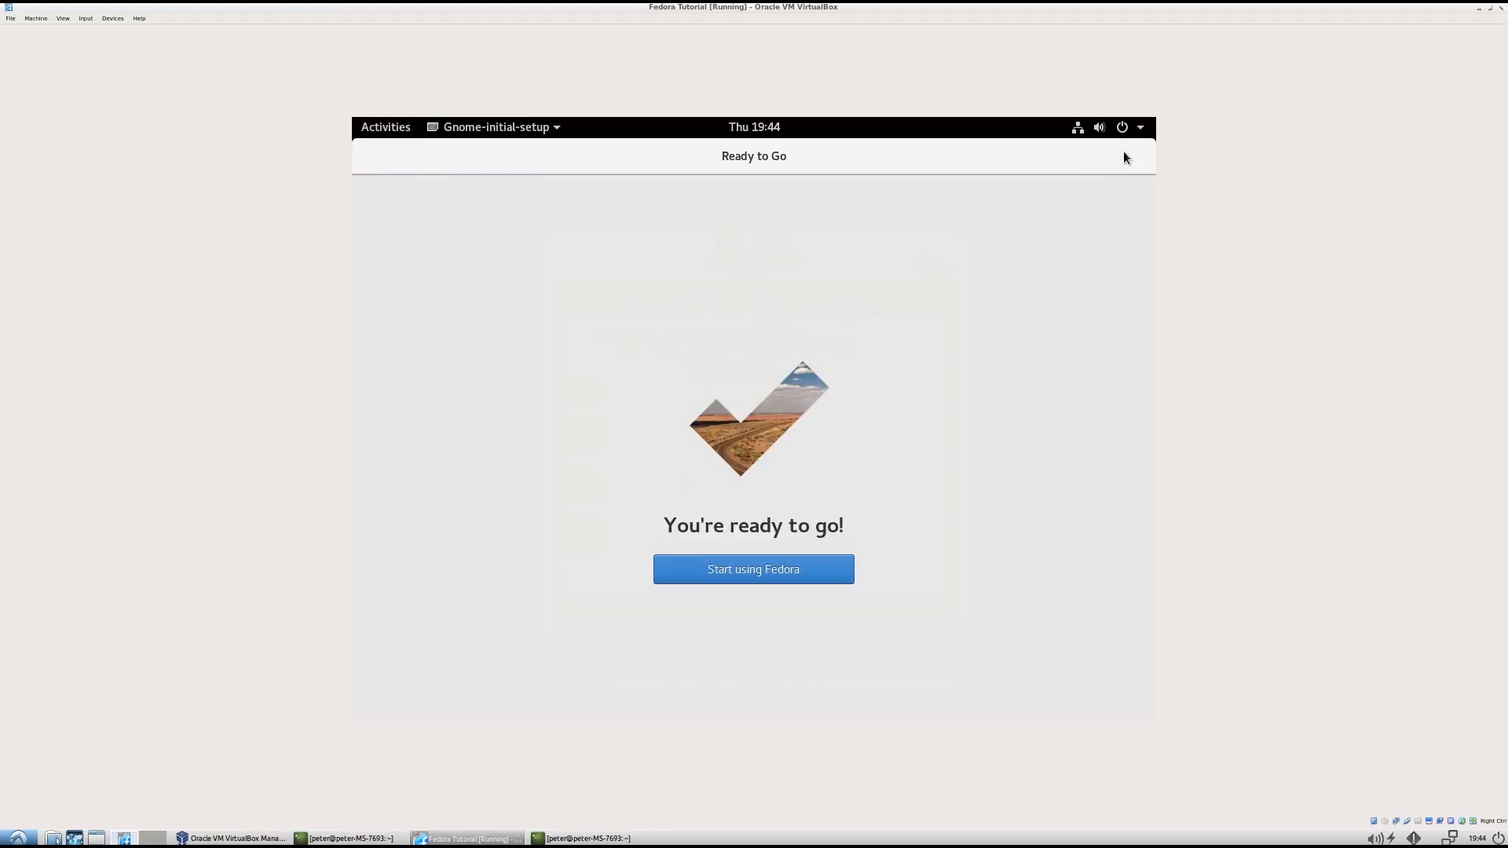
left_click(753, 568)
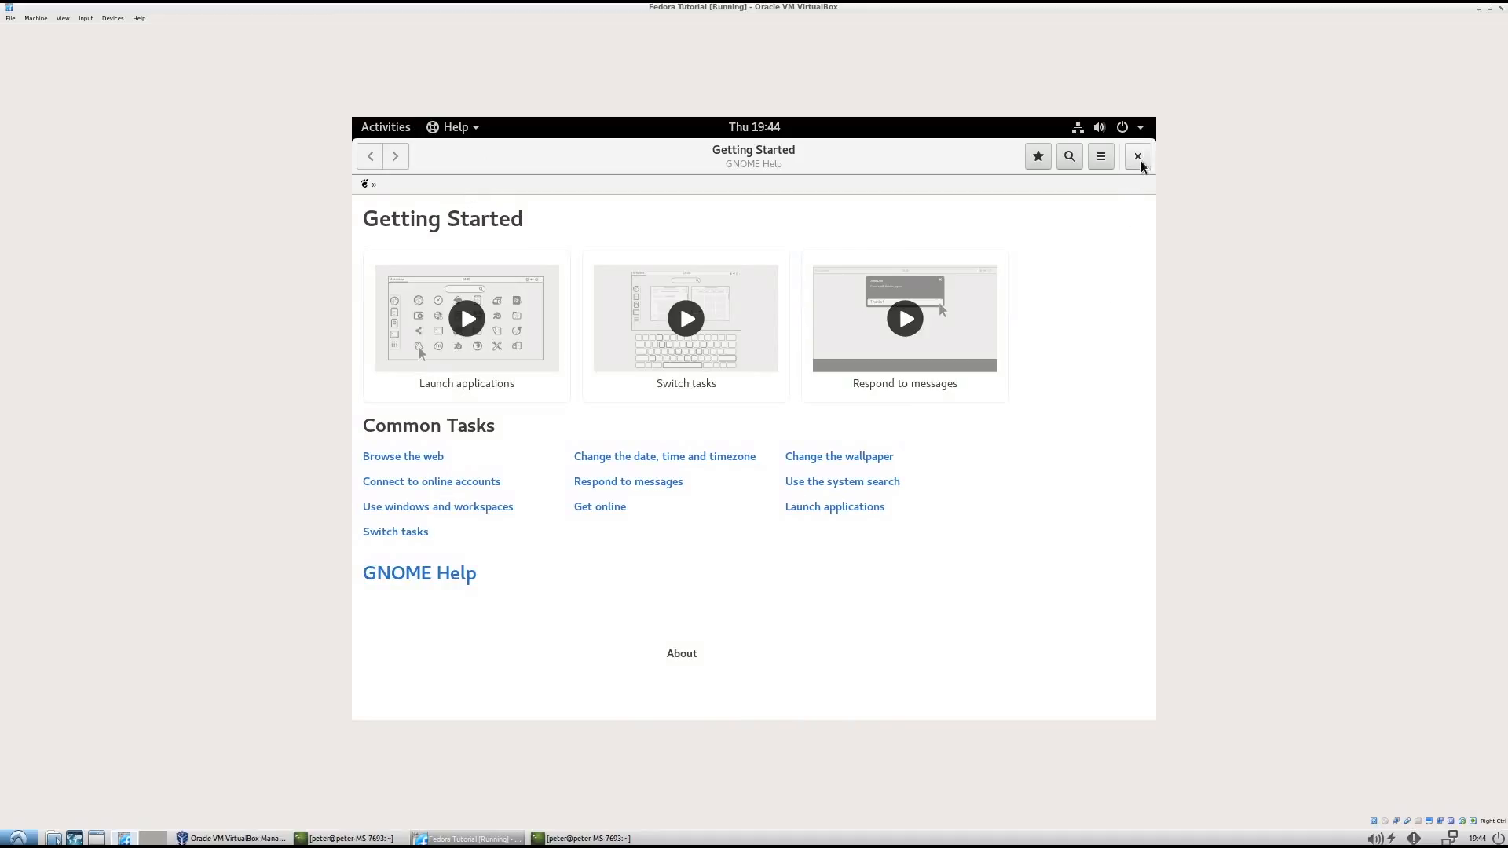
left_click(1135, 155)
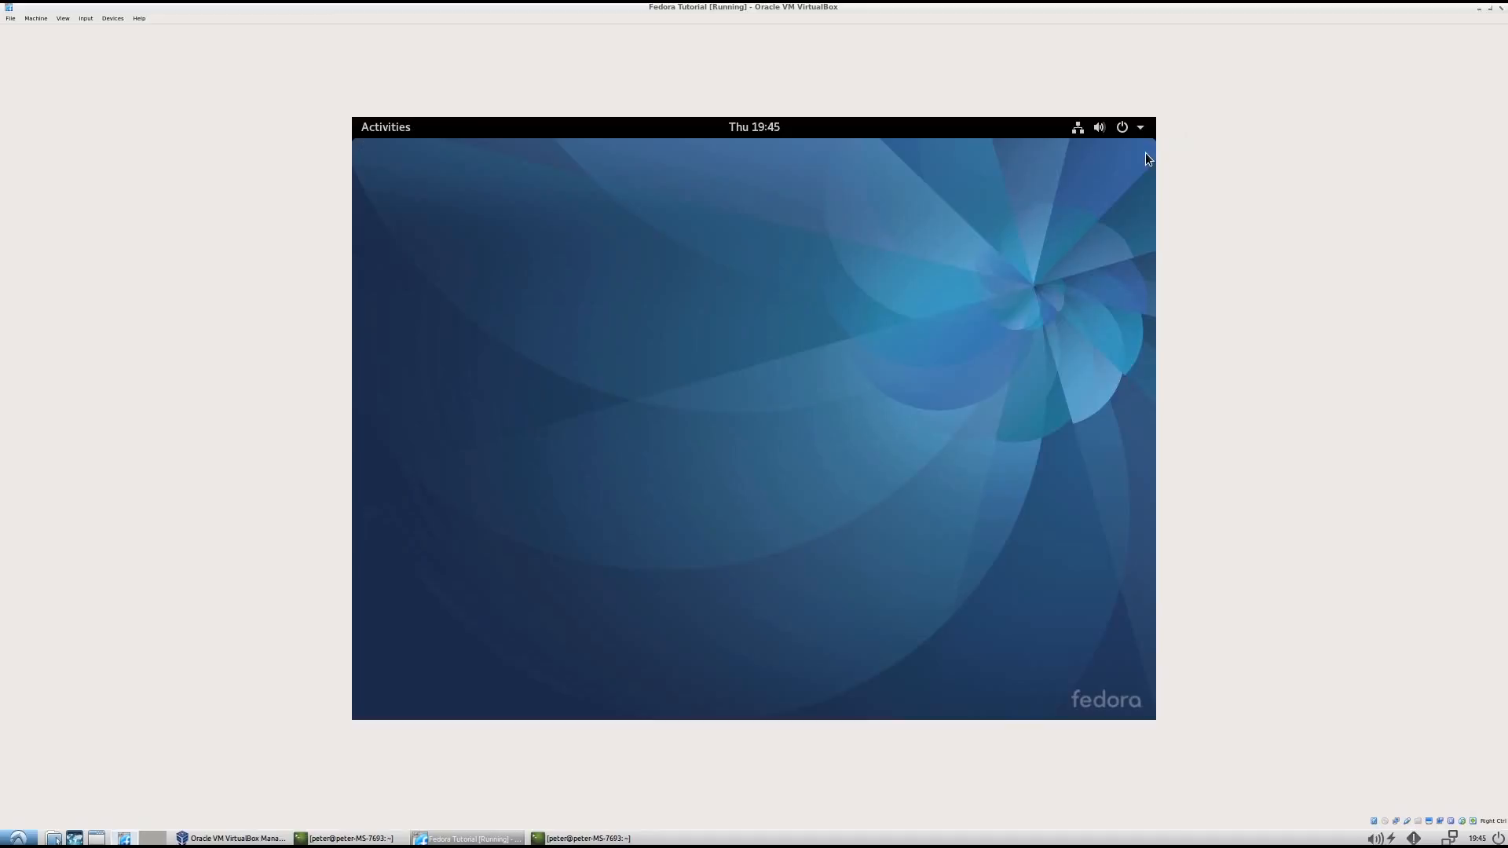
- Launch Terminal from the Utilities folder in Show Applications
left_click(385, 125)
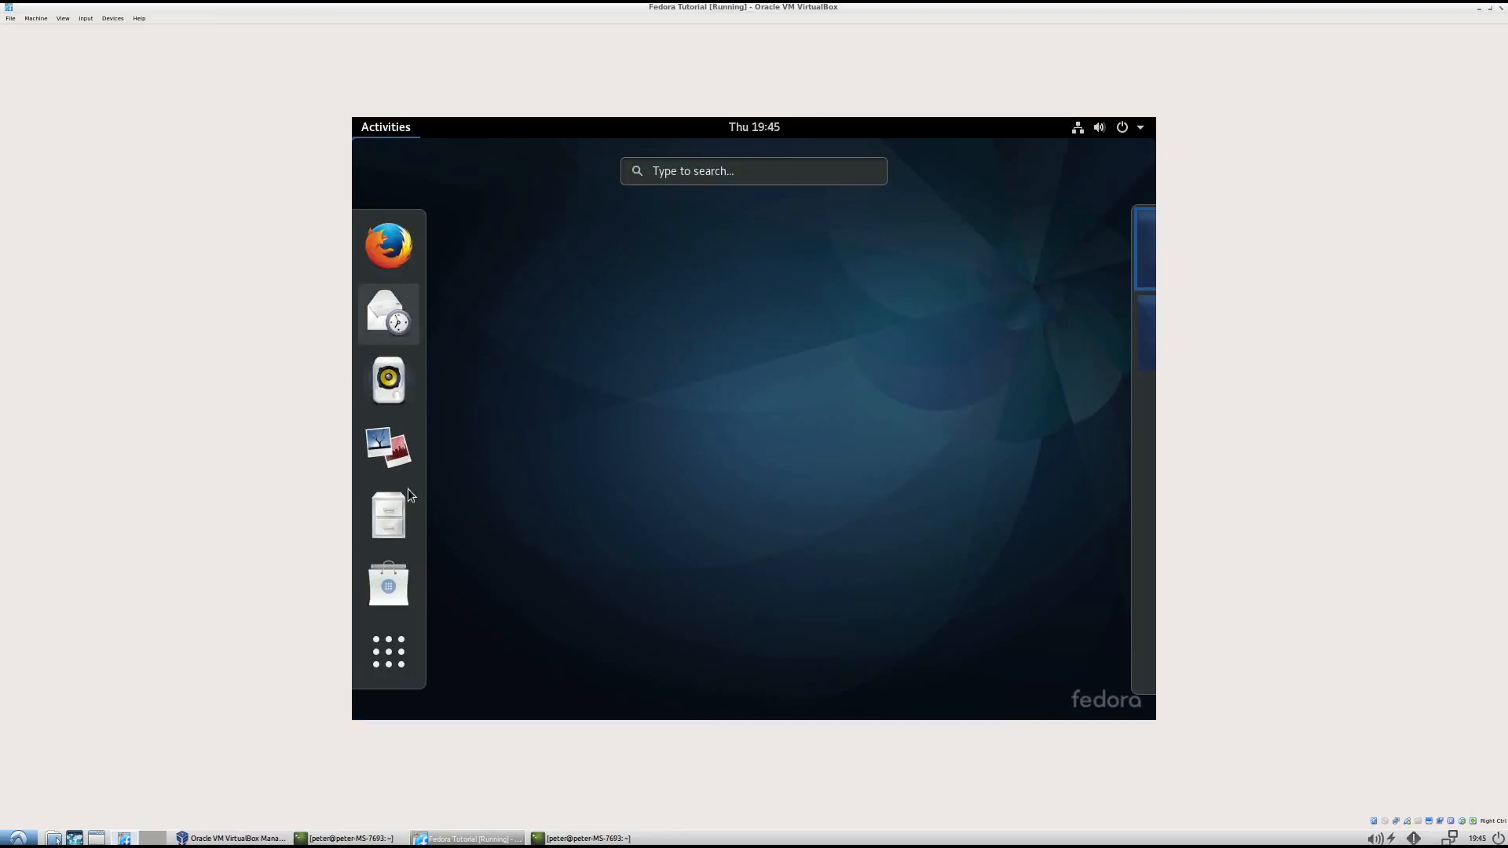
left_click(388, 651)
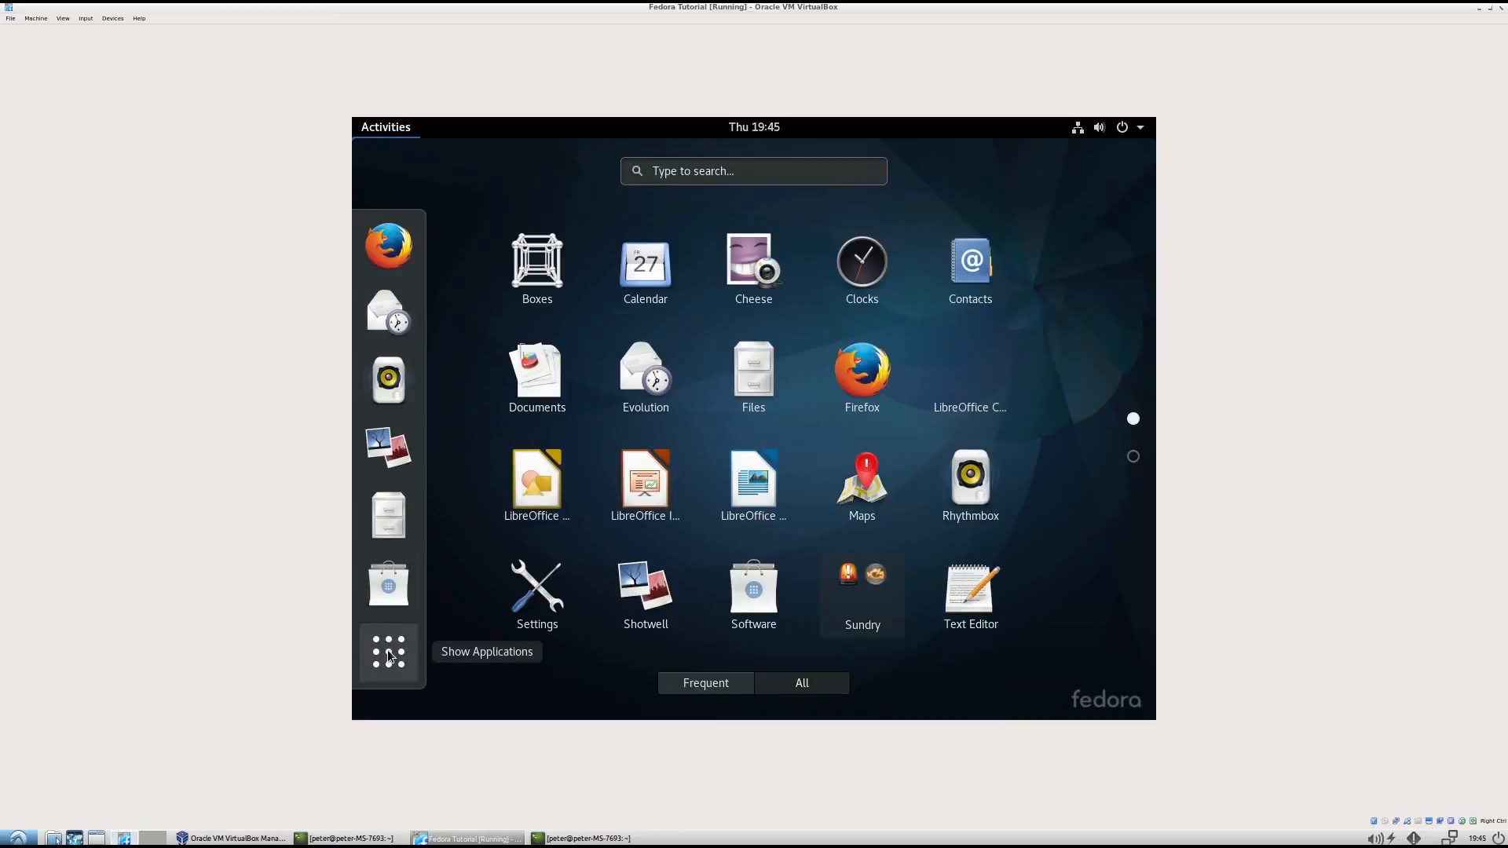
mouse_move(1199, 517)
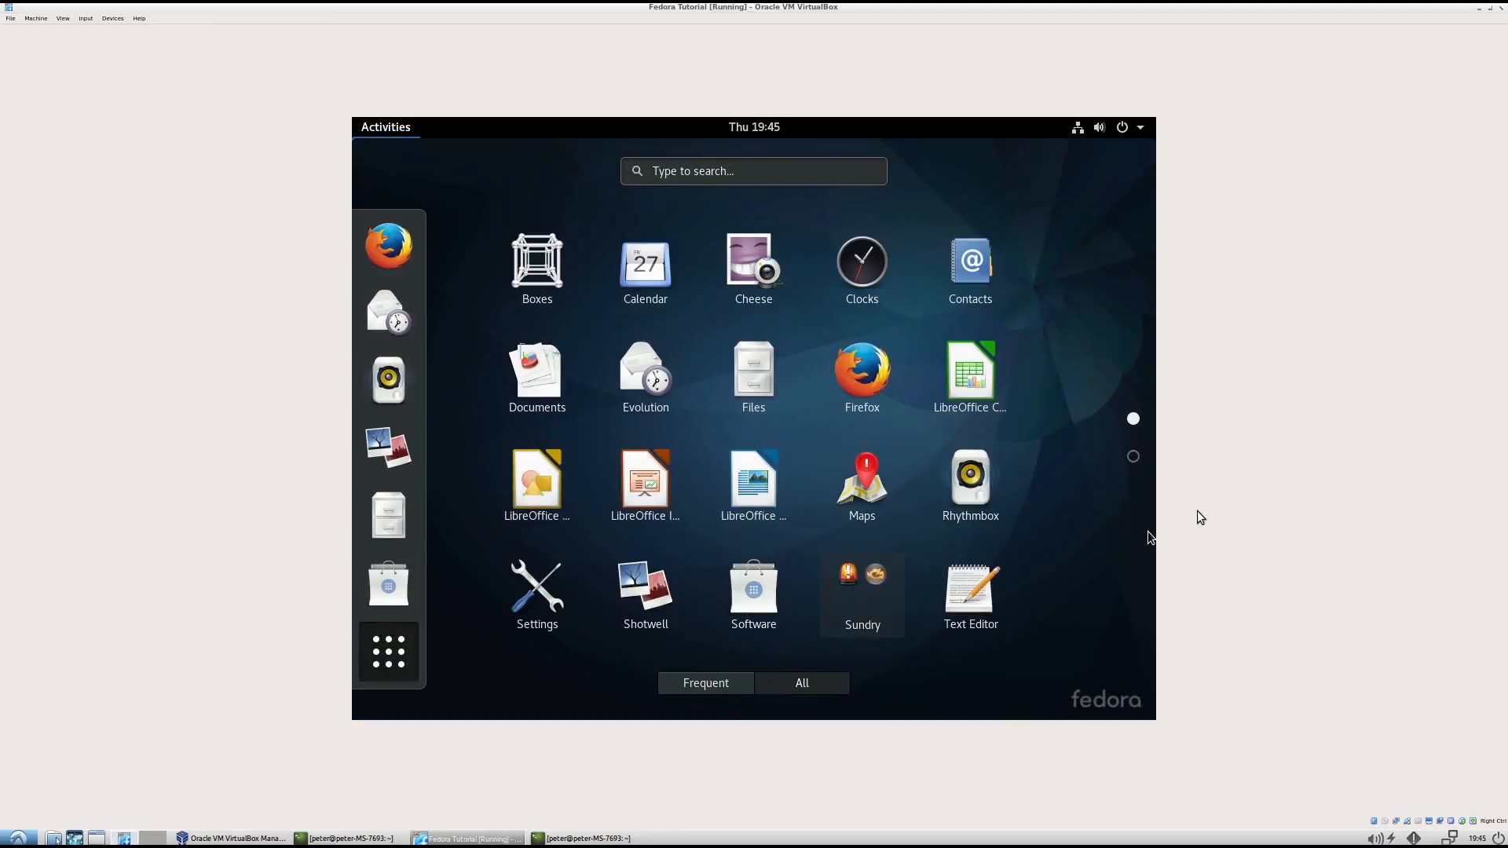
left_click(536, 269)
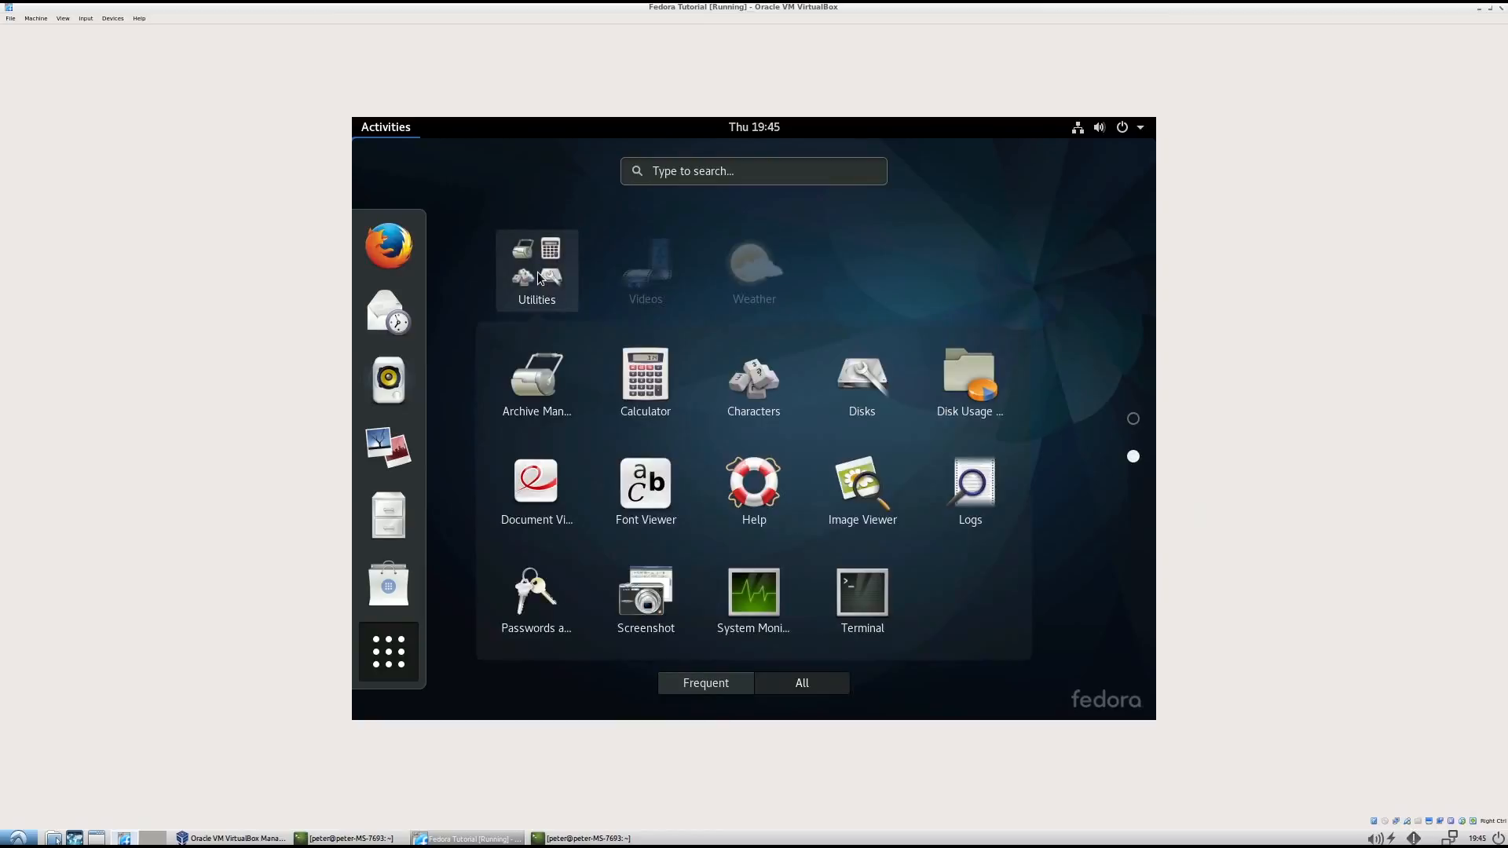
mouse_move(753, 593)
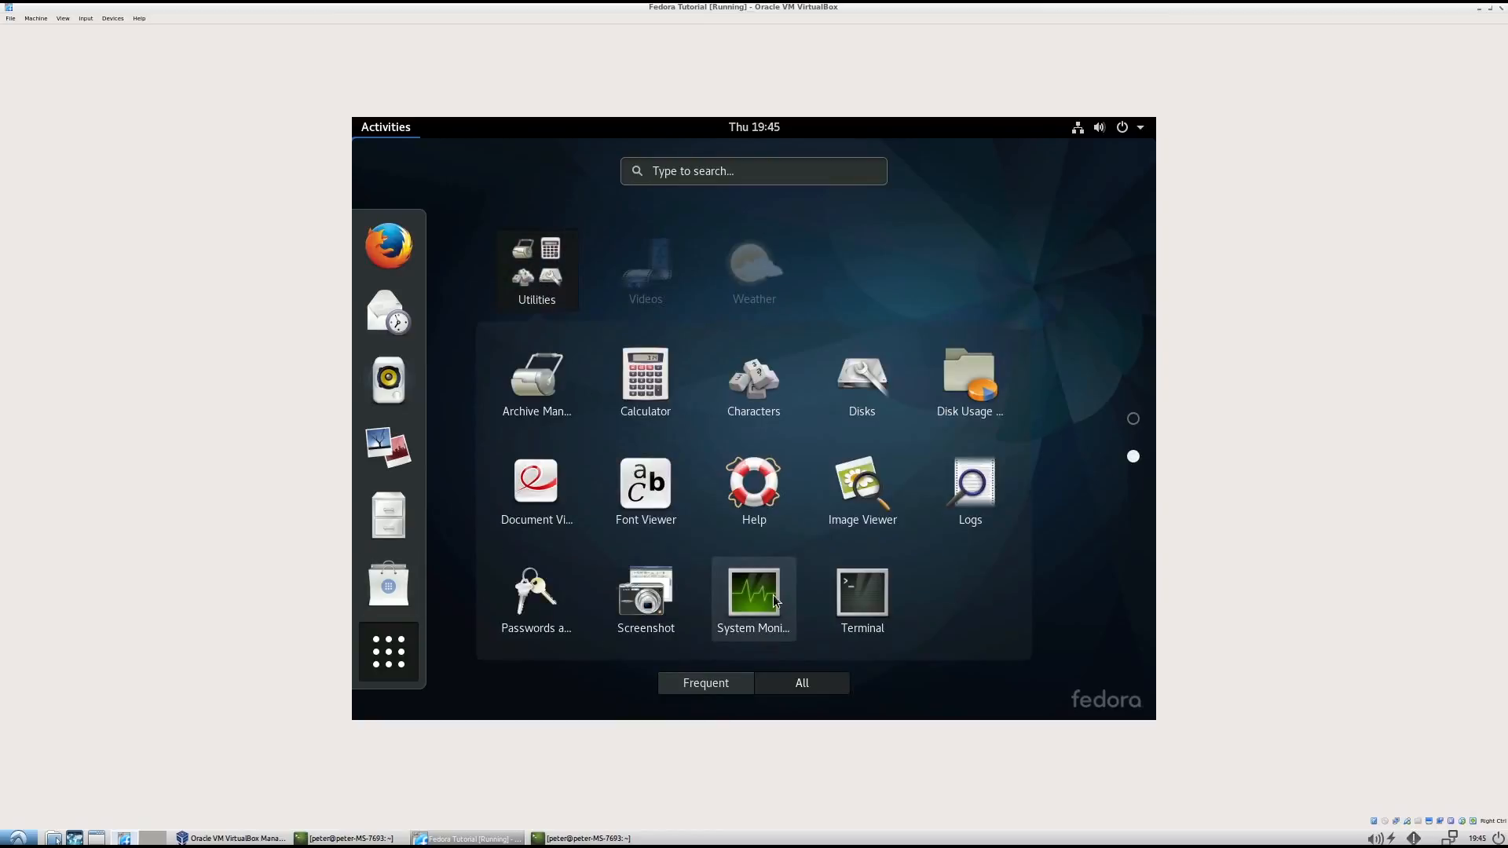
left_click(861, 592)
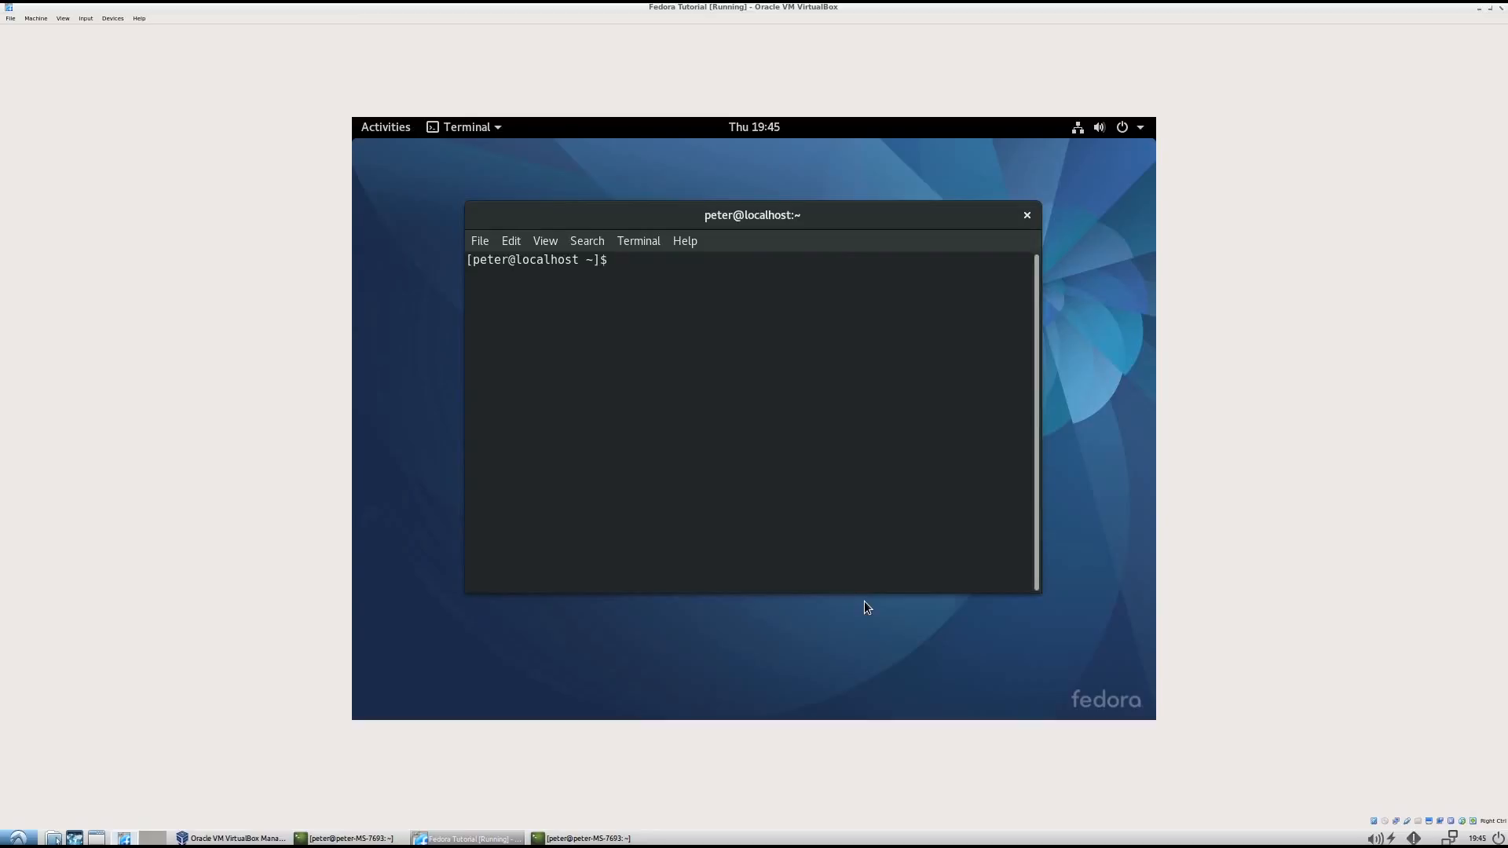
- Attempt yum update and sudo yum update as peter, then discard the command line
type("yum,")
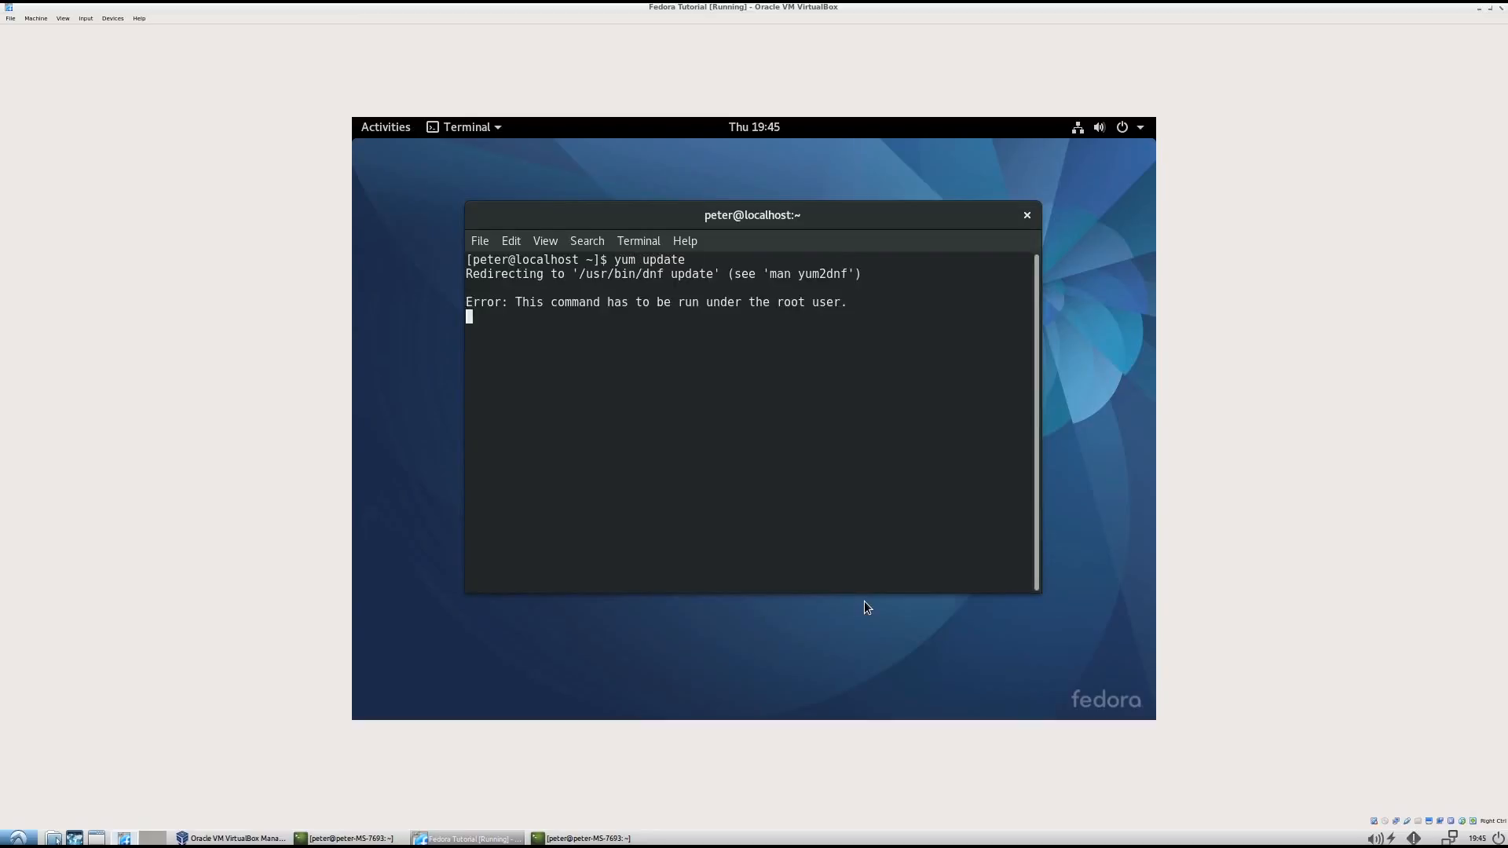
type("yum update")
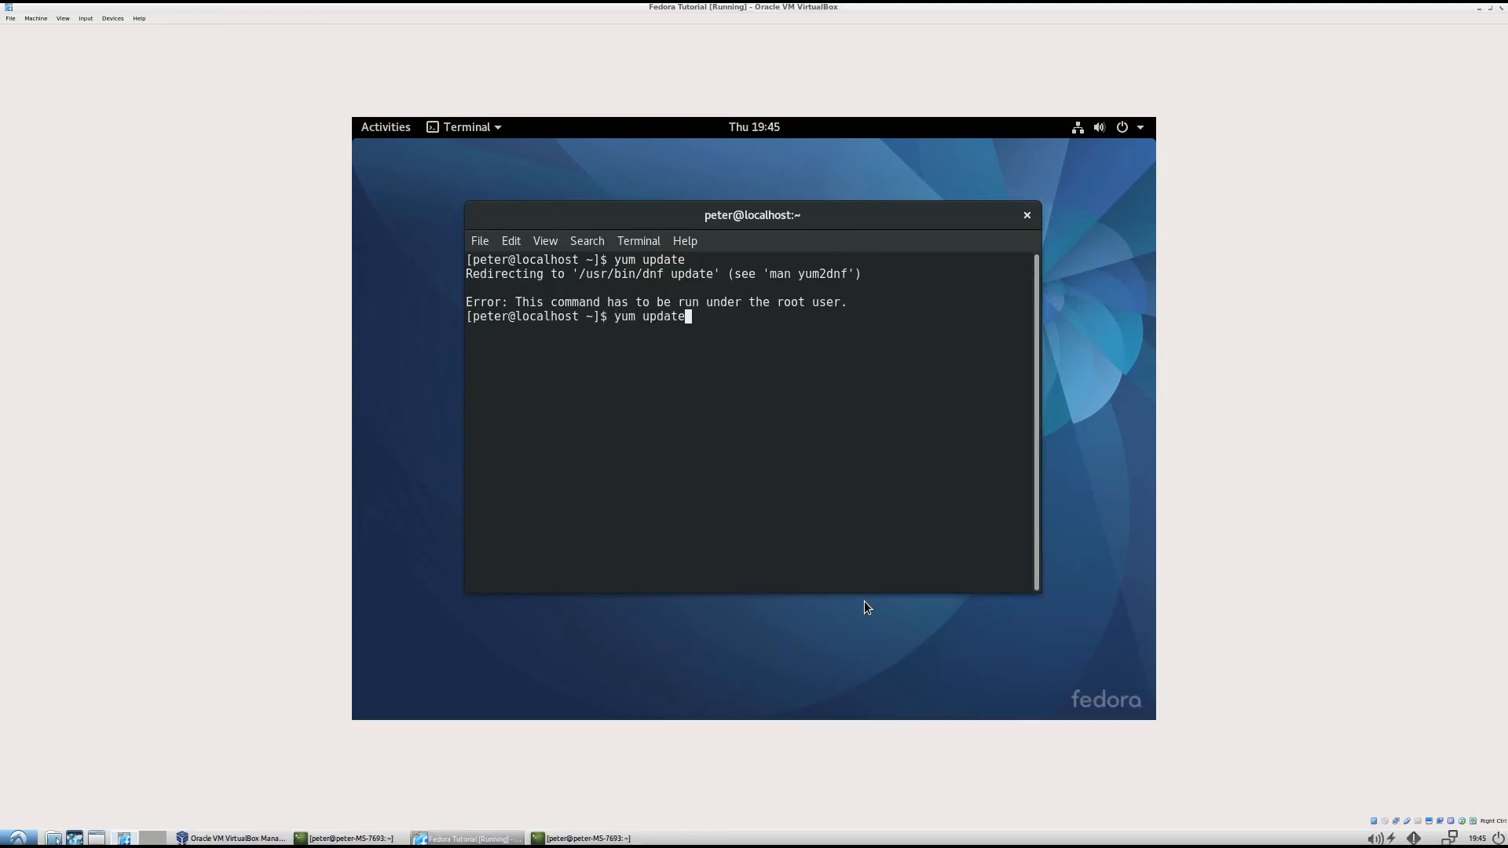
type("sudo")
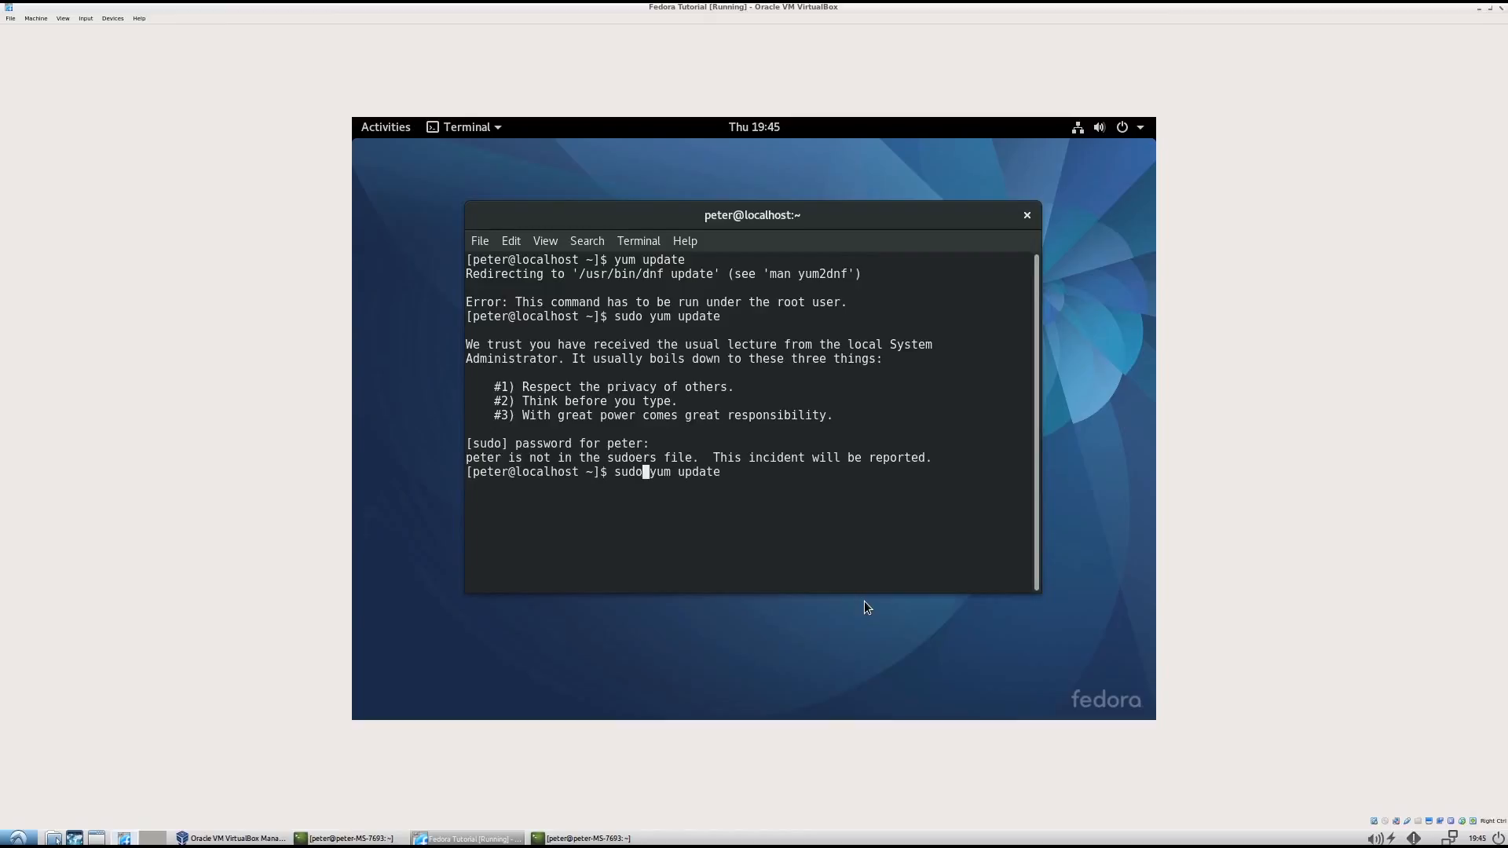
key("End")
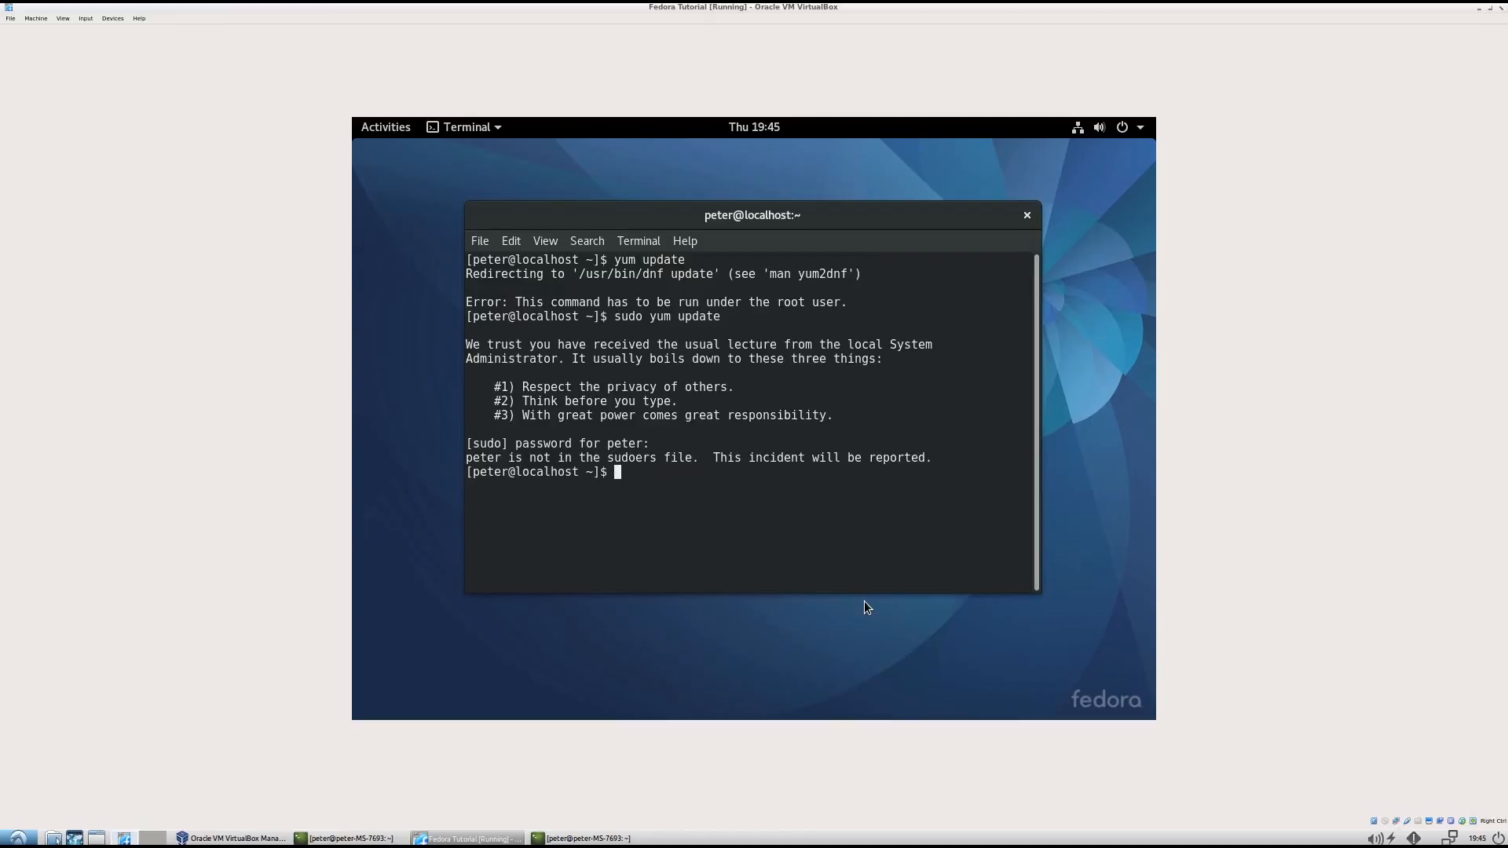
- Switch to root with su and the root password, then start the update
type("su")
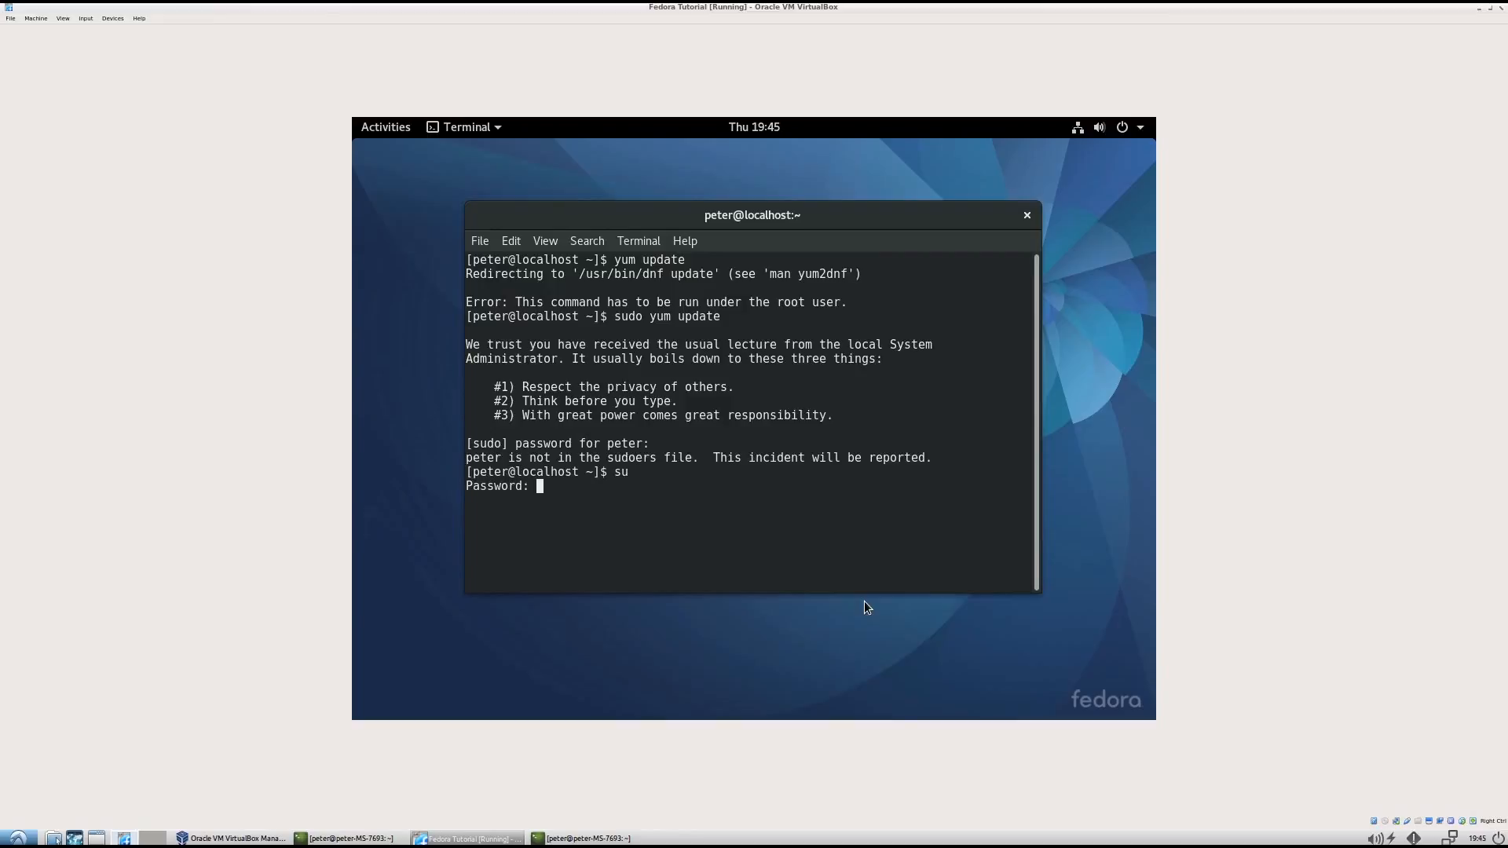
key("Return")
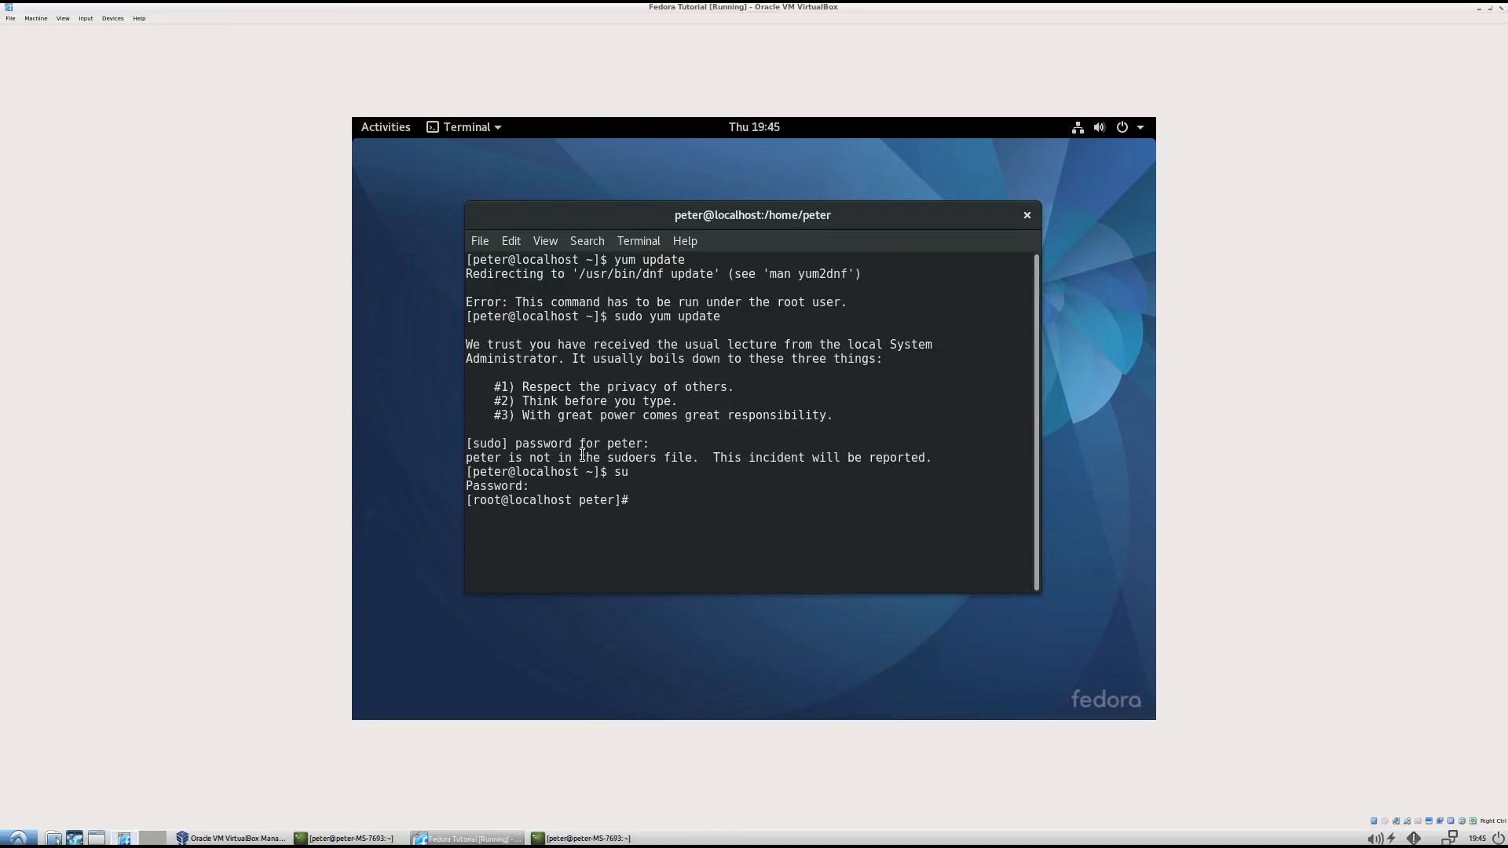
mouse_move(714, 639)
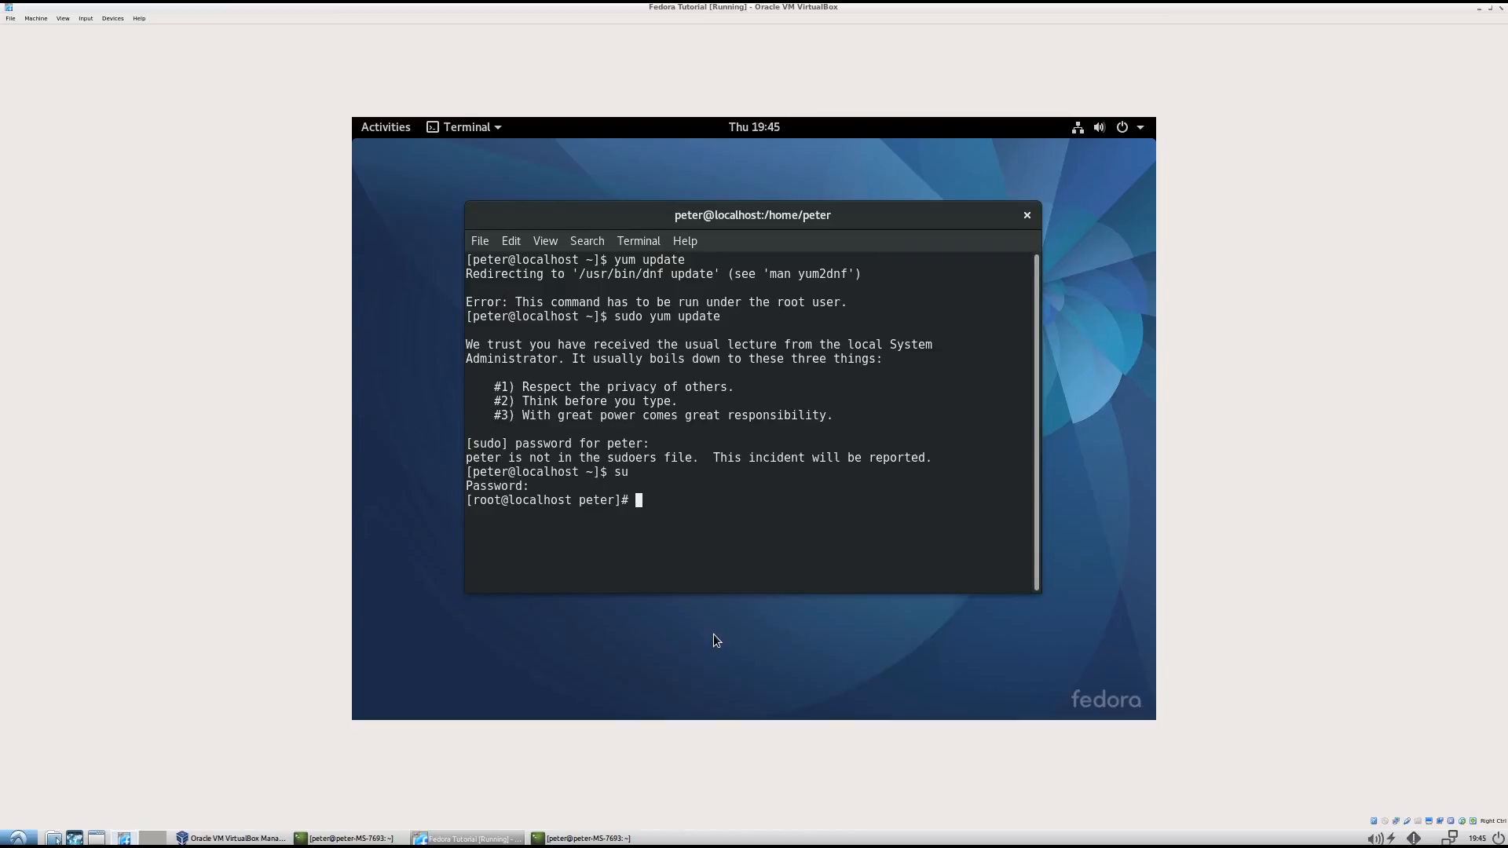
type("sudo you")
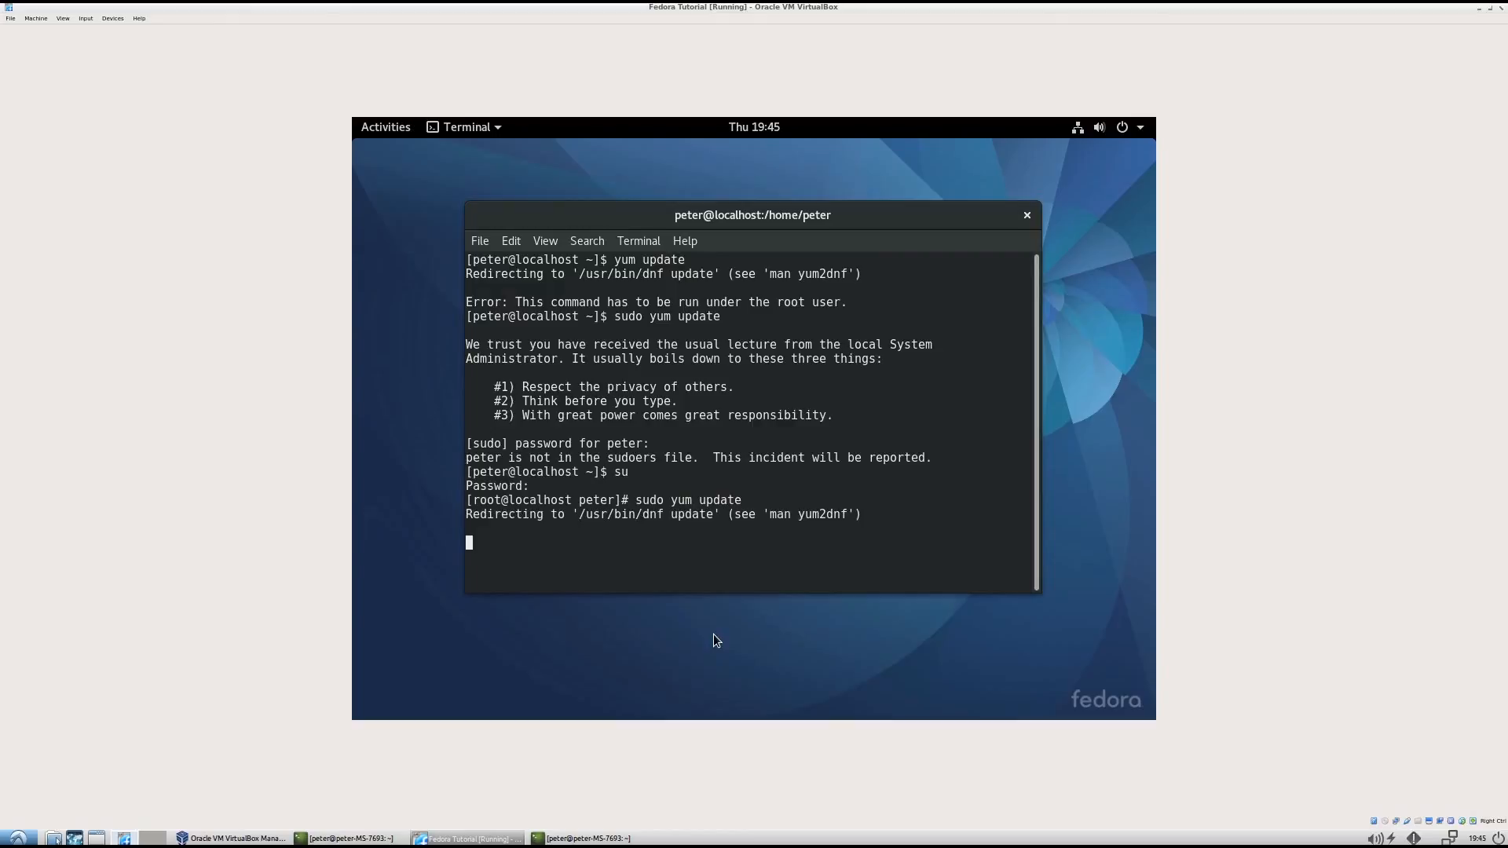
mouse_move(736, 635)
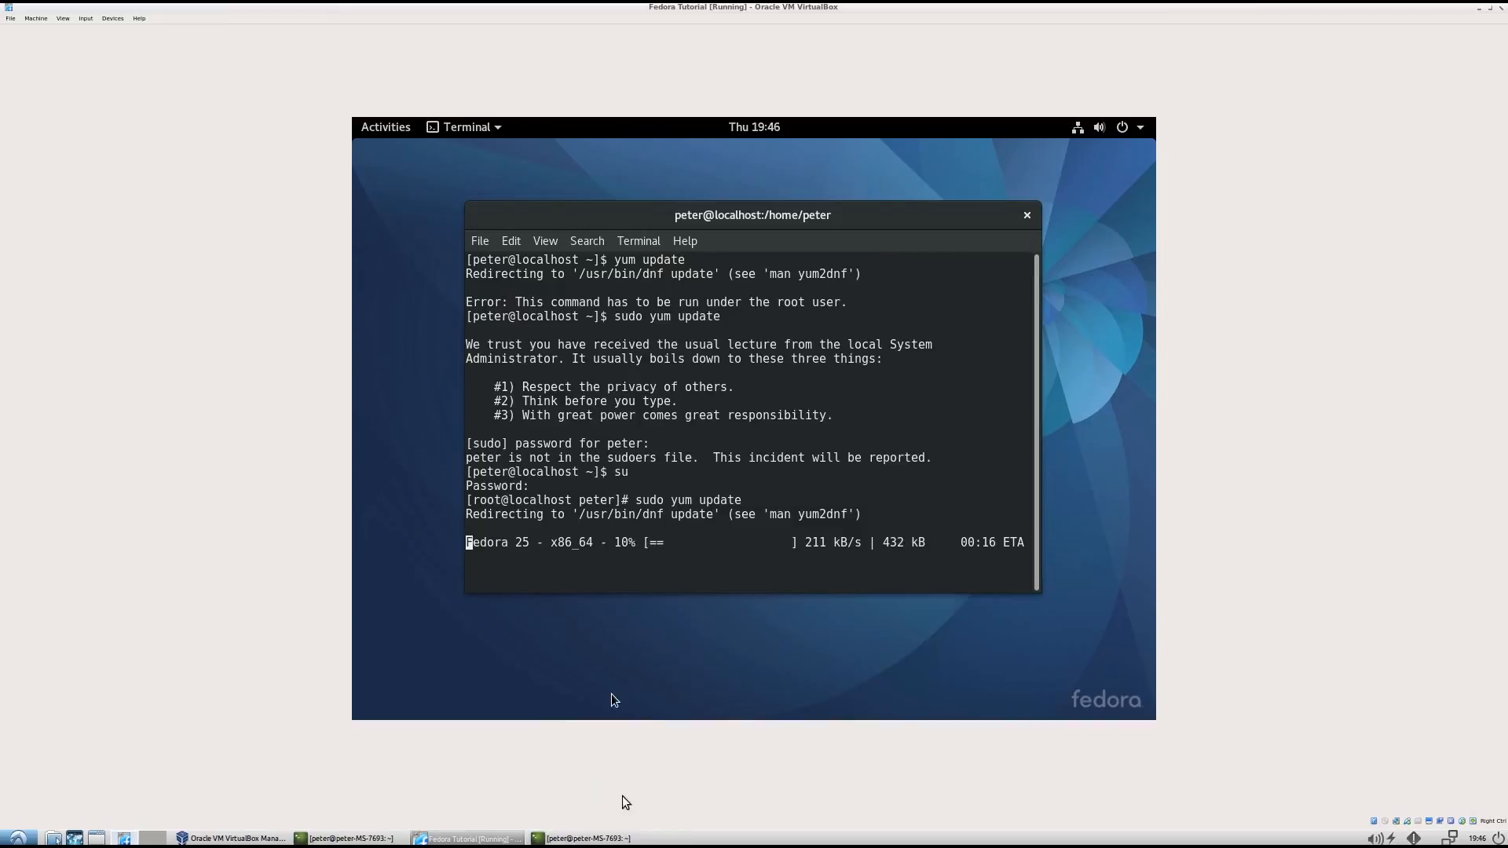
- Let the root sudo yum update download and install packages until it reports Complete
left_click(583, 838)
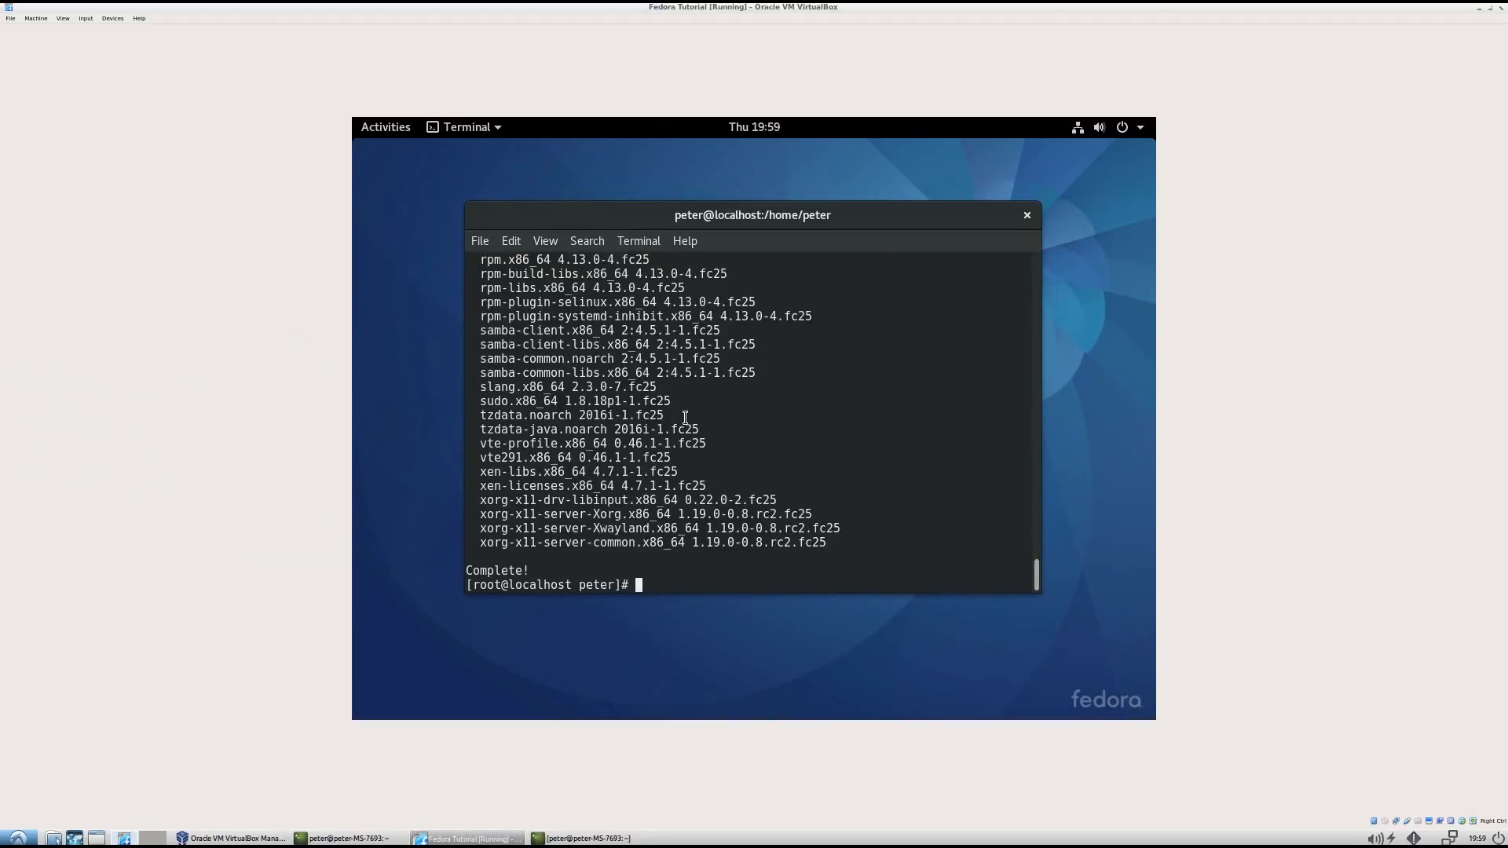
mouse_move(724, 558)
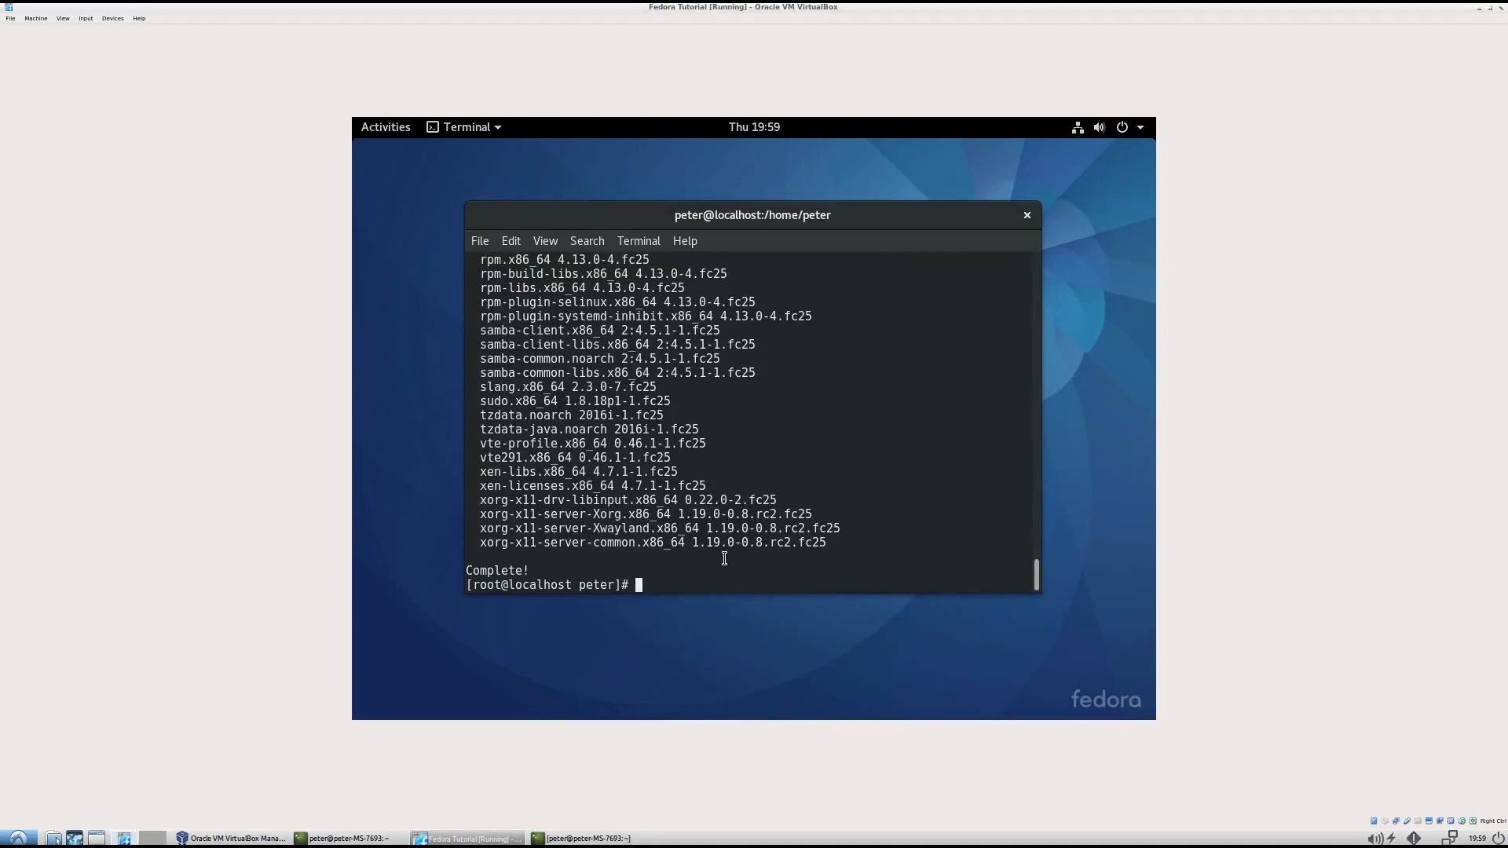
mouse_move(663, 408)
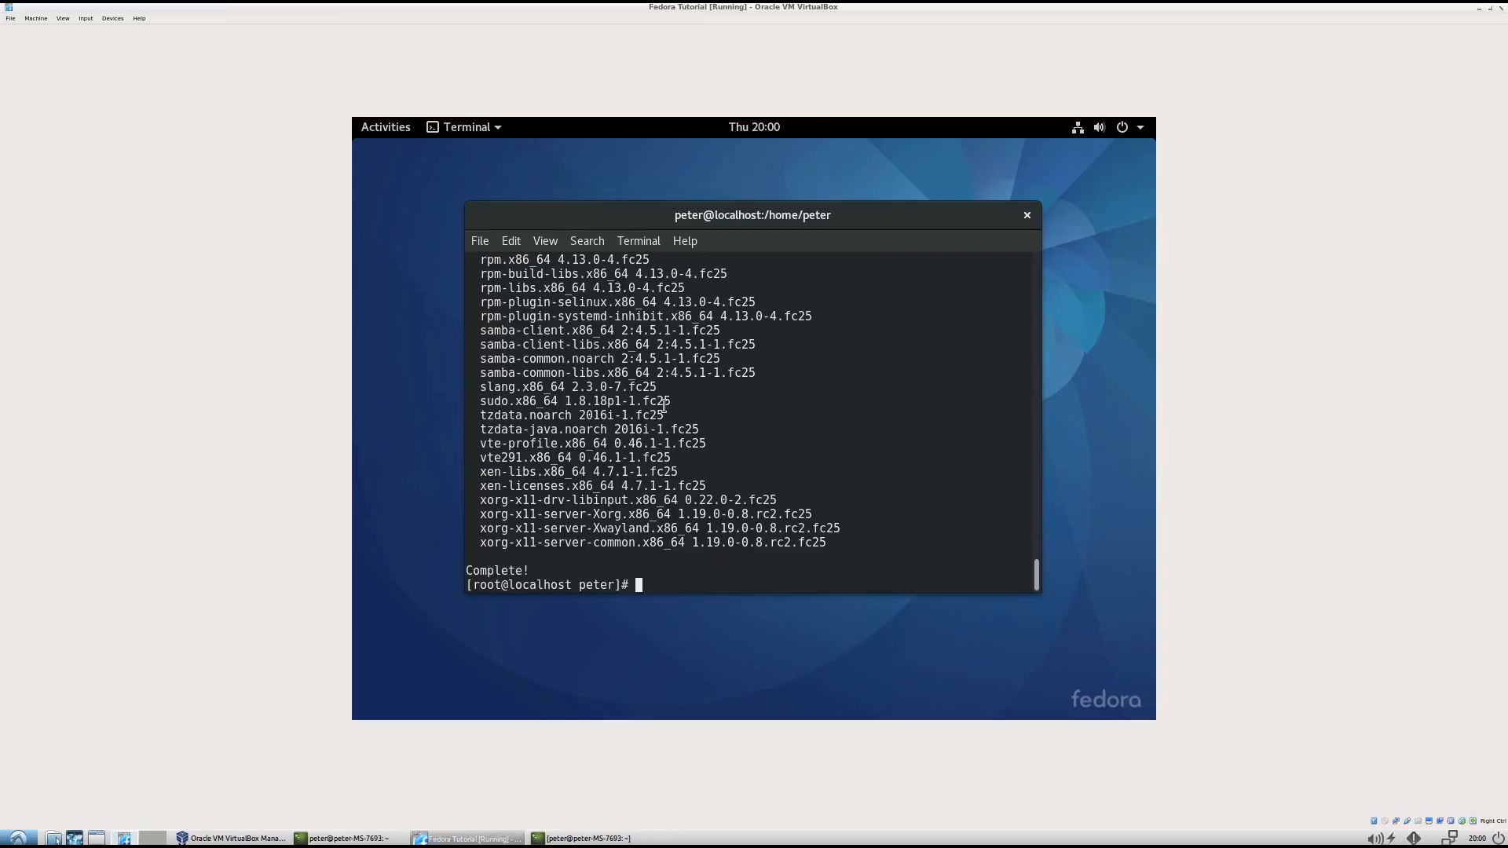
- Switch to root with su and run yum upgrade to confirm nothing is pending
type("su")
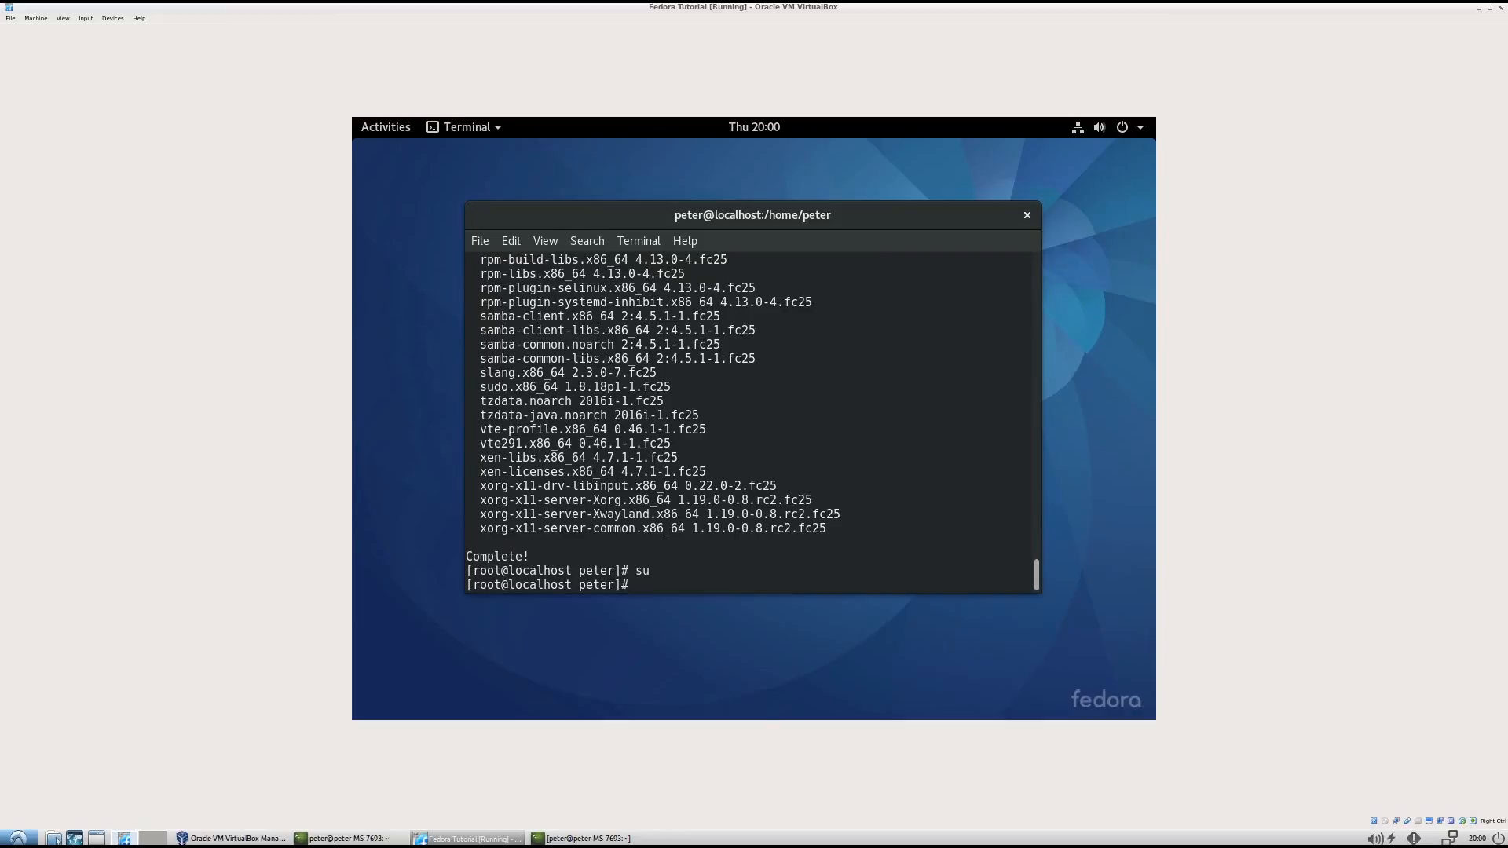
type("yum")
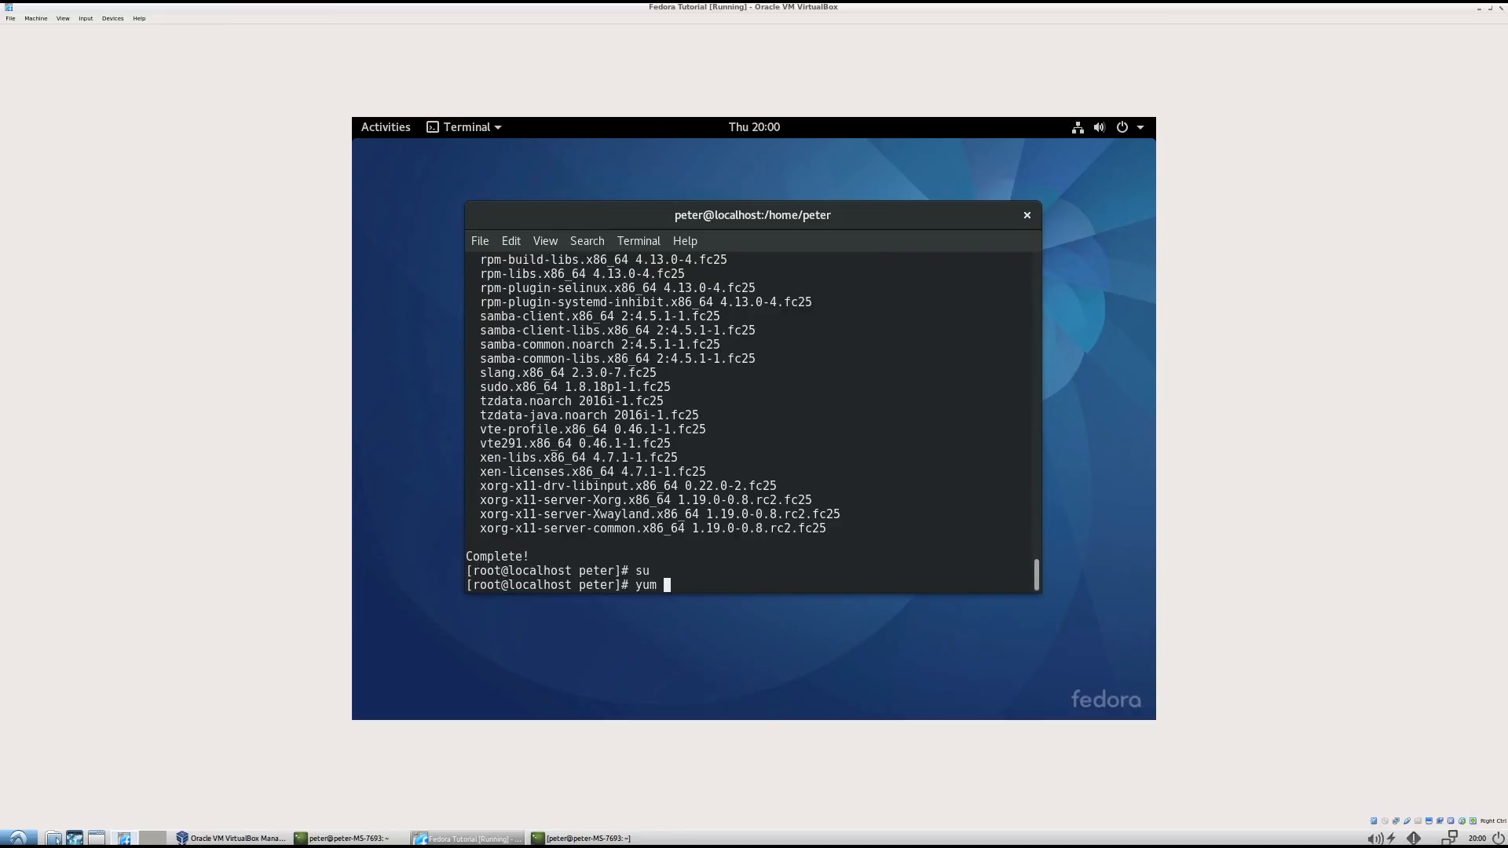
type("upgrade")
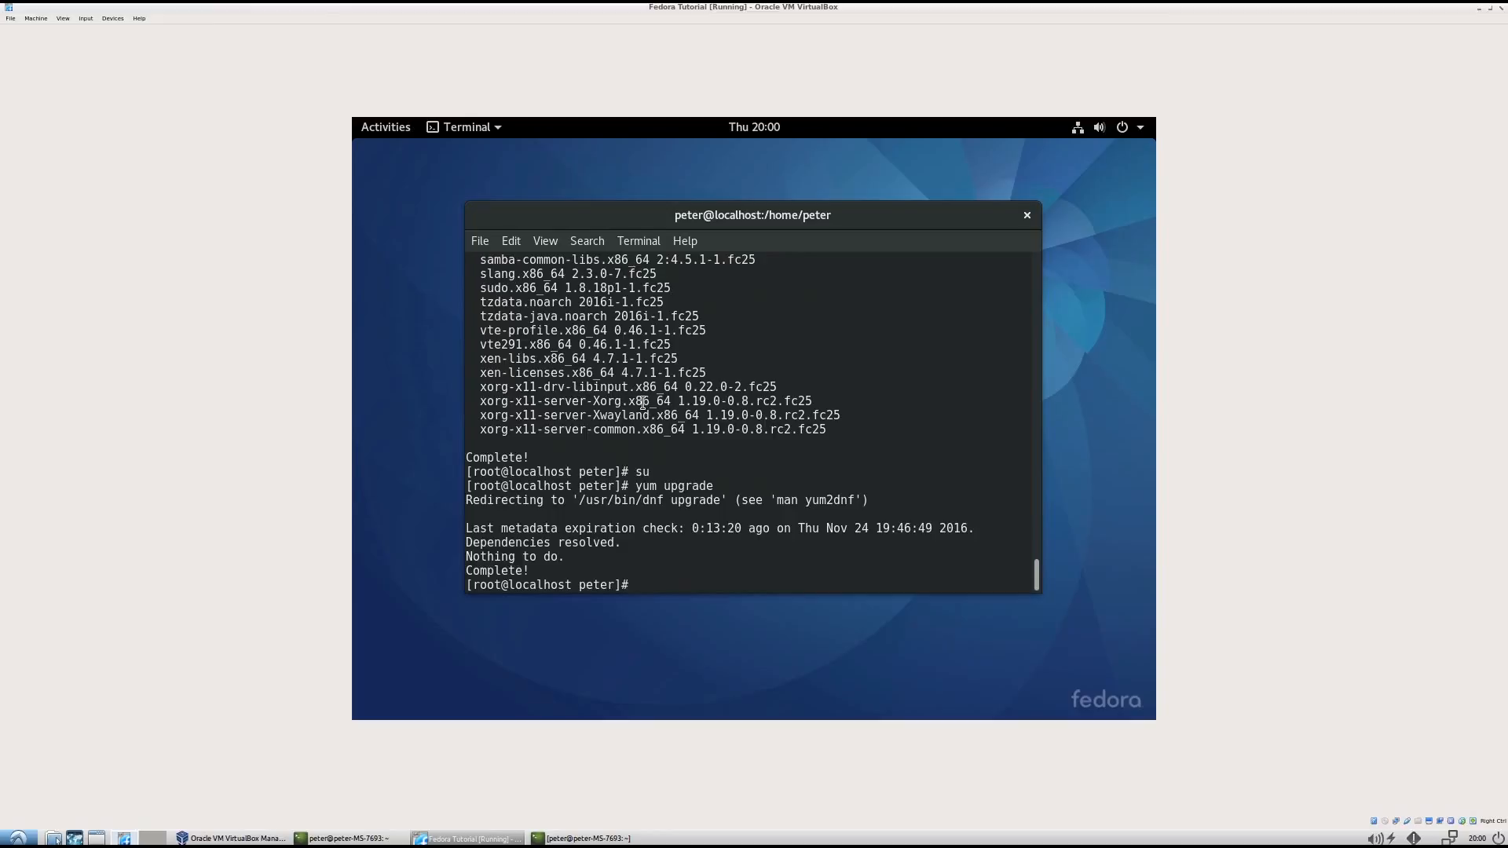
- Install the kernel-devel package with yum install, answering yes to confirm
type("yum install")
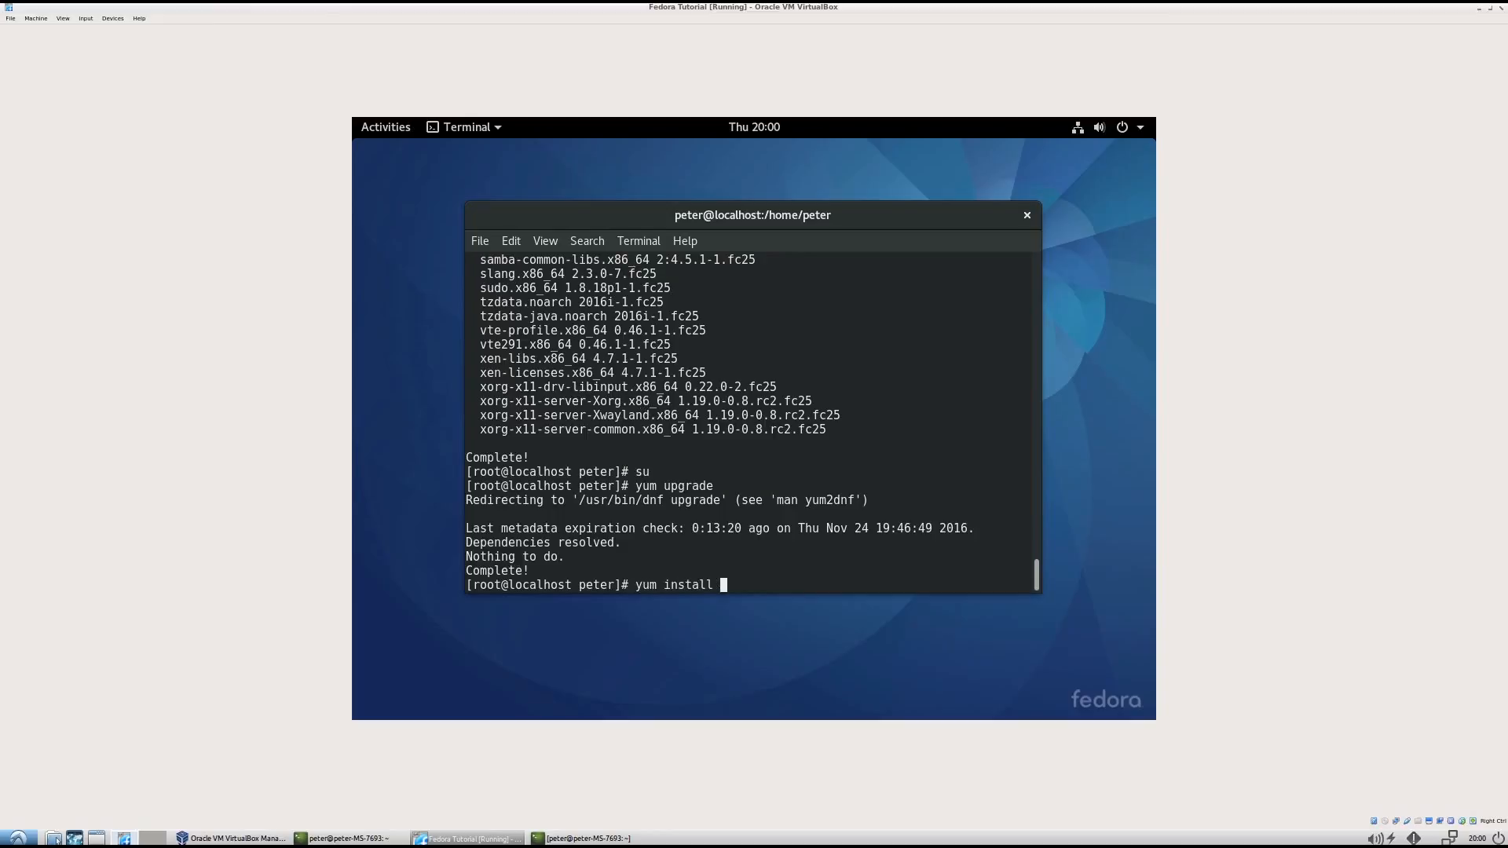
type("kernel-devel")
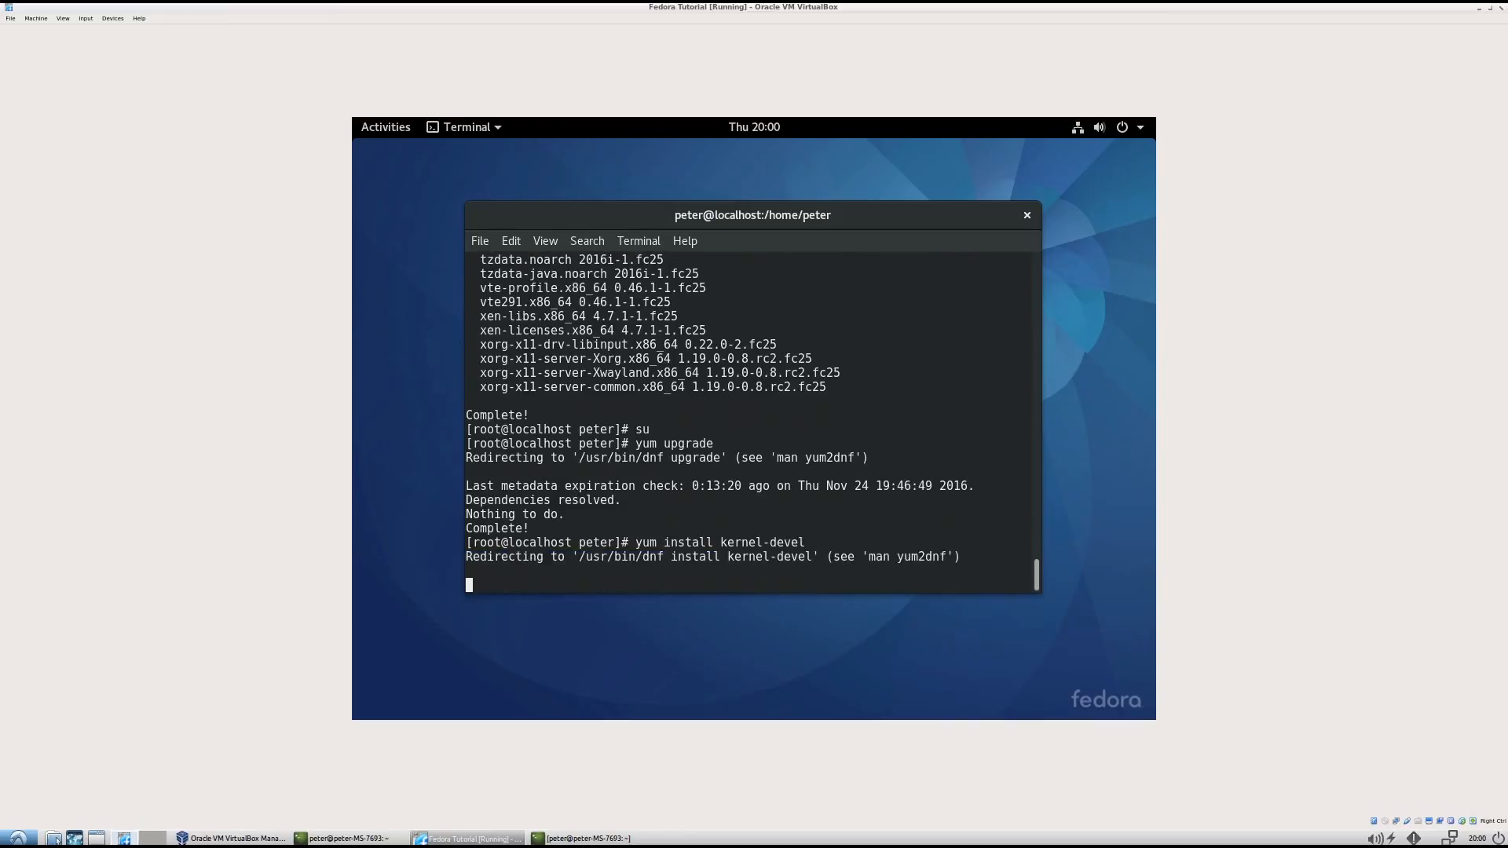
key("Return")
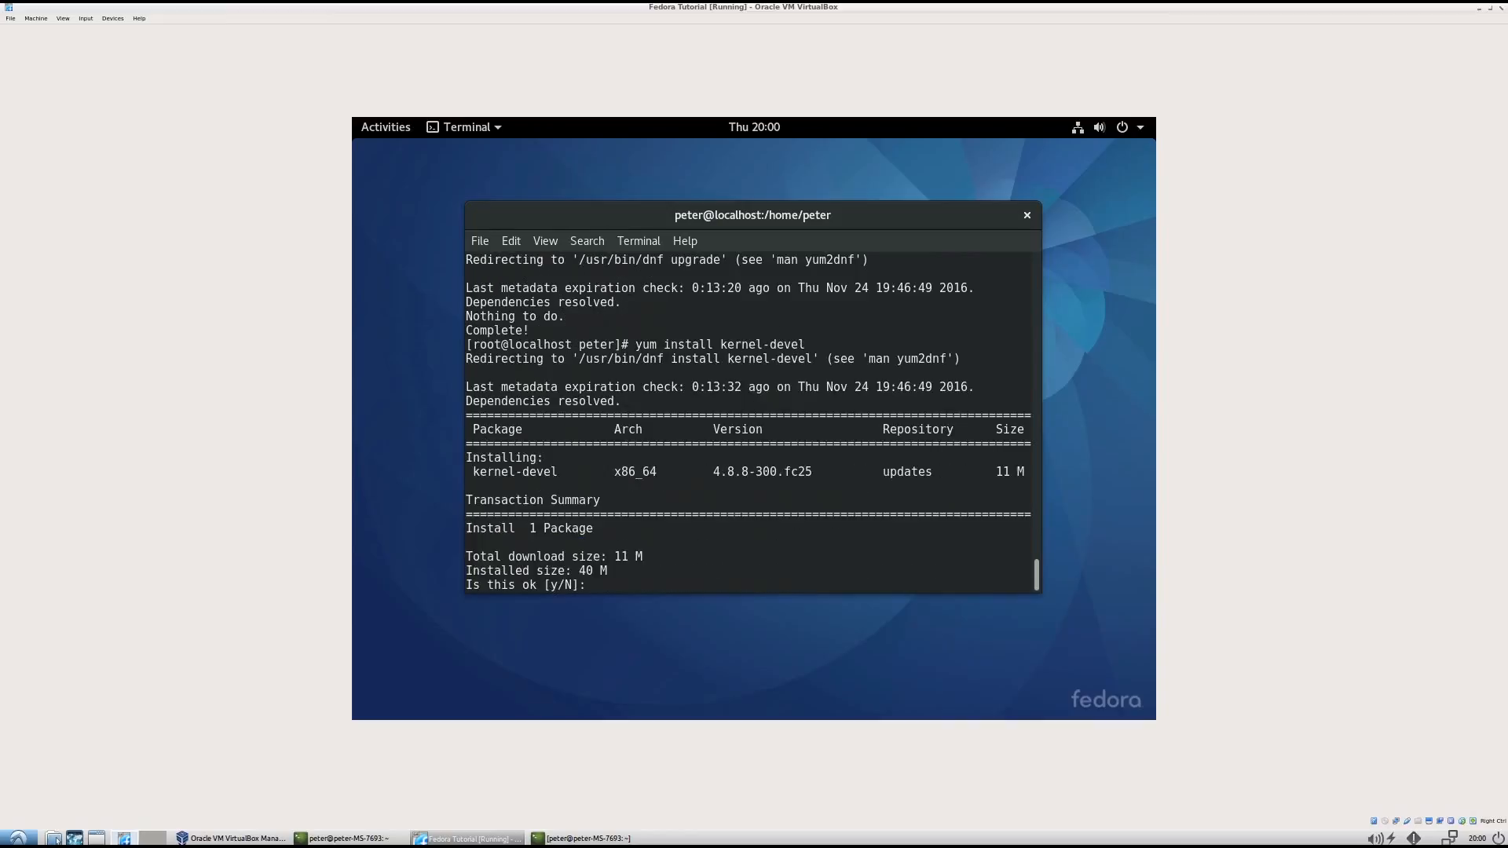
type("yes")
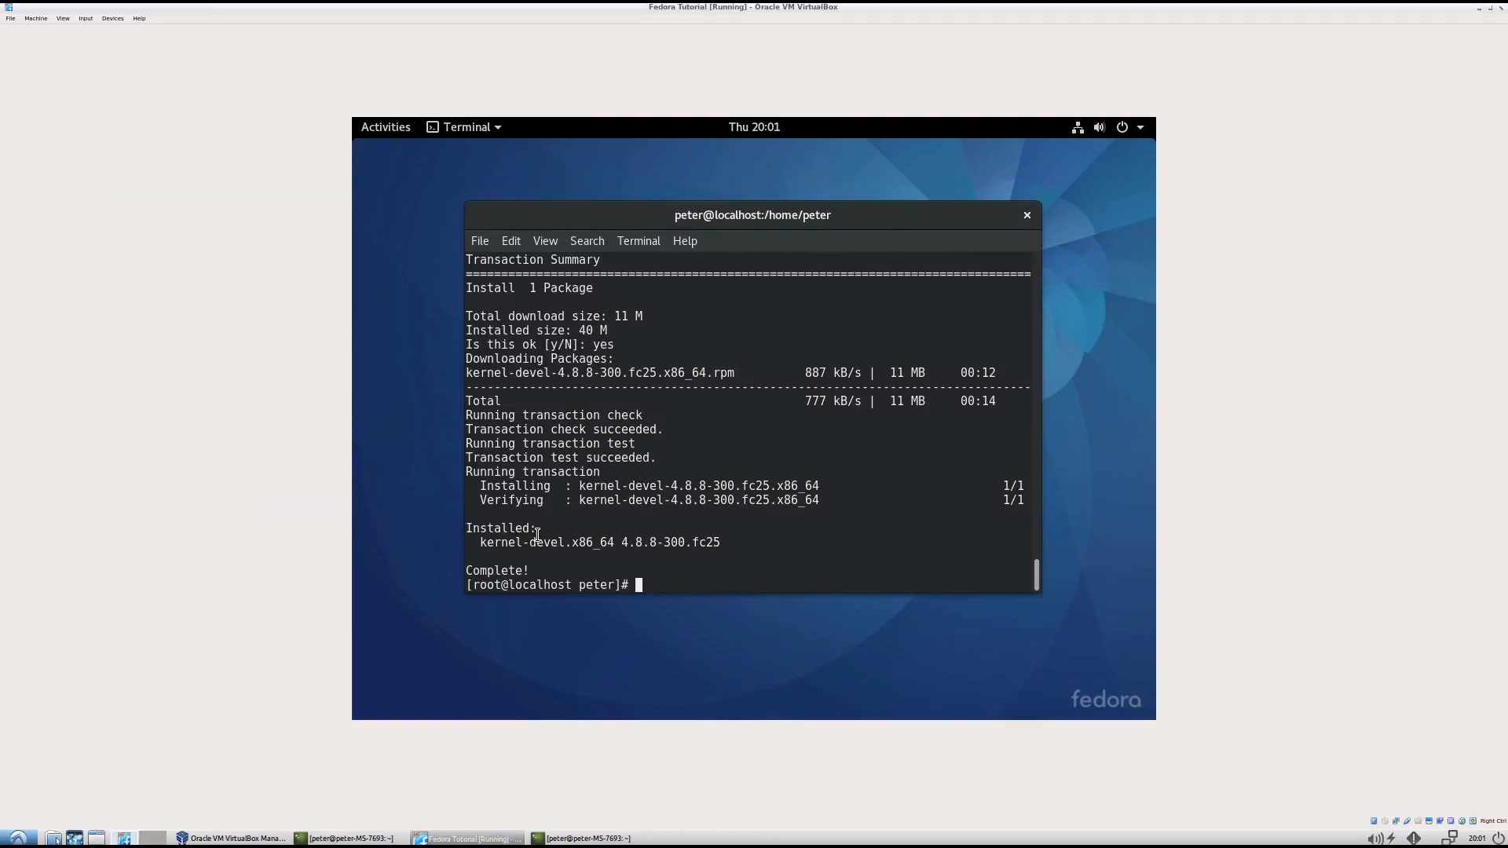
mouse_move(1159, 192)
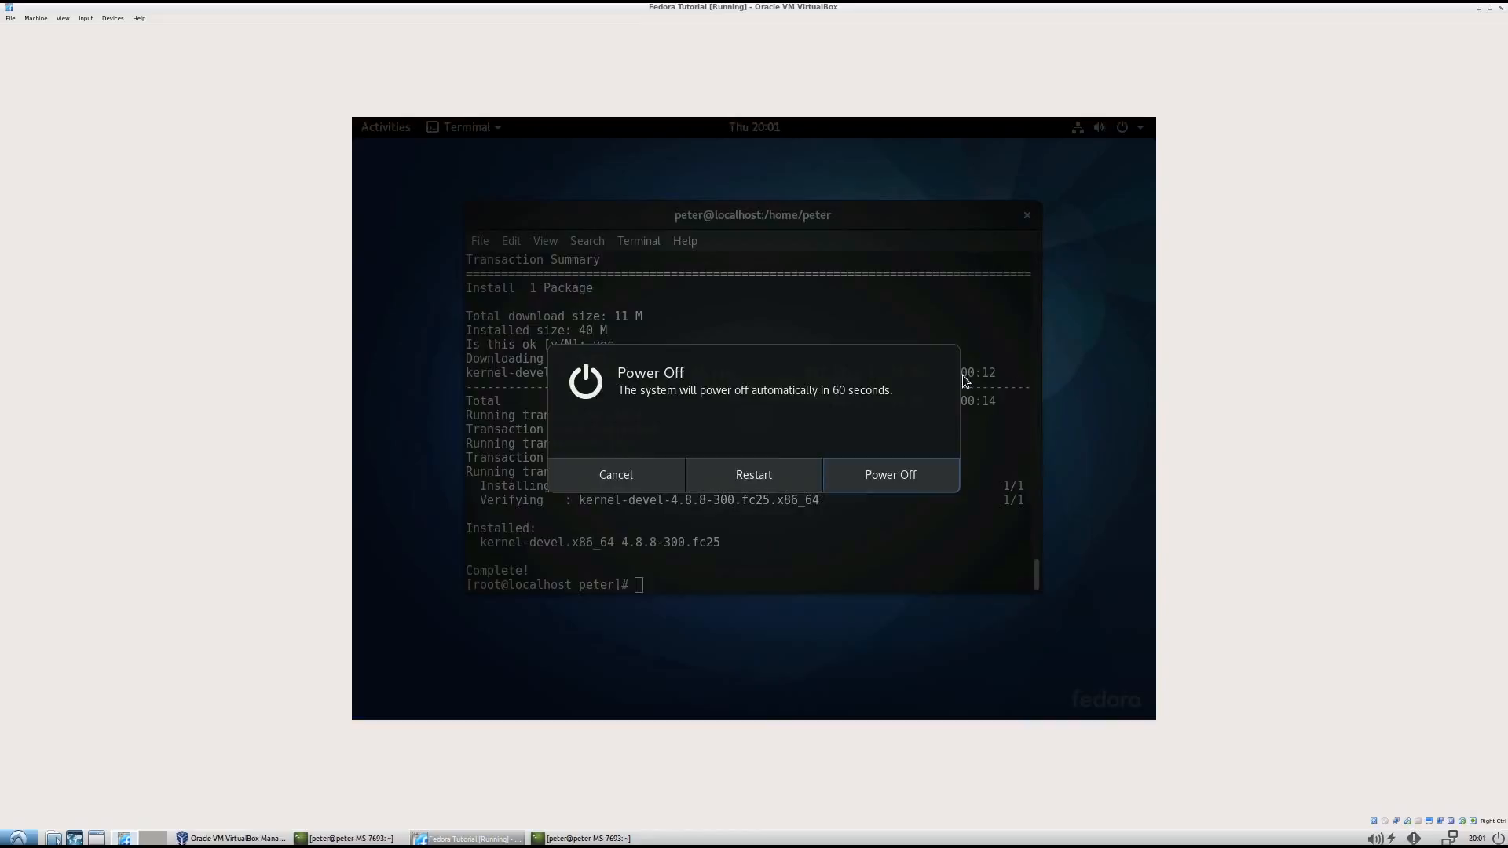
- Reset the Fedora VM from the Machine menu and sign back in to peter's desktop
left_click(614, 475)
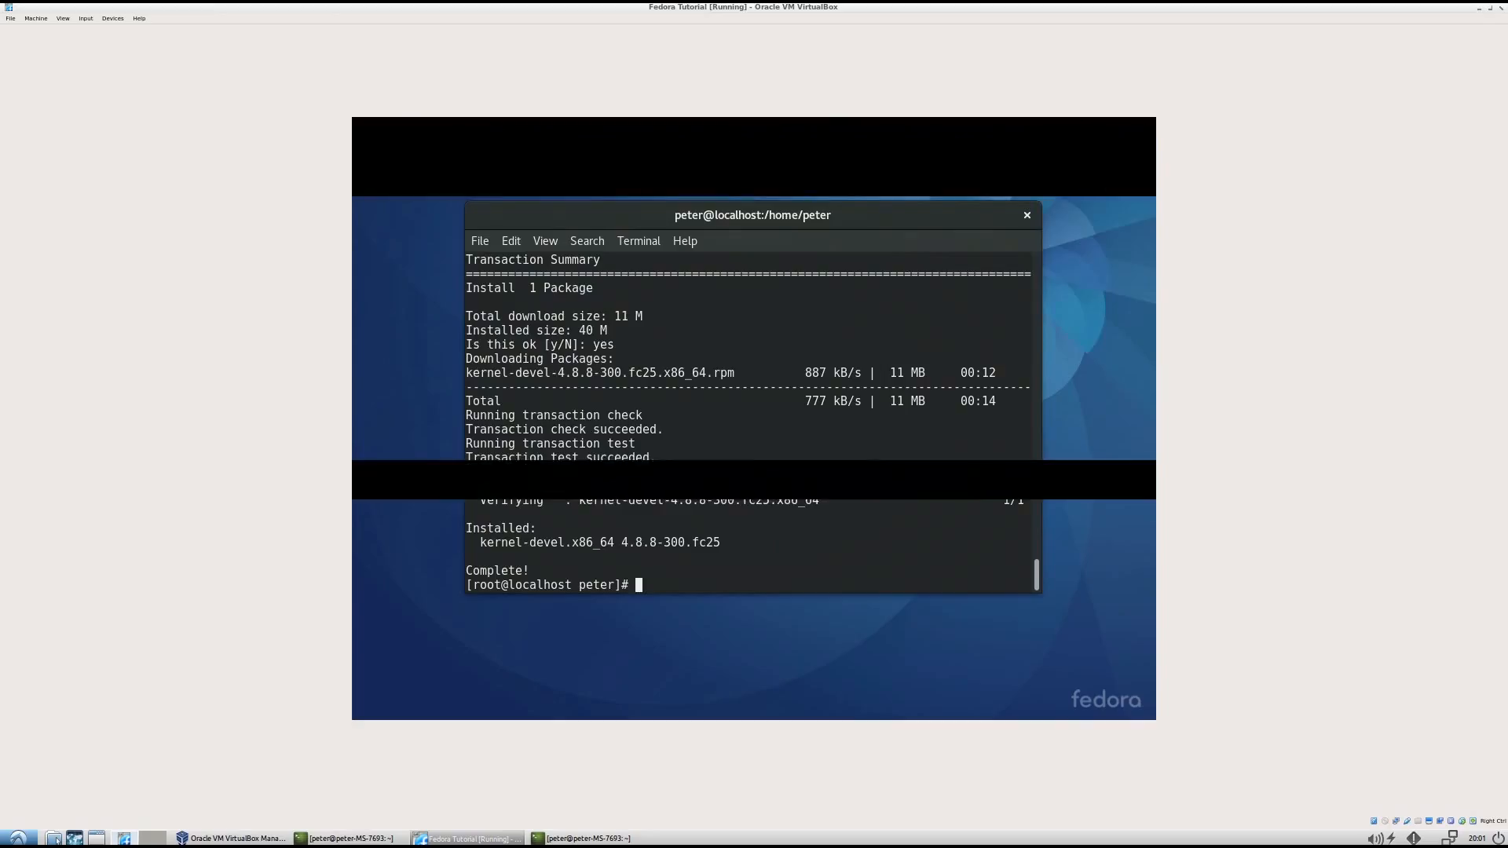
left_click(36, 17)
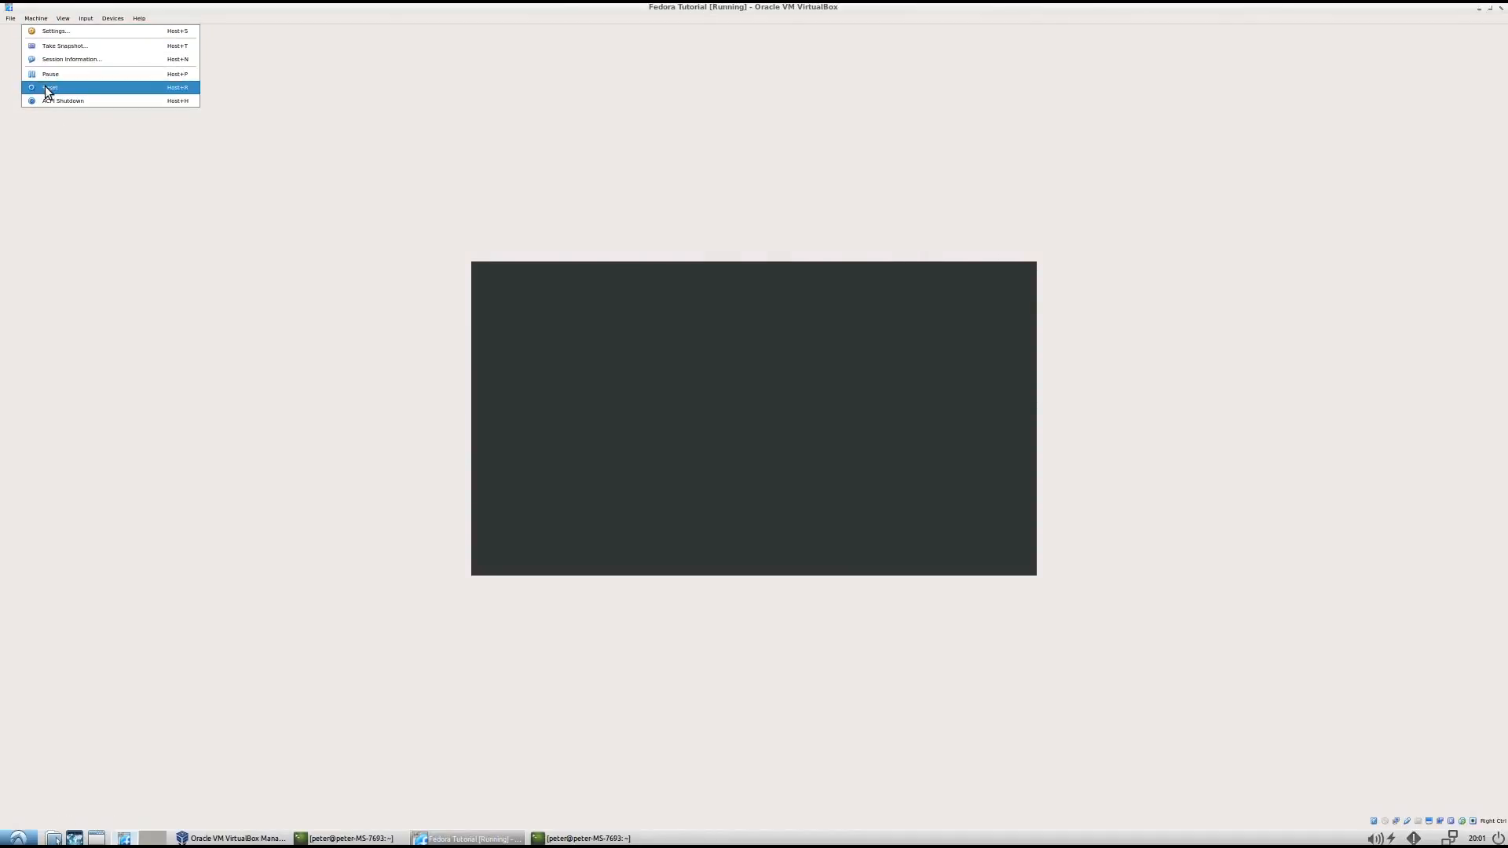
left_click(51, 87)
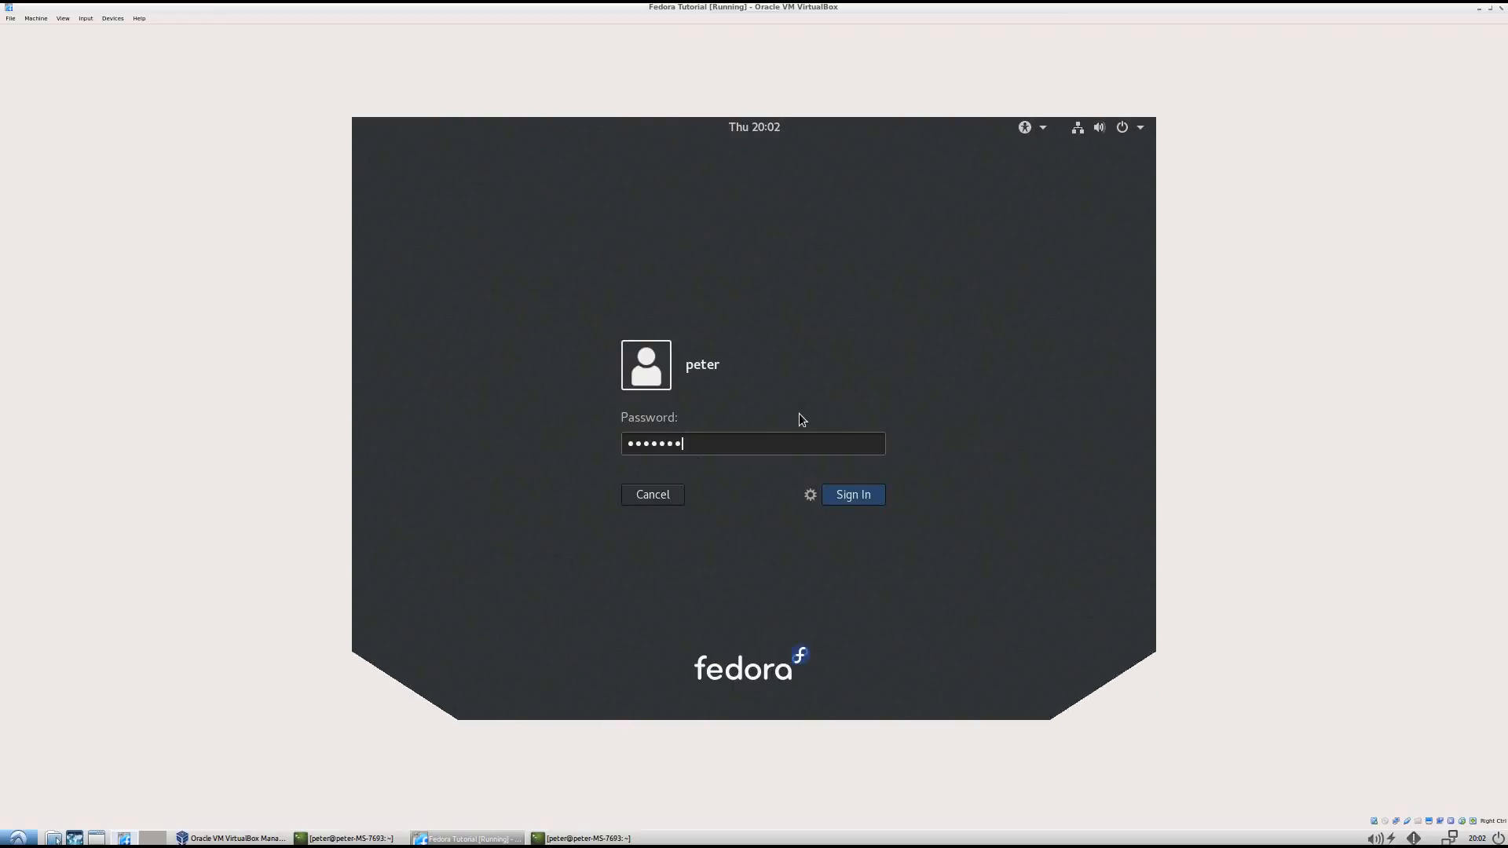
left_click(852, 494)
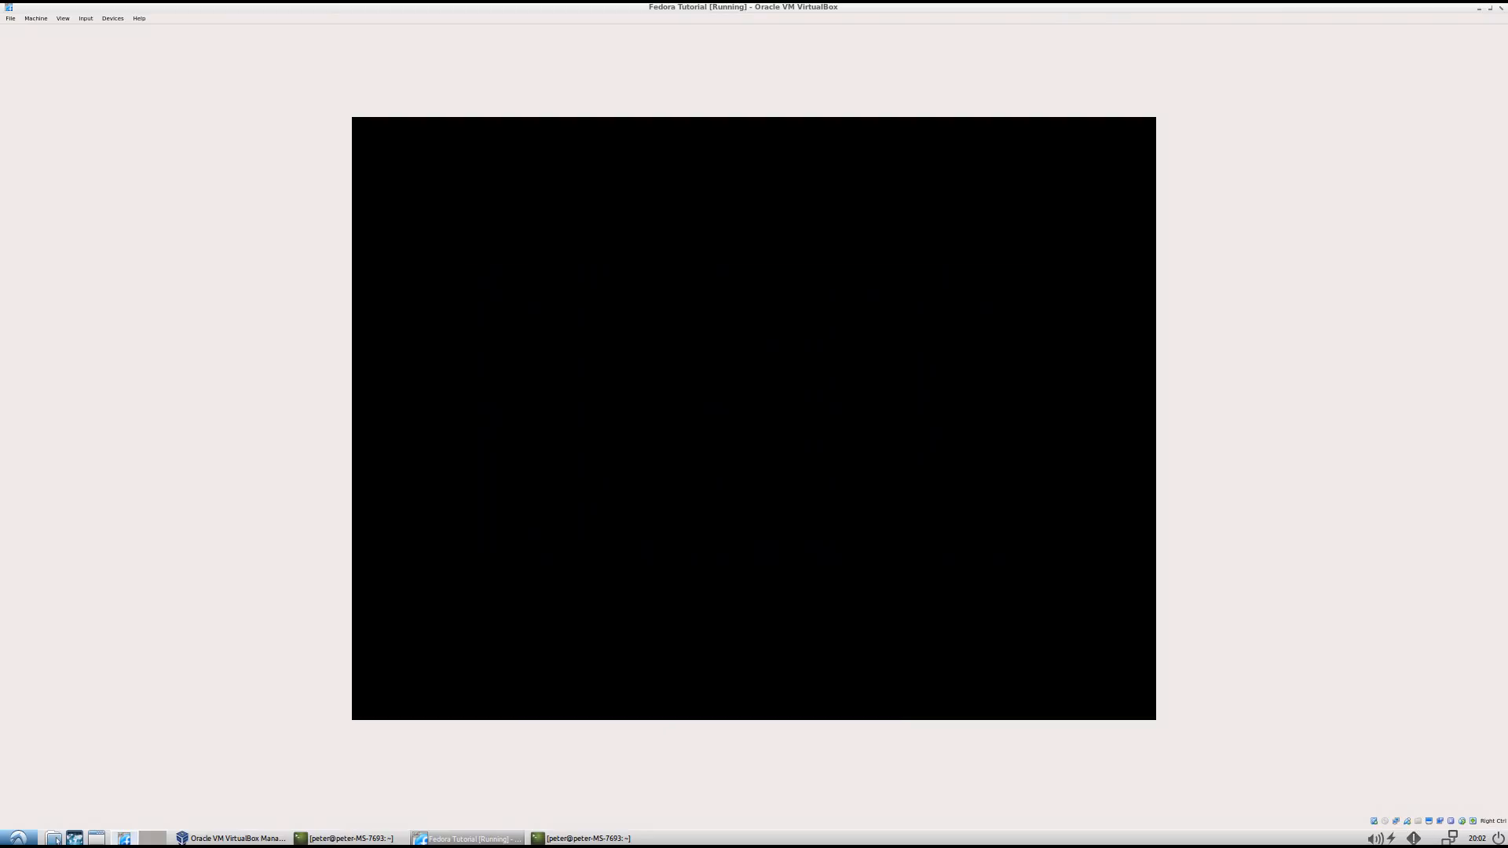
mouse_move(755, 424)
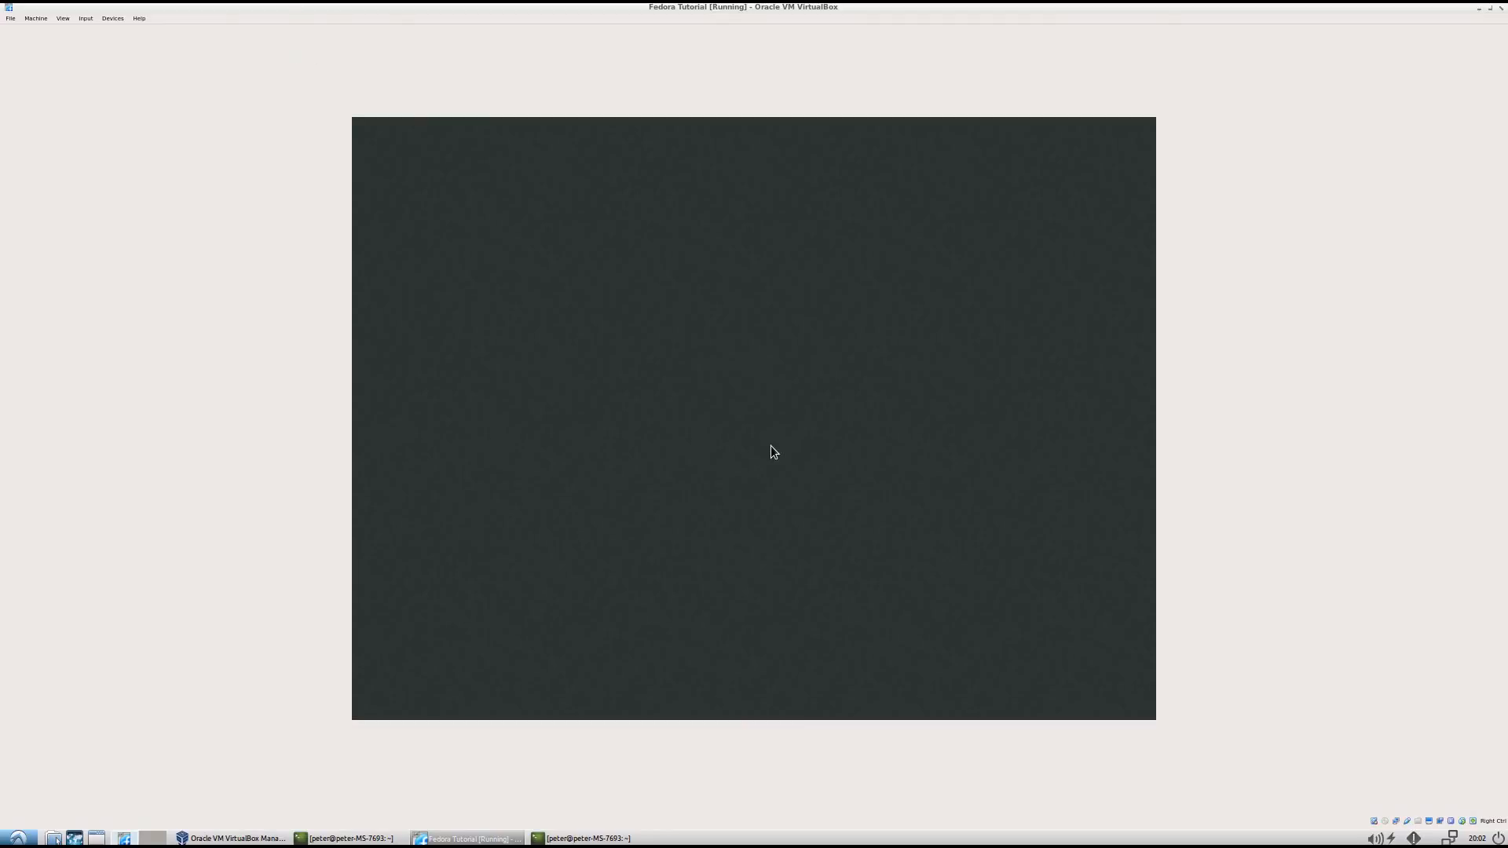
left_click(112, 17)
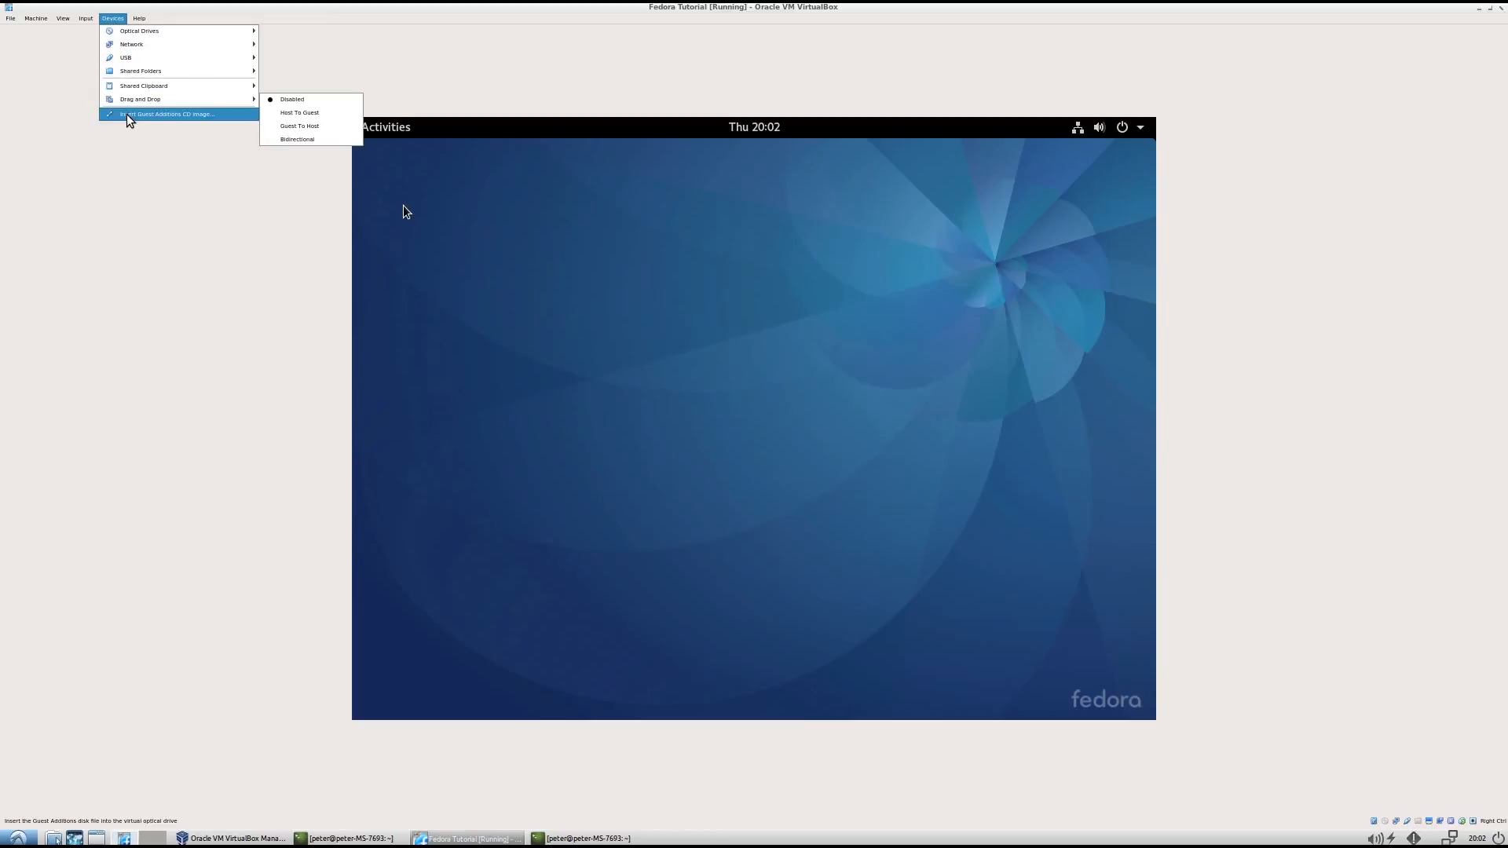
mouse_move(228, 120)
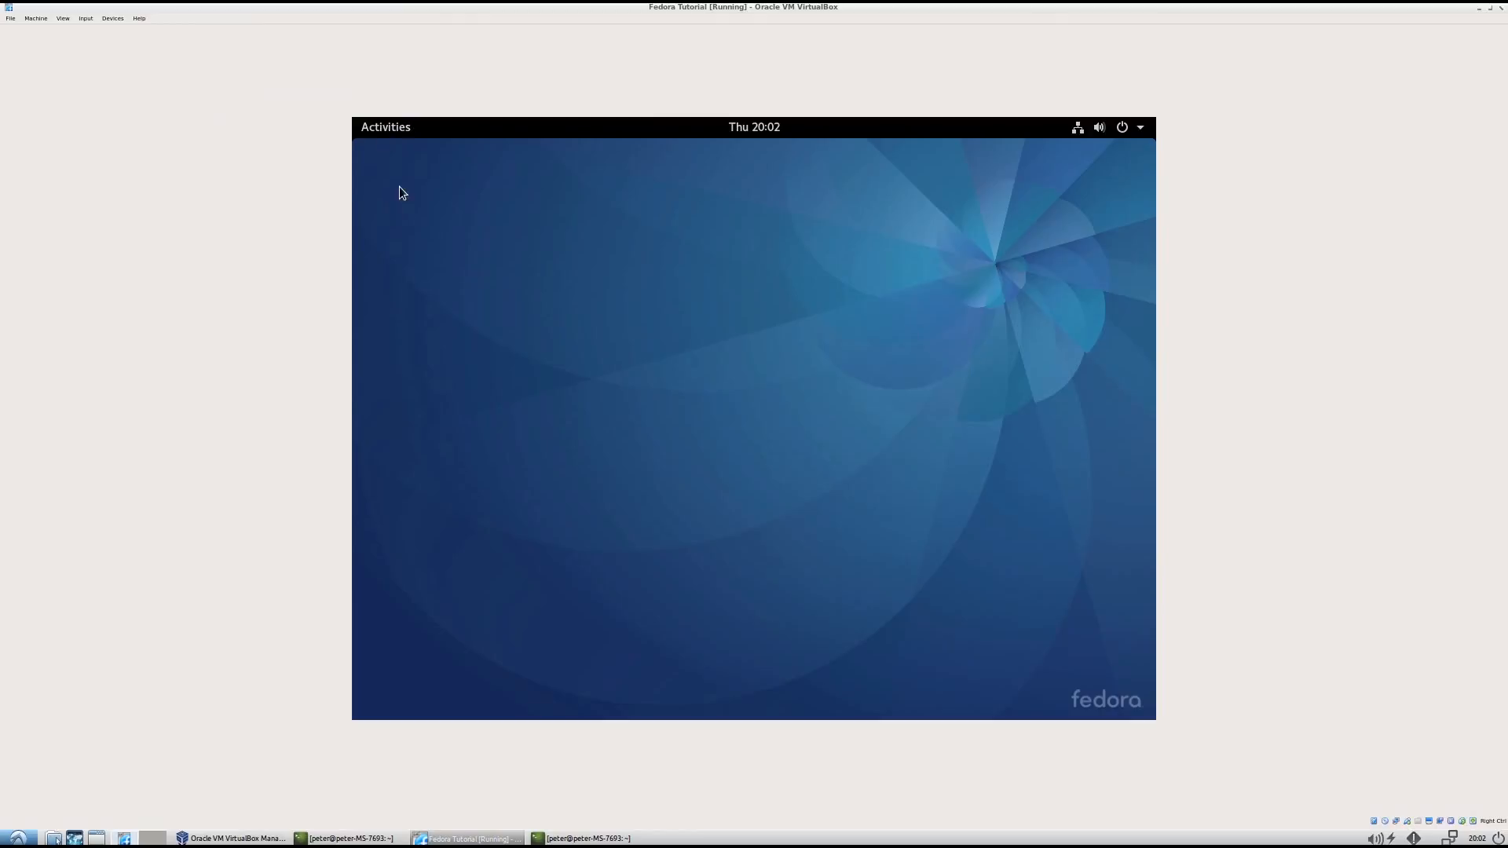
- Run the Guest Additions disc, authenticate with the admin password, and maximize the installer terminal
left_click(385, 126)
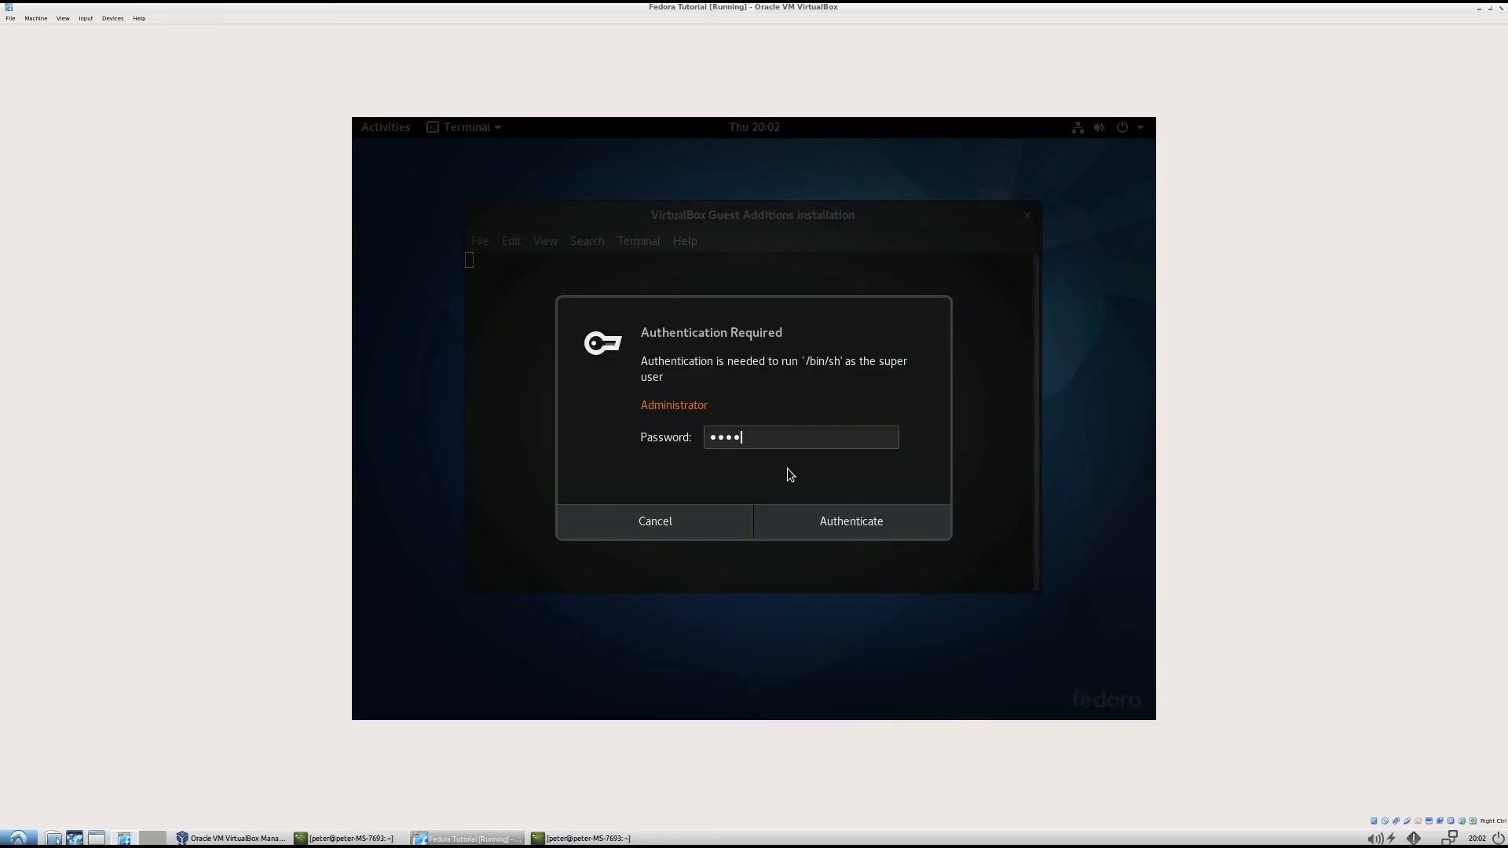
left_click(849, 520)
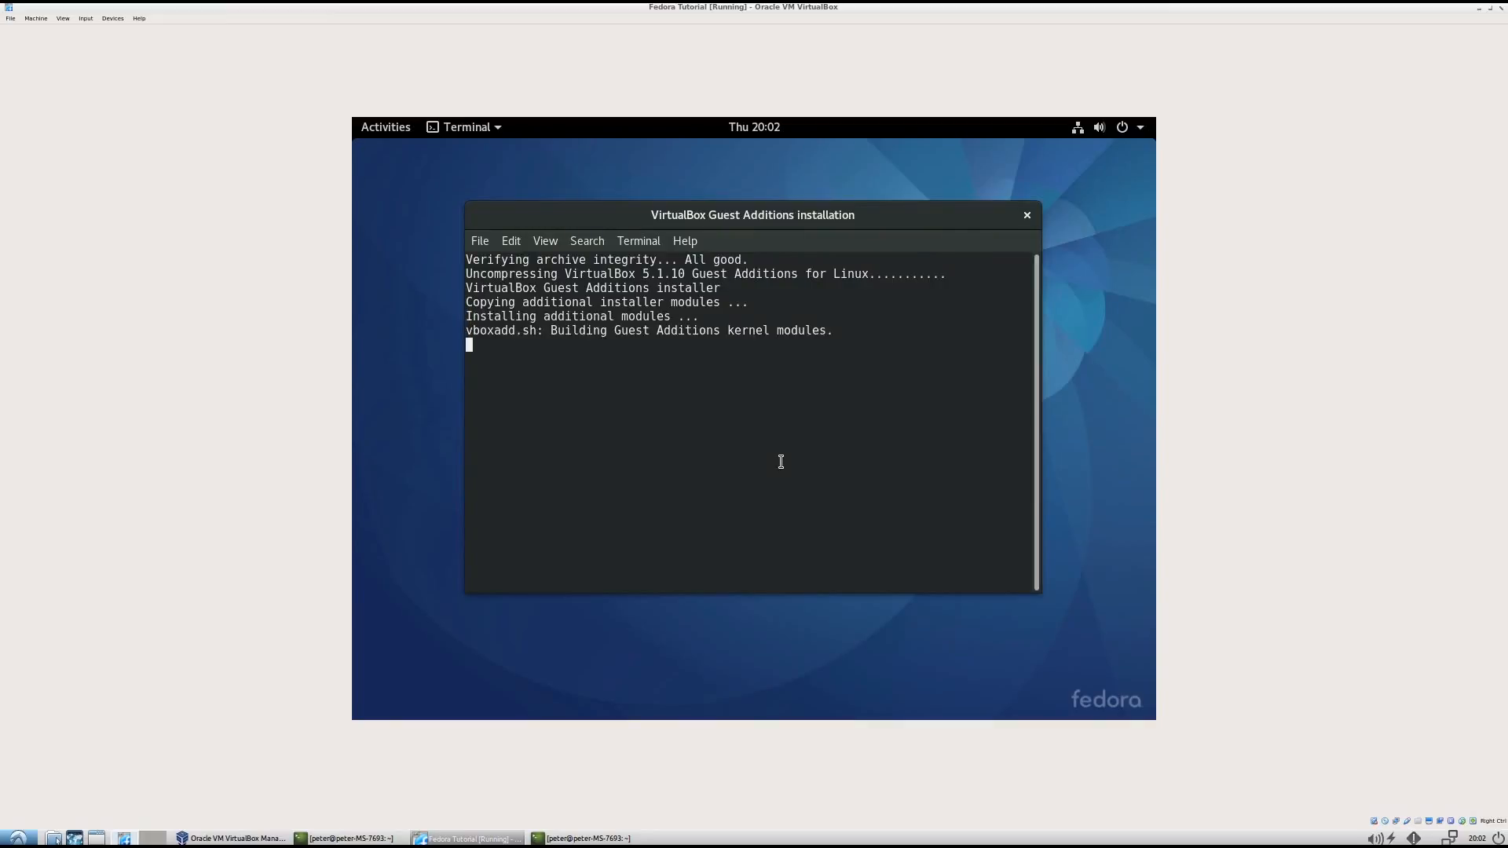
mouse_move(703, 373)
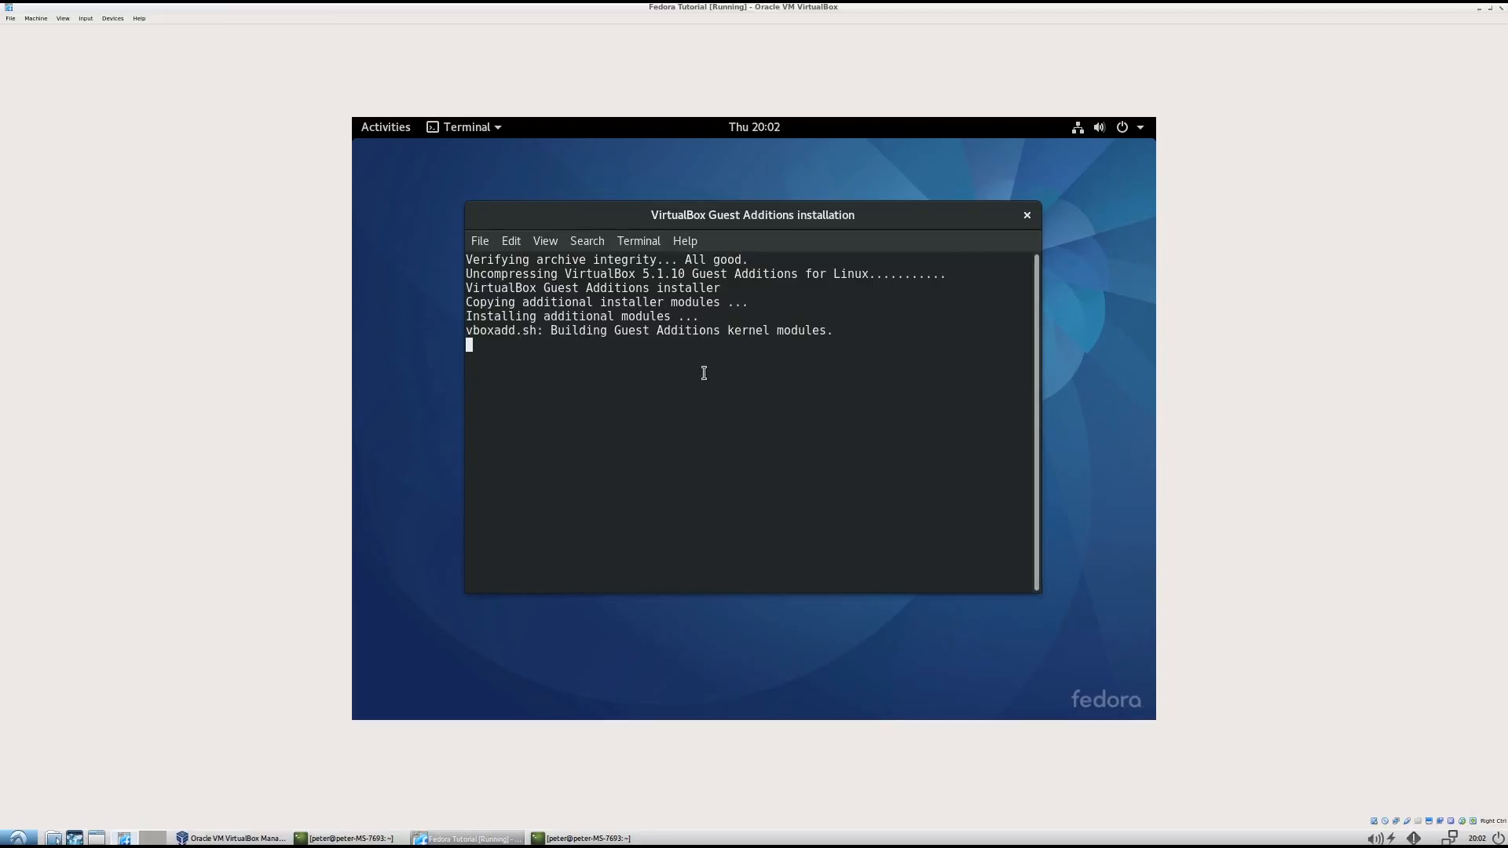
mouse_move(779, 478)
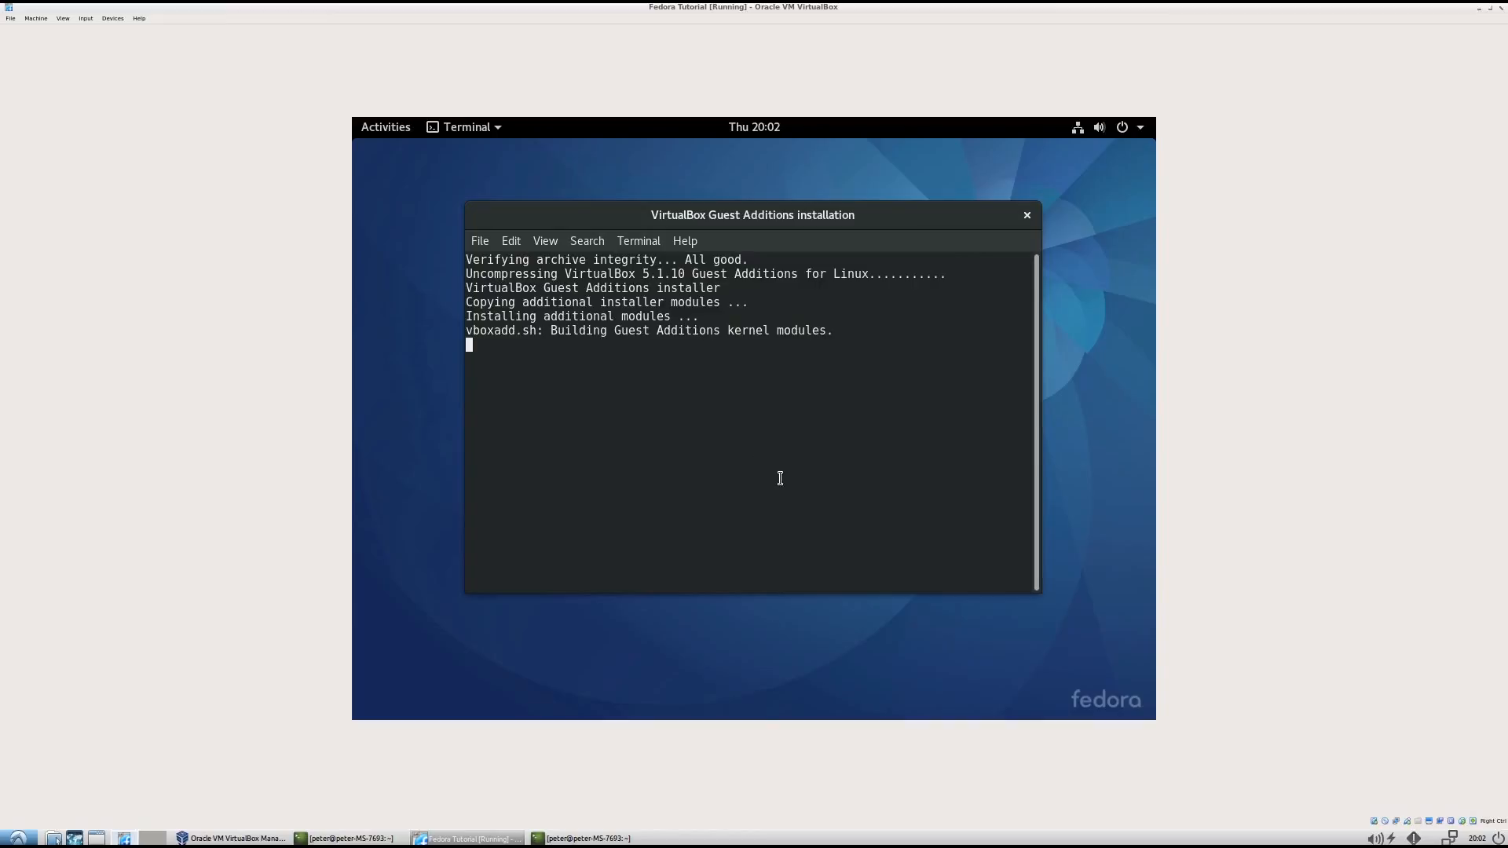
mouse_move(686, 461)
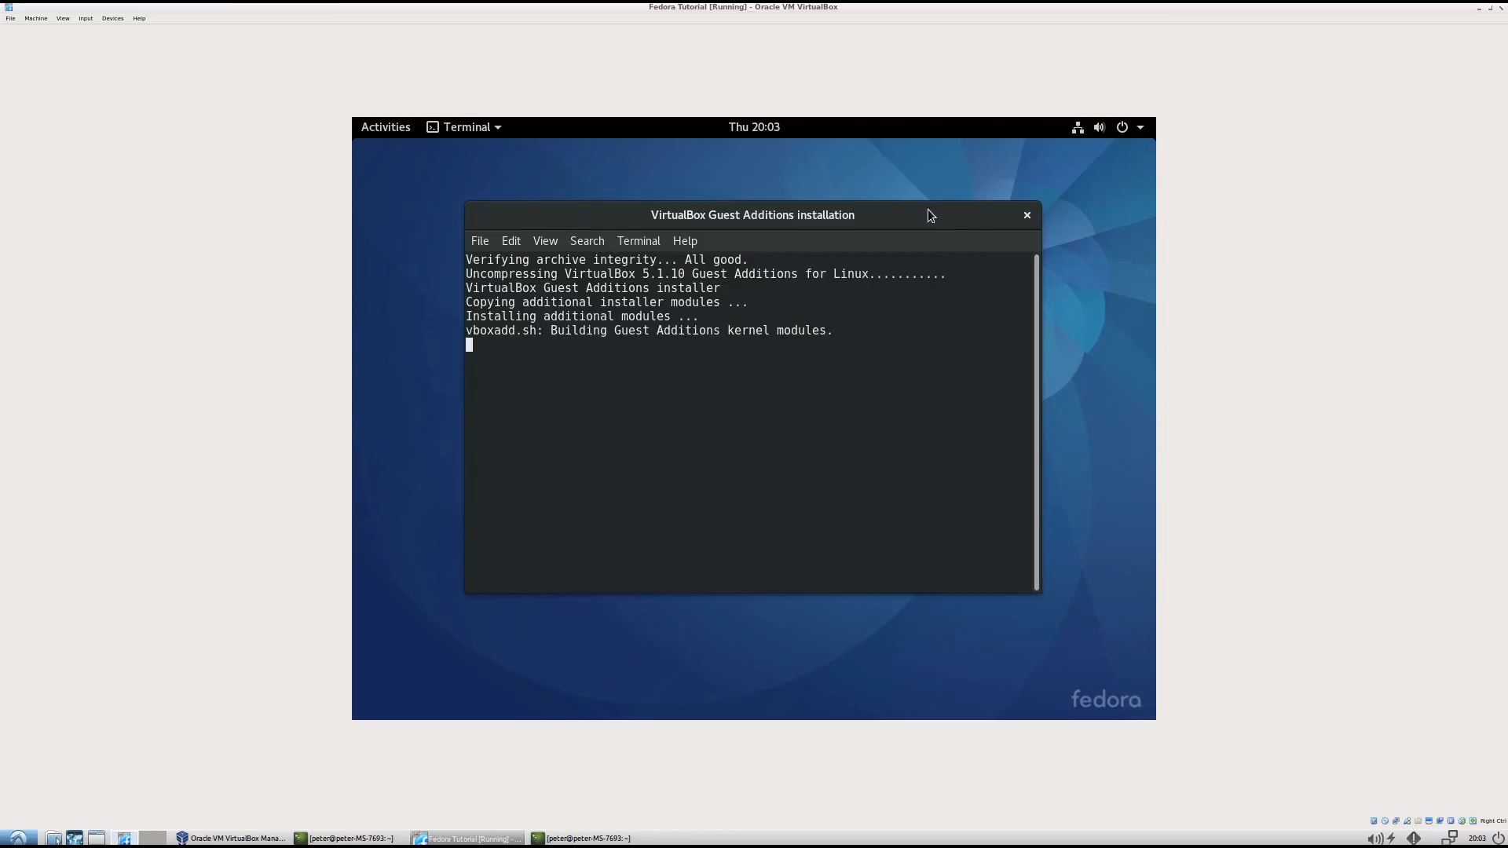
double_click(753, 214)
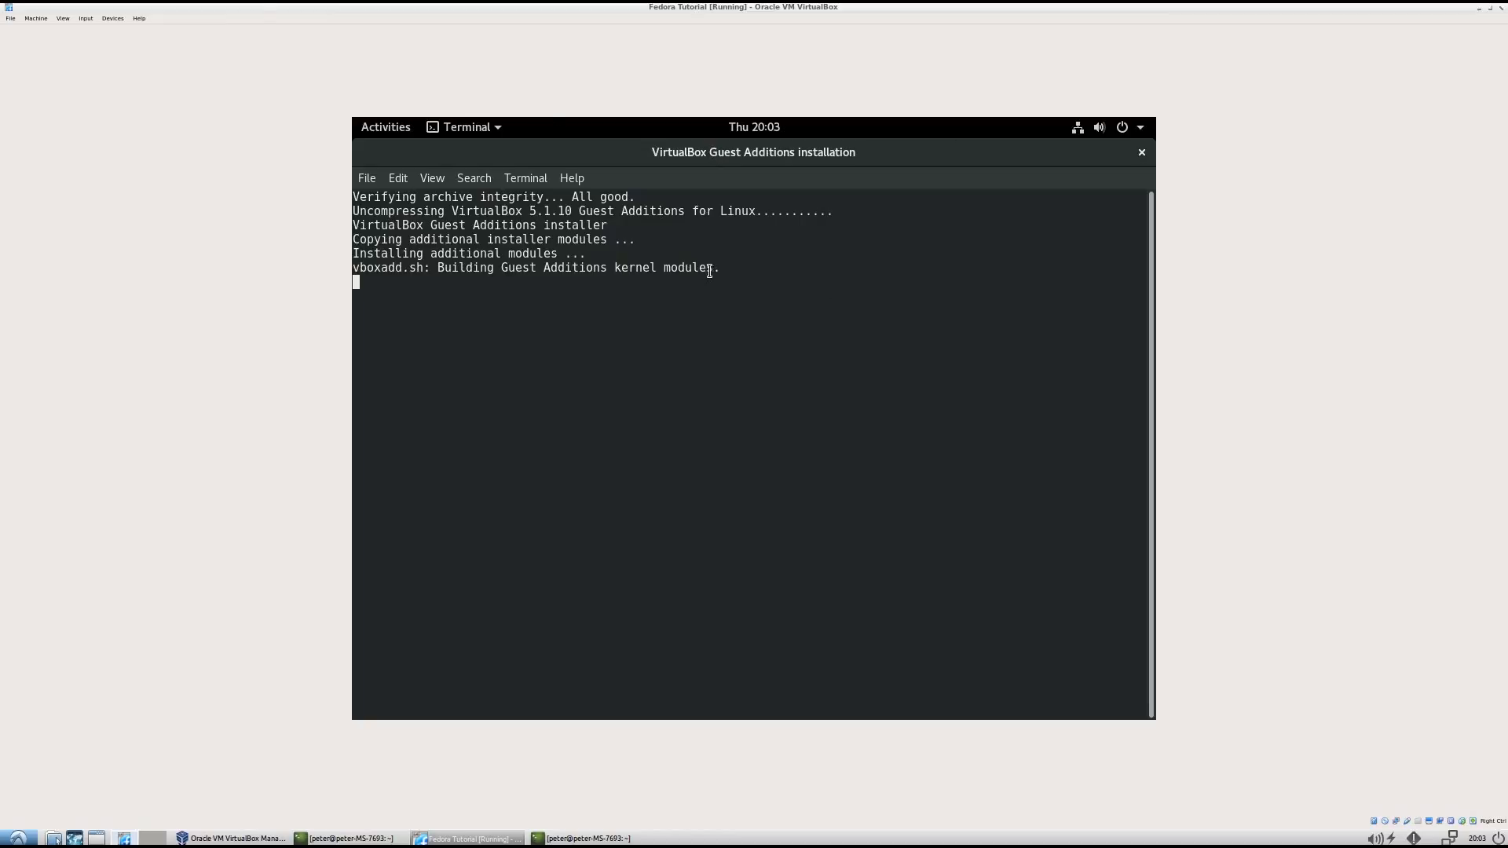
left_click(112, 17)
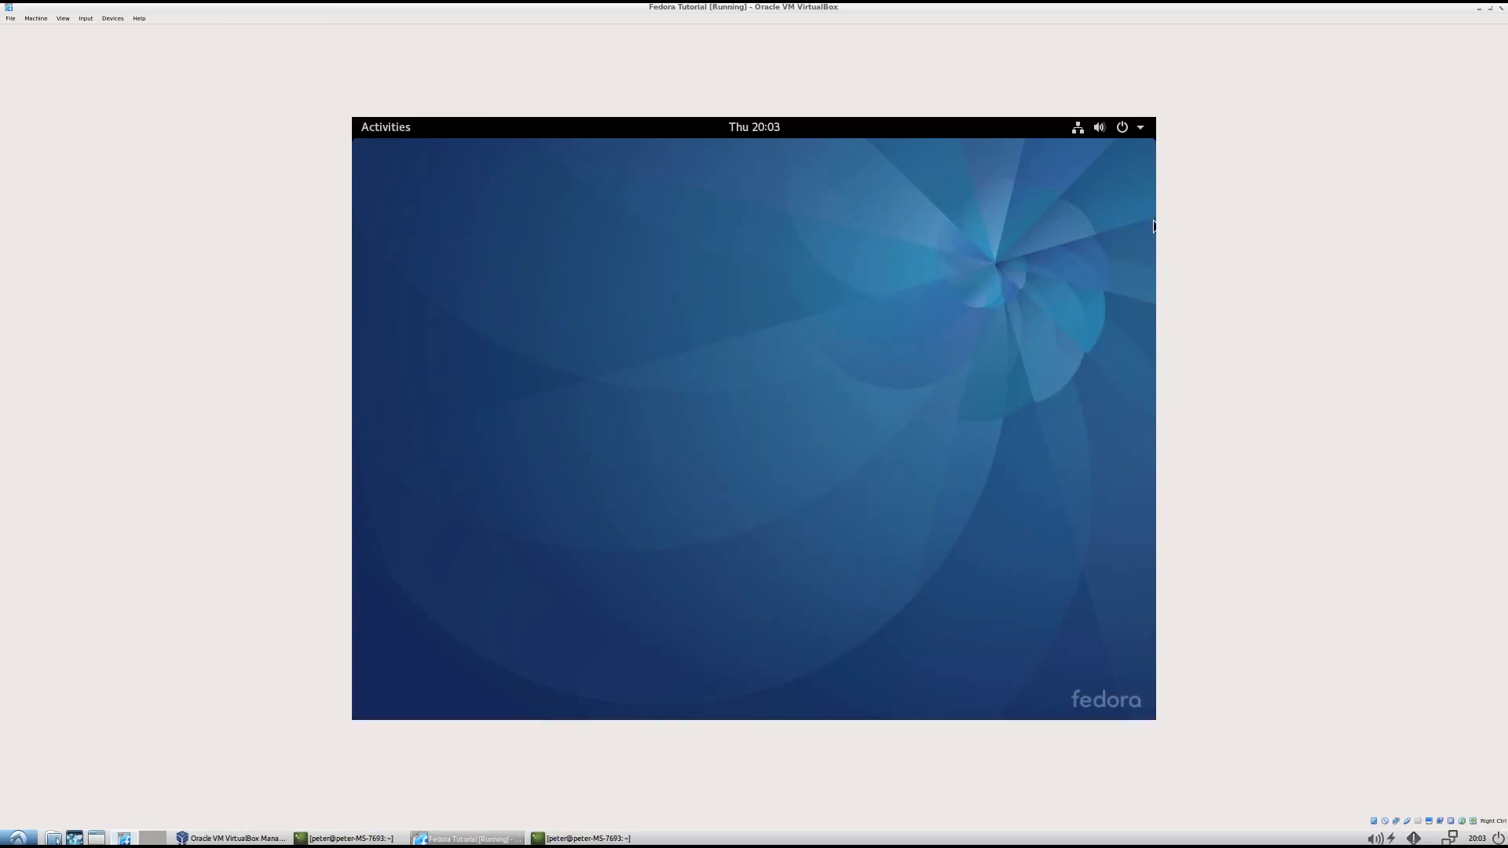
- Reset the Fedora VM via Machine > Reset and submit peter's password at login
left_click(35, 18)
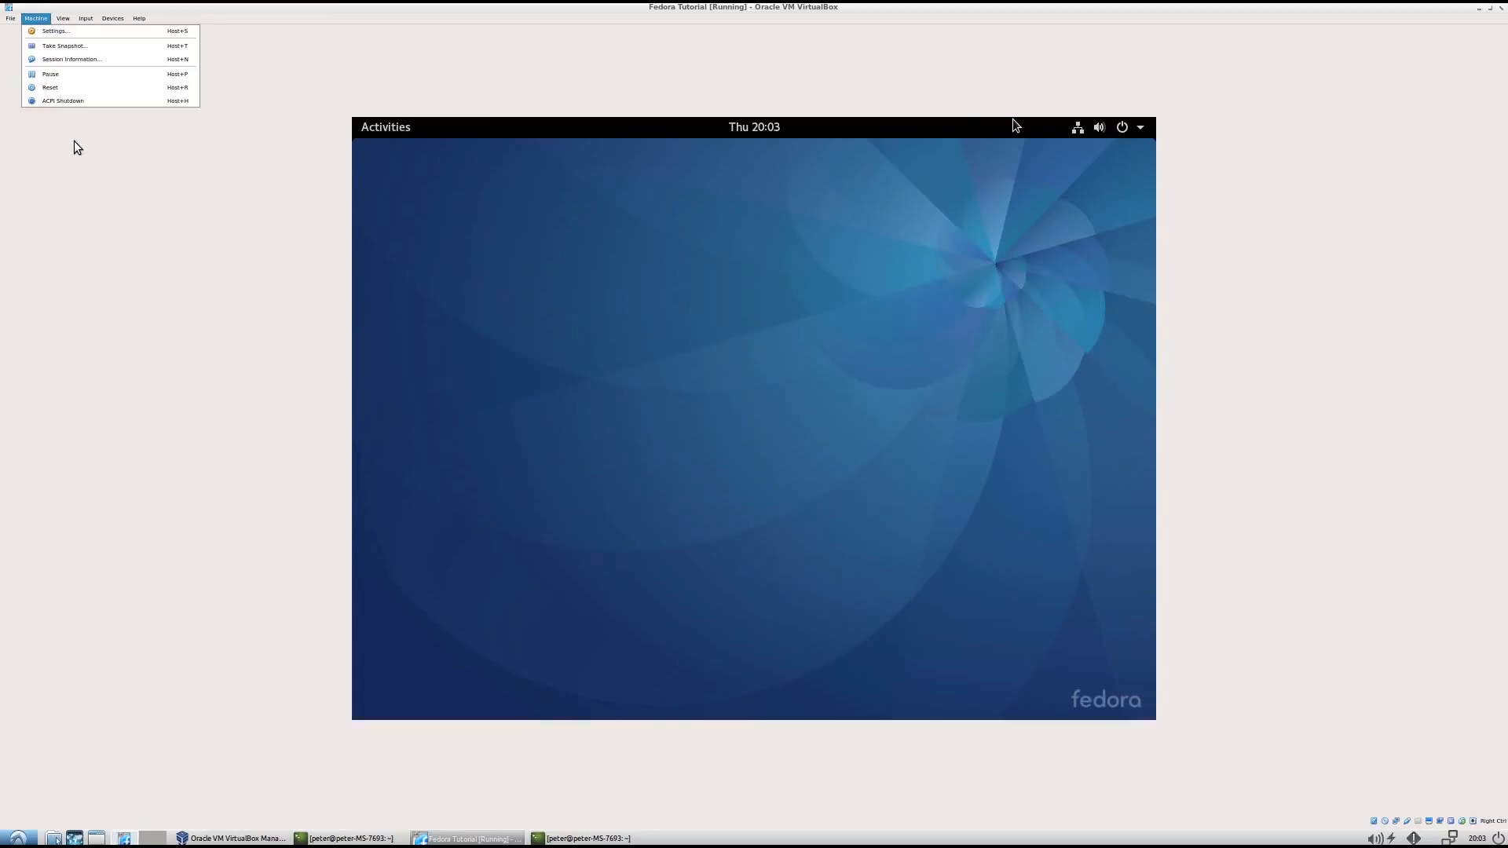
left_click(49, 87)
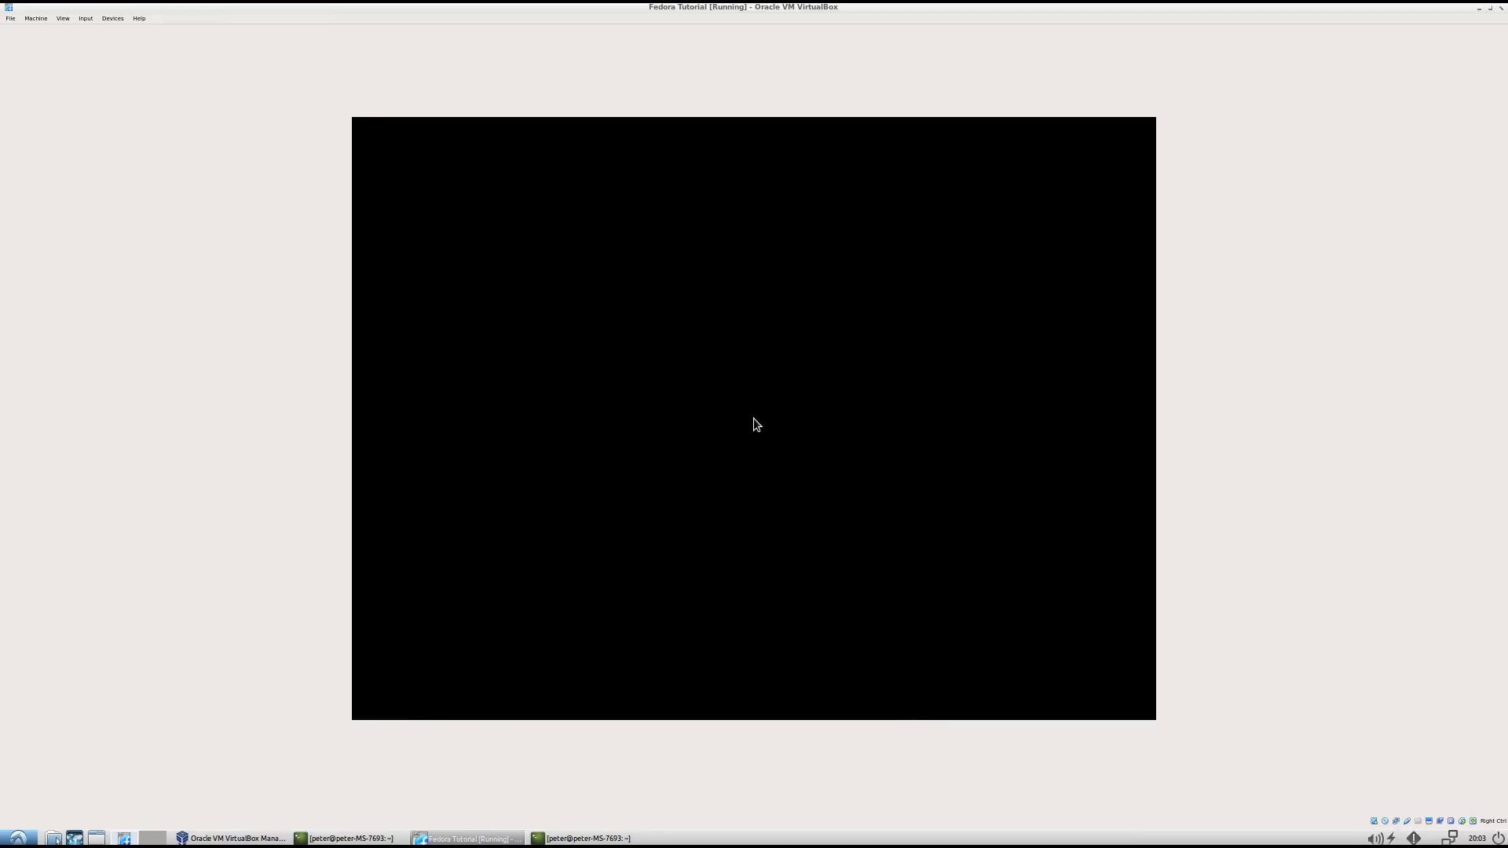
mouse_move(668, 405)
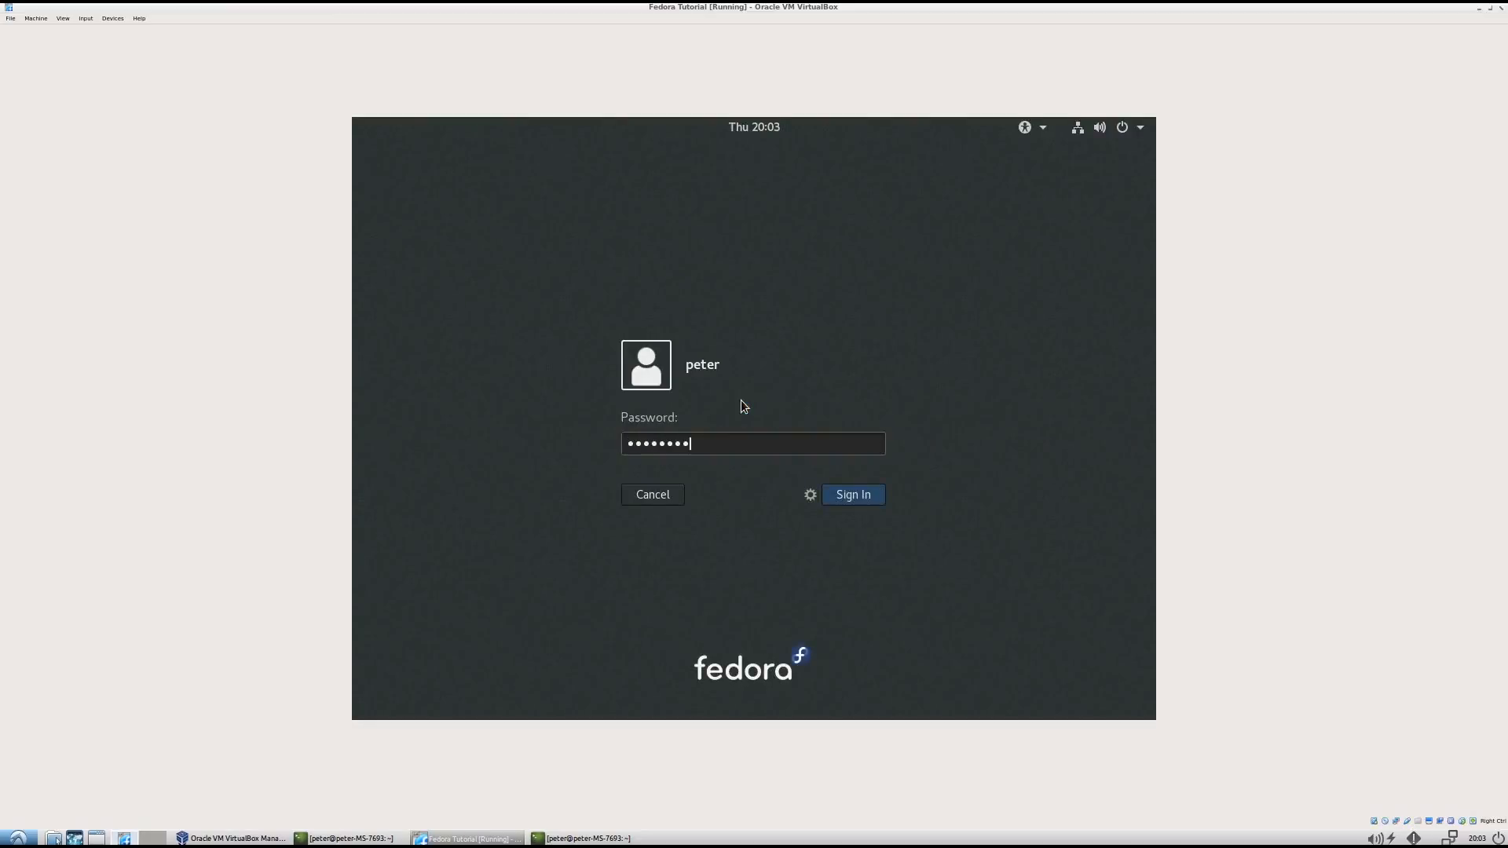
left_click(849, 494)
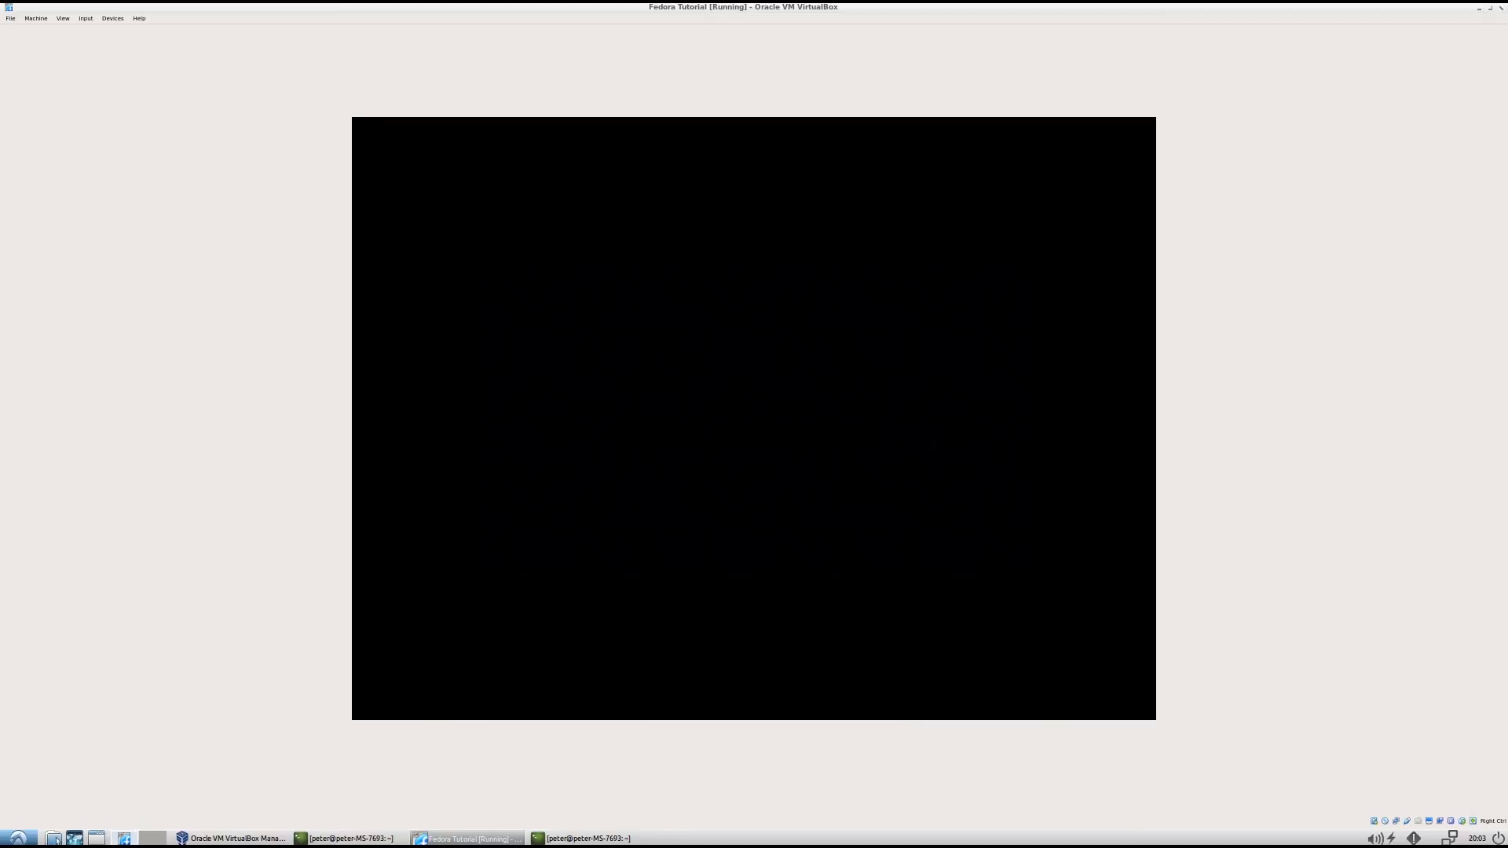
mouse_move(629, 503)
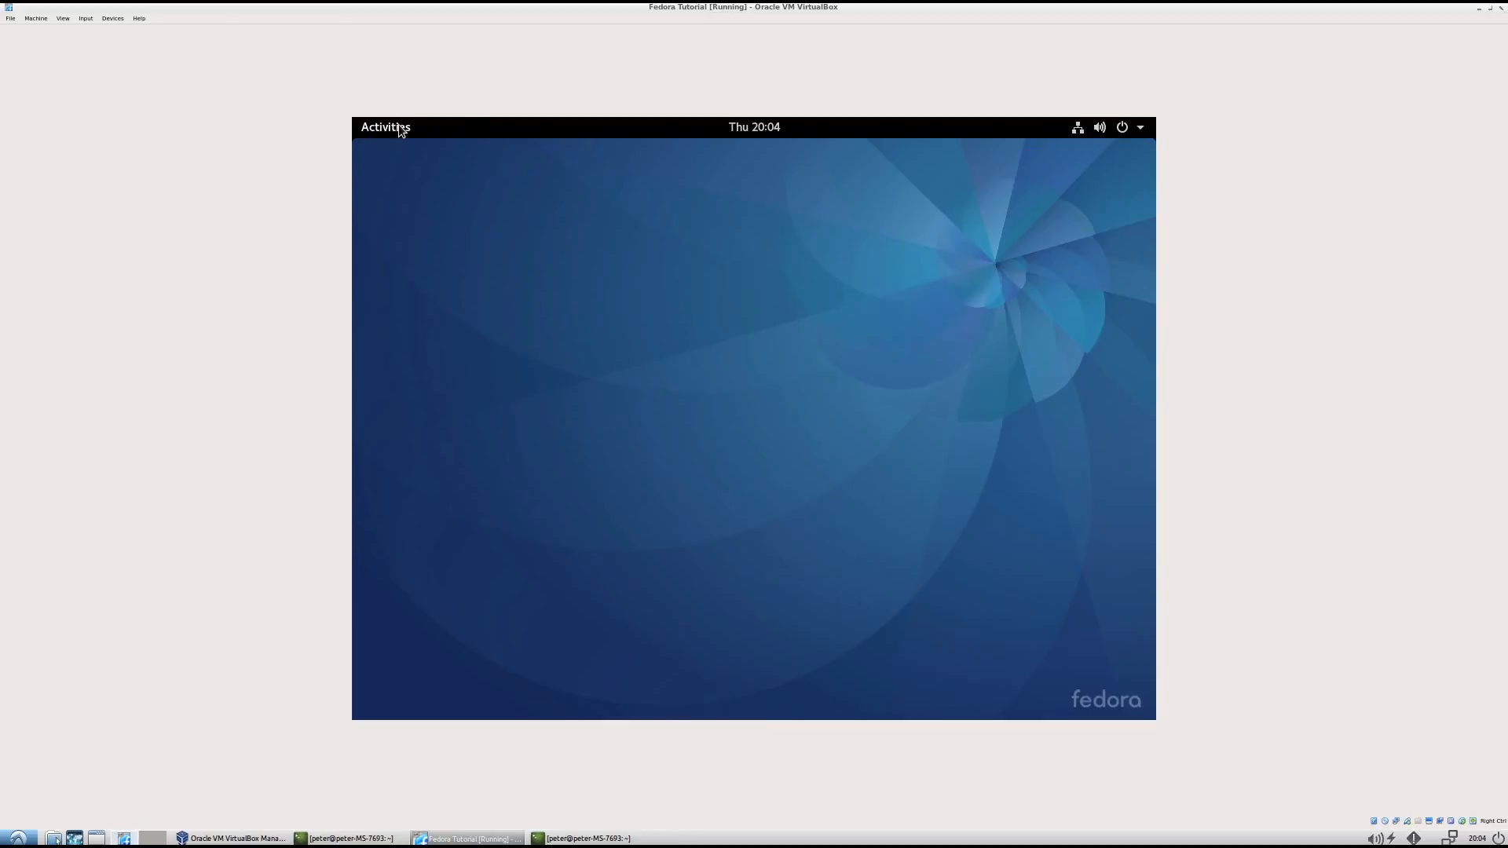
- From Activities, launch Settings and then Files to reach the Guest Additions disc
left_click(385, 126)
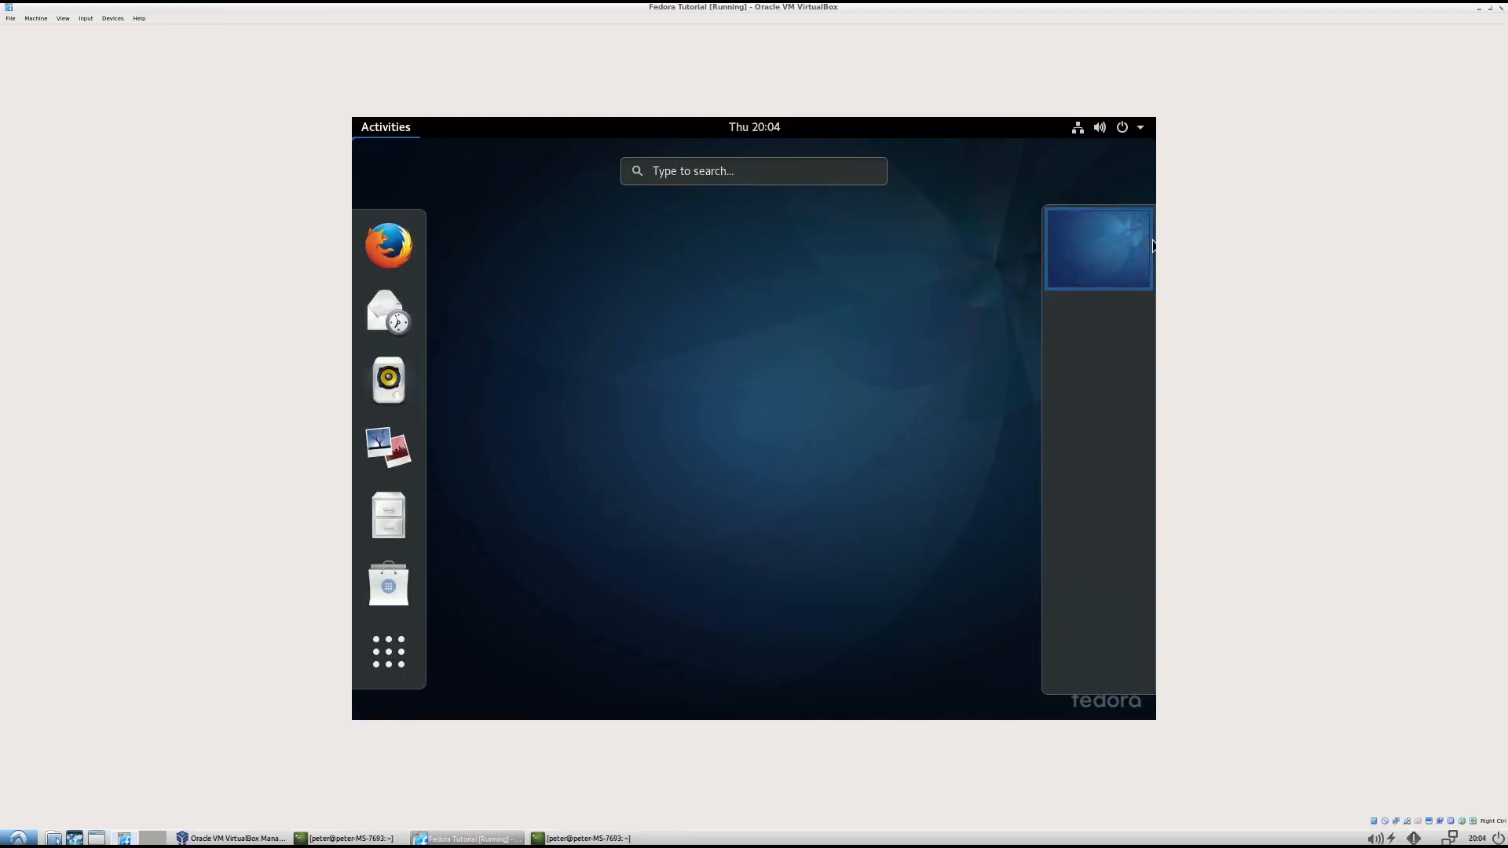
left_click(1122, 125)
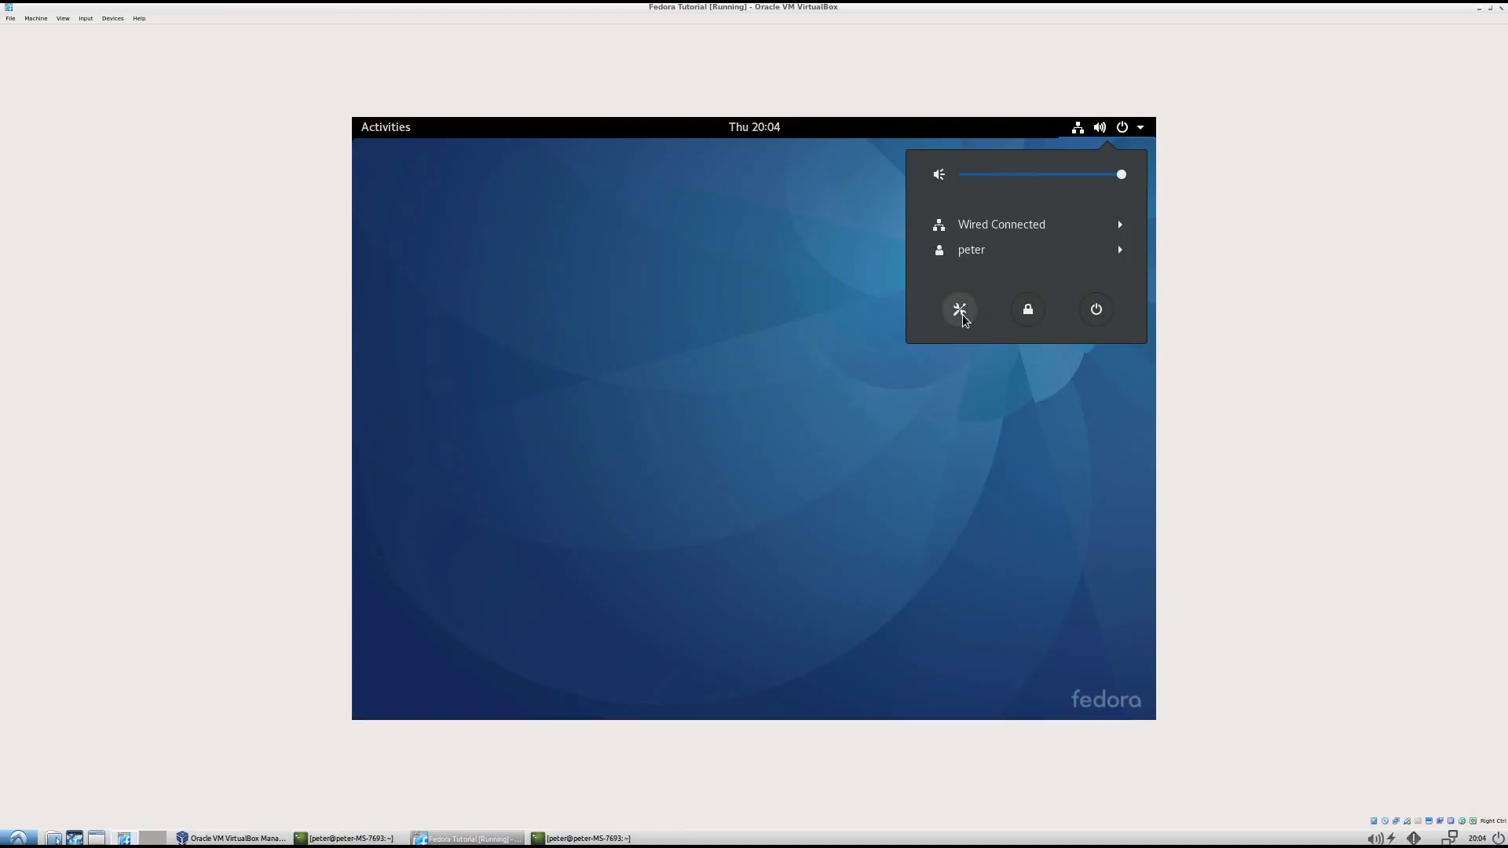
left_click(959, 309)
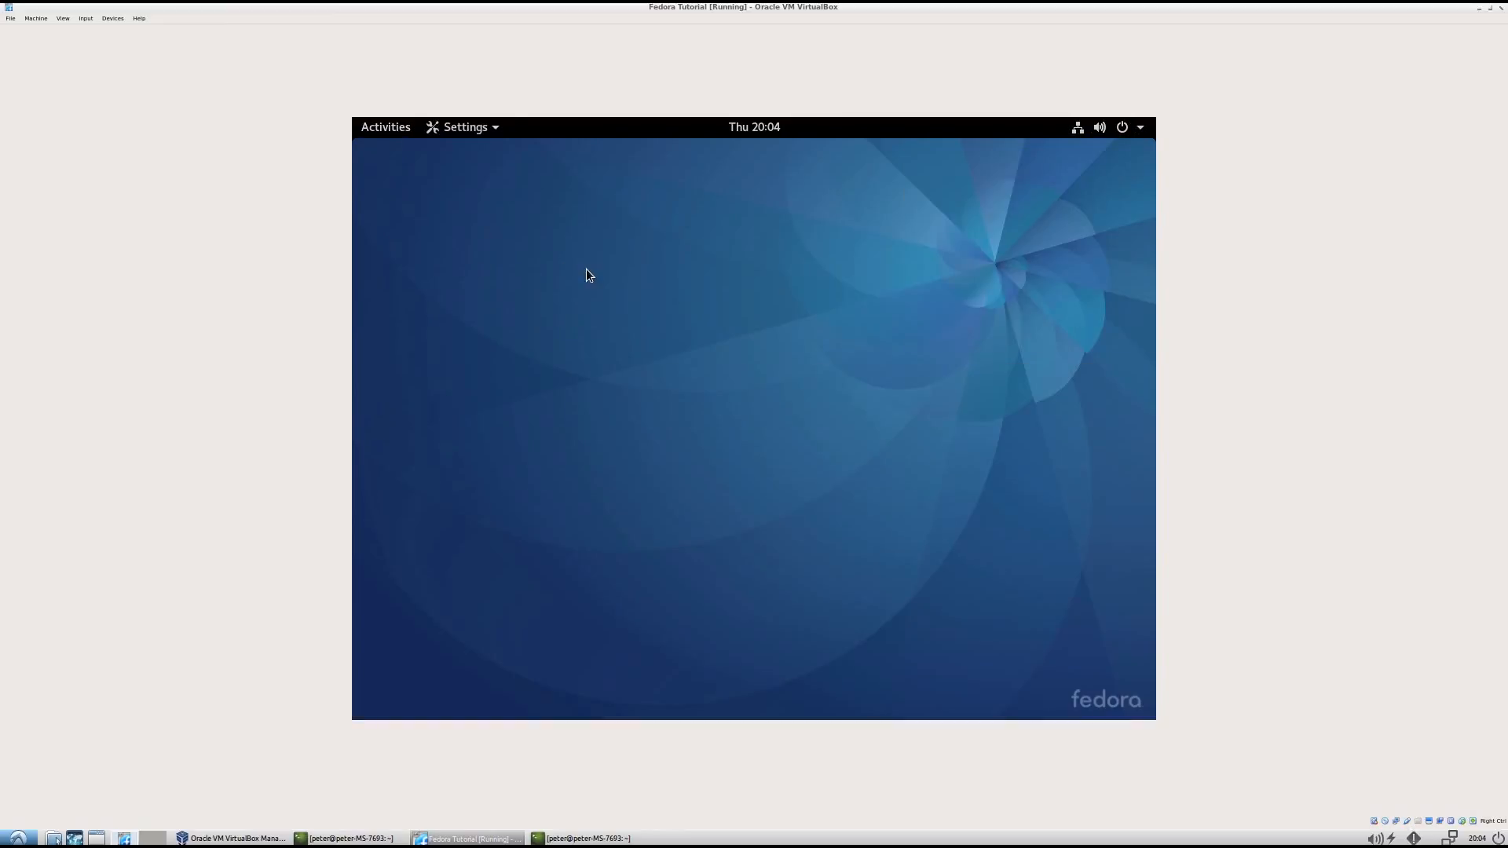
left_click(464, 125)
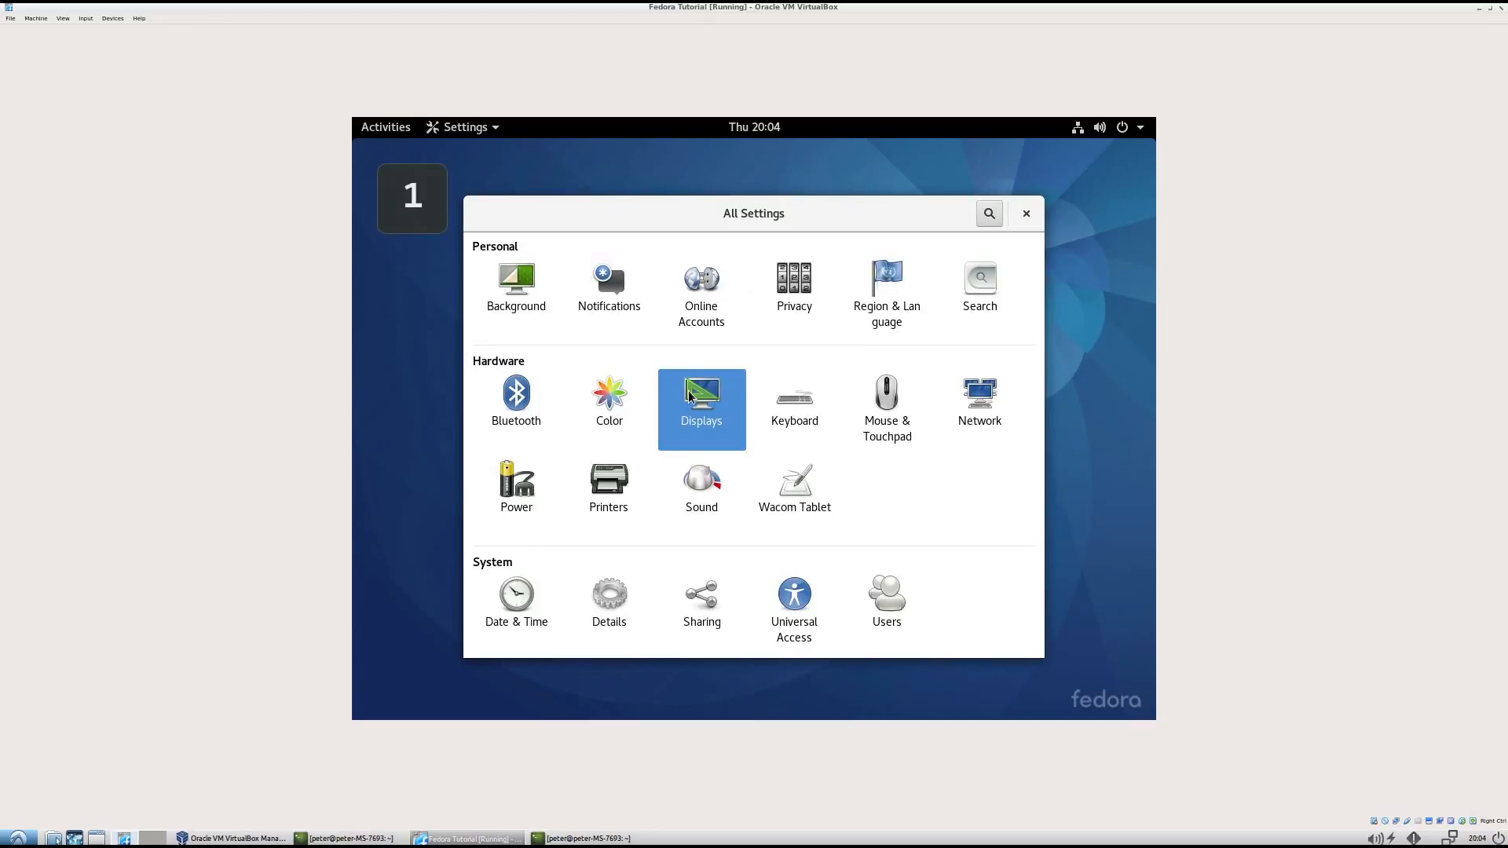
left_click(701, 399)
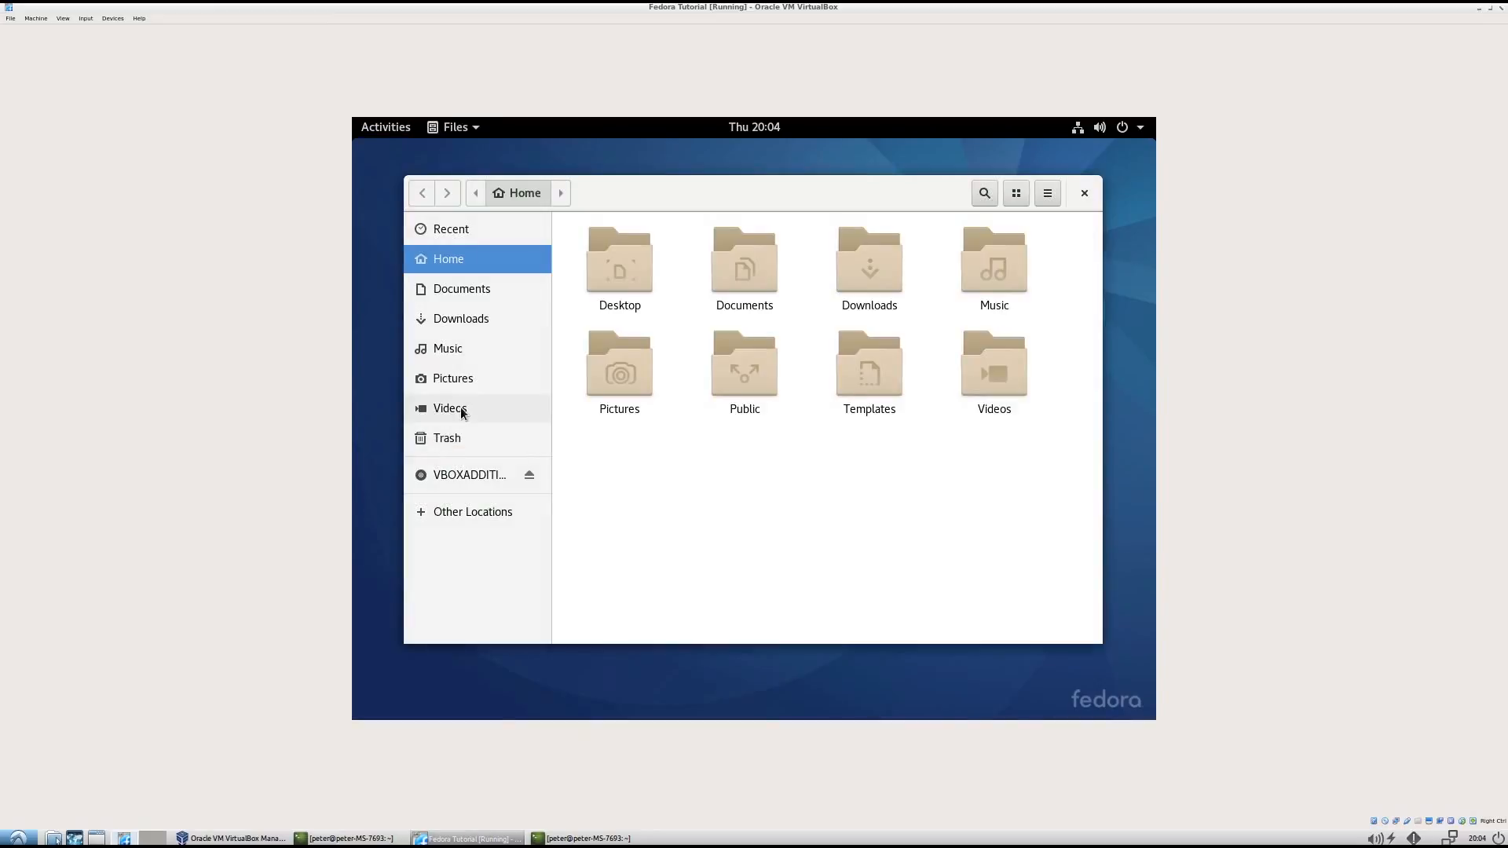
- Run the VBOXADDITIONS disc software and close the installer window once it finishes
left_click(470, 475)
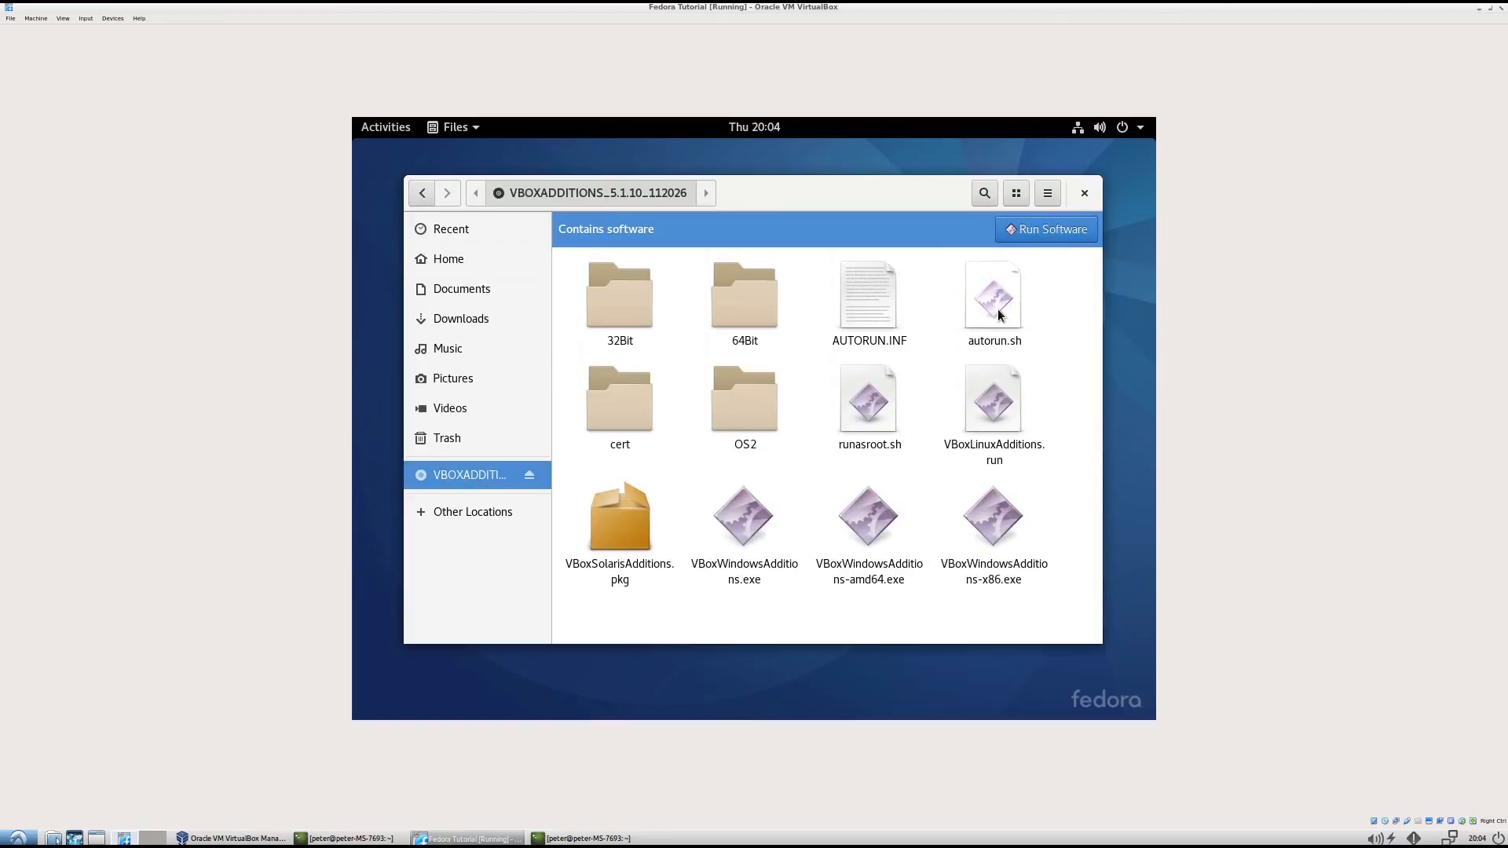
double_click(993, 295)
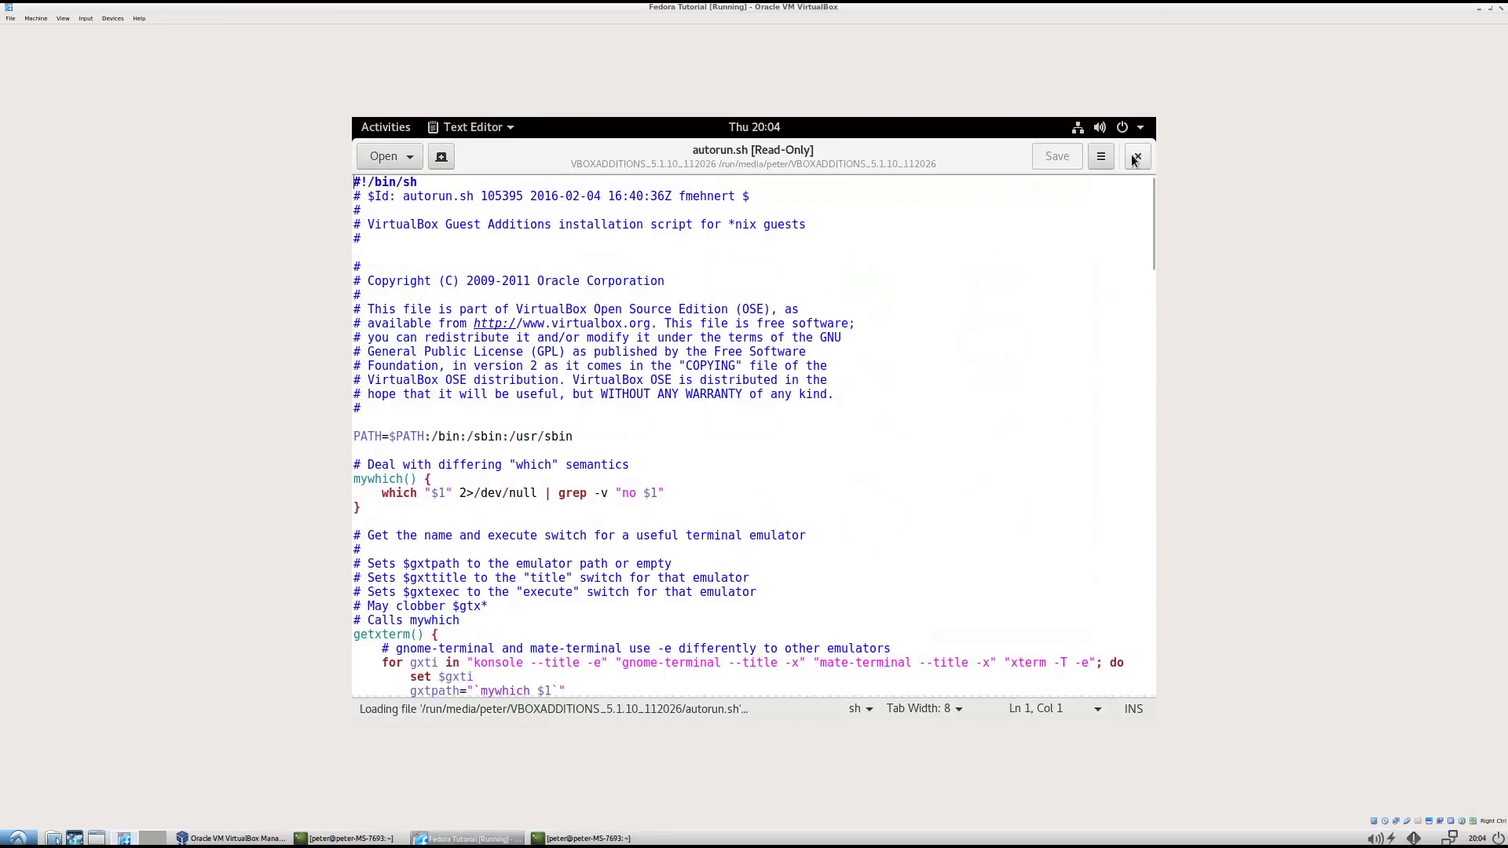
left_click(1135, 155)
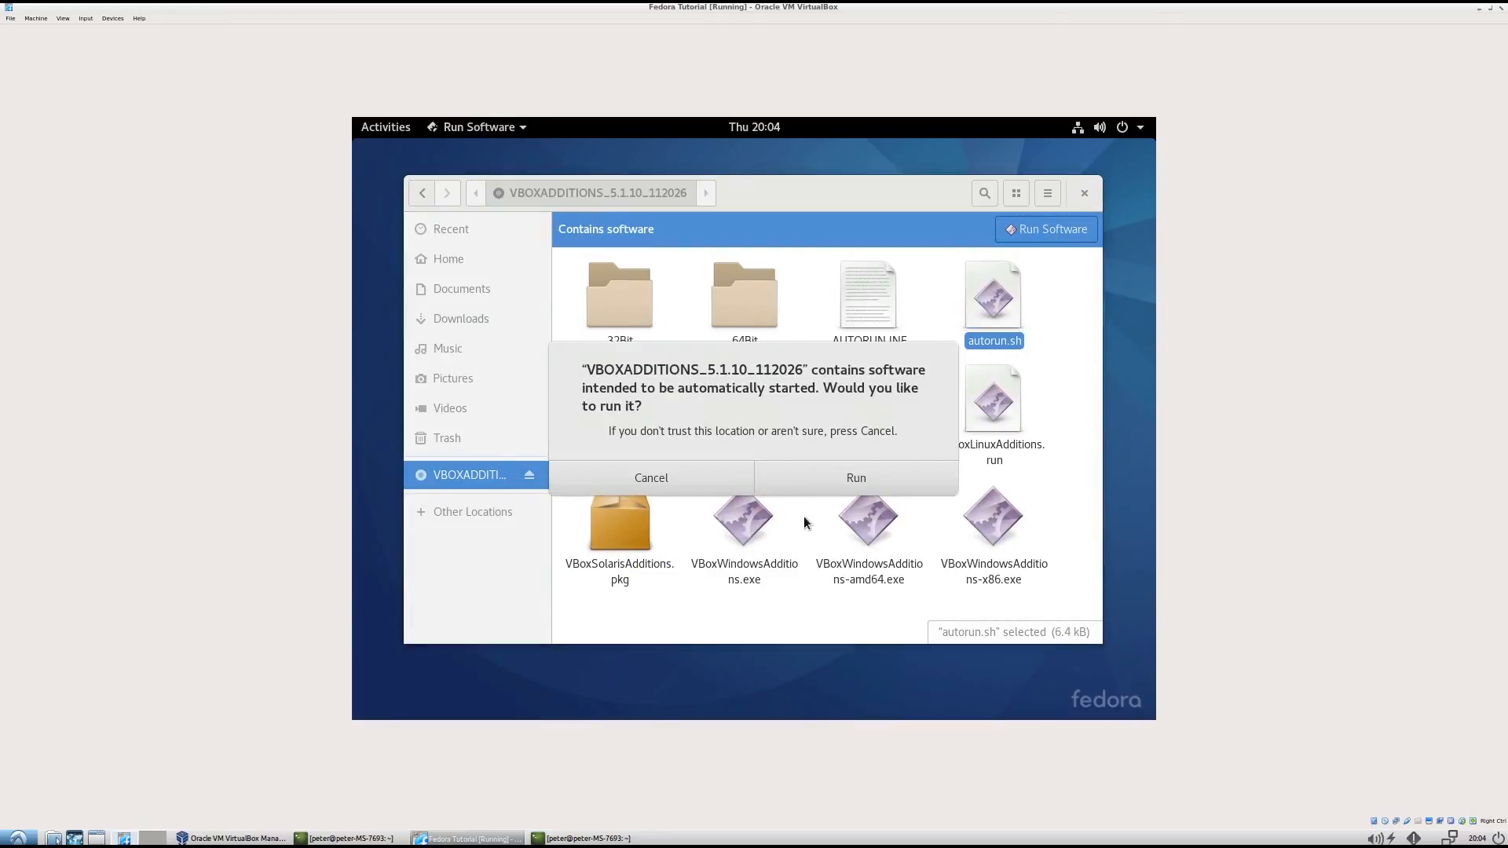
left_click(853, 478)
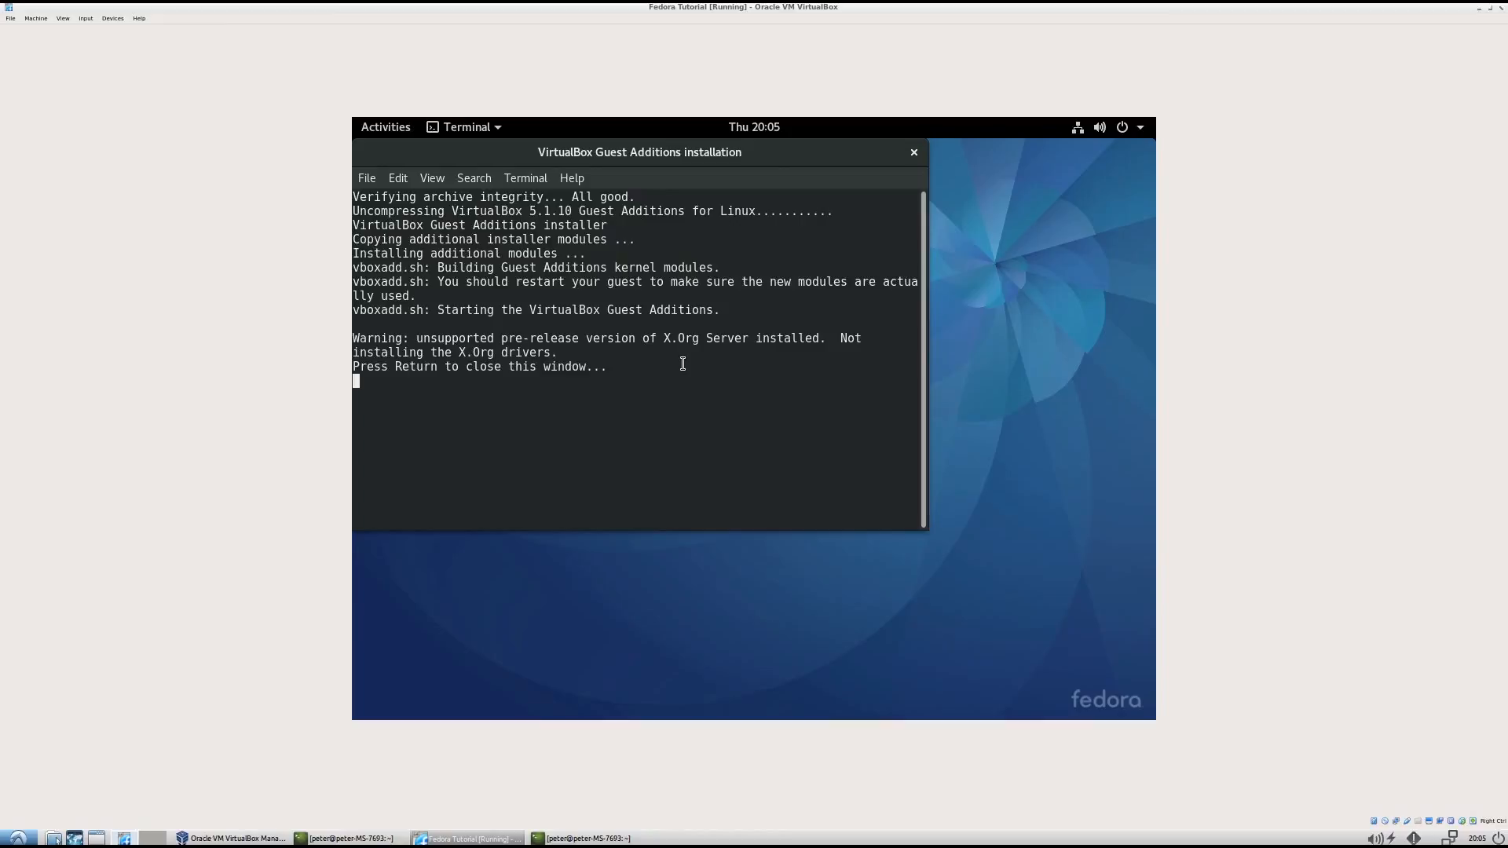
key("Return")
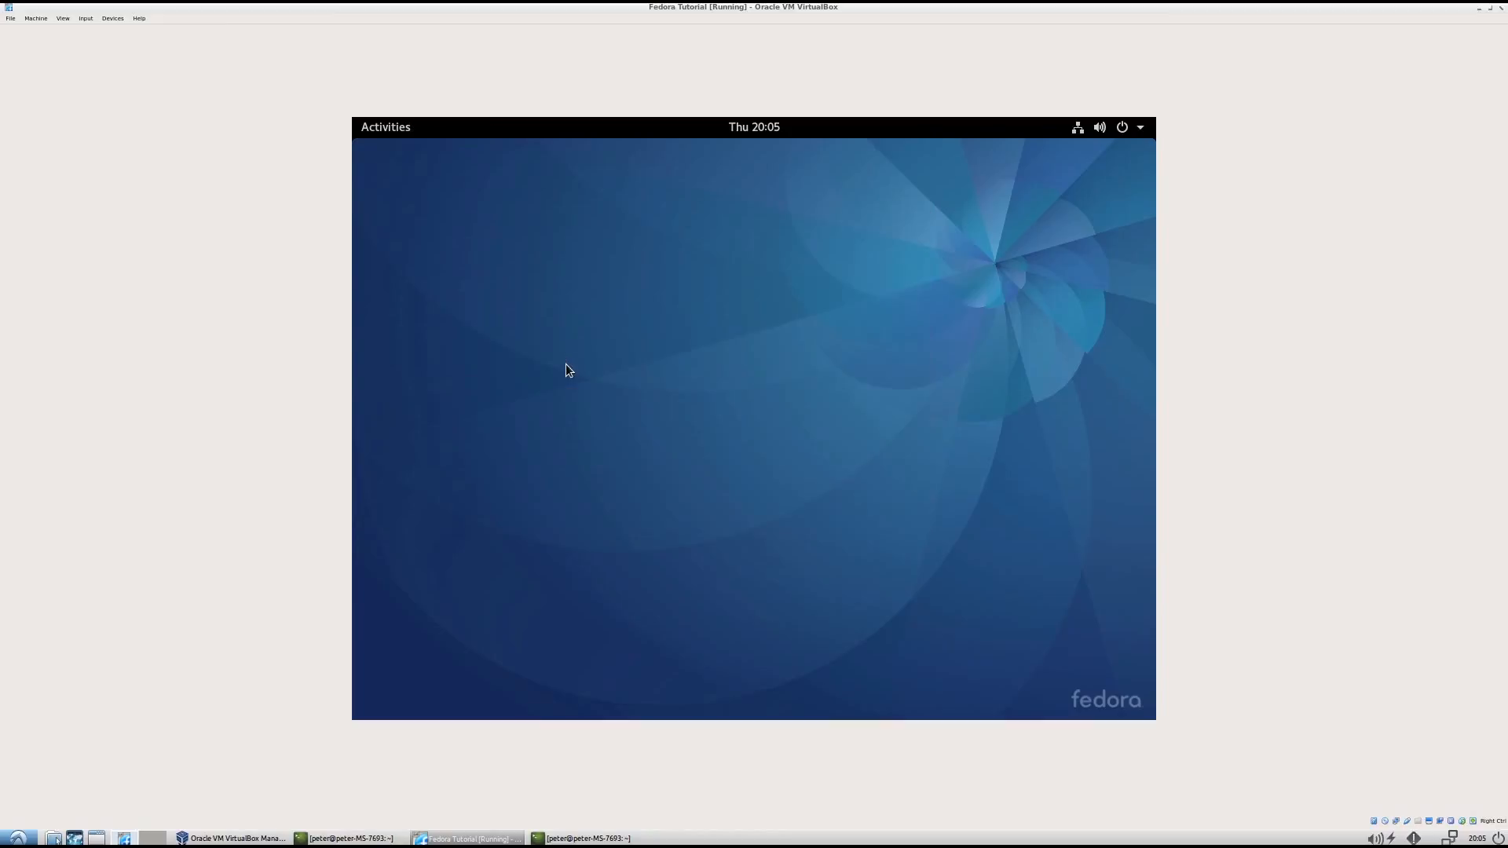
- Restart the Fedora guest from the GNOME system menu's power options
left_click(1140, 126)
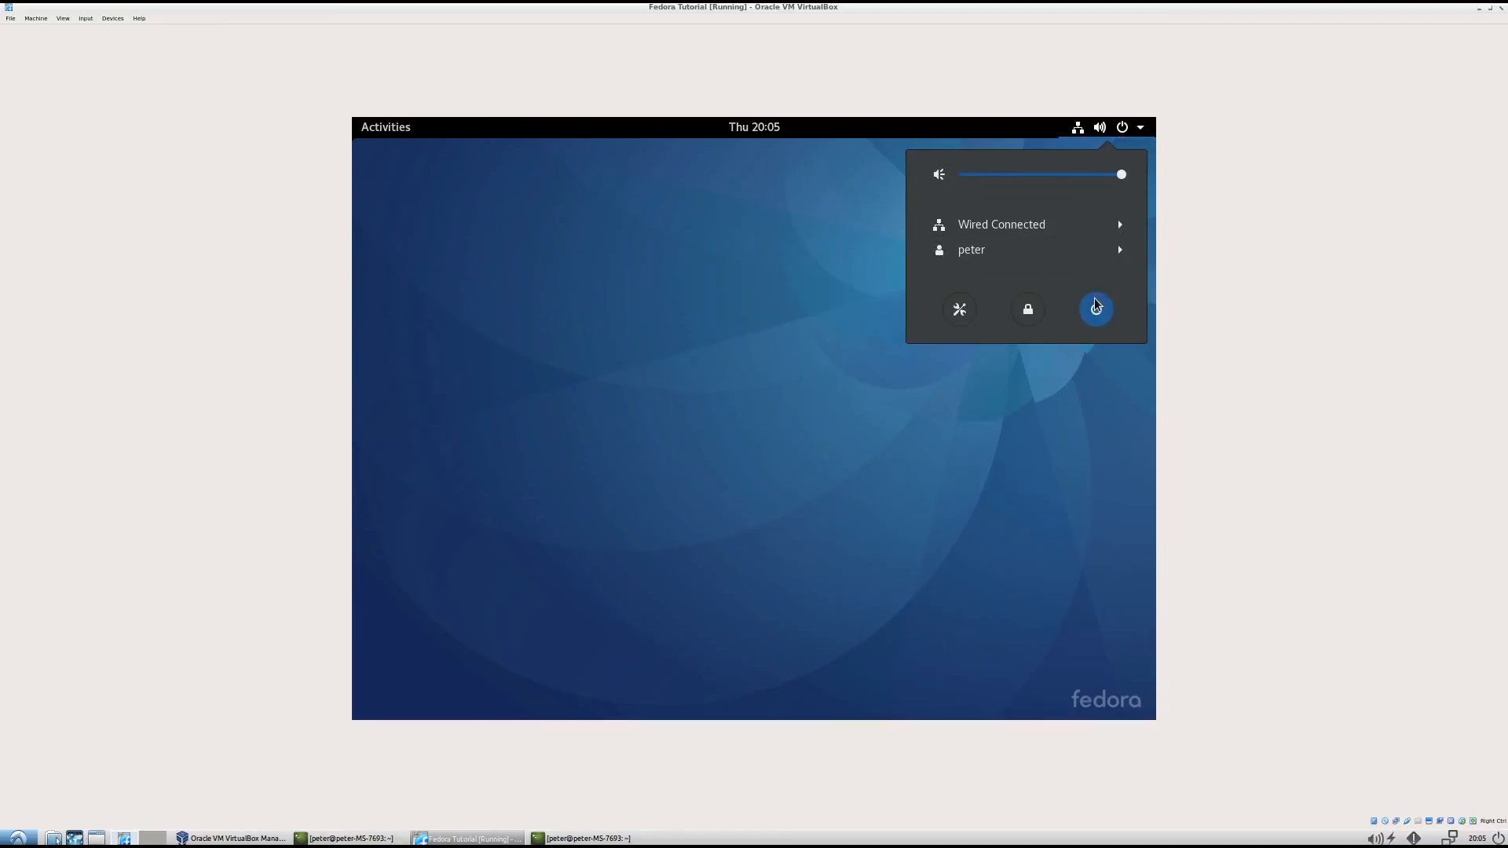
left_click(1094, 309)
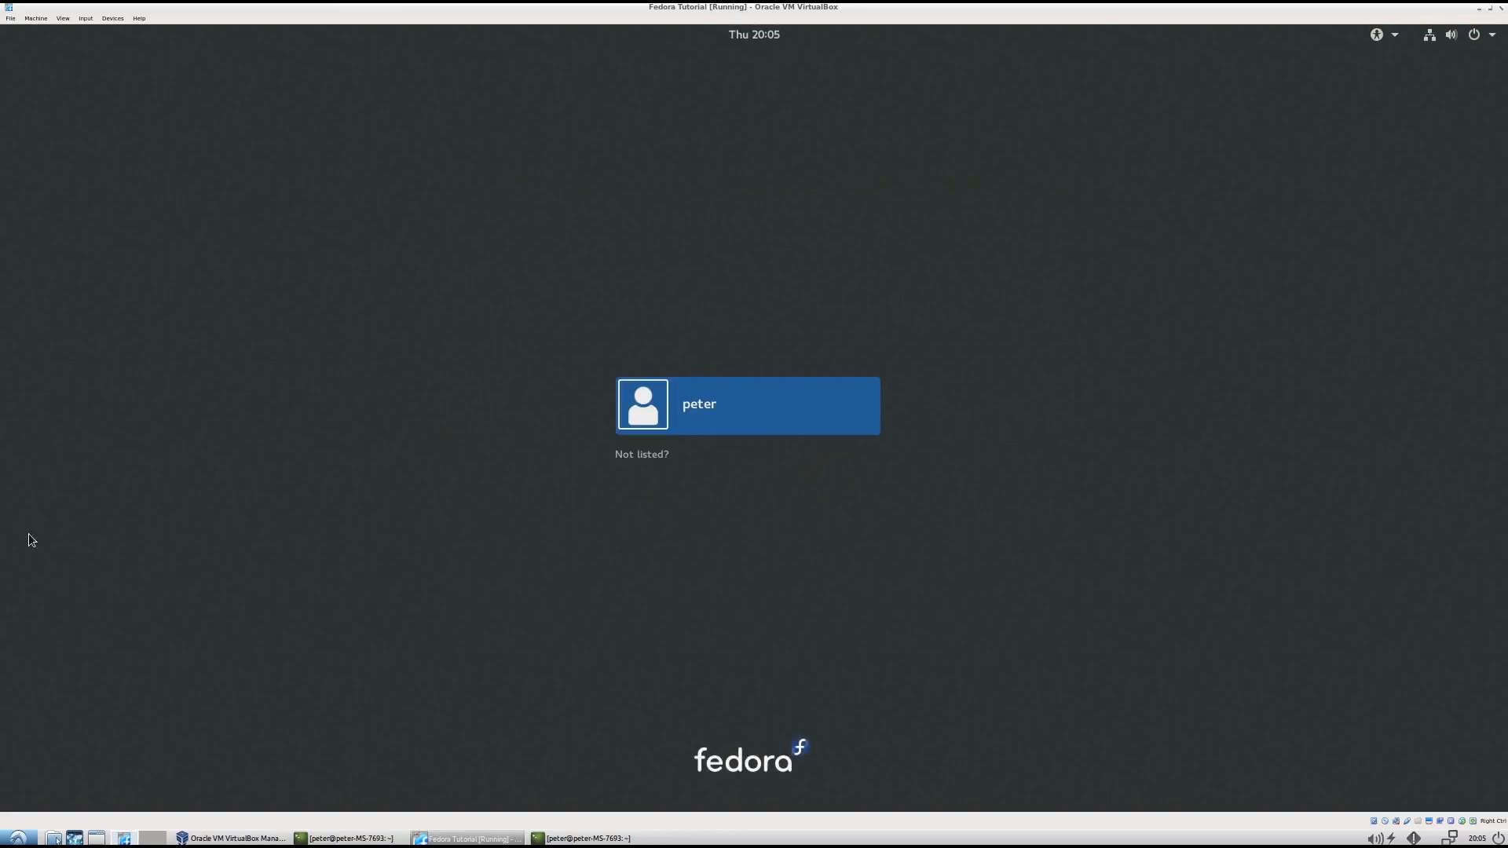
mouse_move(562, 595)
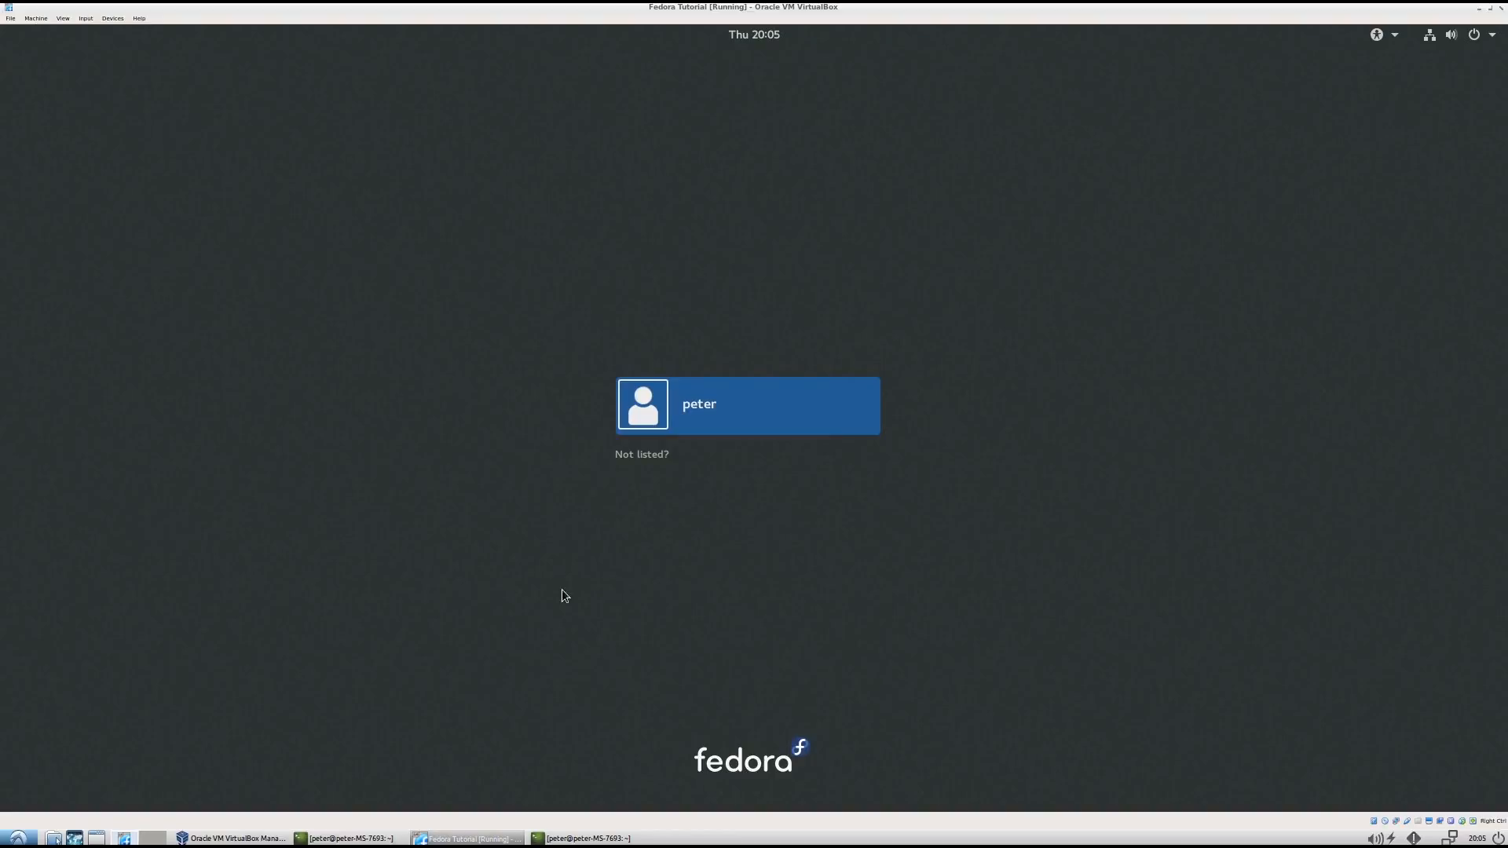